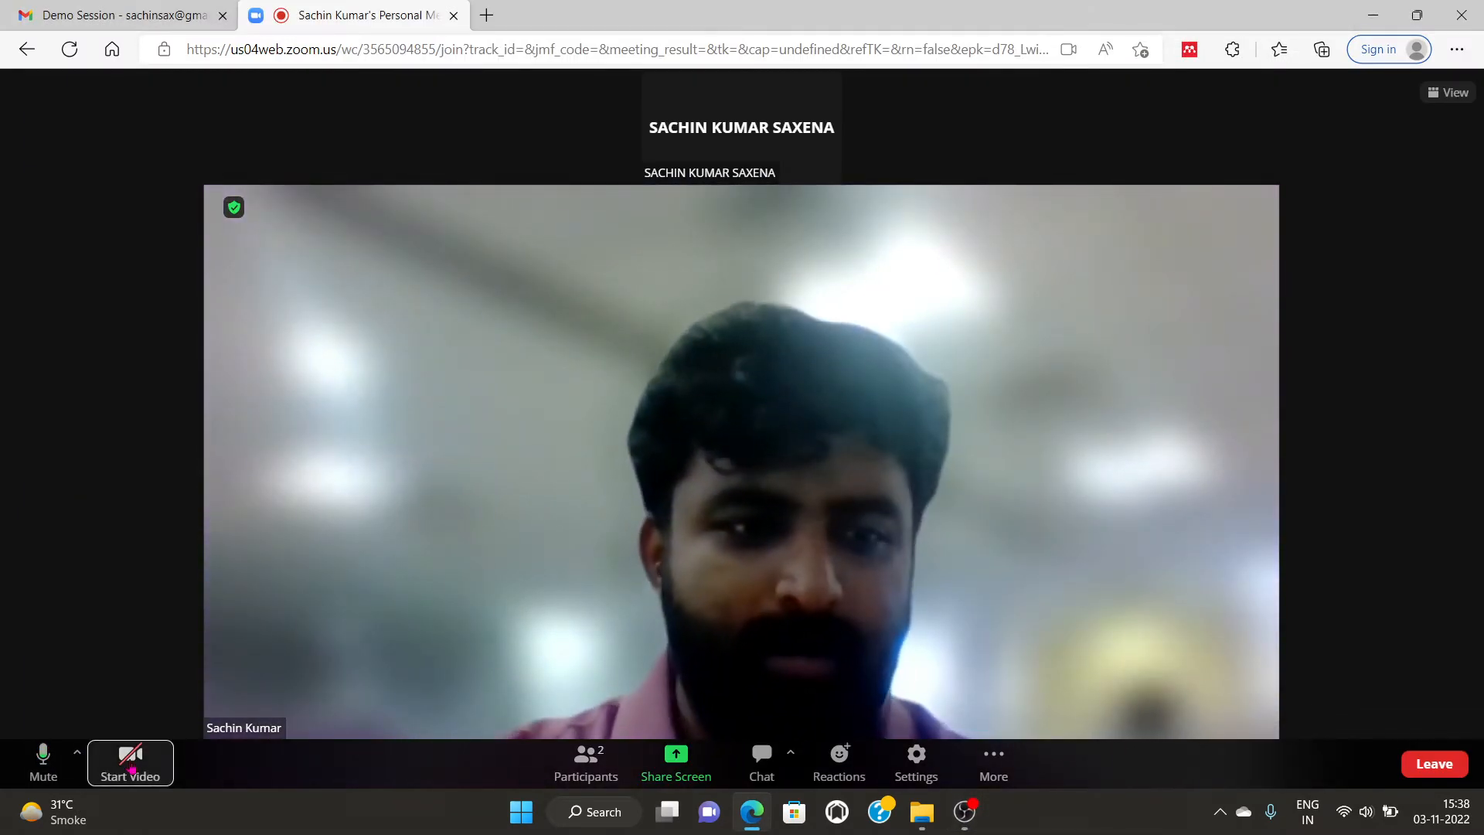
Step: Click Start Video so your camera feed appears in the Zoom meeting
left_click(129, 762)
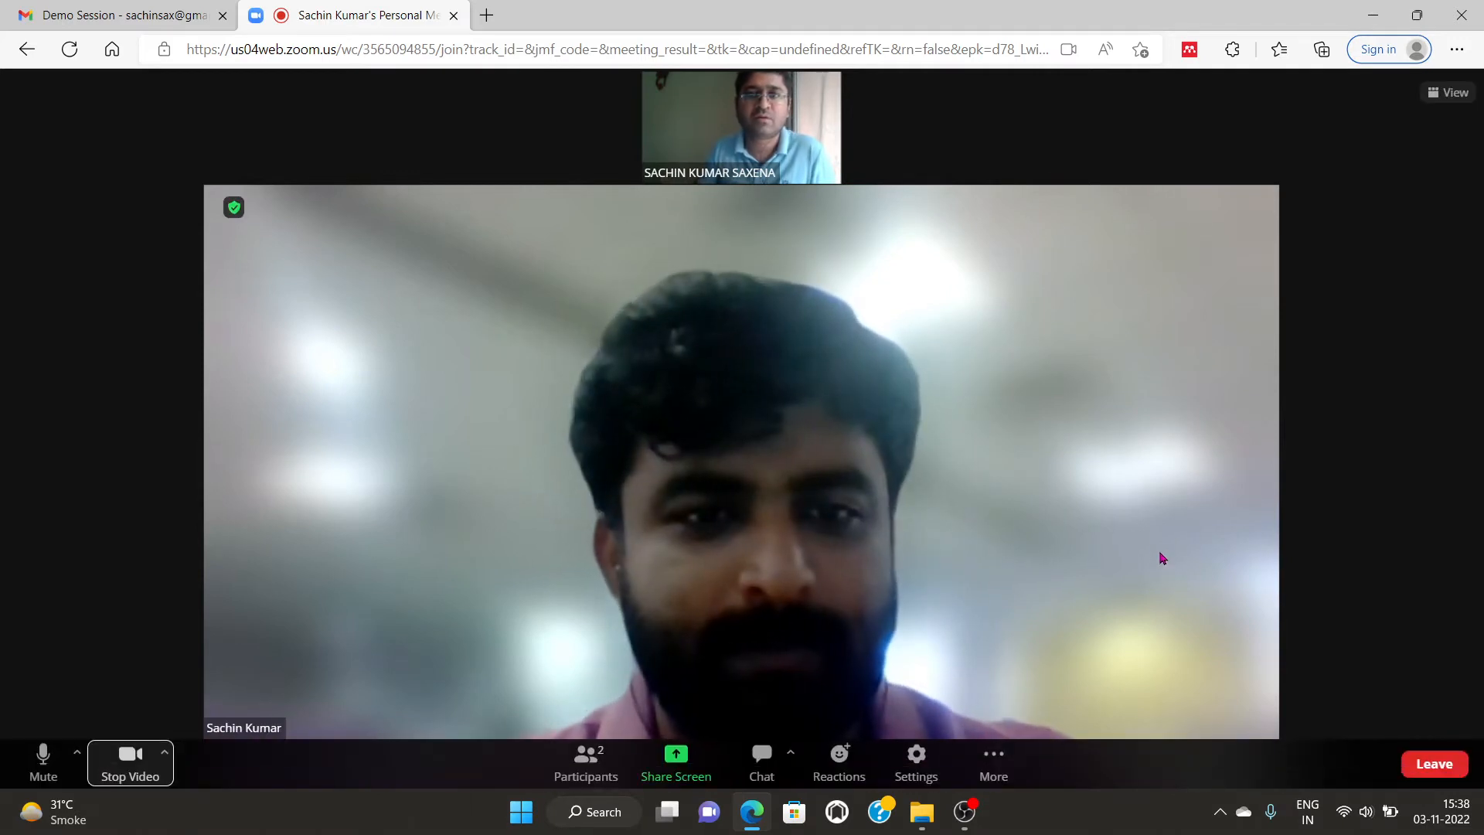
mouse_move(1156, 538)
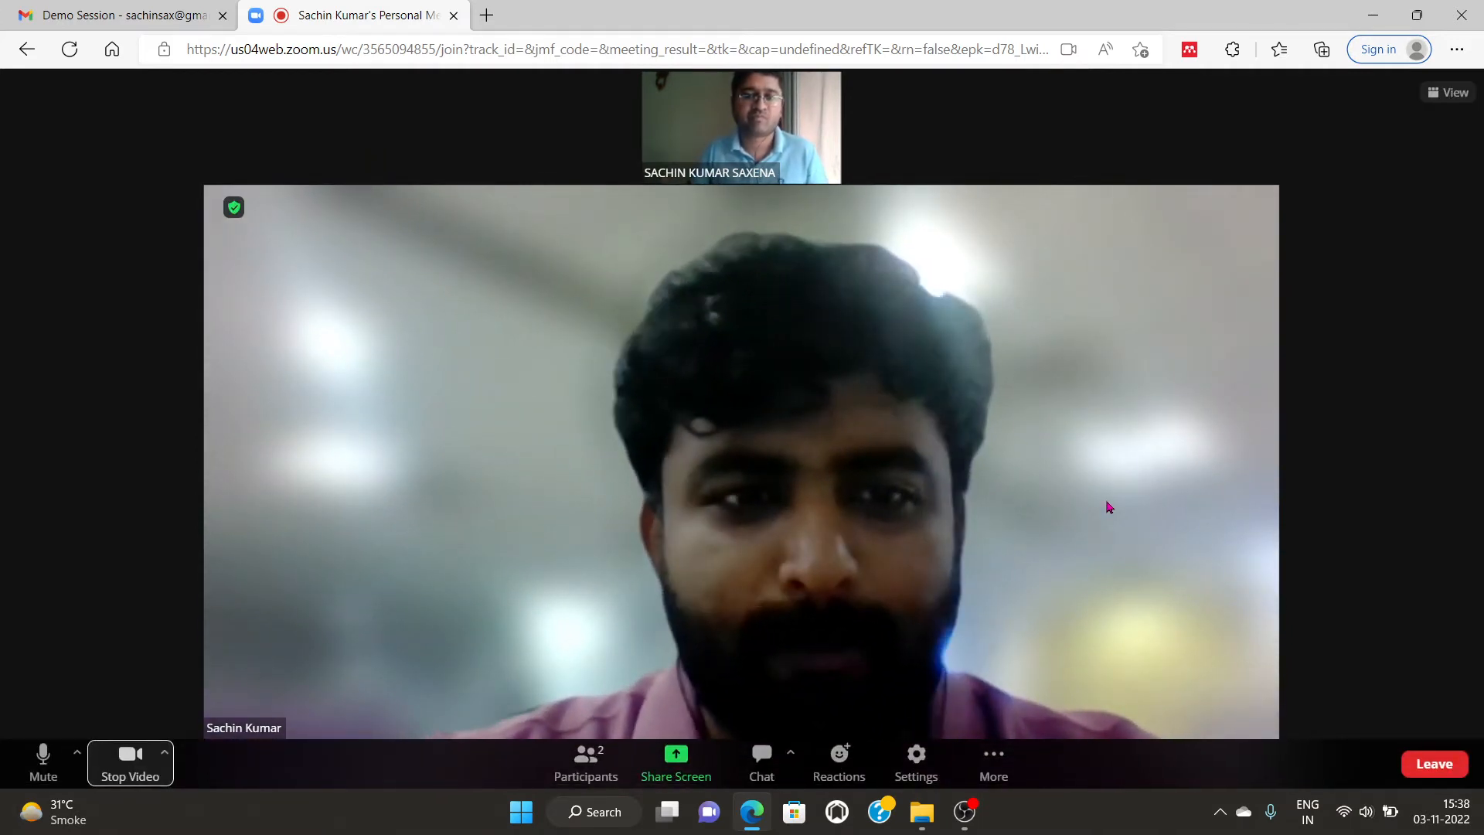
mouse_move(1097, 530)
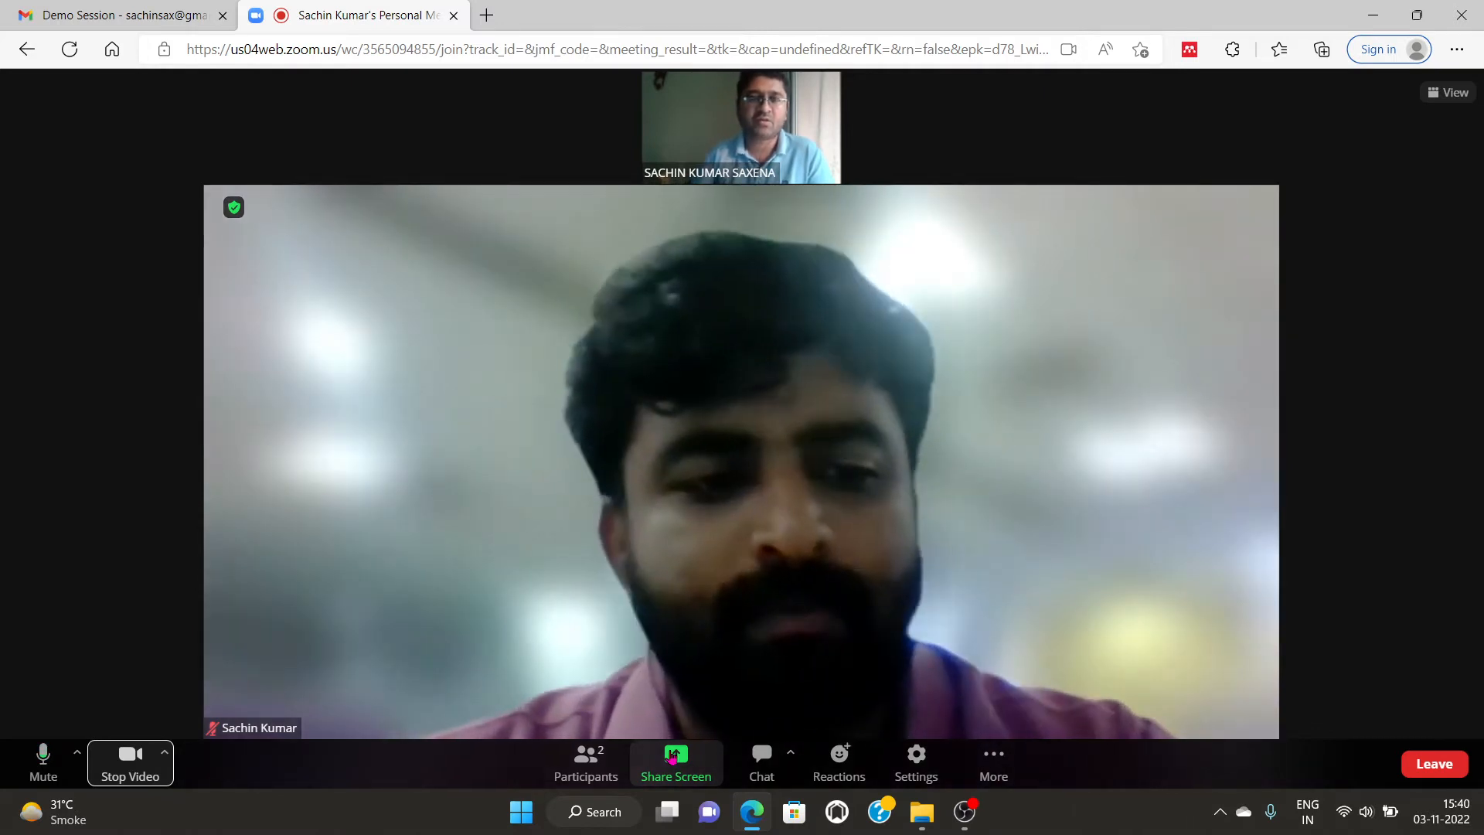
Step: Try Share Screen and dismiss the disabled-share and recording notices
left_click(676, 762)
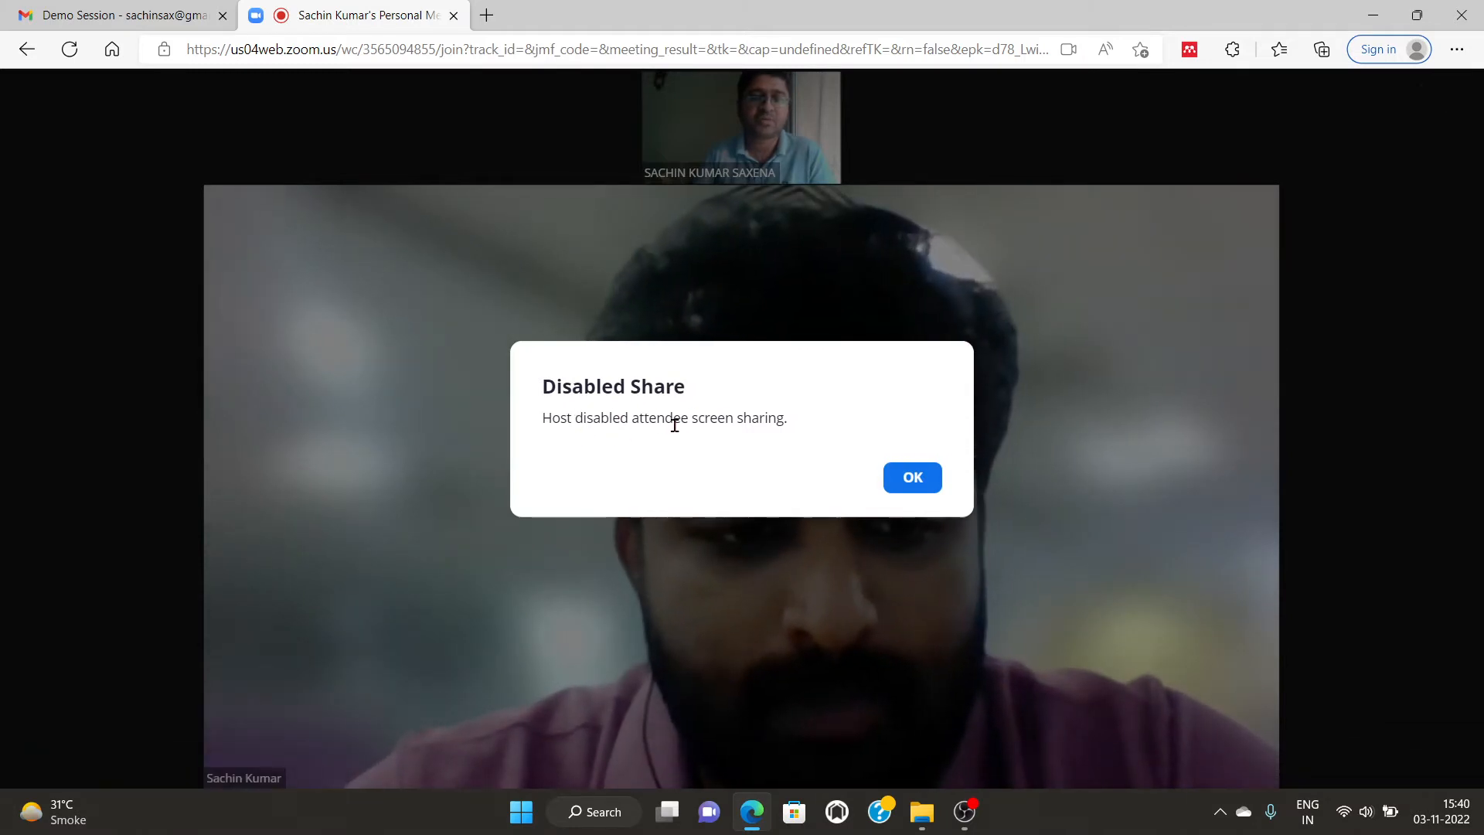
left_click(912, 477)
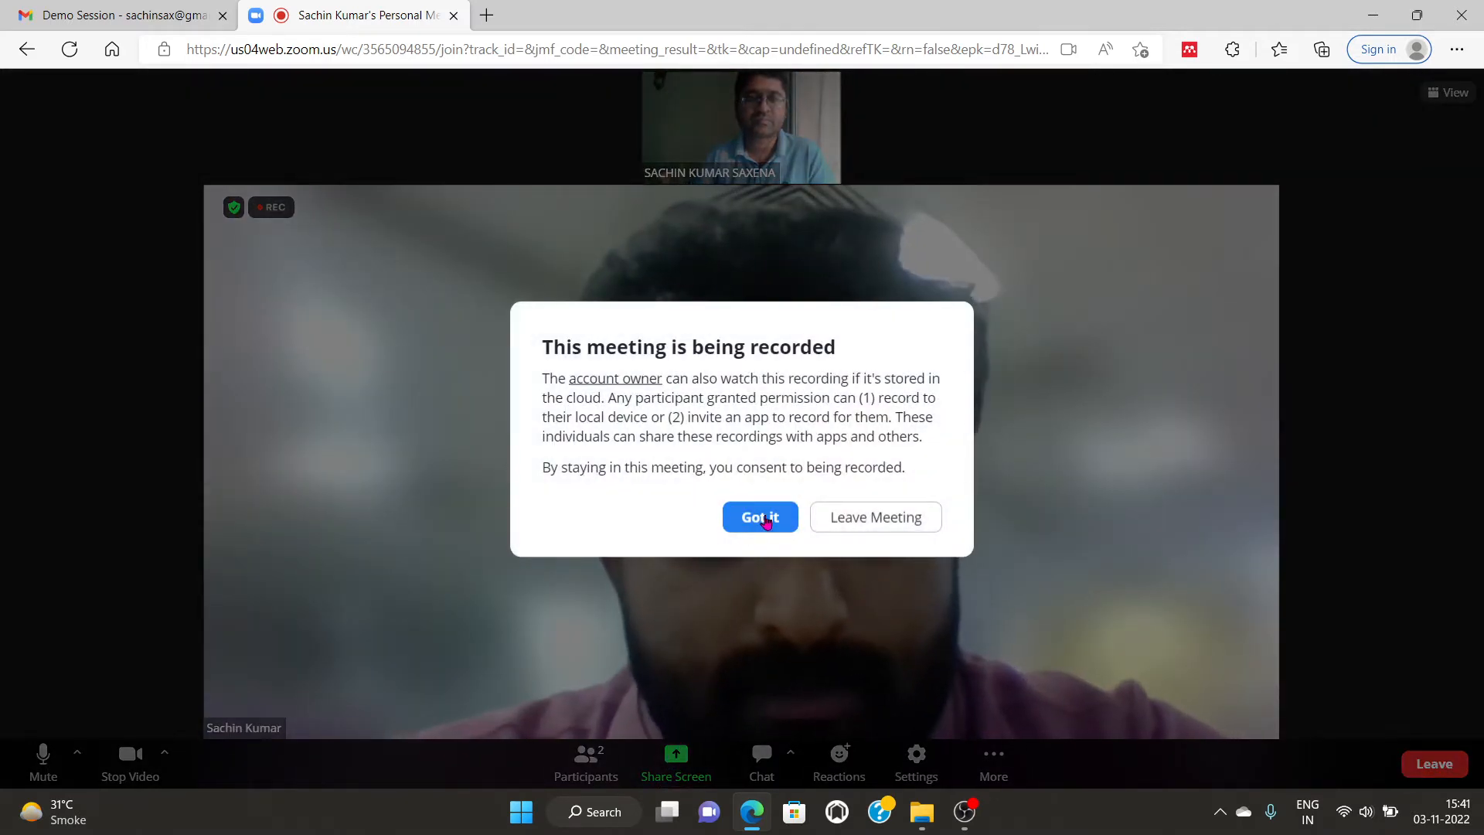
left_click(759, 516)
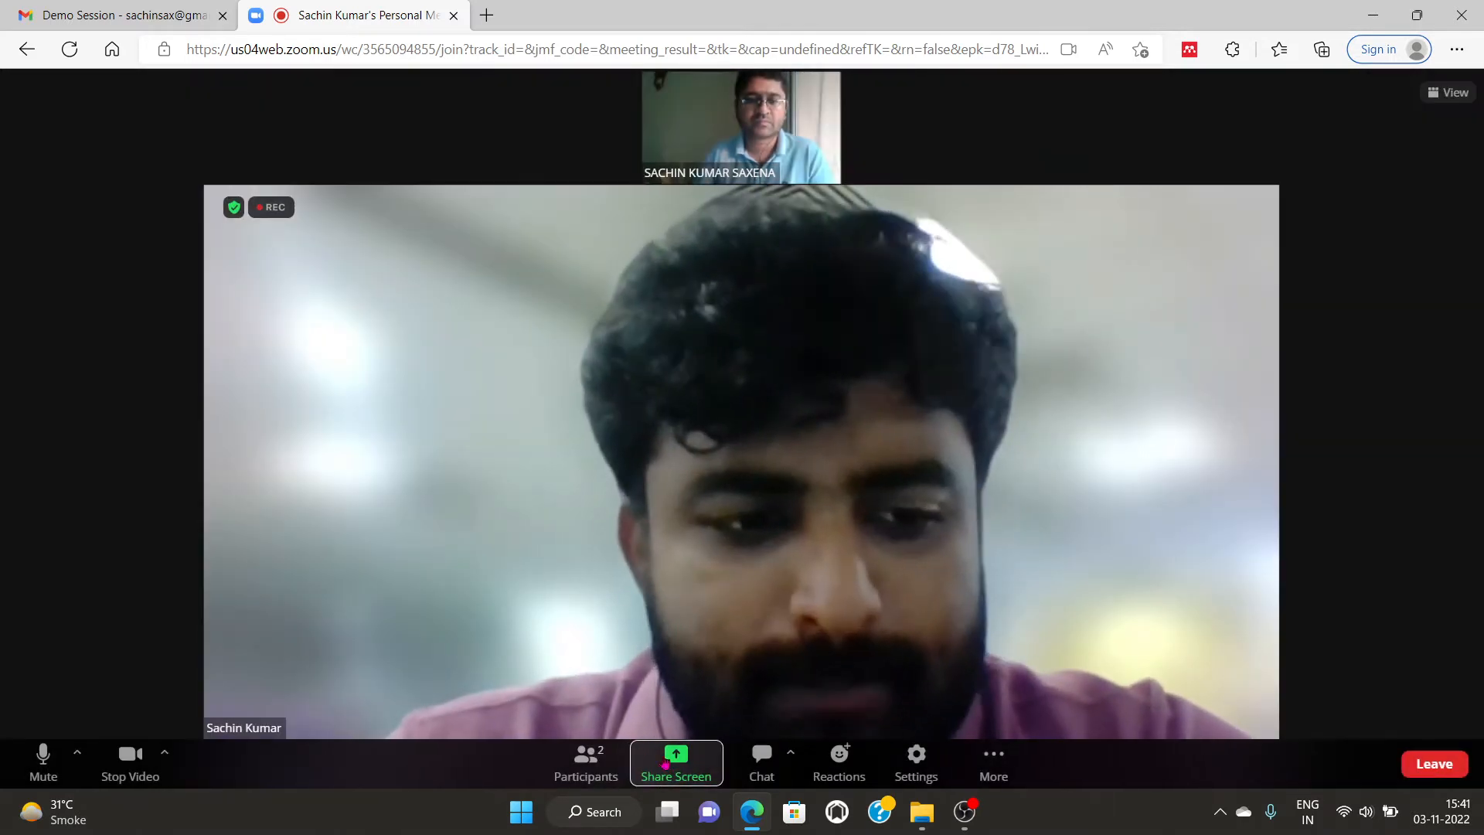
Step: Share the Edge browser window with participants and open a new blank tab
left_click(676, 762)
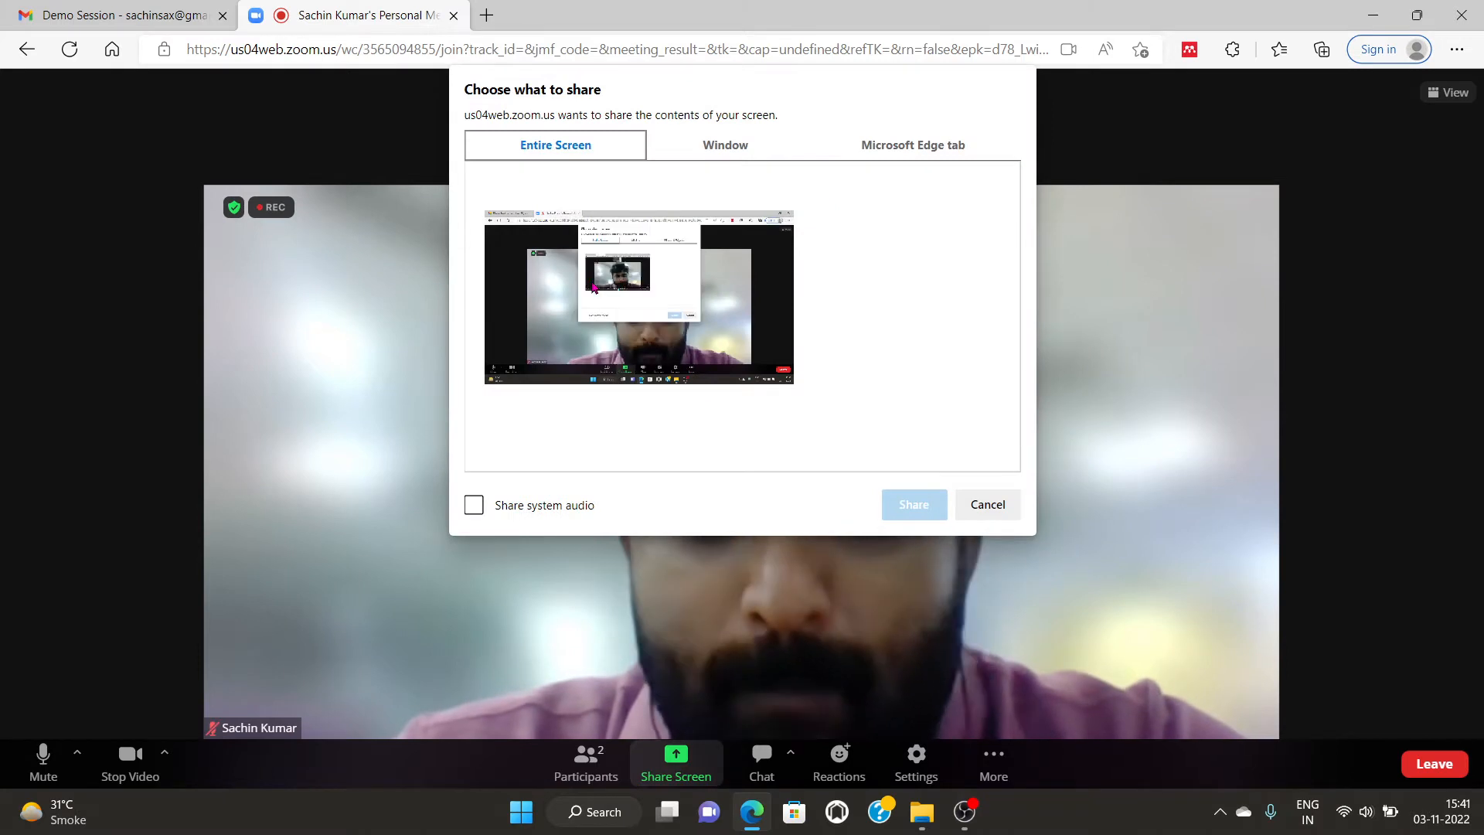
left_click(724, 145)
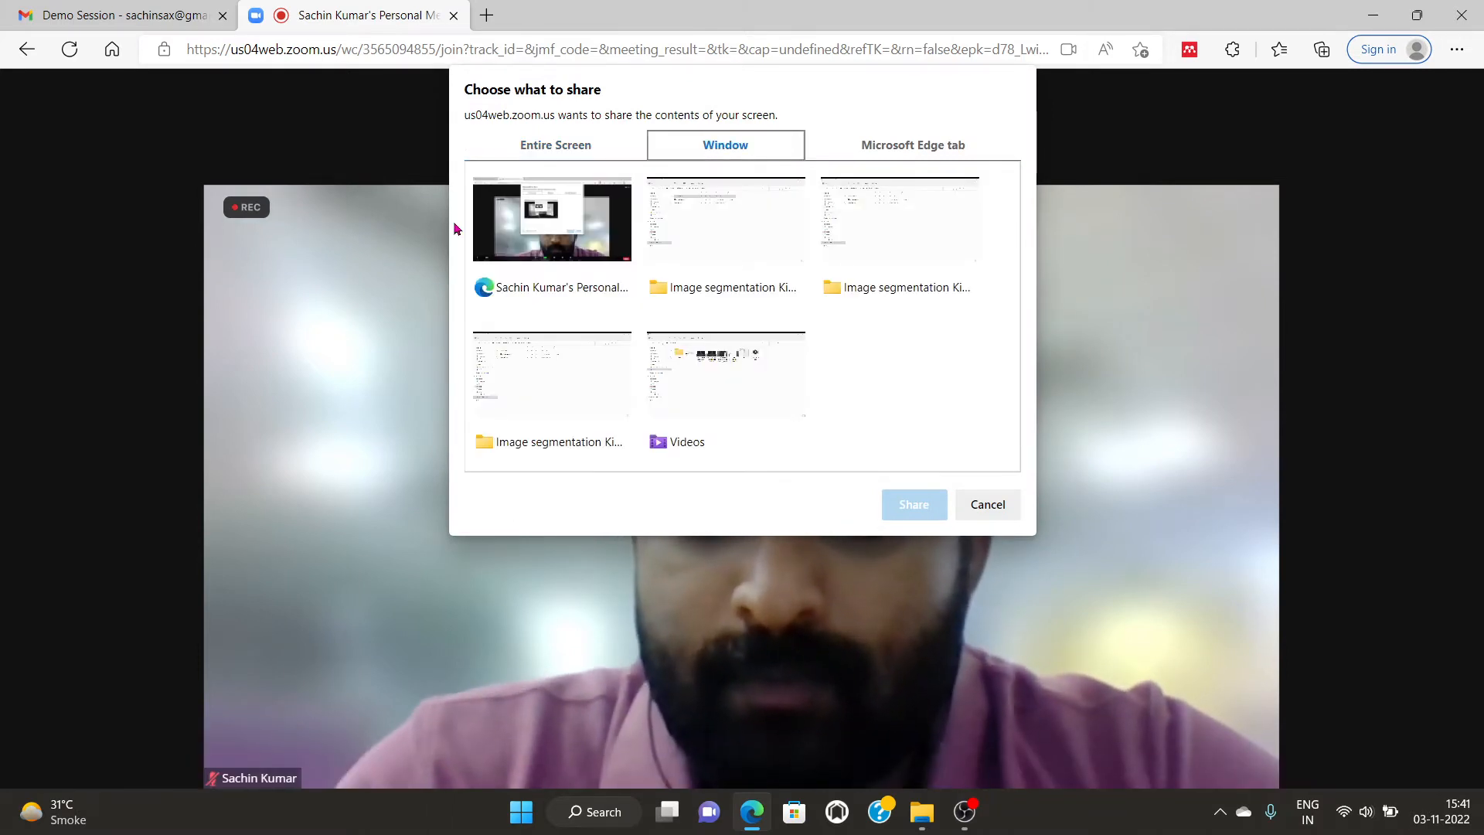
left_click(552, 219)
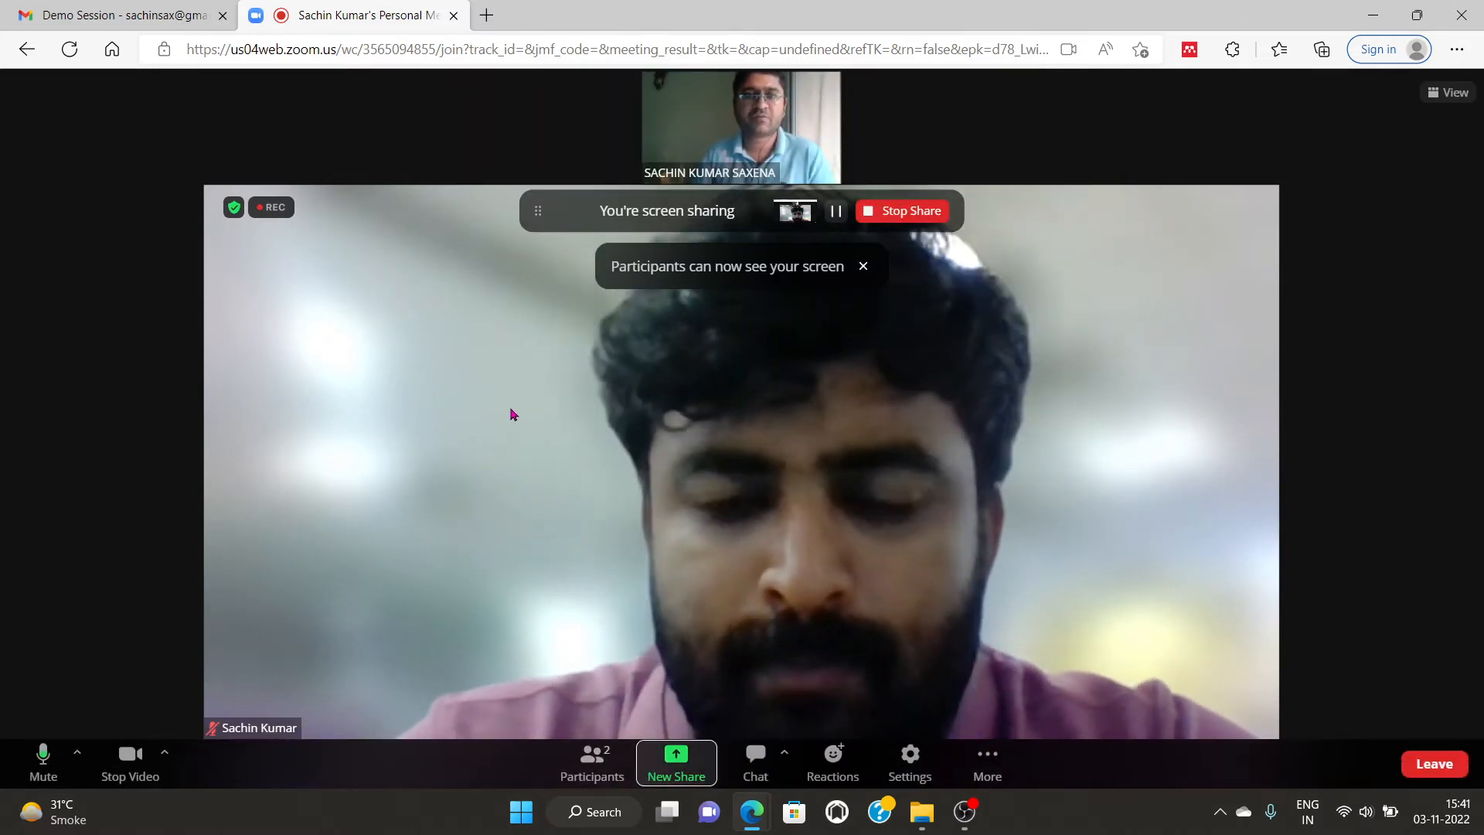
left_click(486, 16)
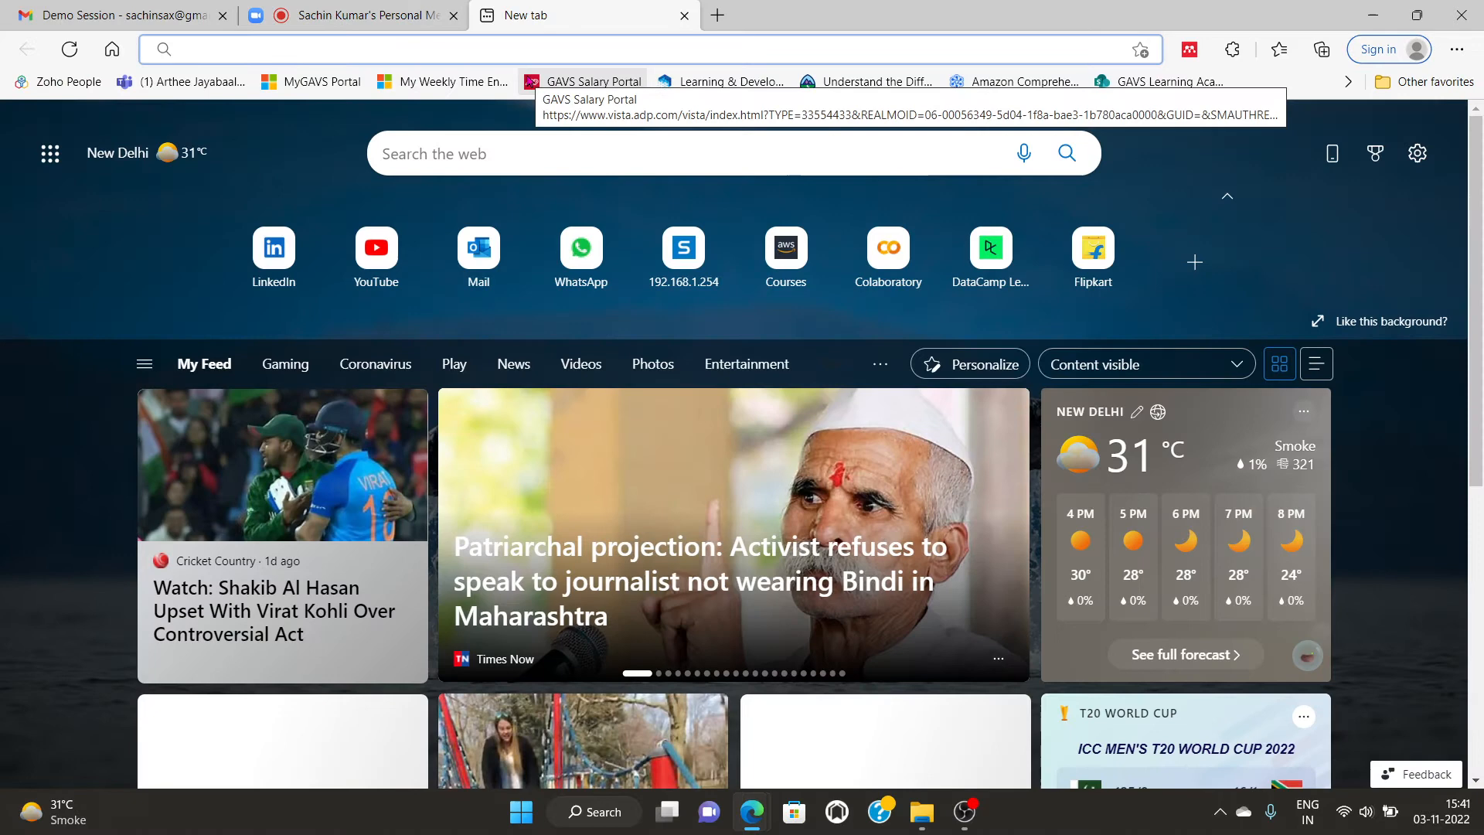
Step: Load colab.research.google.com by typing 'cola' in the Edge address bar
type("colab.research.google.com")
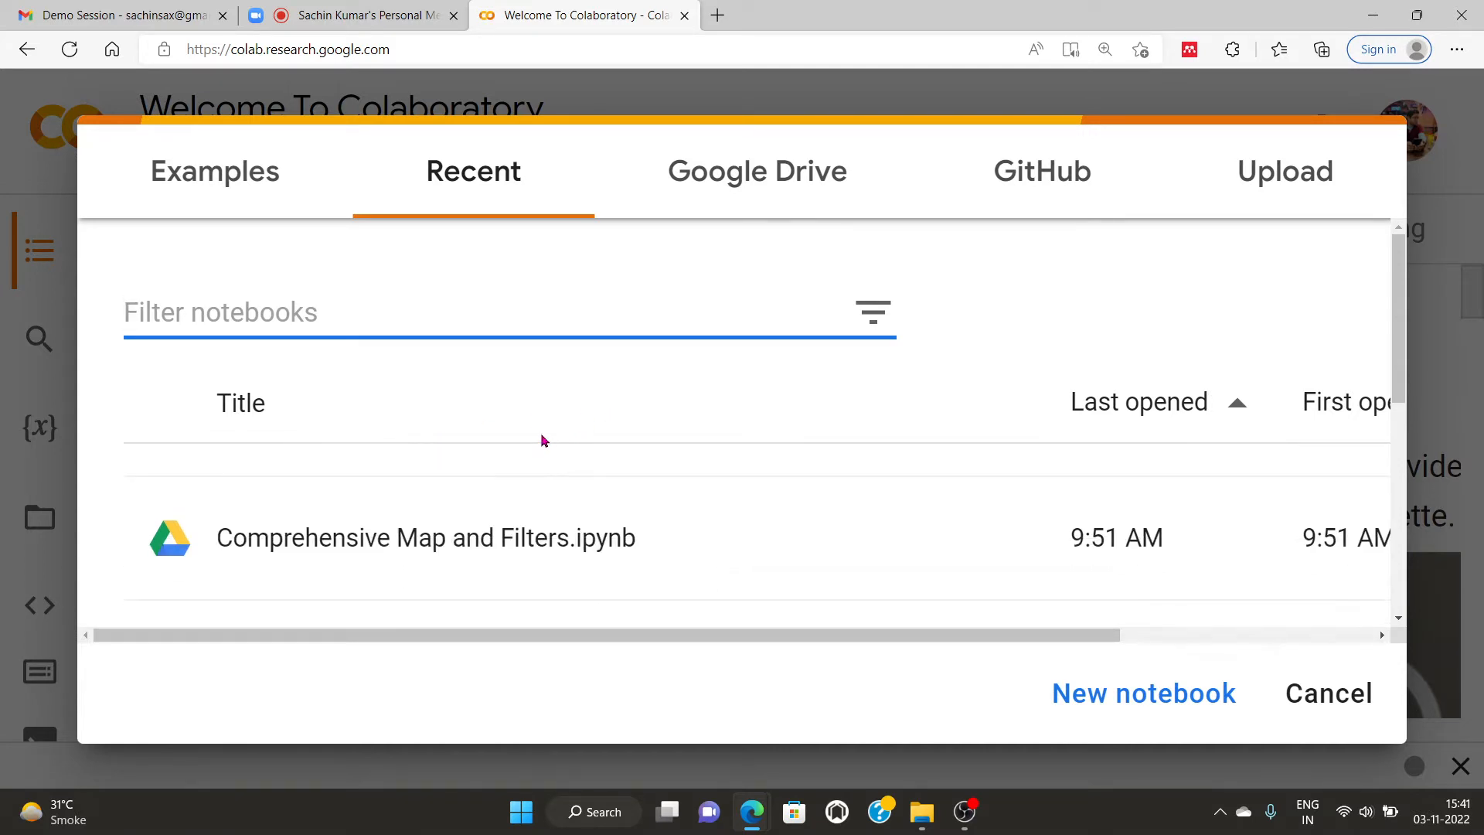
Step: Check the Upload and GitHub tabs, then create new notebook Untitled53.ipynb
left_click(1285, 170)
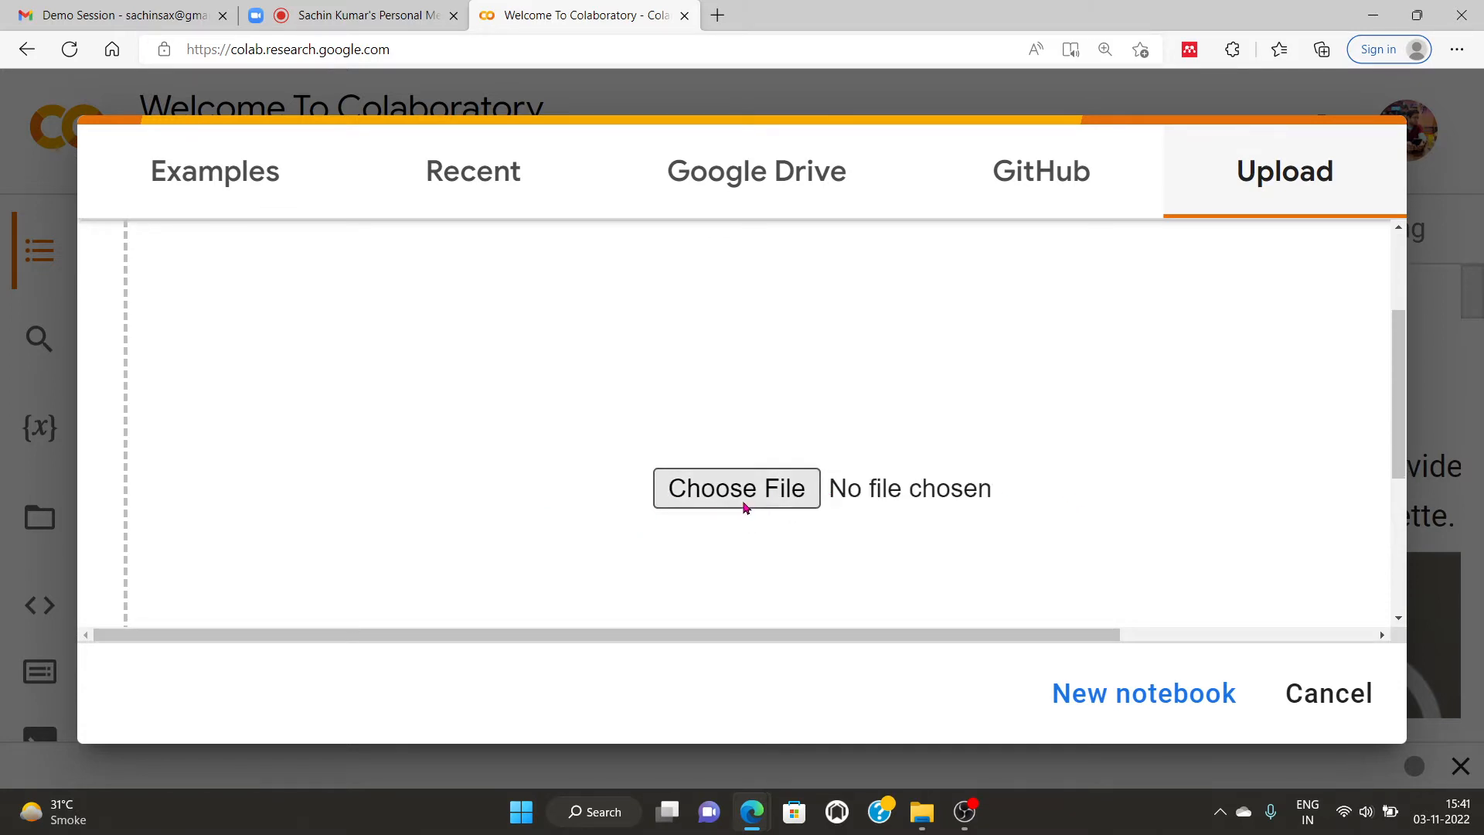
mouse_move(791, 492)
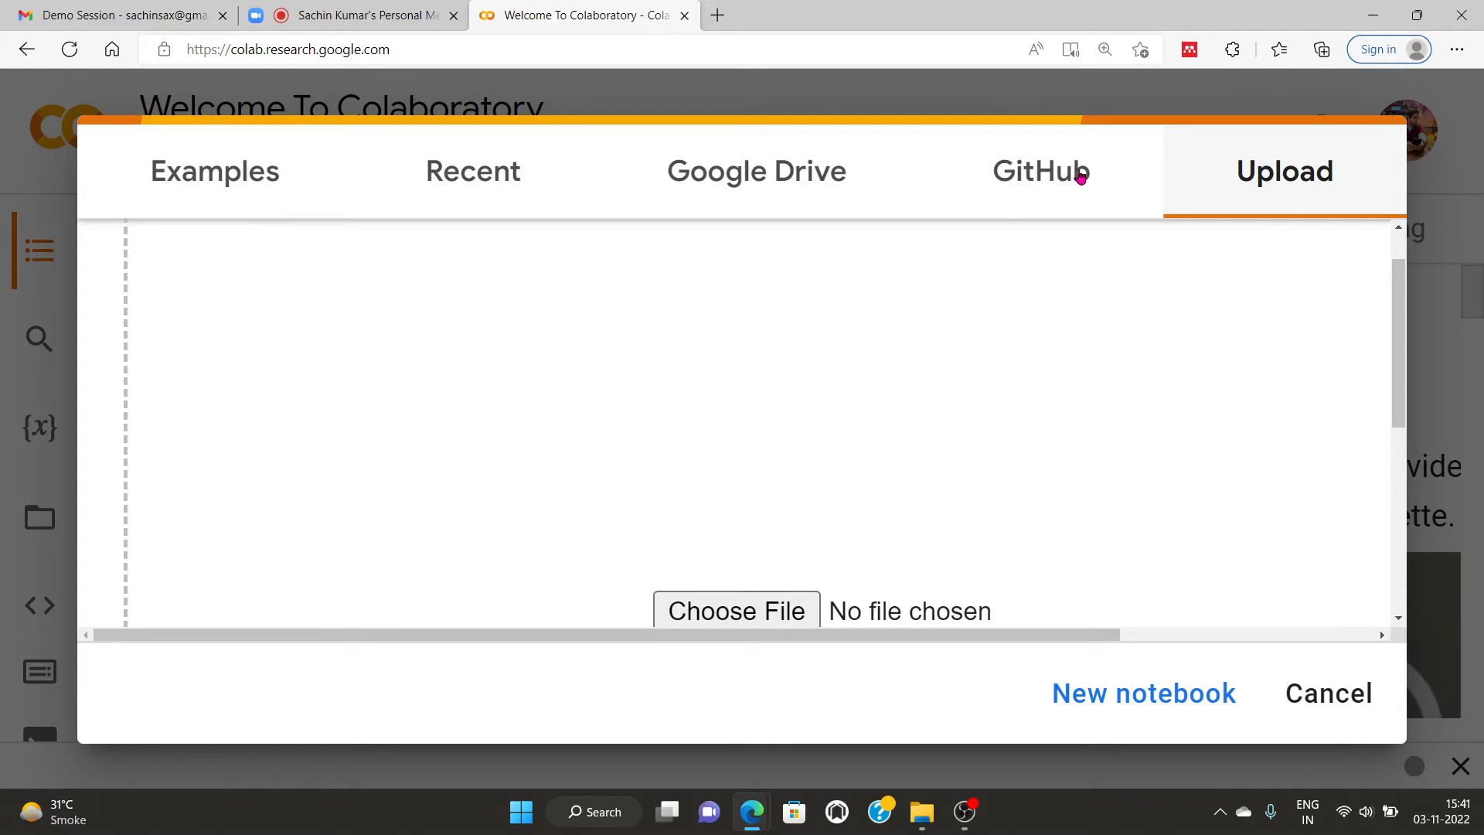
left_click(1143, 693)
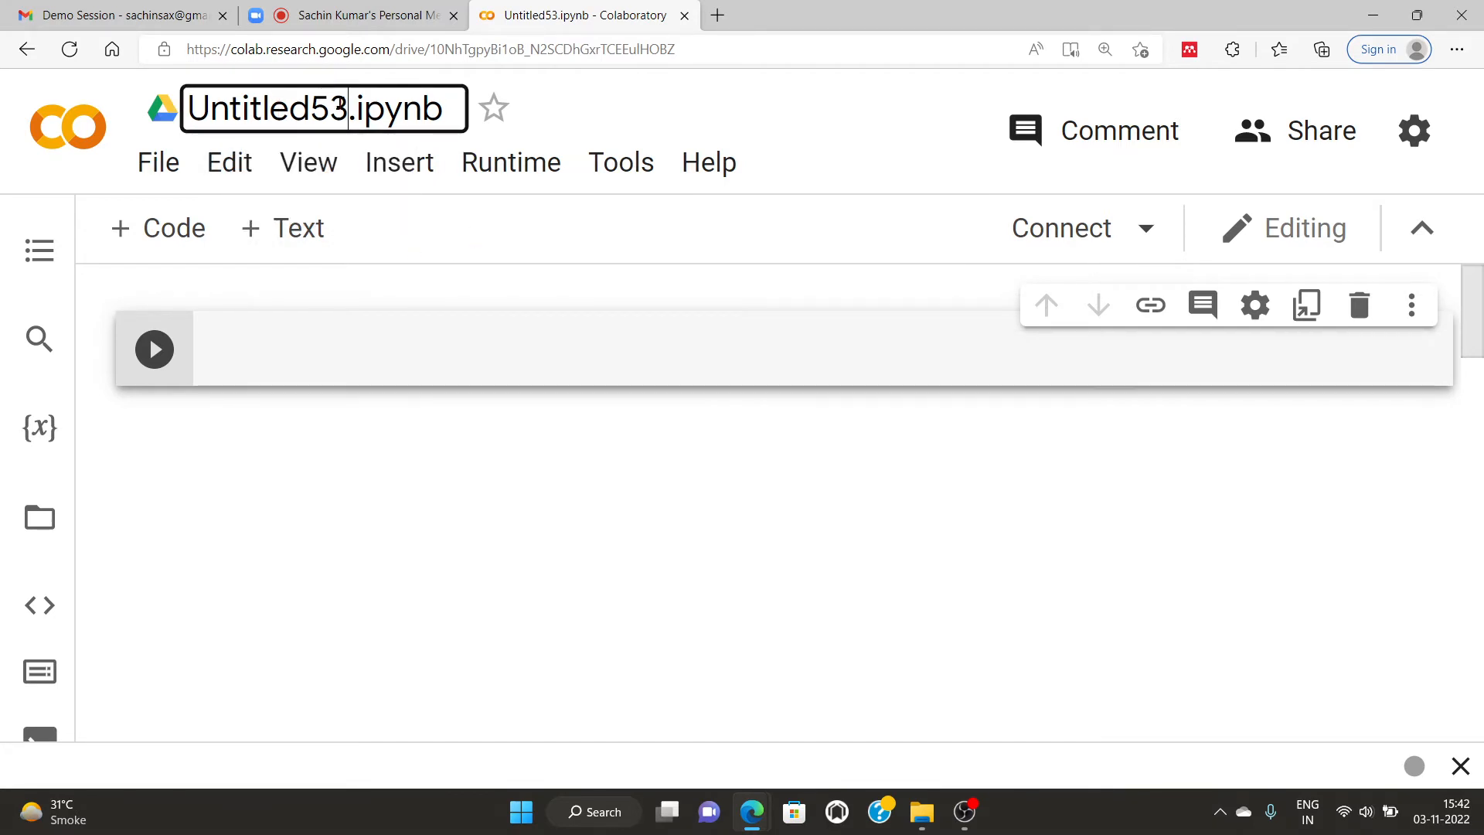
Step: Enter 'List Comp Map and filters' as the notebook title
type("Li.ipynb")
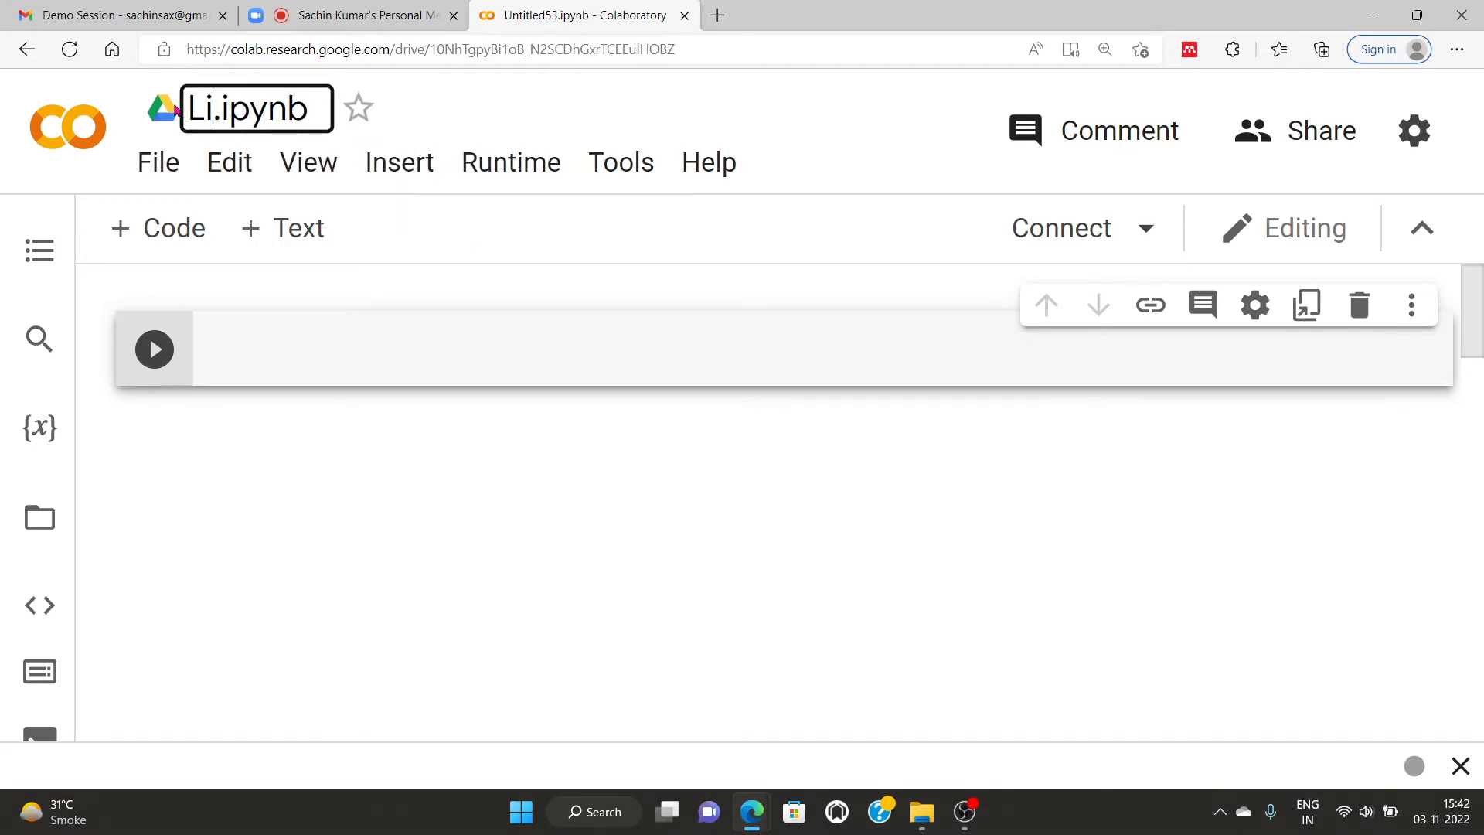
type("ist Comp")
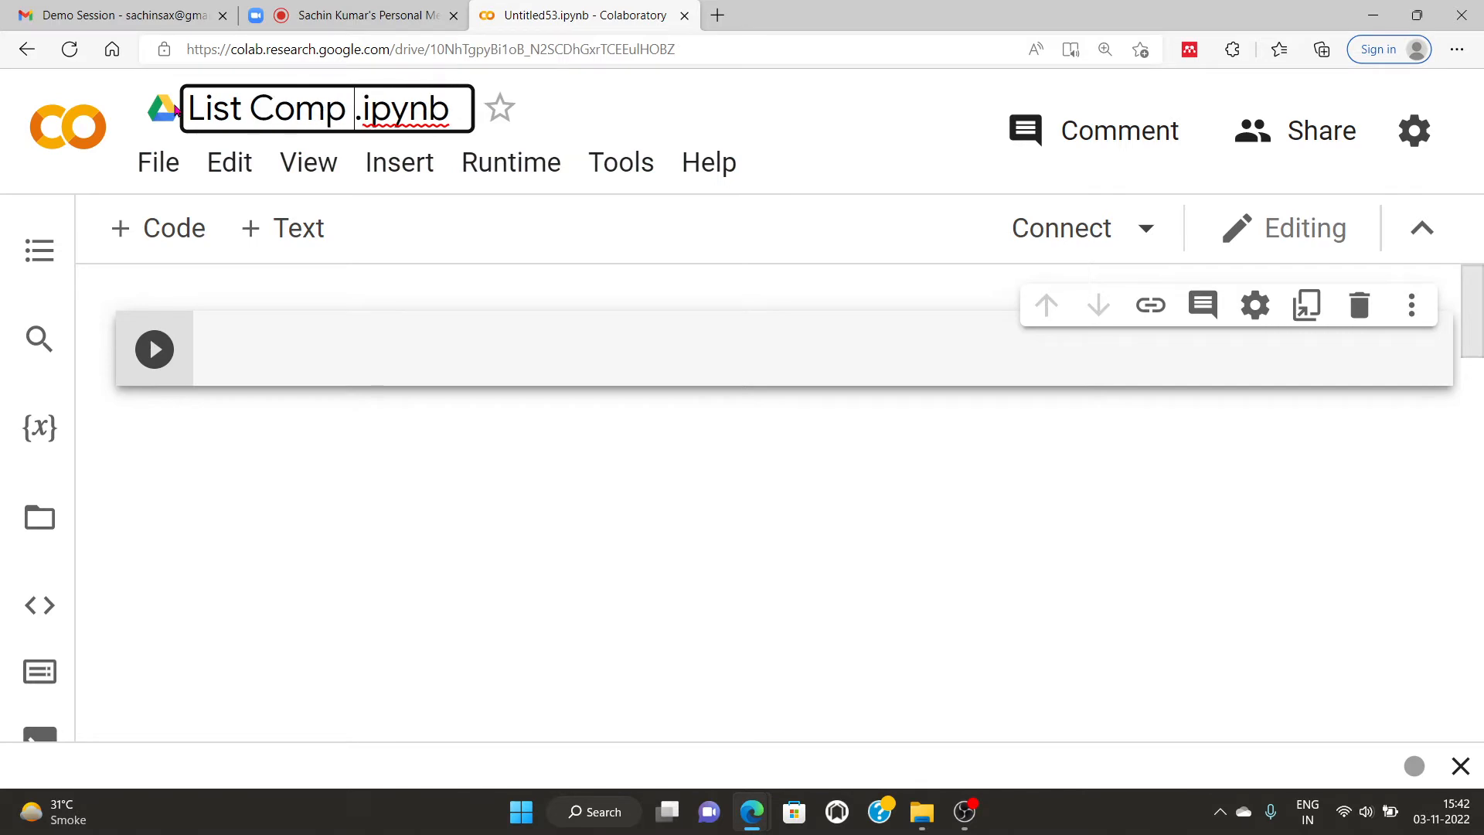
type("Map and")
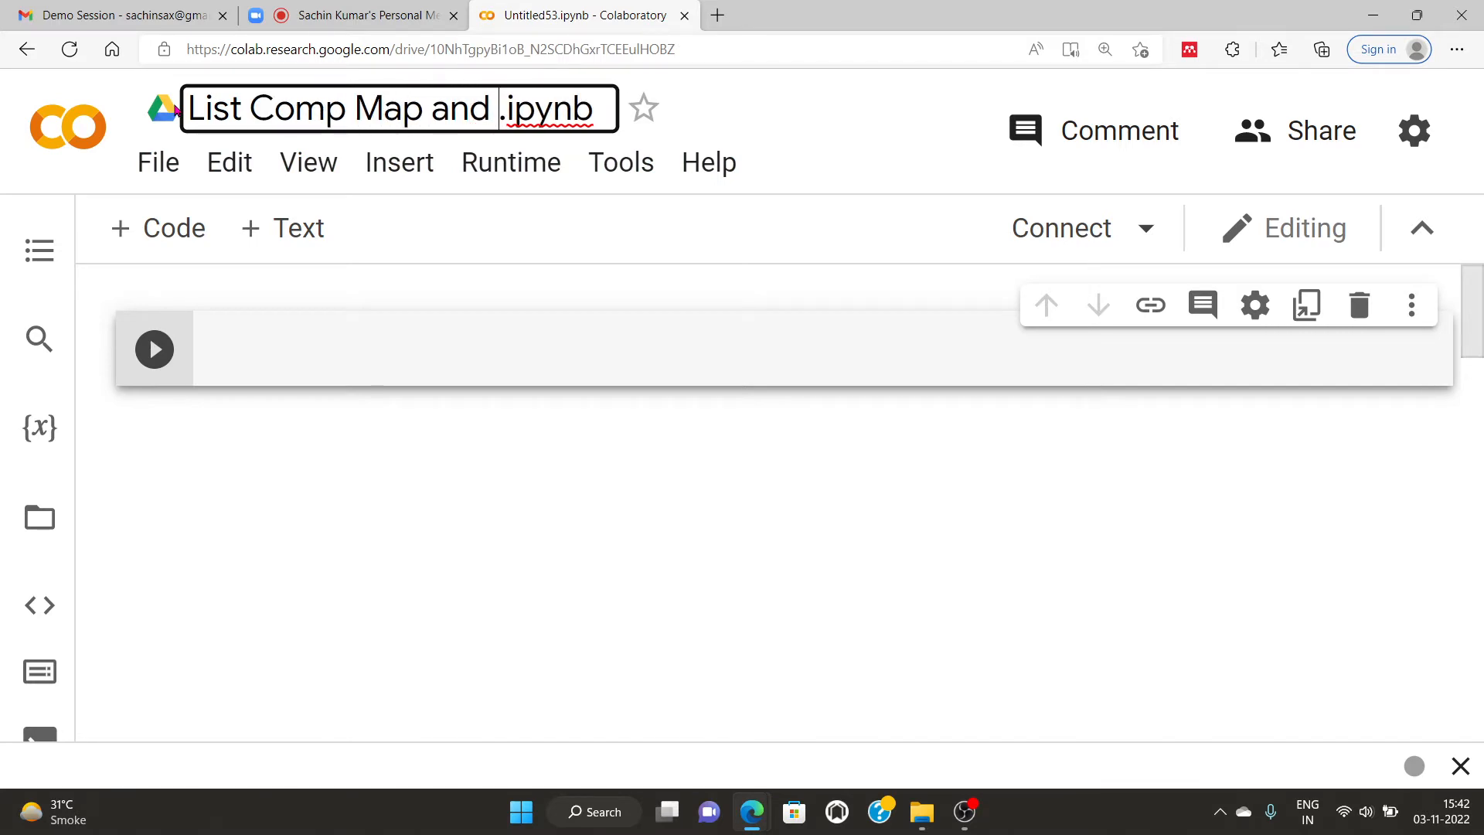
type("filters")
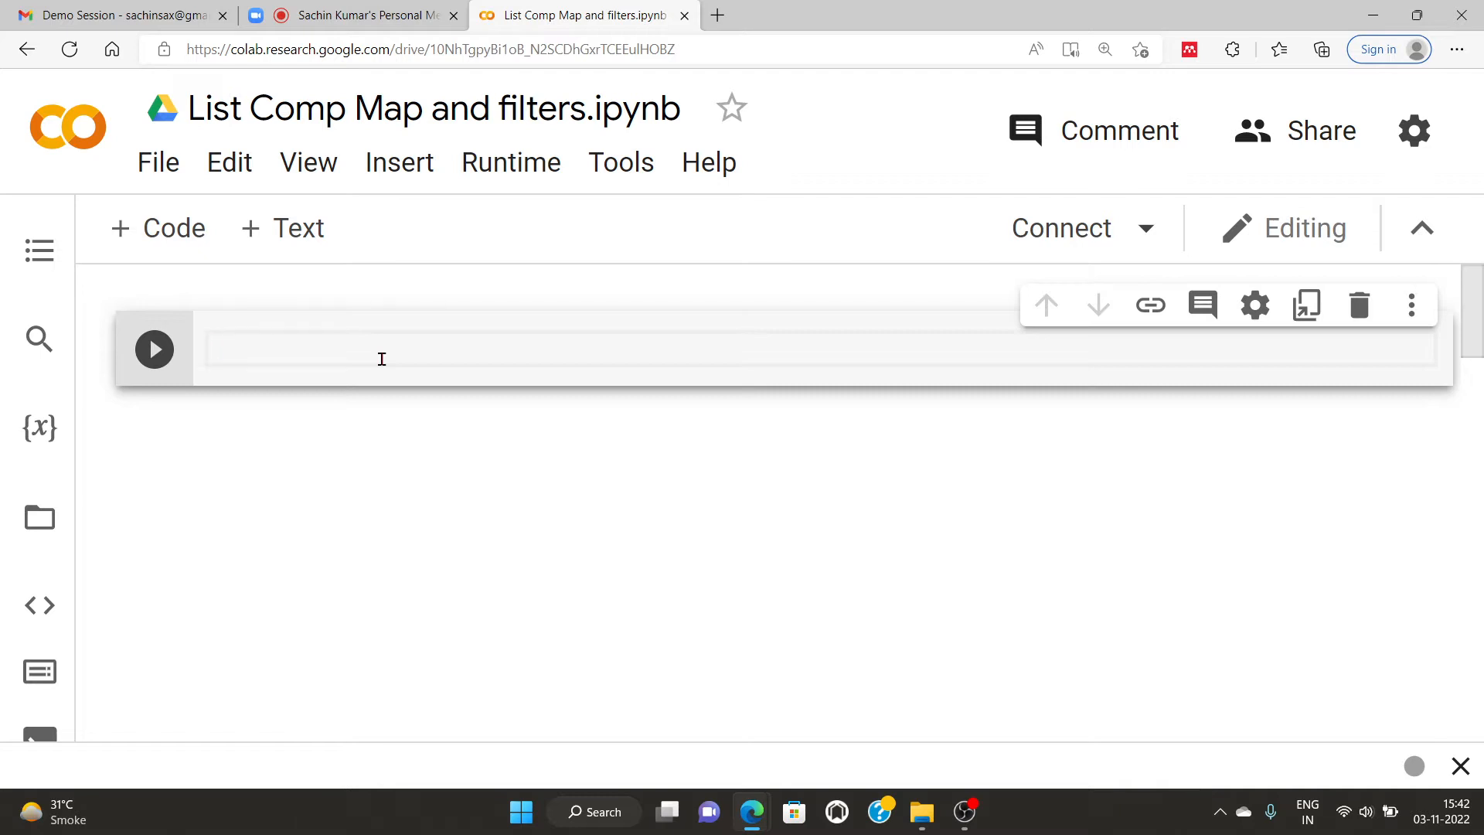
Step: Write def sum(x,y): return x+y in the first cell and run it
type("def")
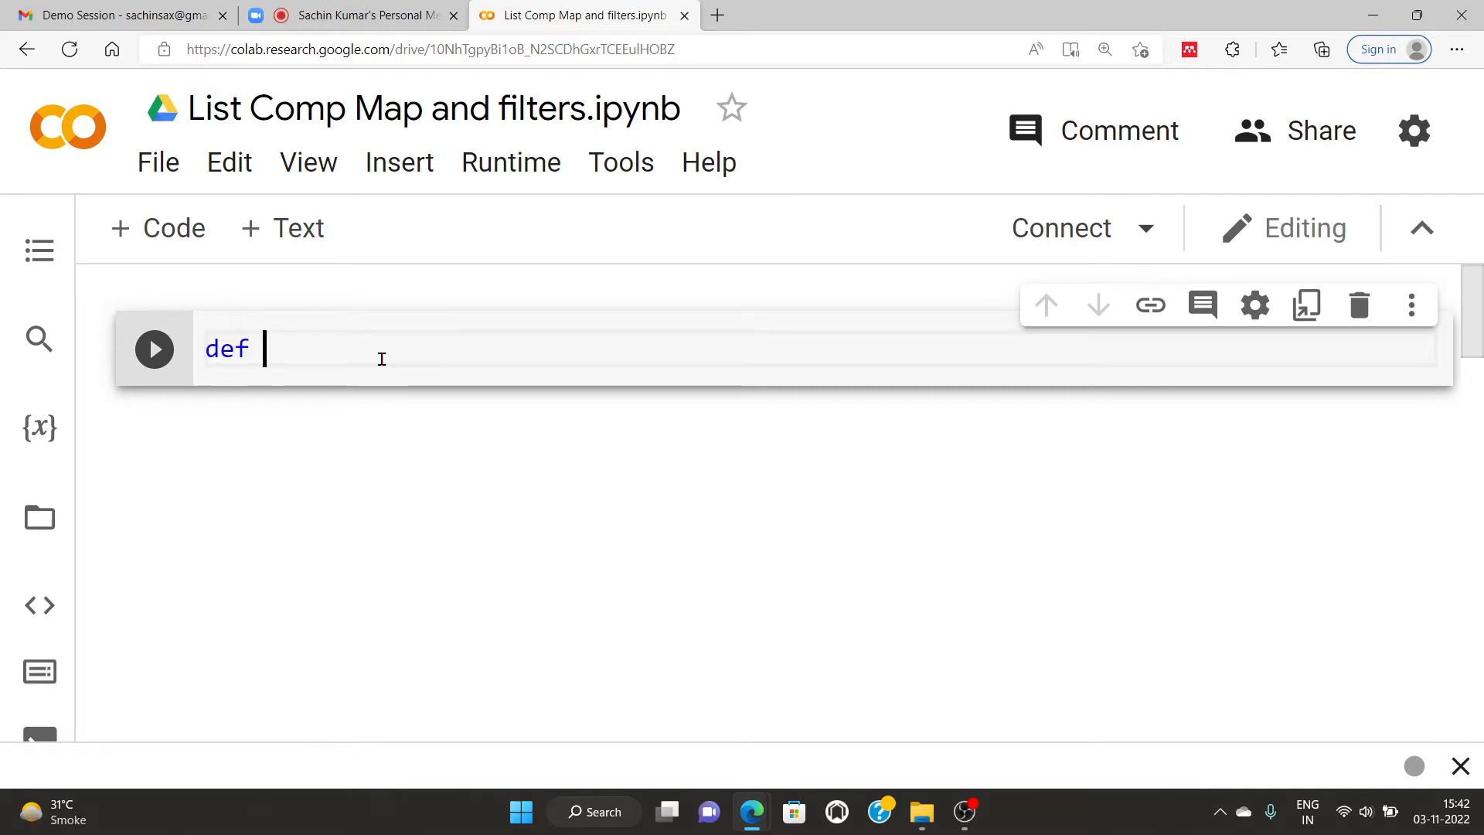
type("sum")
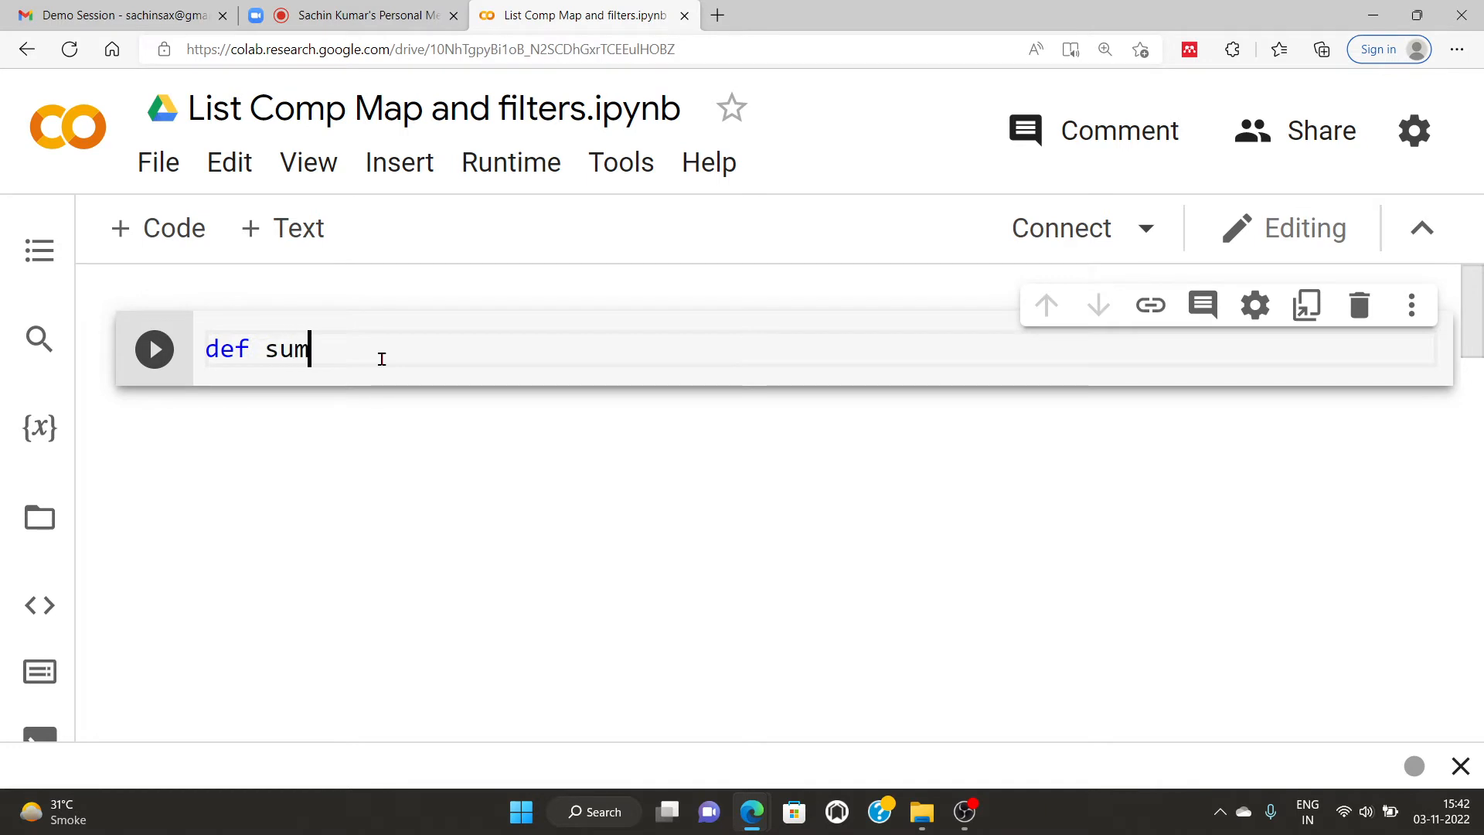
type("()")
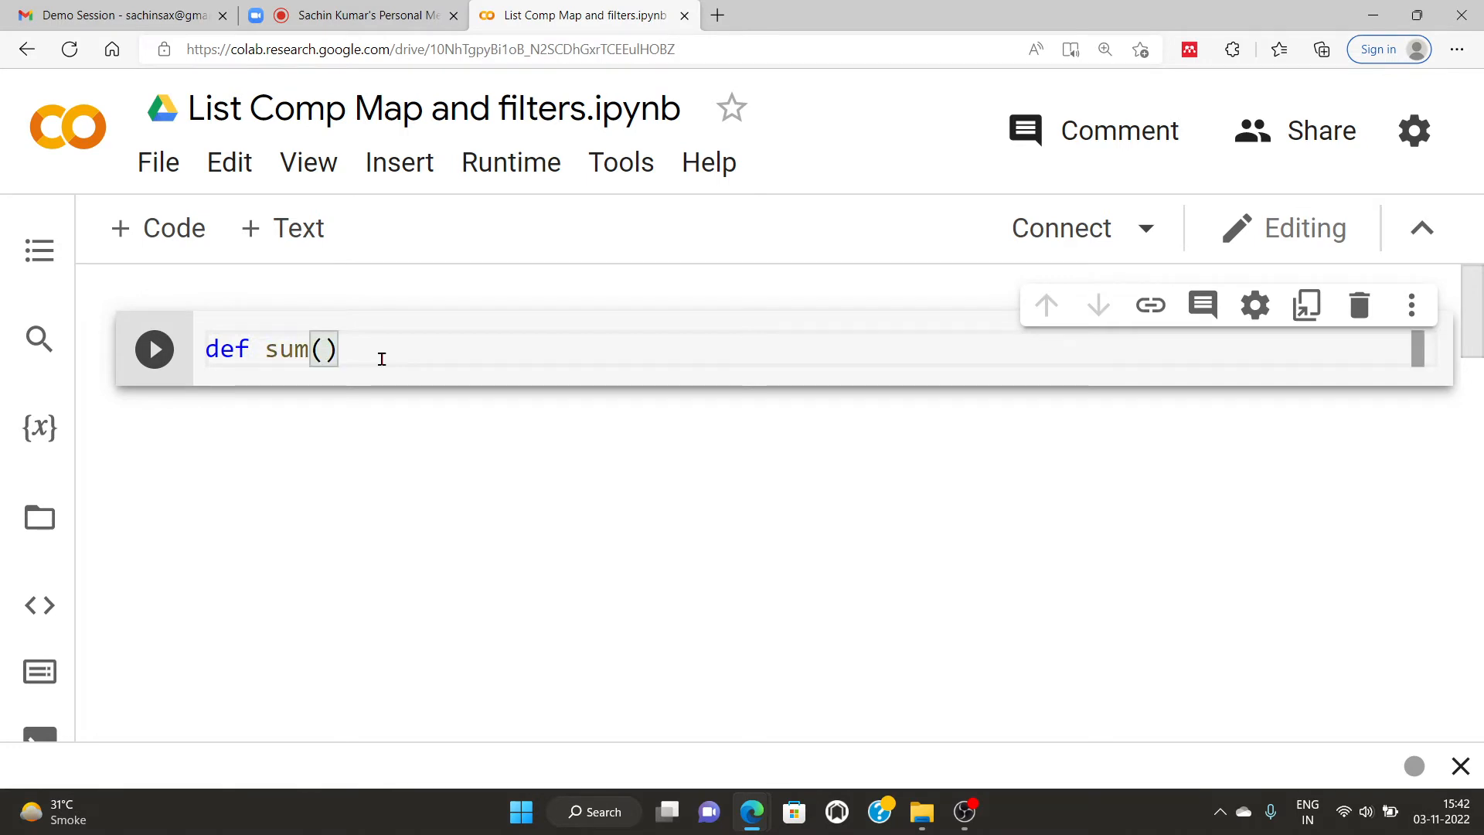
type("x,")
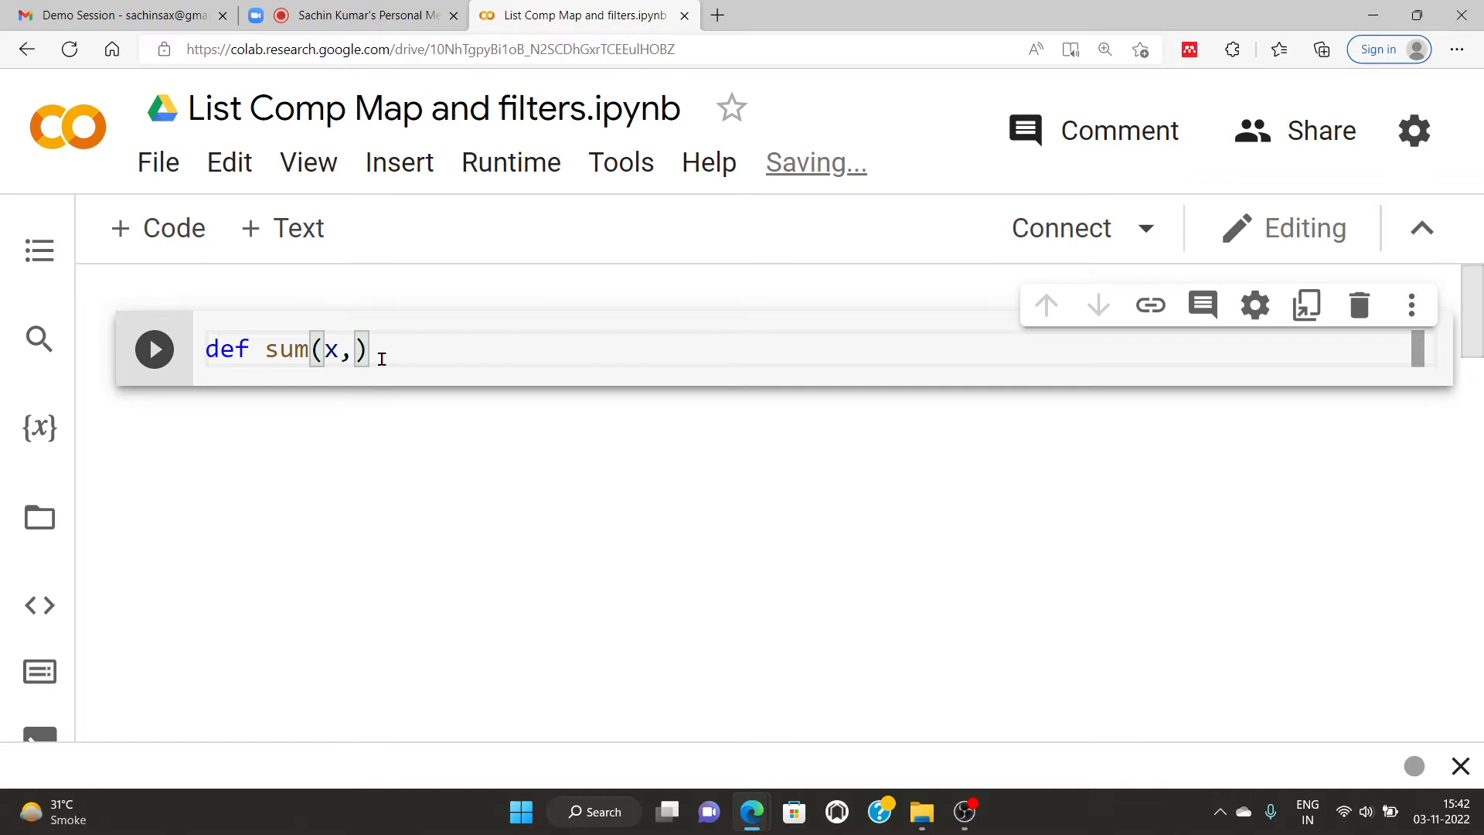
type("y")
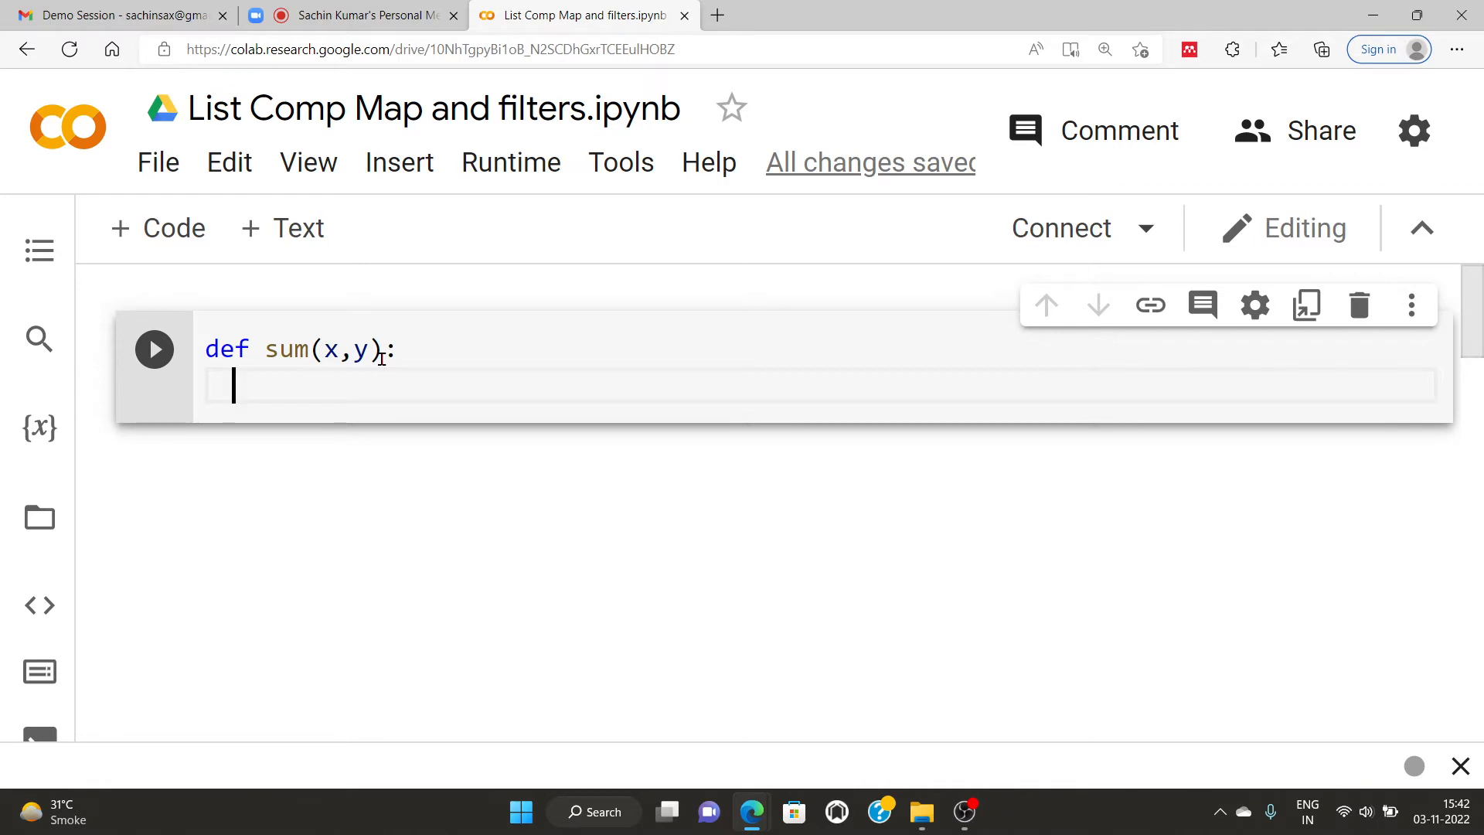
type("r")
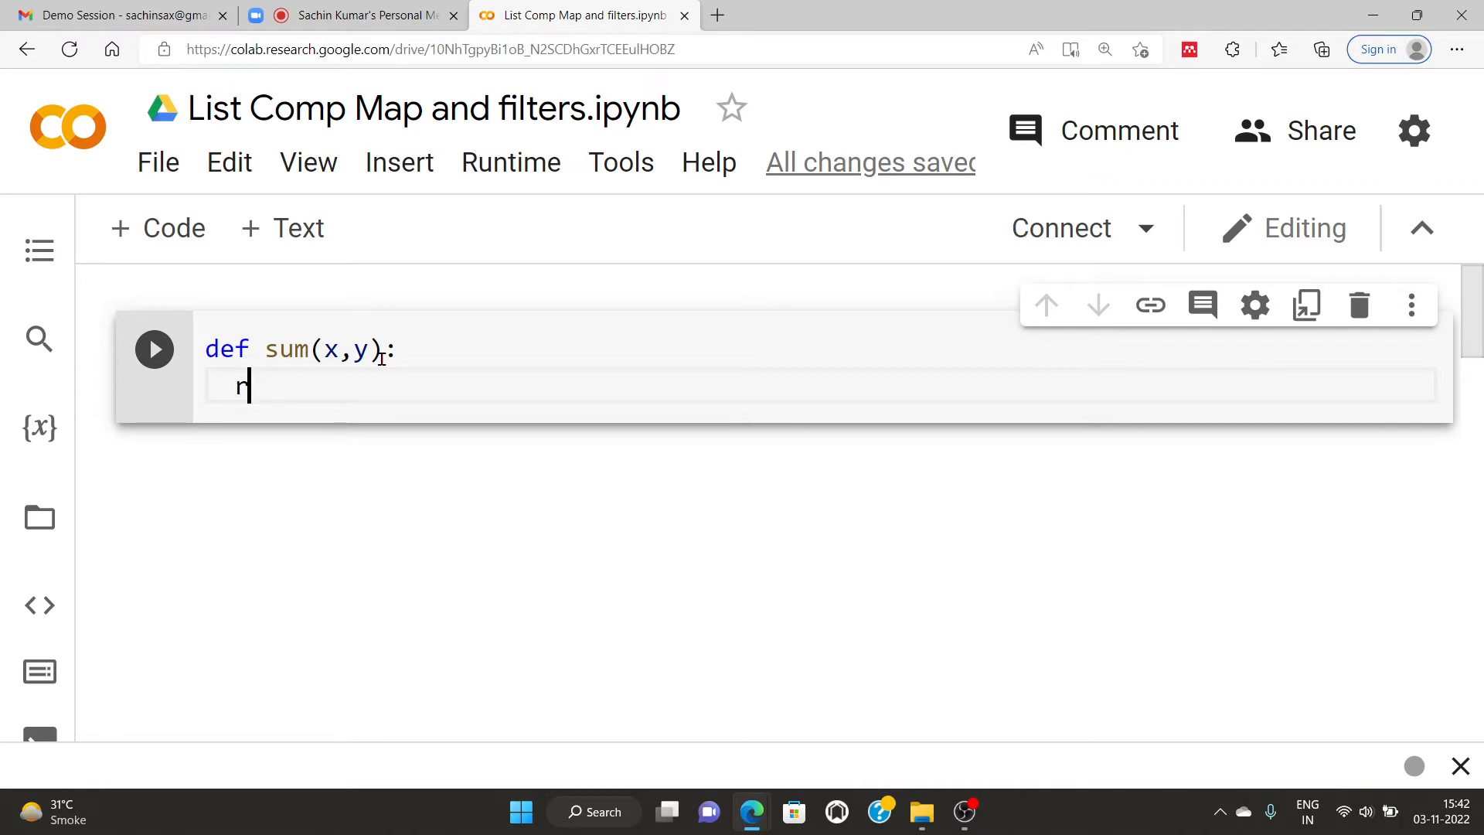
type("return")
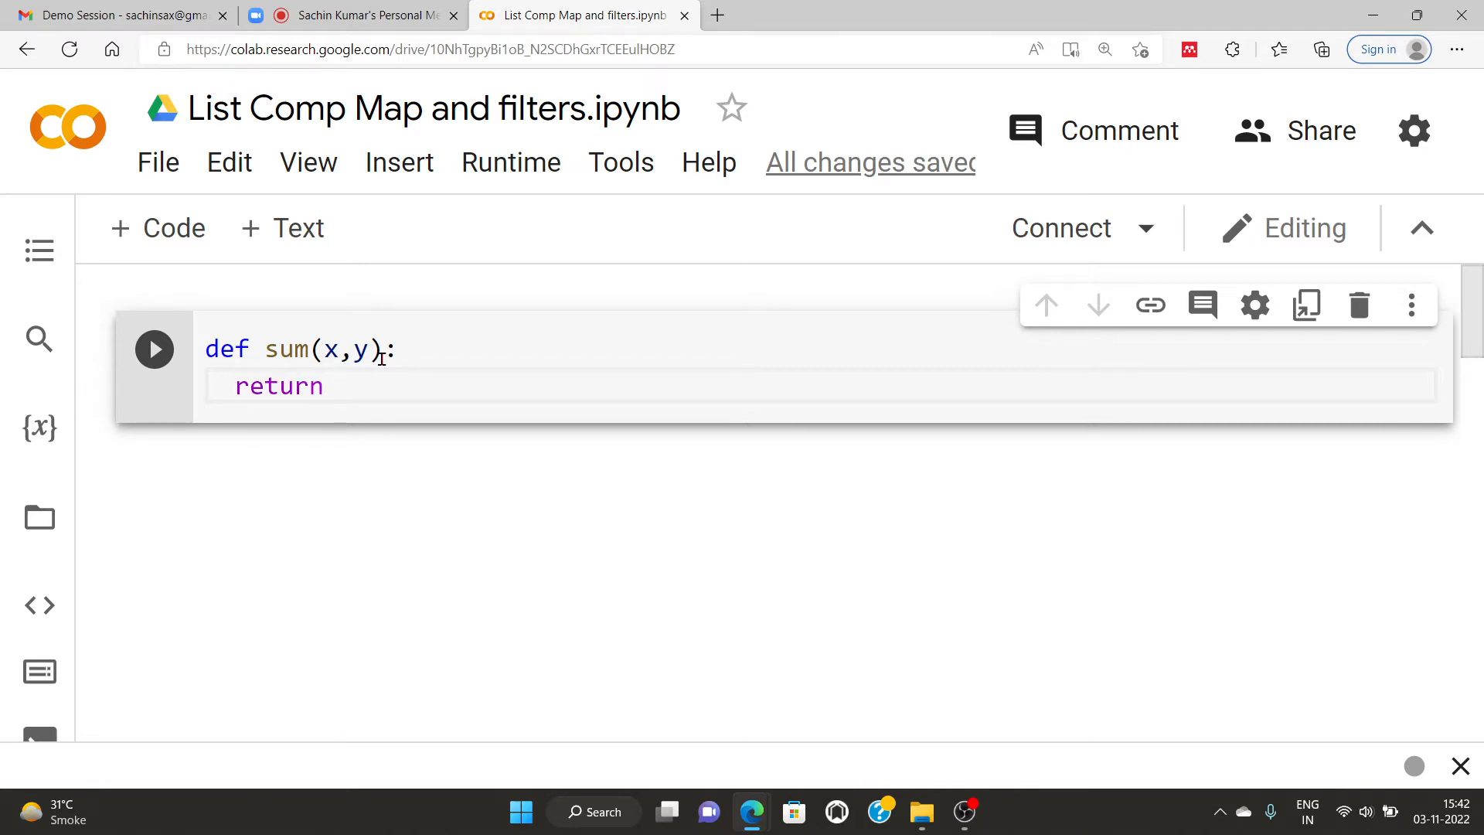
type("+")
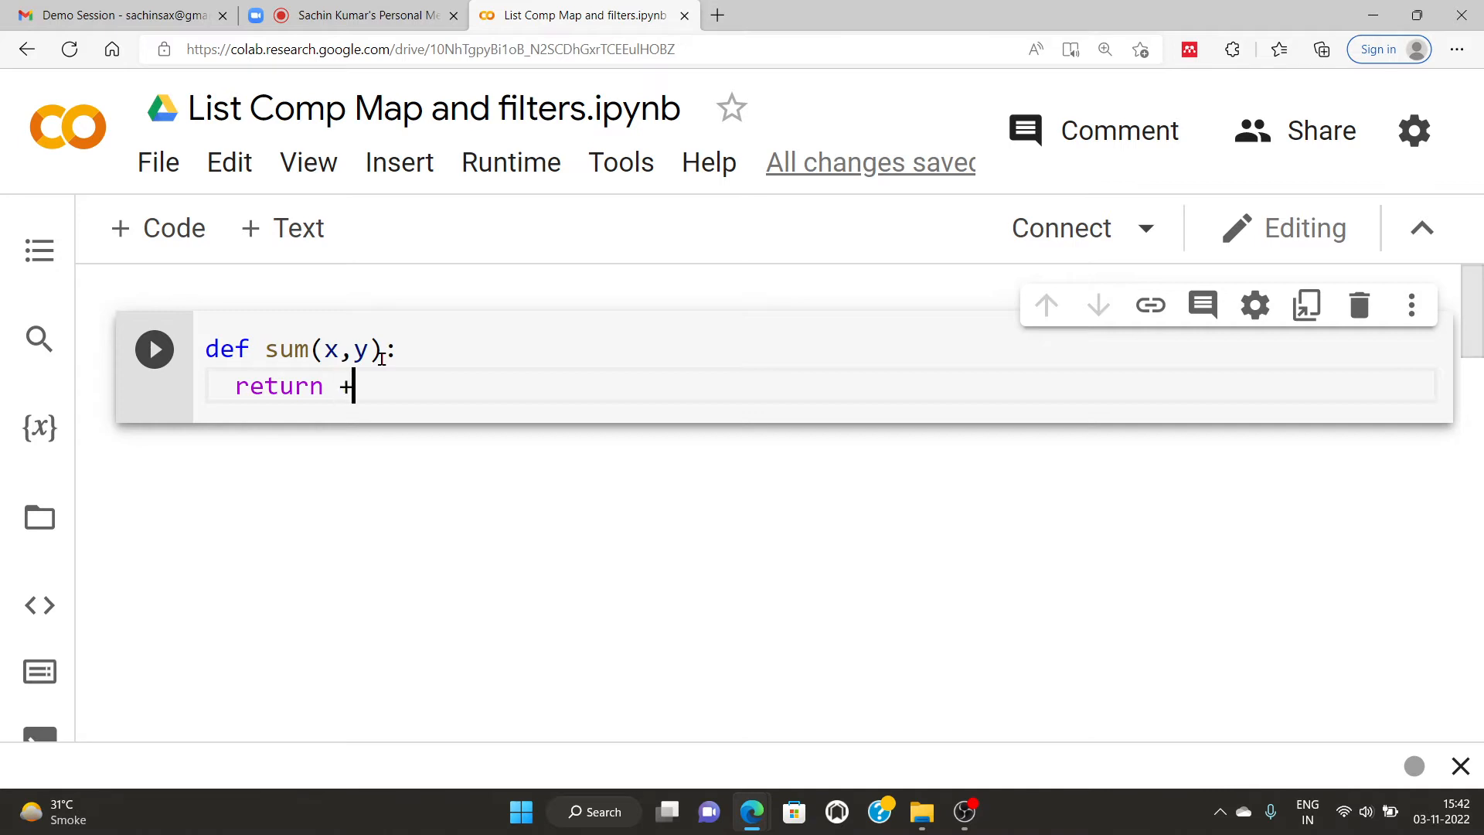
key("Backspace")
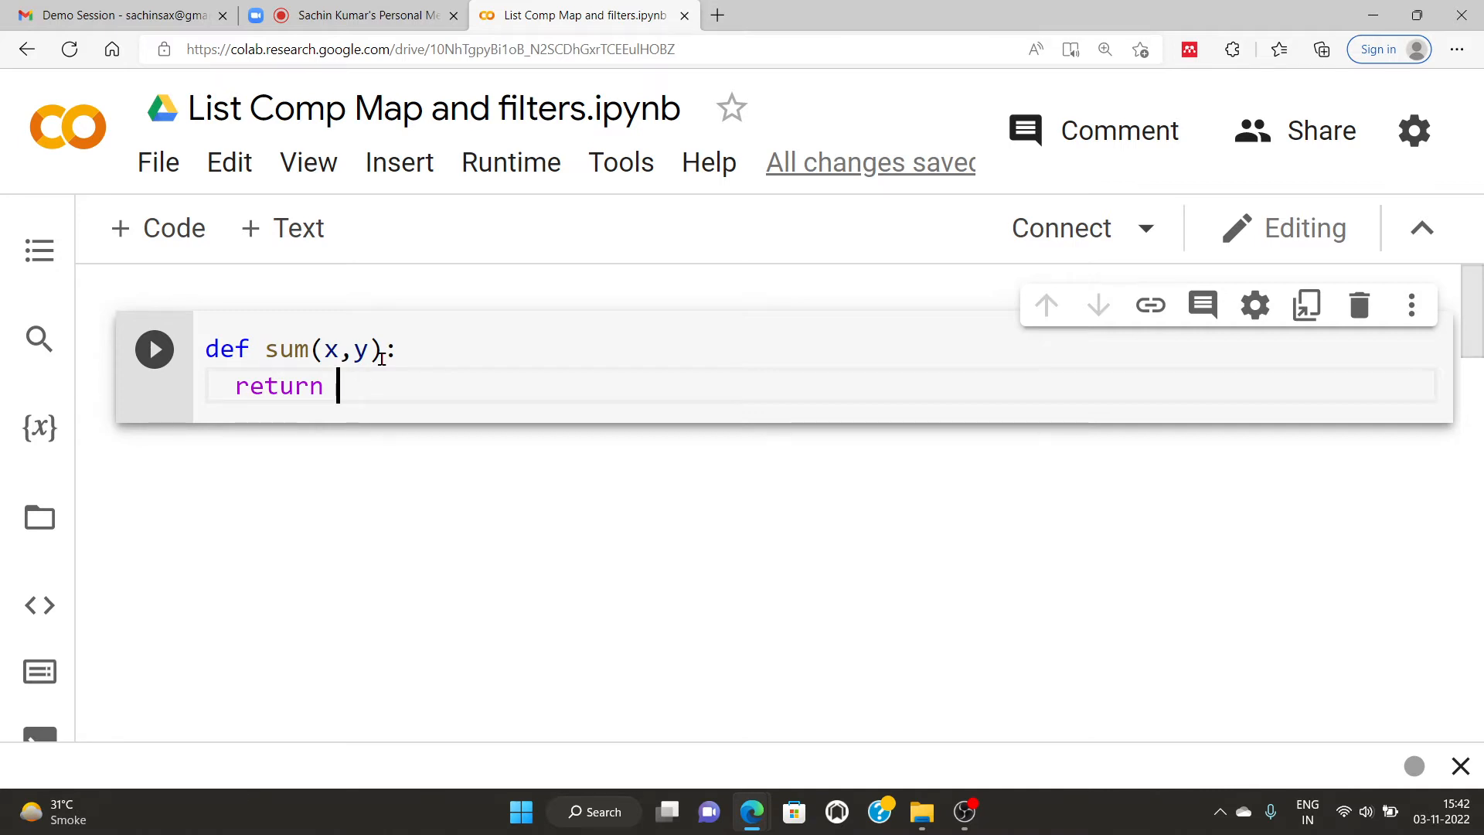
type("x+y")
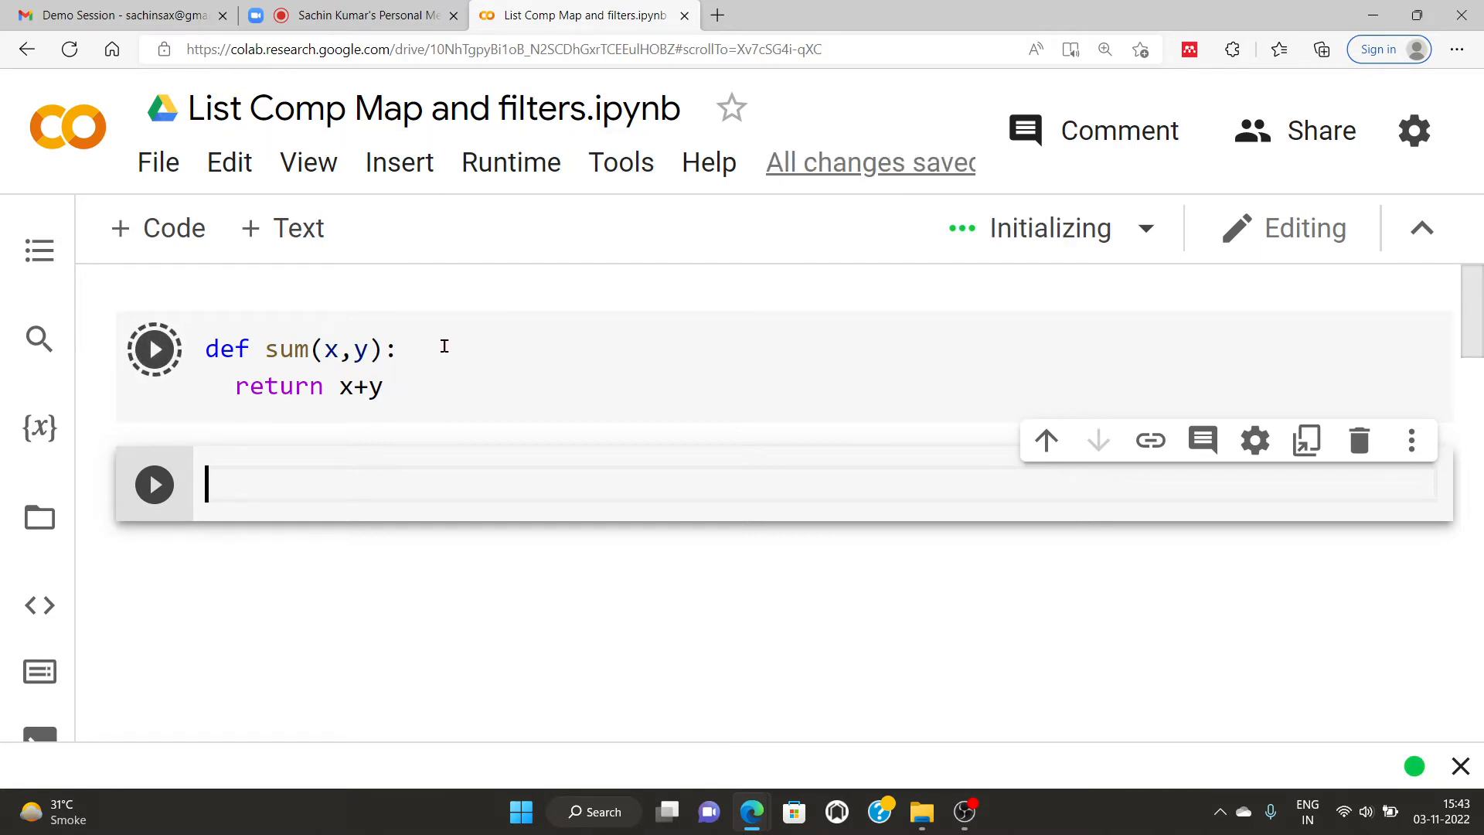
mouse_move(469, 370)
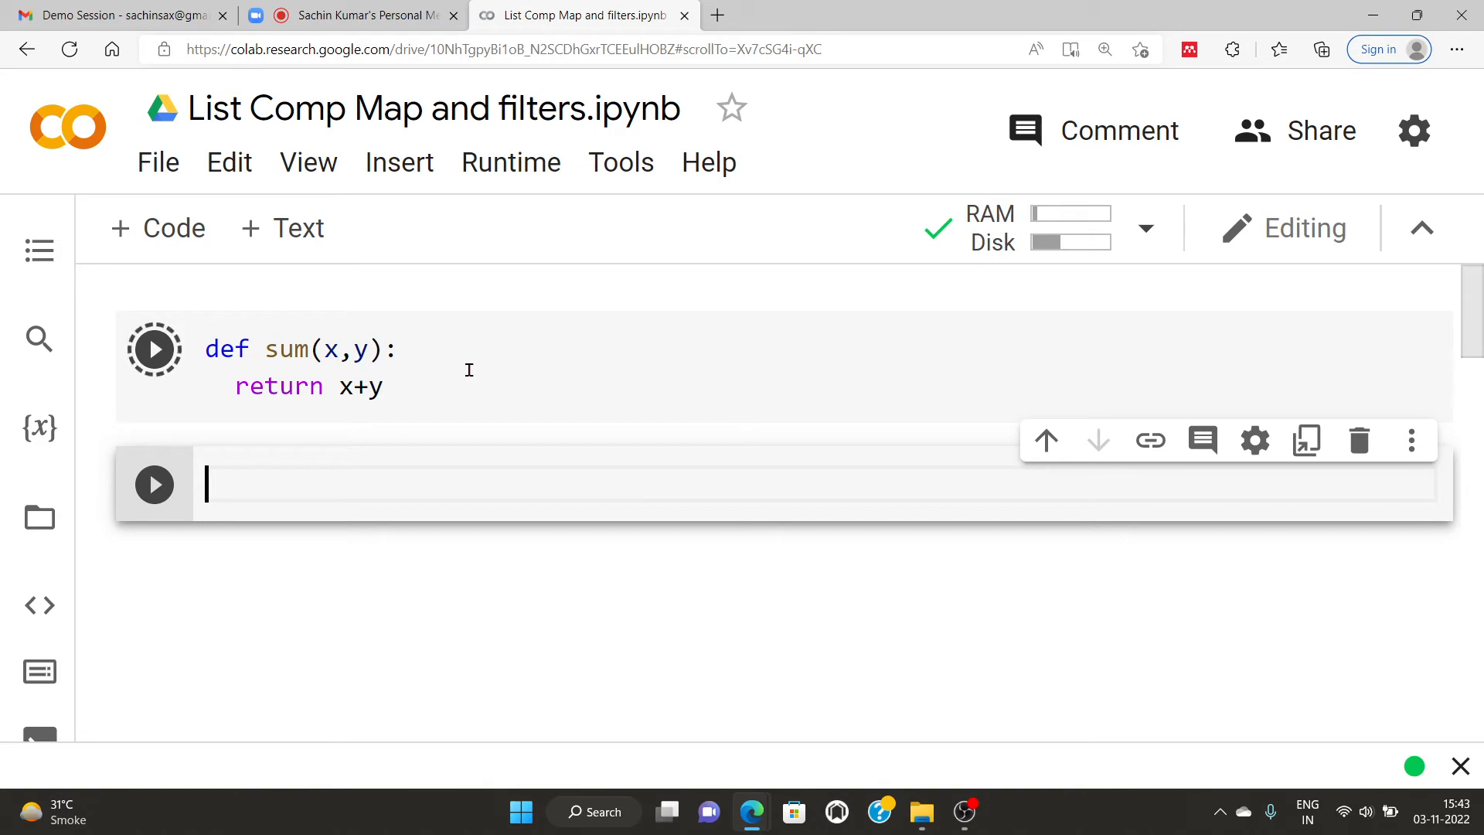
Step: Print z=sum_w(2,4), renaming the function to sum_w, to output 6
left_click(154, 348)
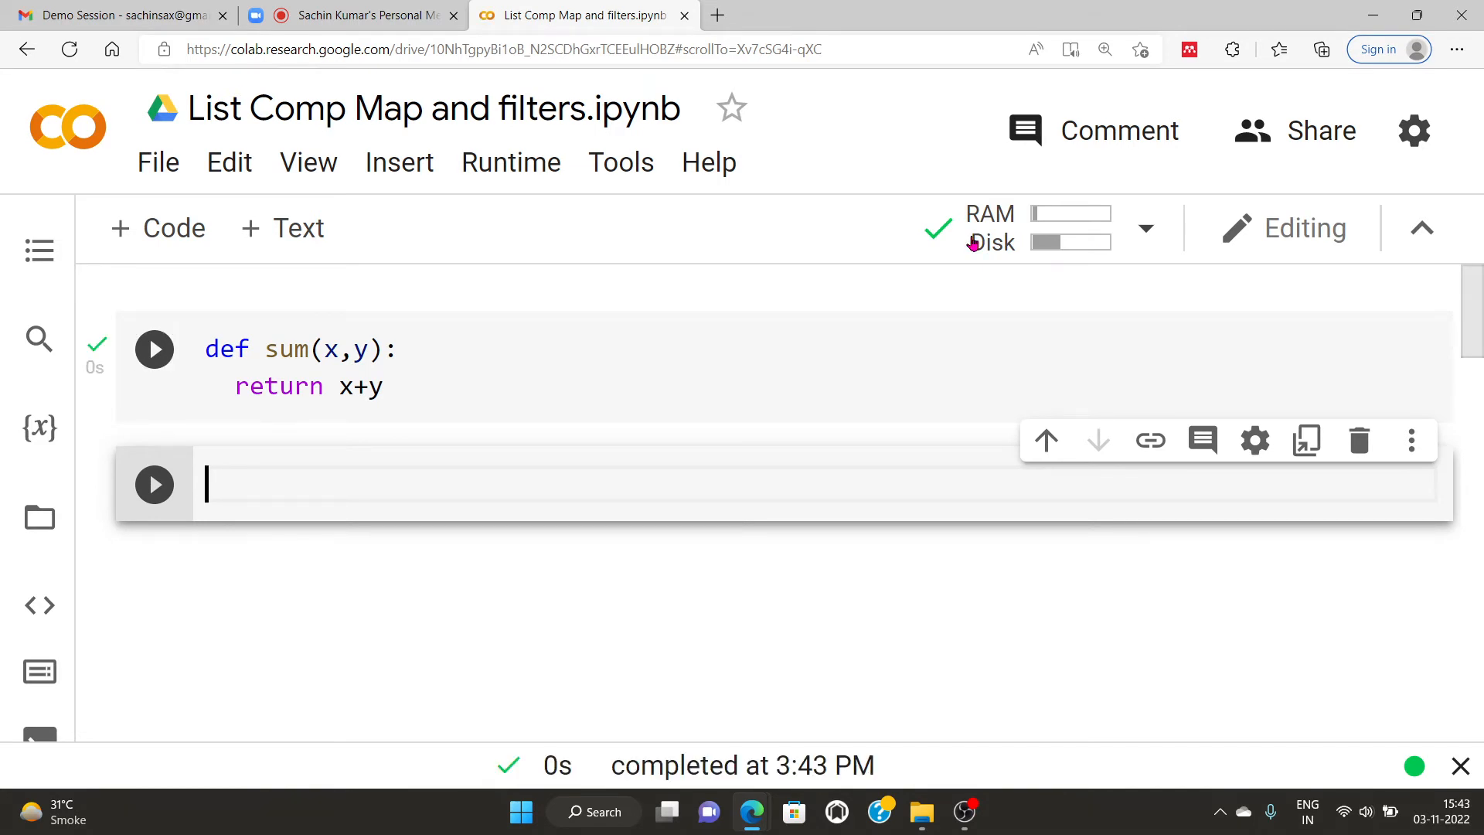
left_click(1145, 227)
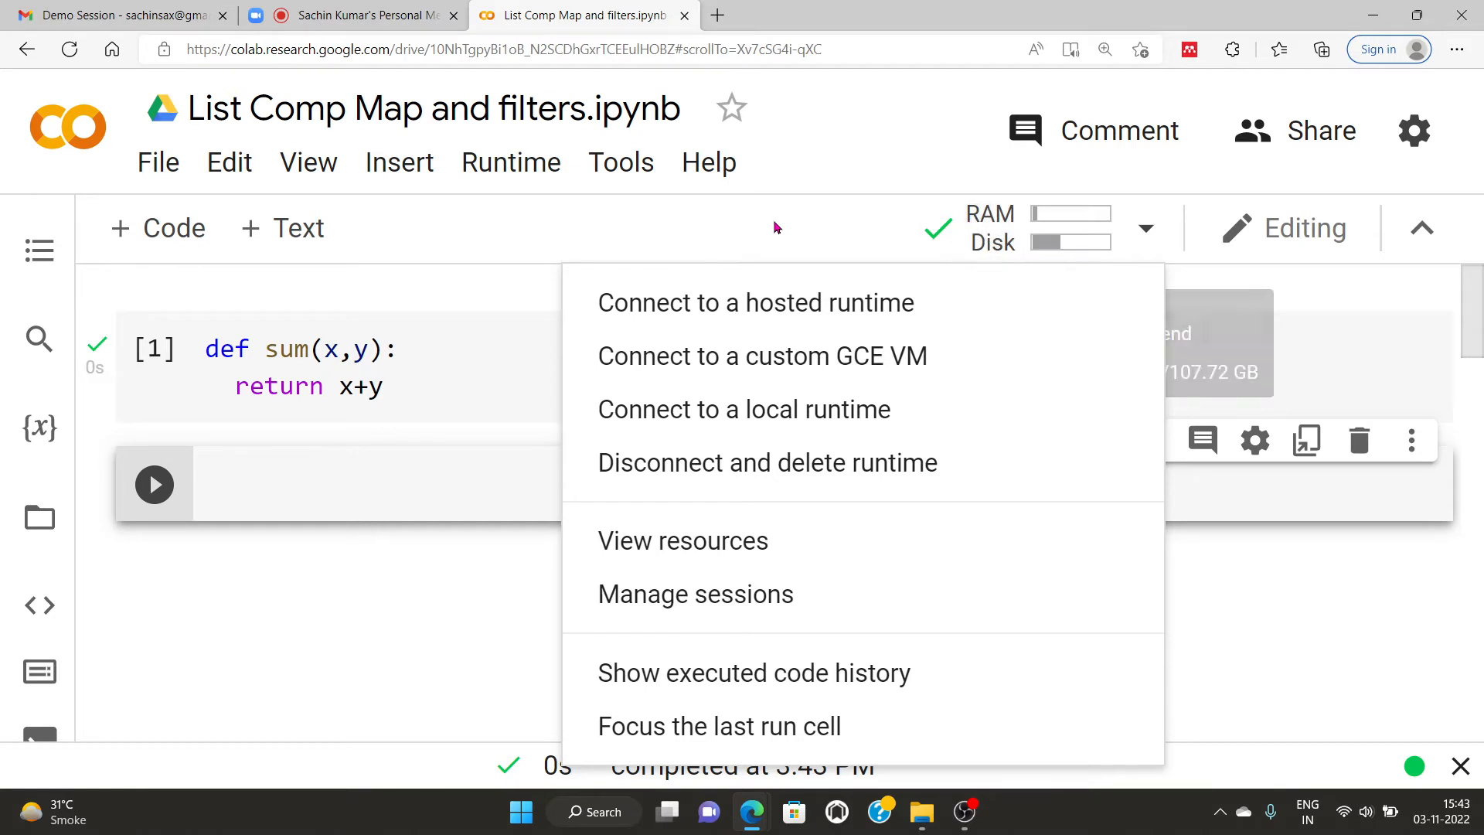
left_click(290, 482)
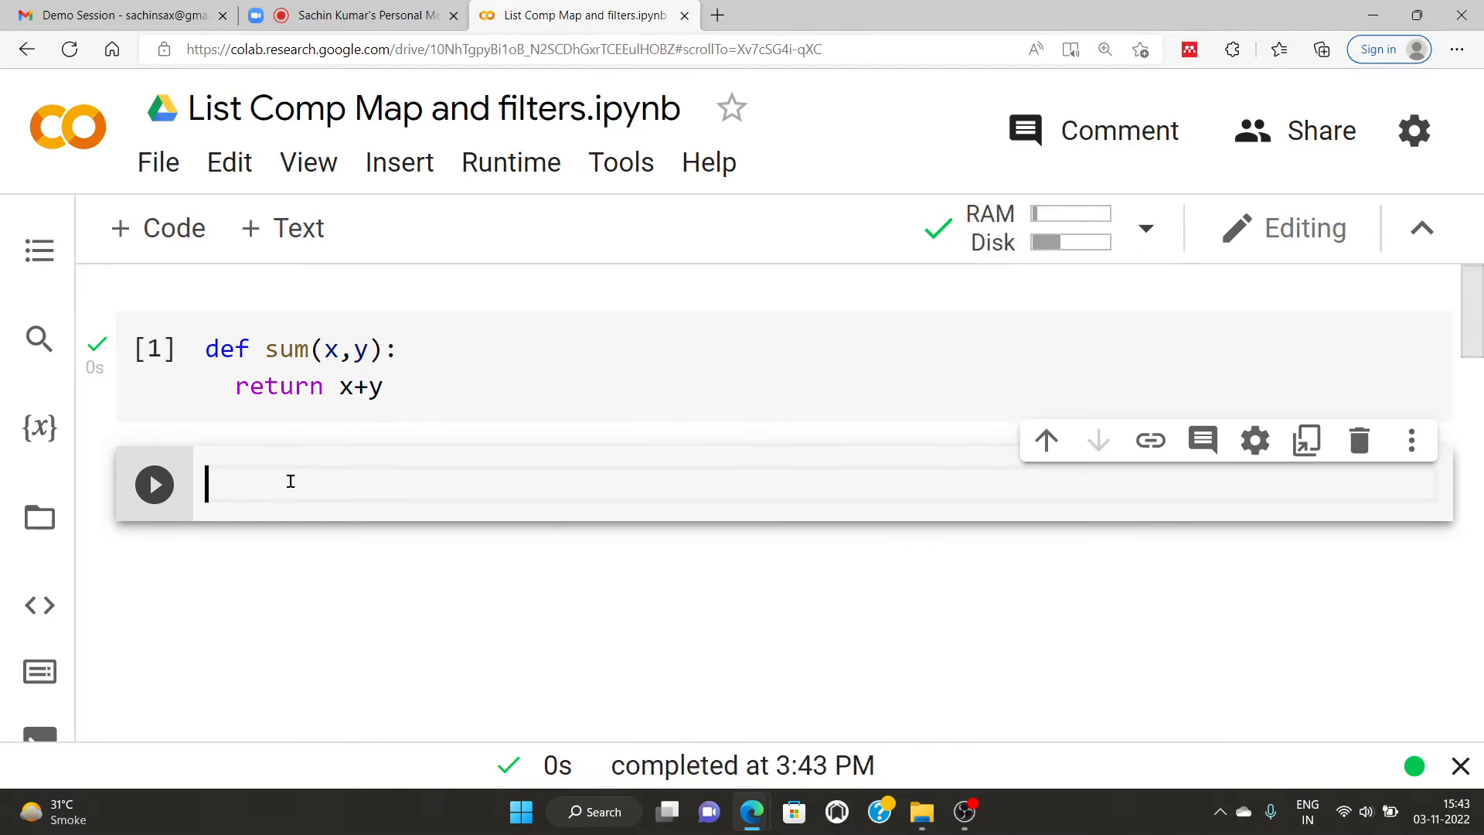
type("s")
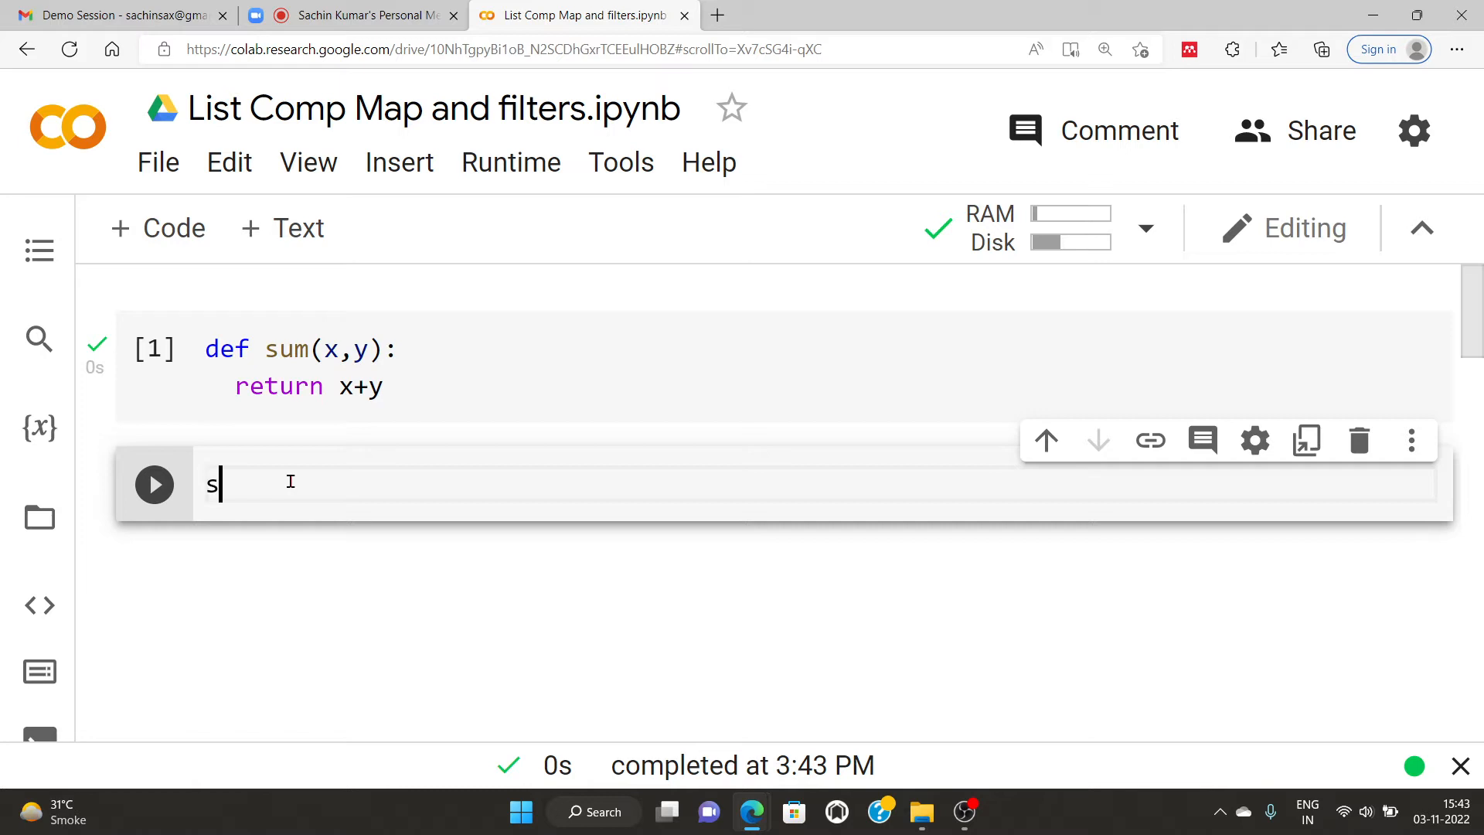
type("um()")
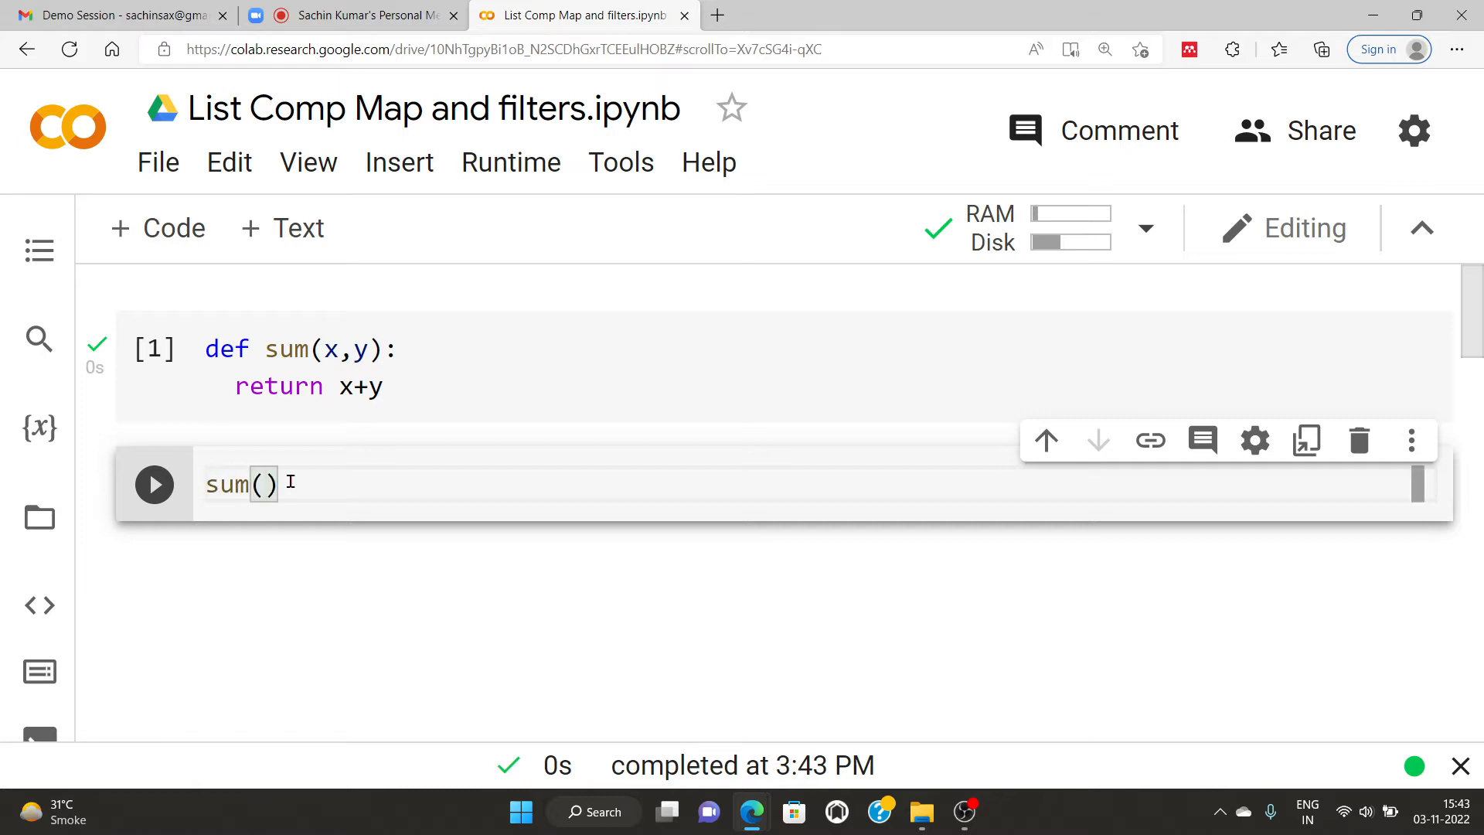
type("2,4")
type("prin")
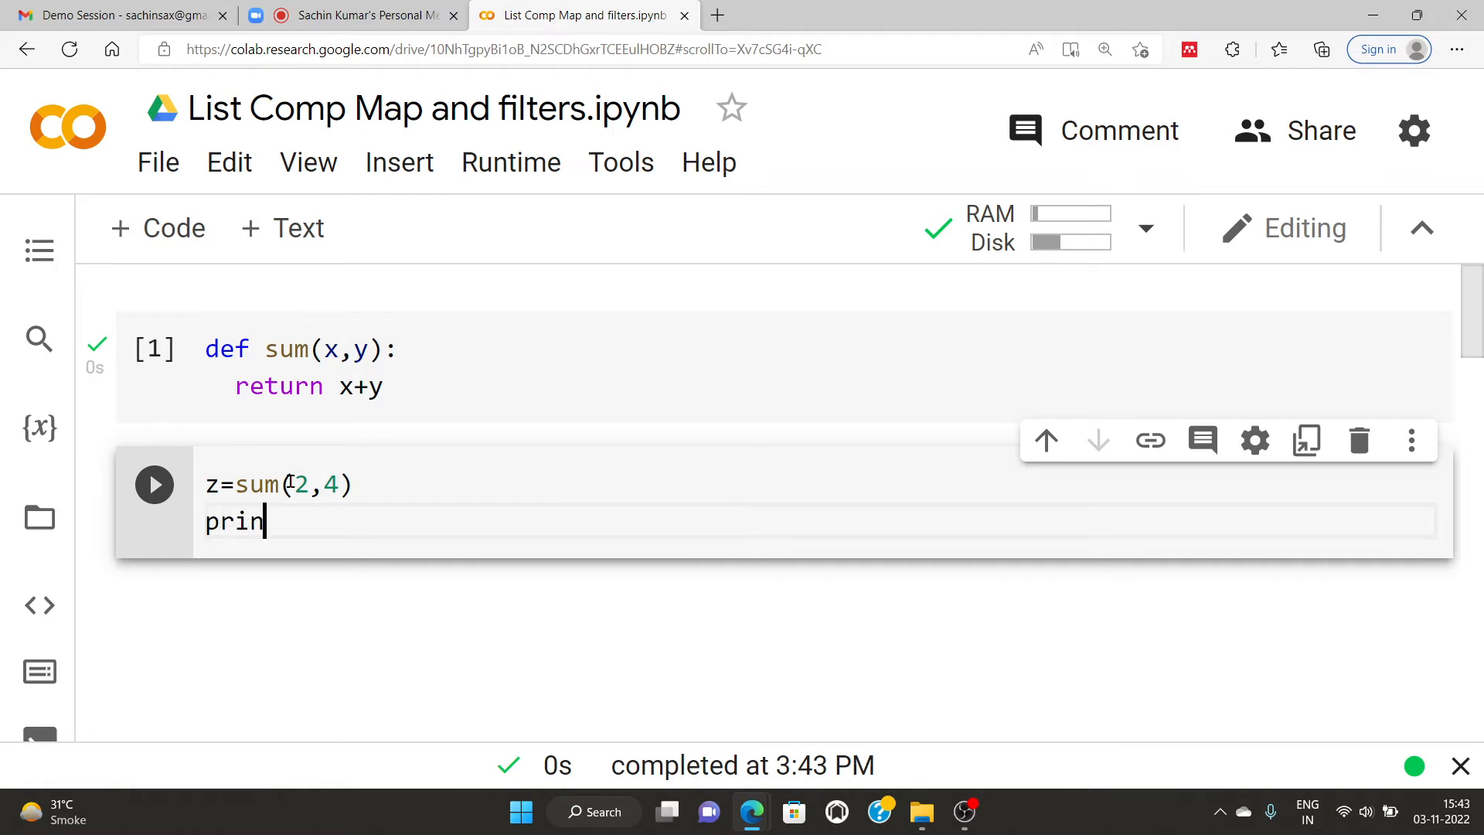
type("t(z)")
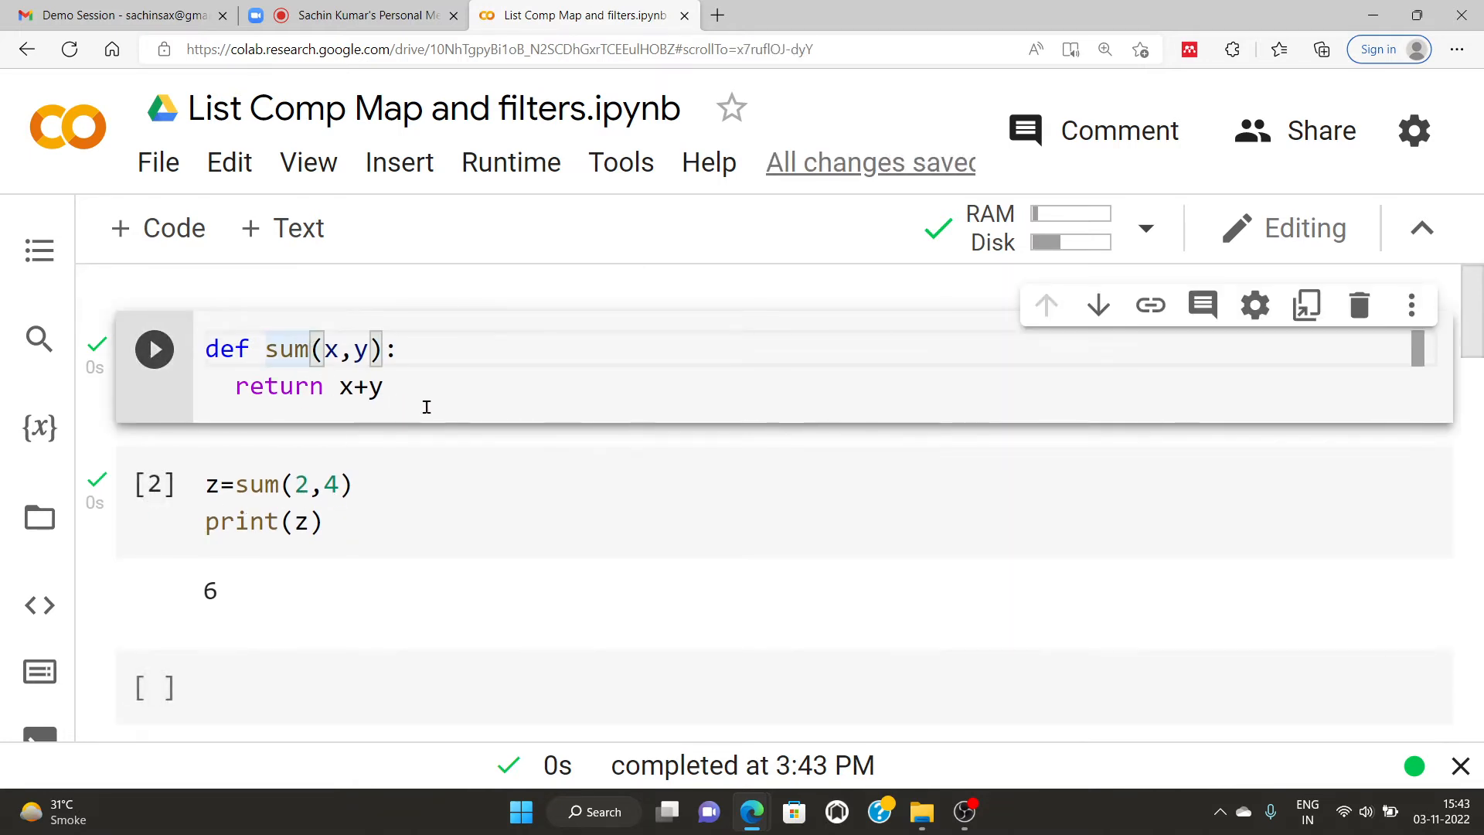
mouse_move(405, 392)
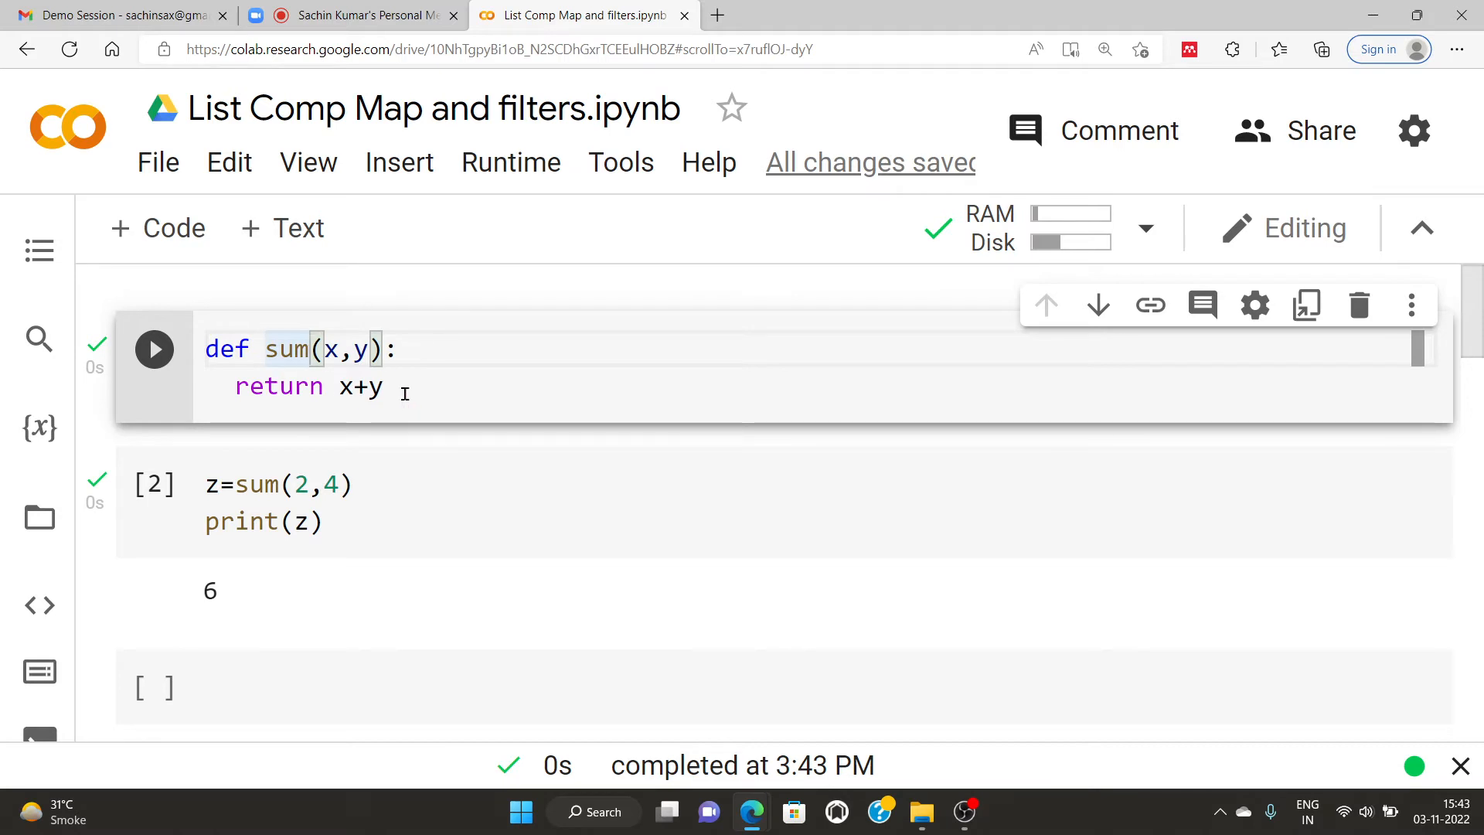
mouse_move(436, 383)
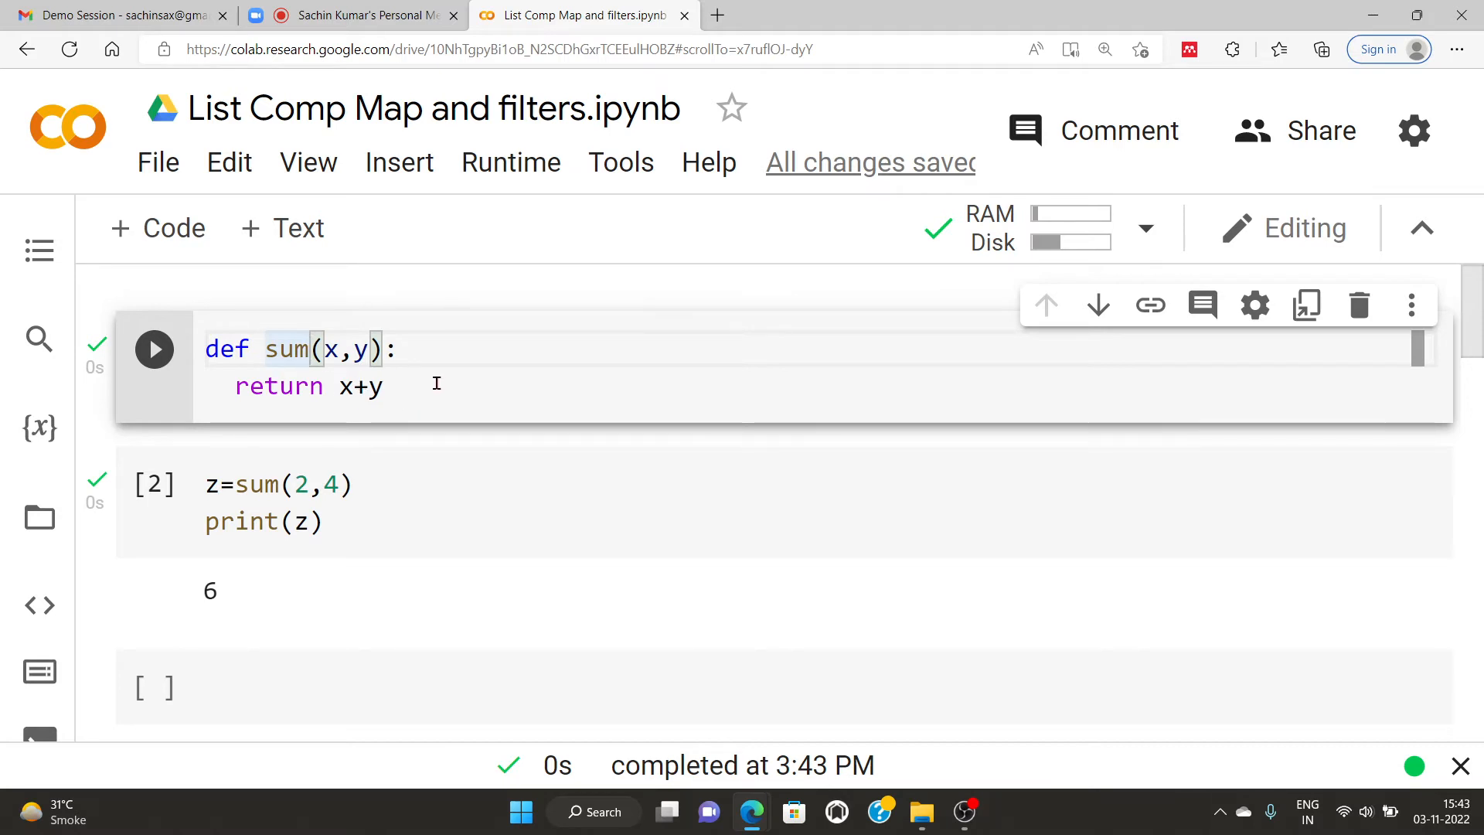
type("_w")
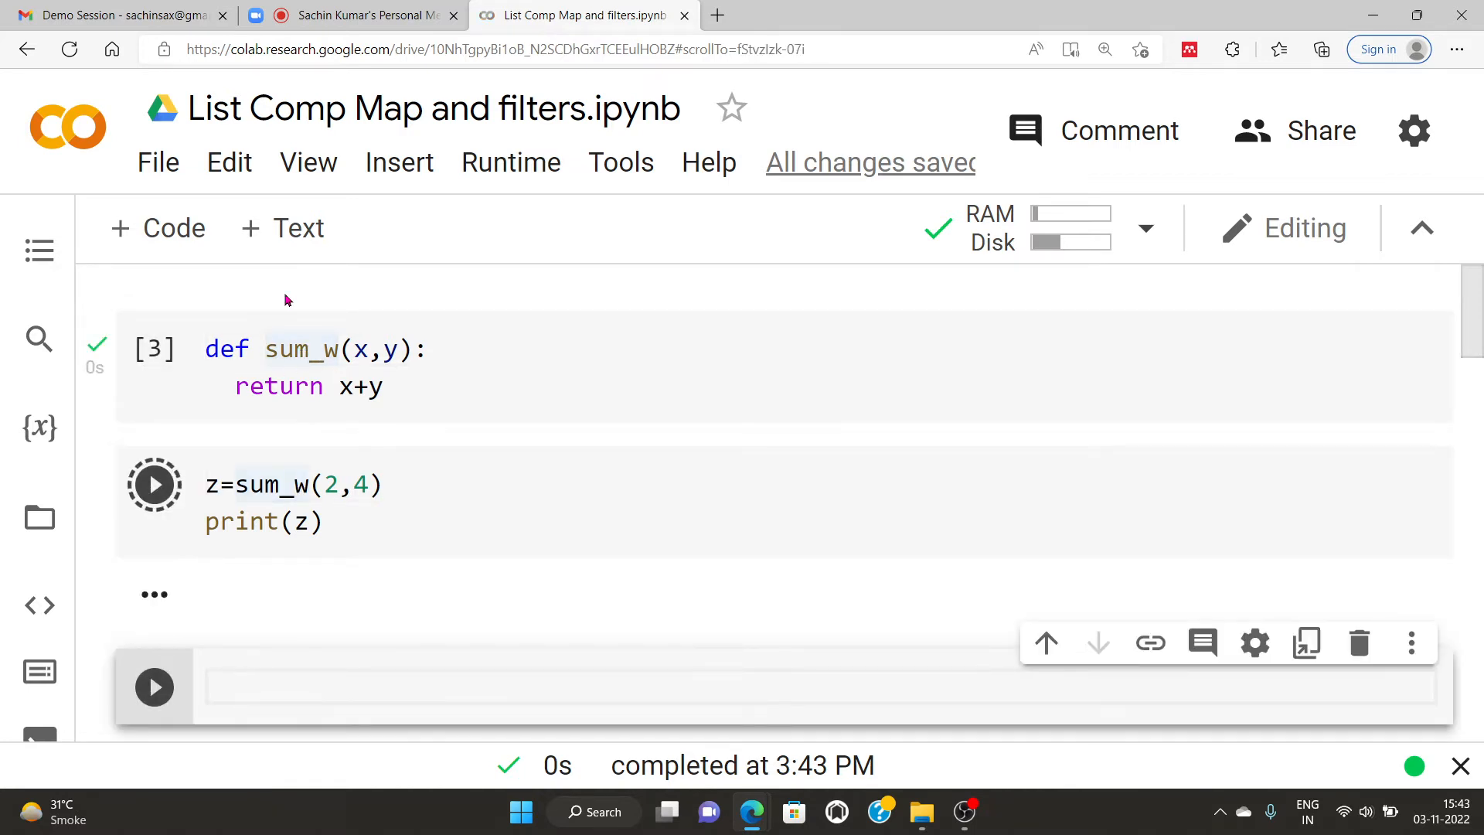
Step: Define list=[3,4,5,1,2] in the next empty cell
left_click(155, 484)
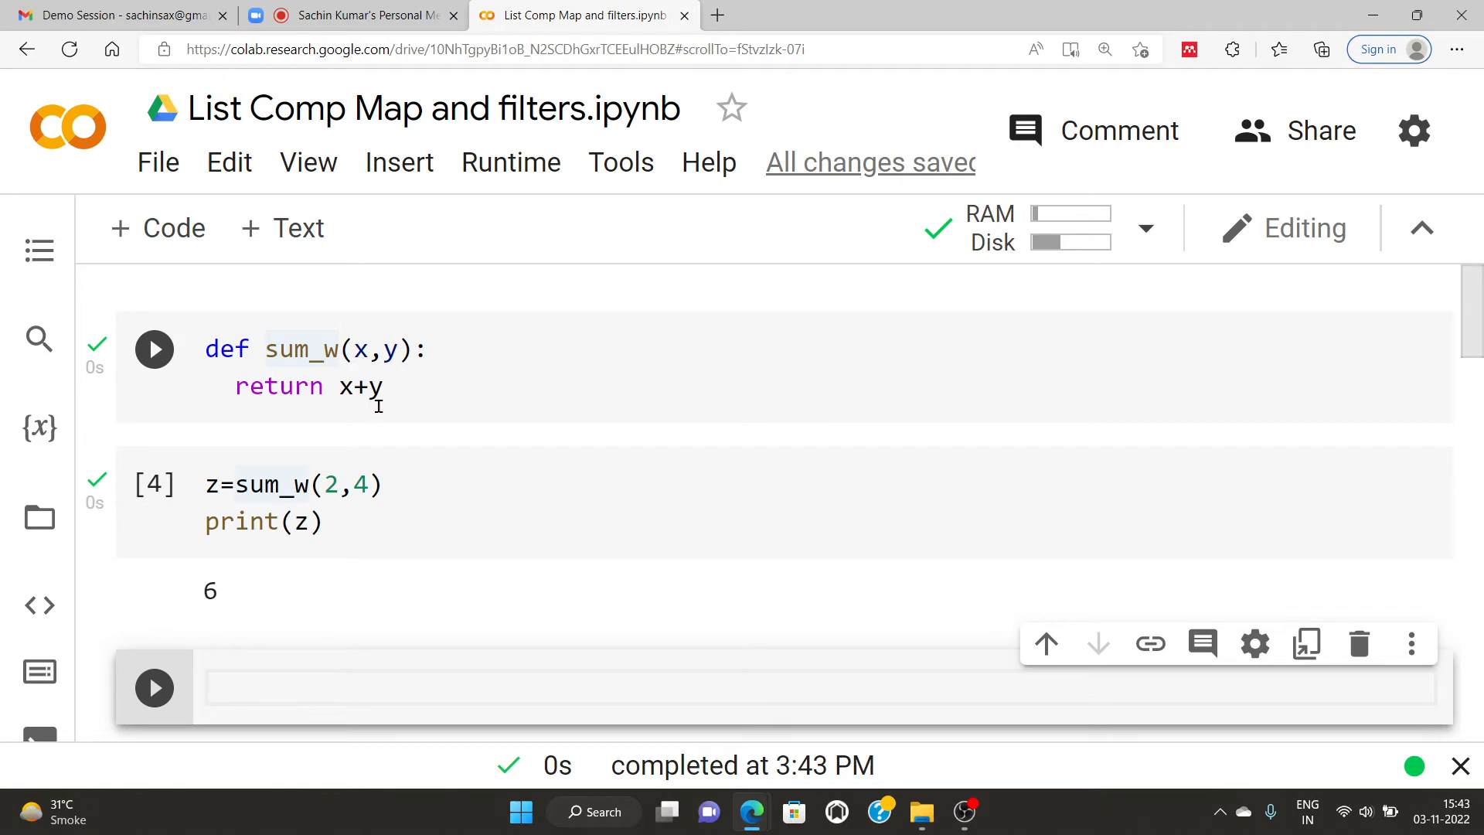
mouse_move(416, 390)
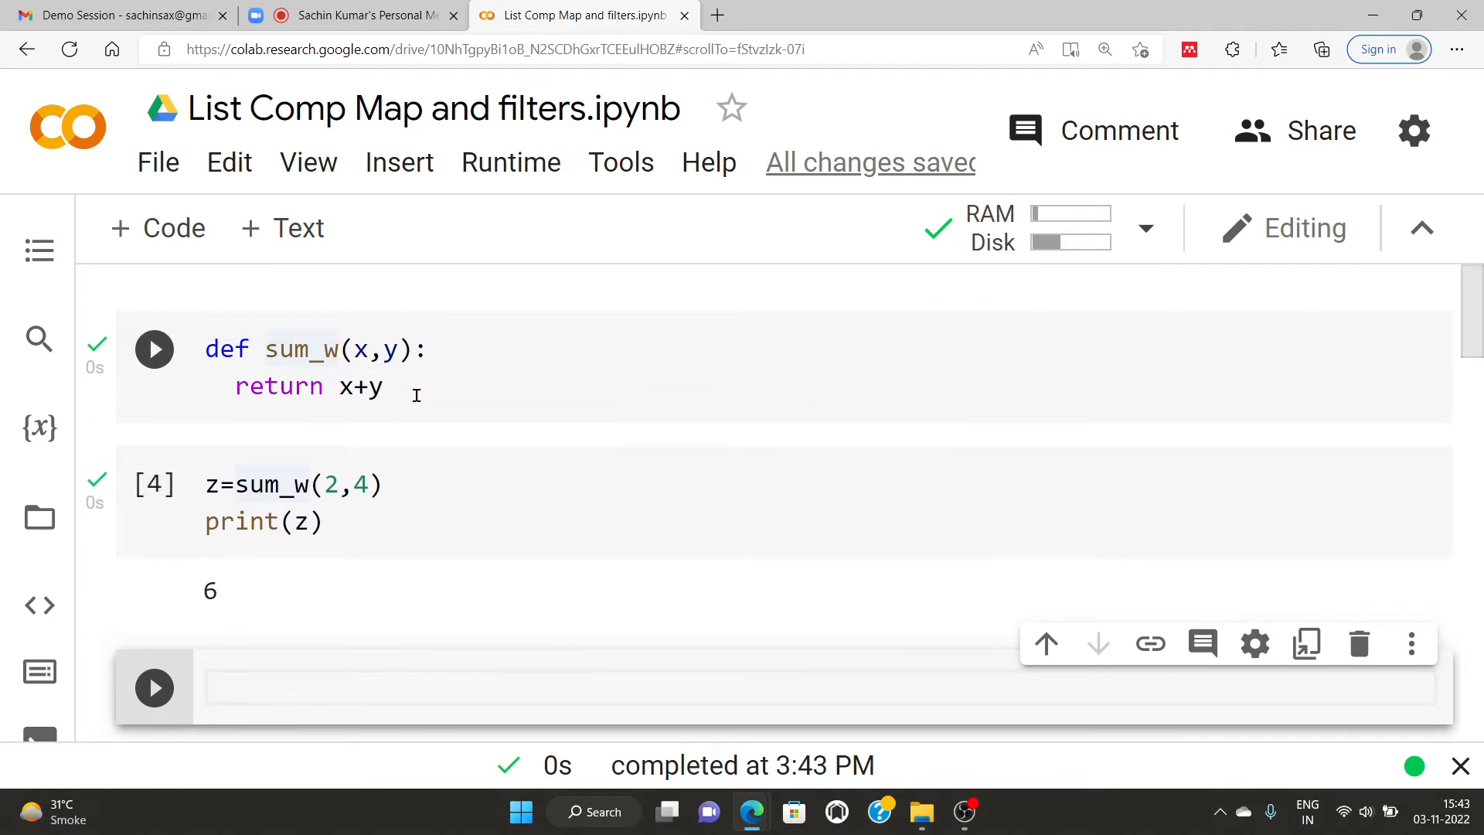
scroll("down", 3)
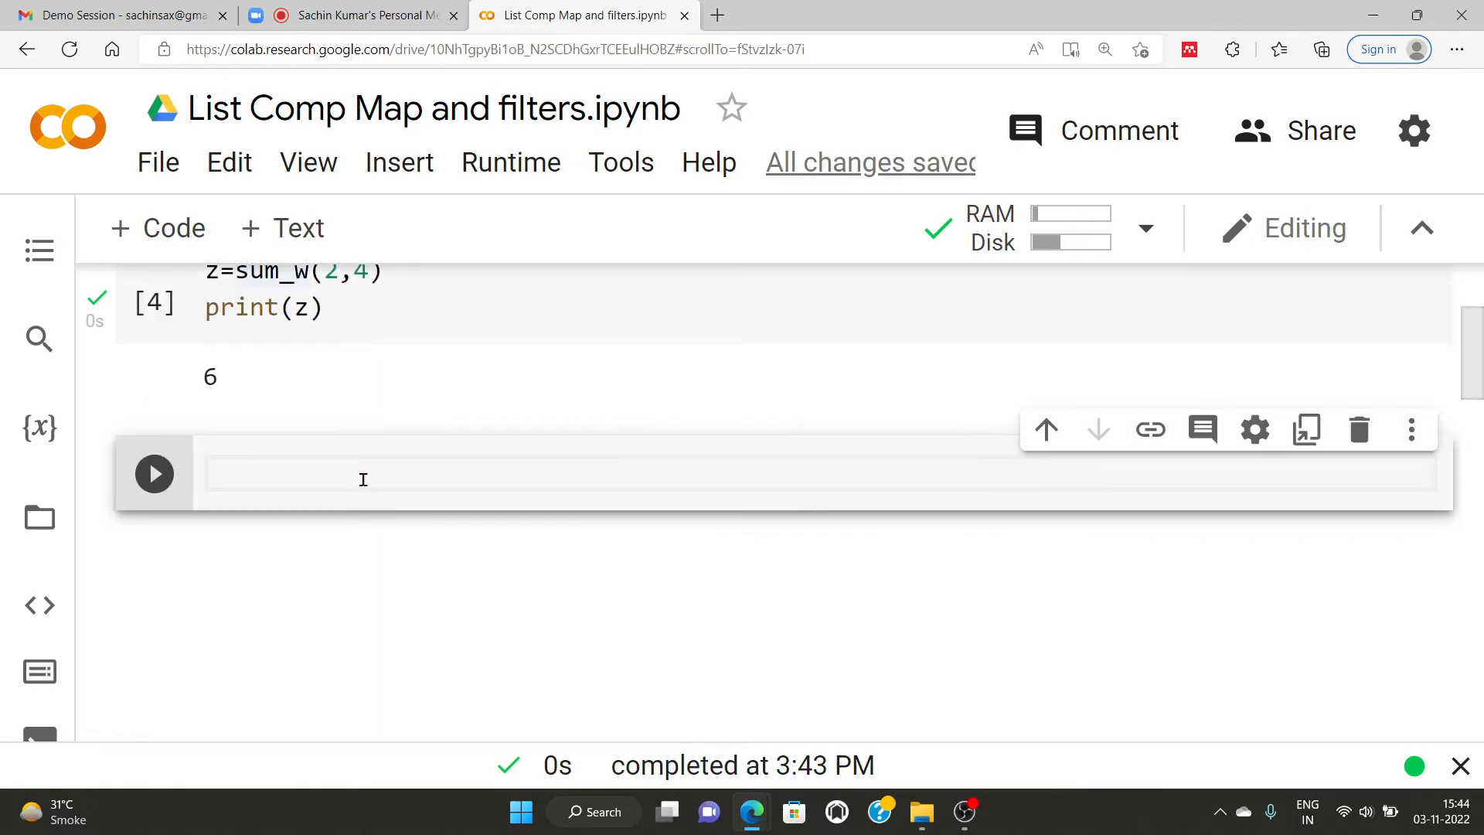
type("list")
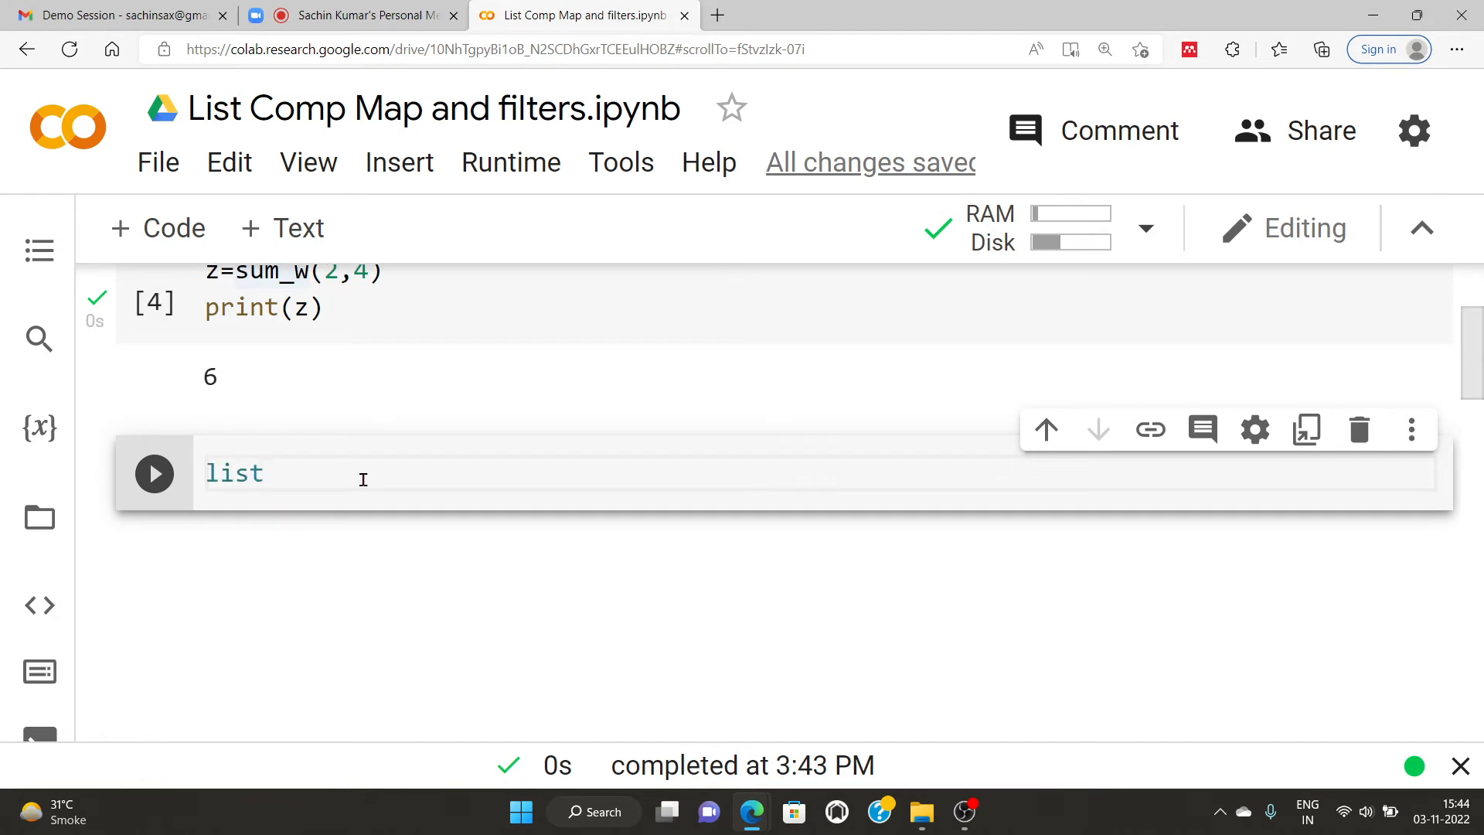
type("=")
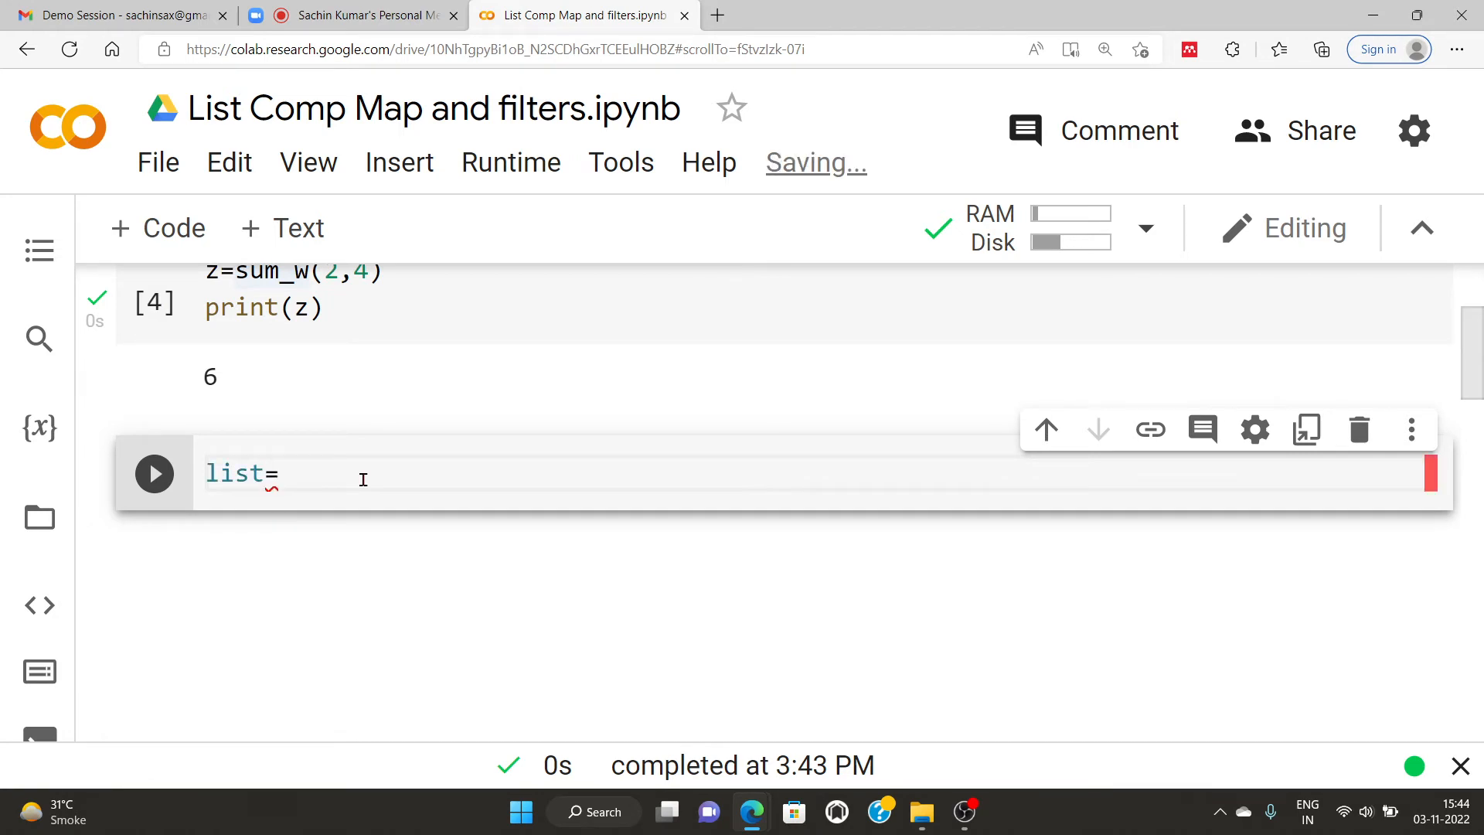
type("[]")
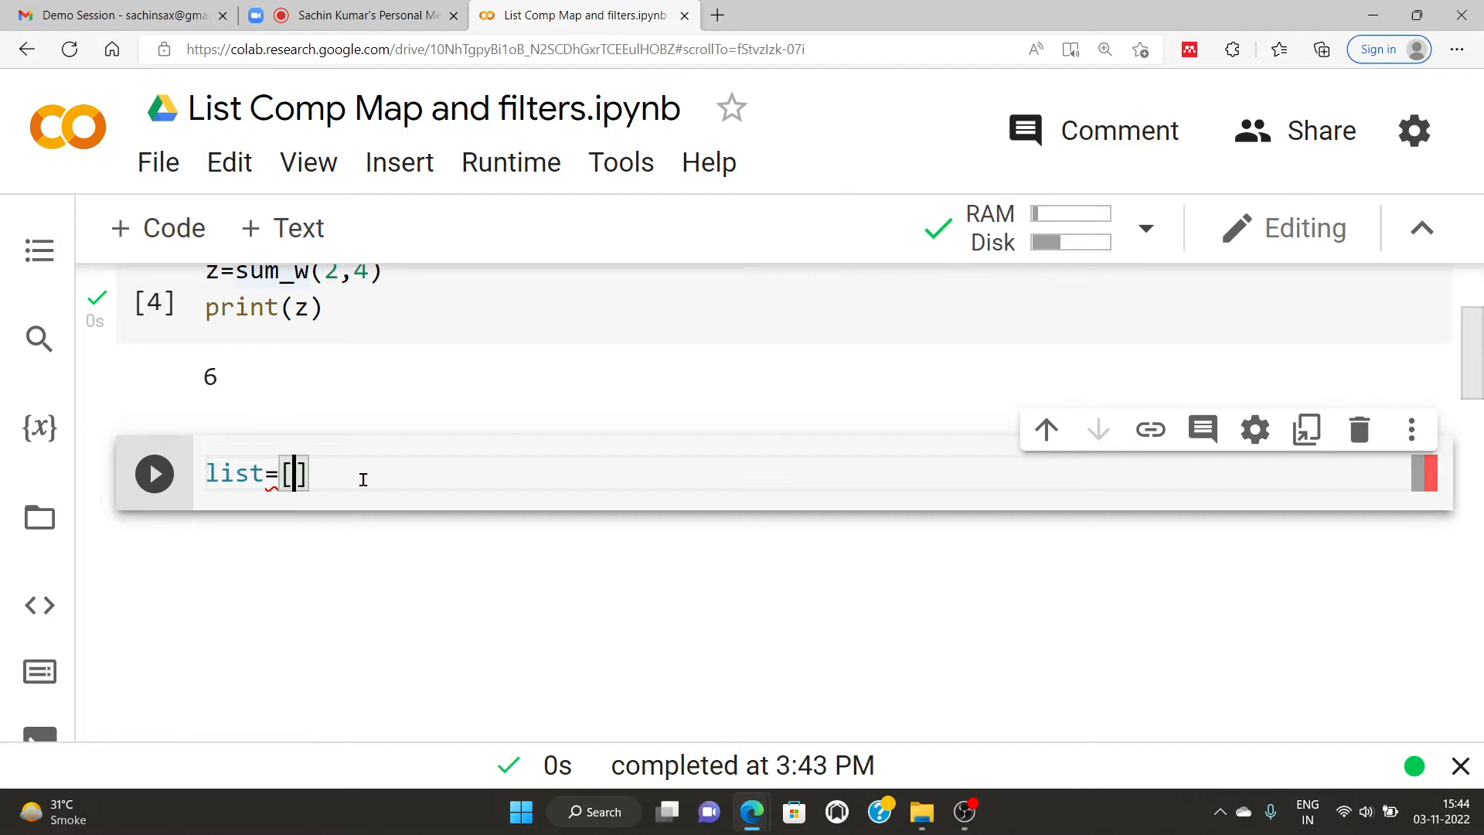
type("3")
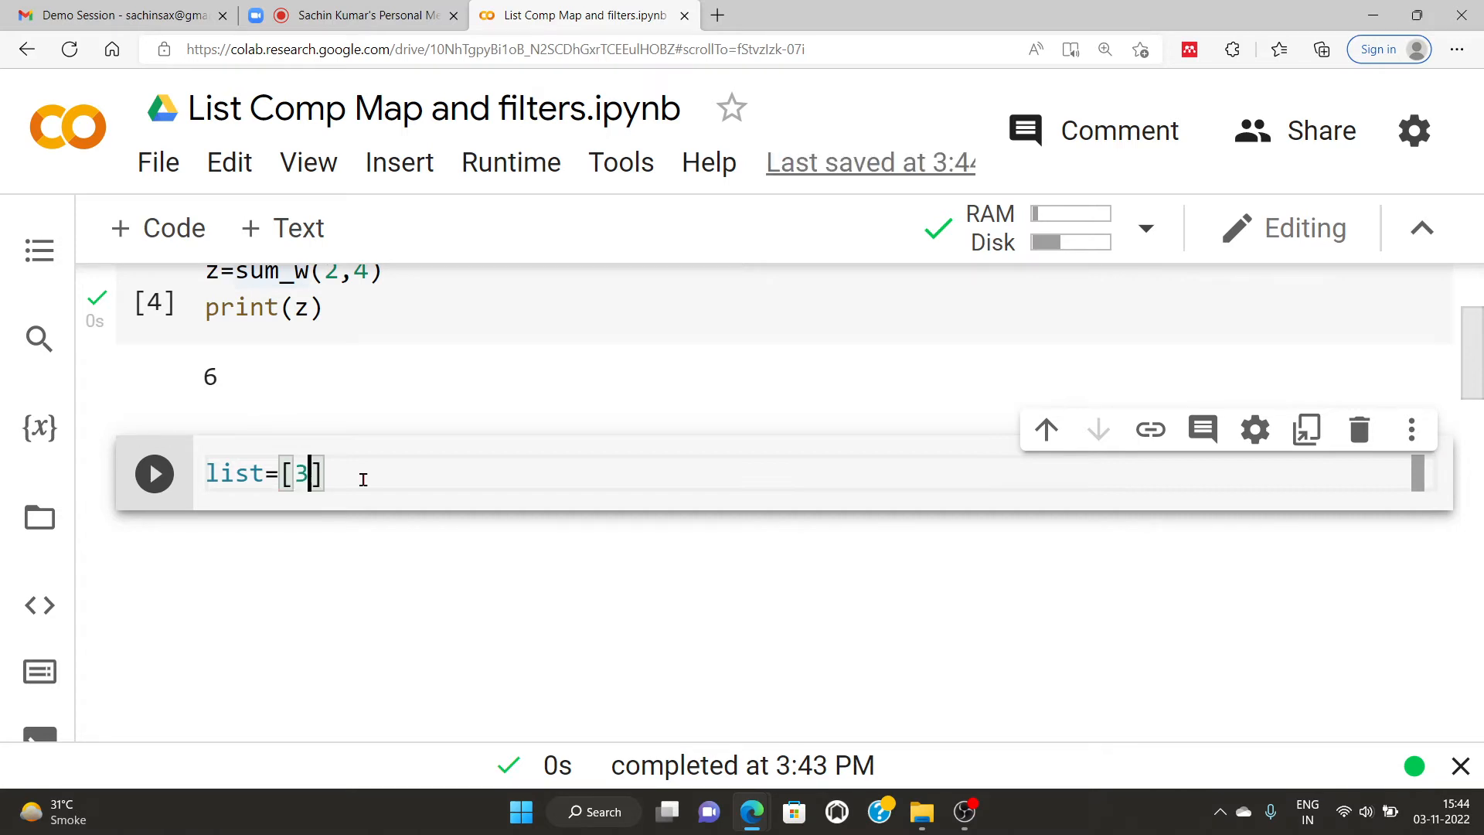
type(",4,5,")
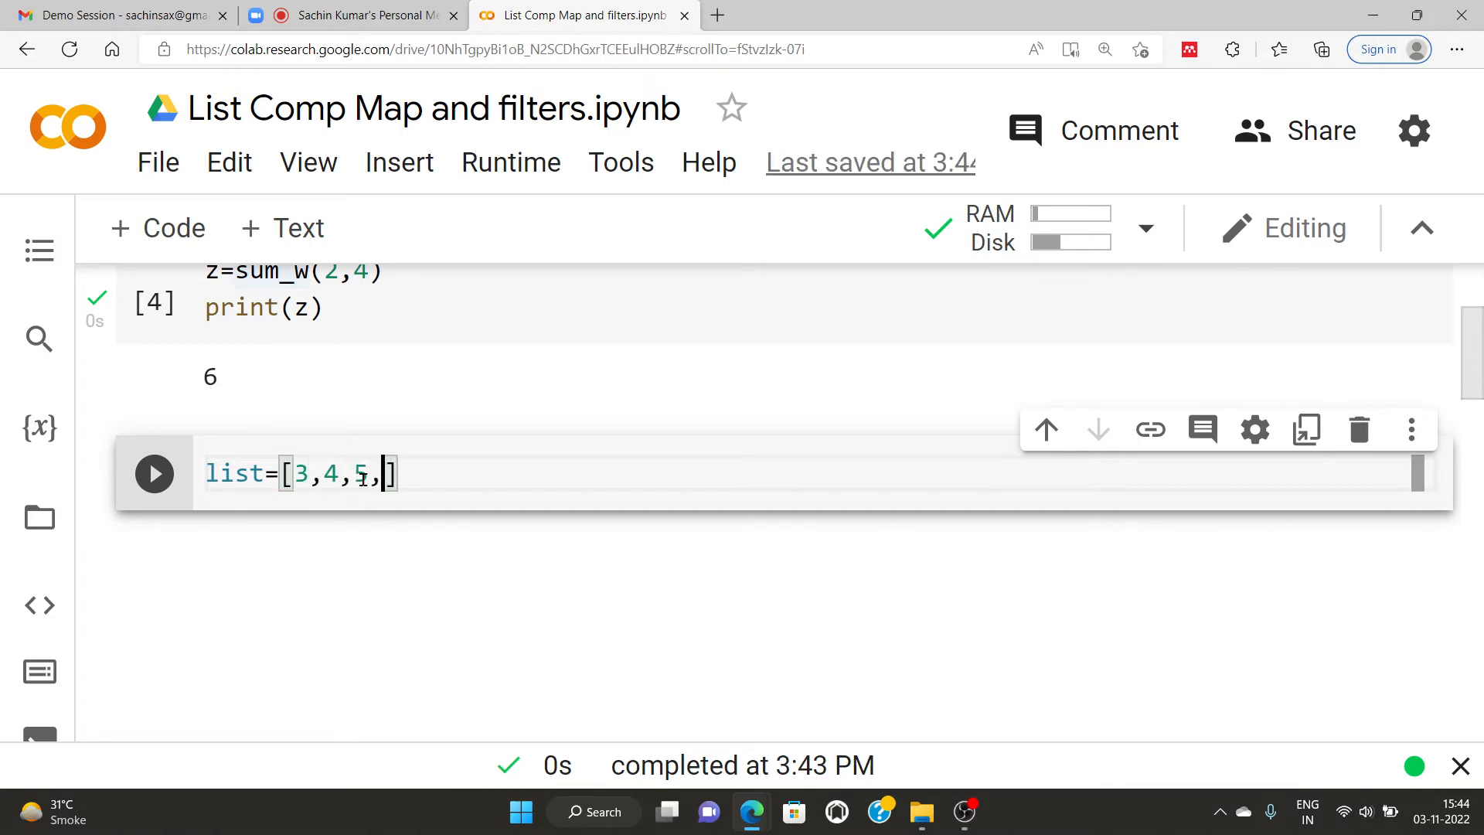
type("1,2")
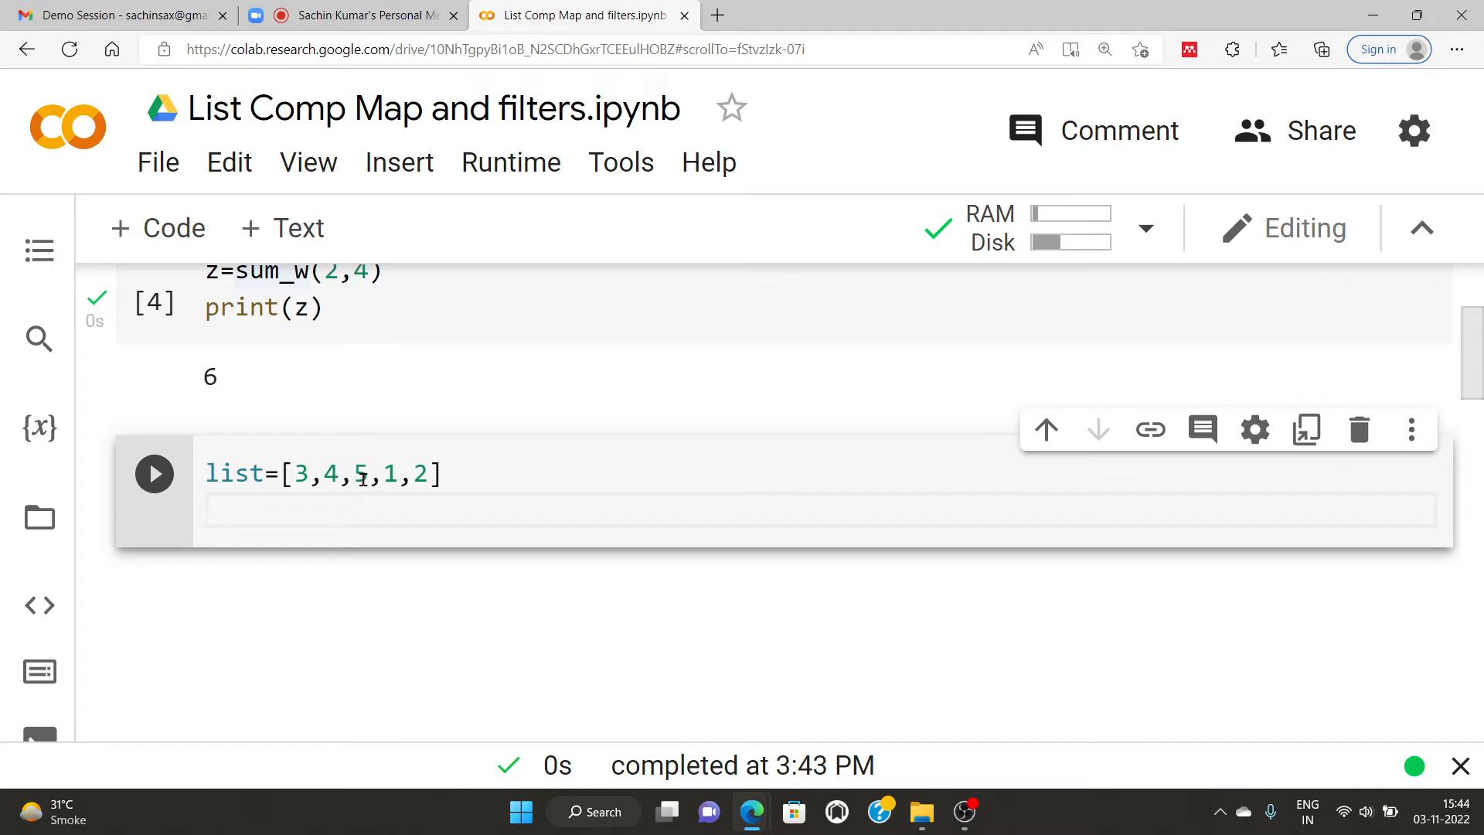
Step: Rename list to list1 and clear stray brackets from the new second line
double_click(234, 473)
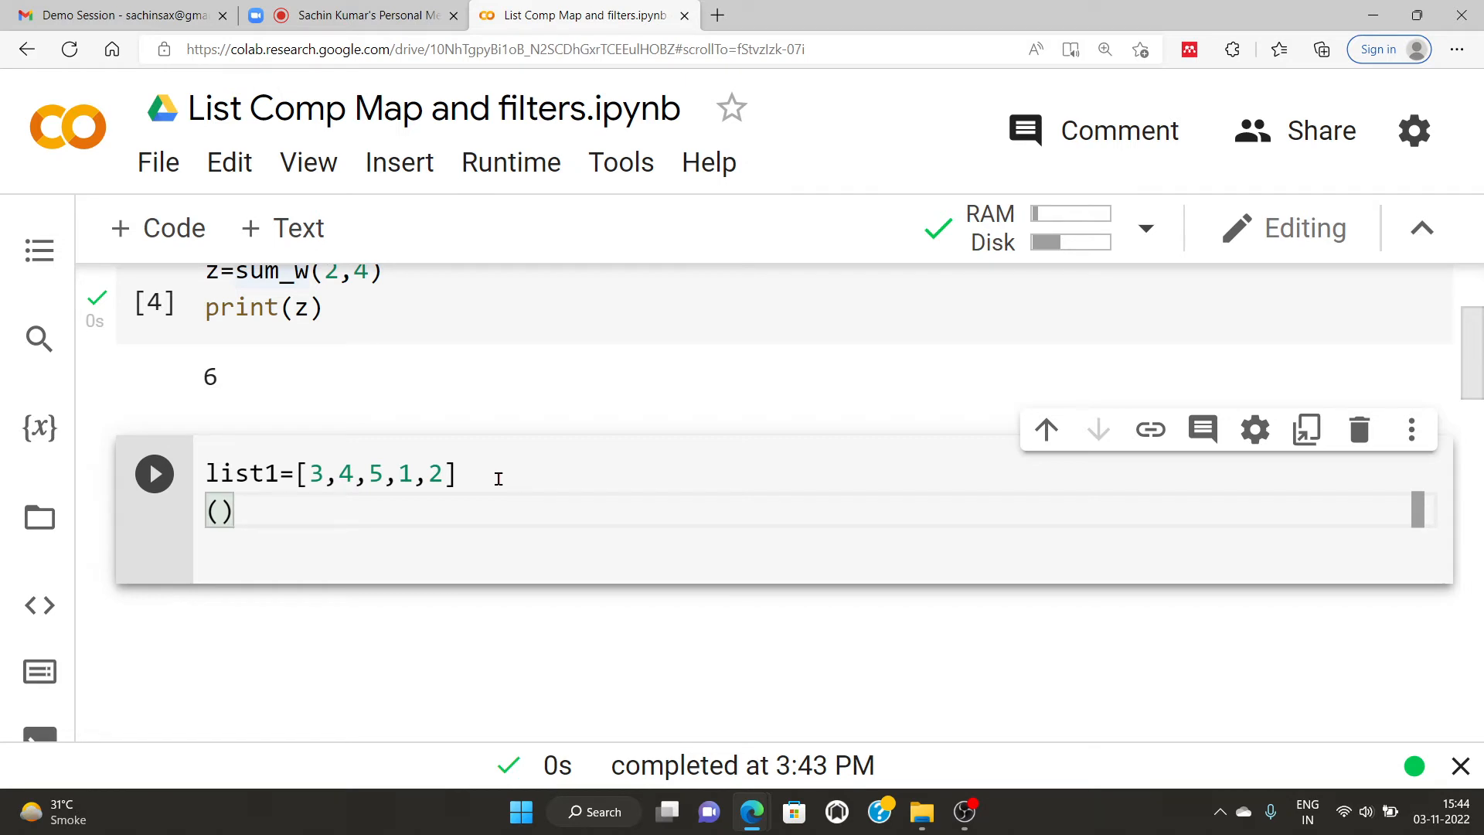
key("Backspace")
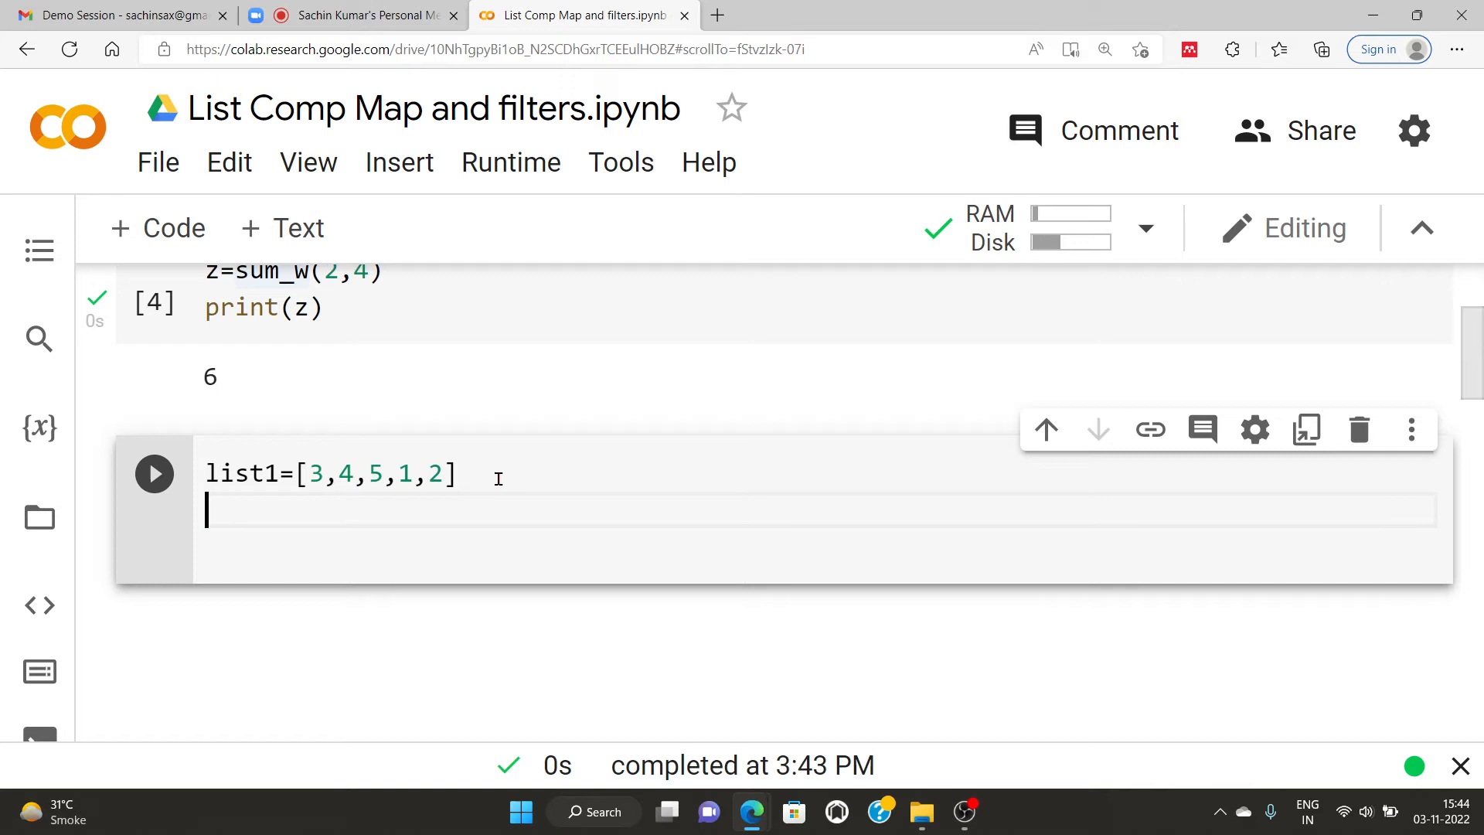
type("{}")
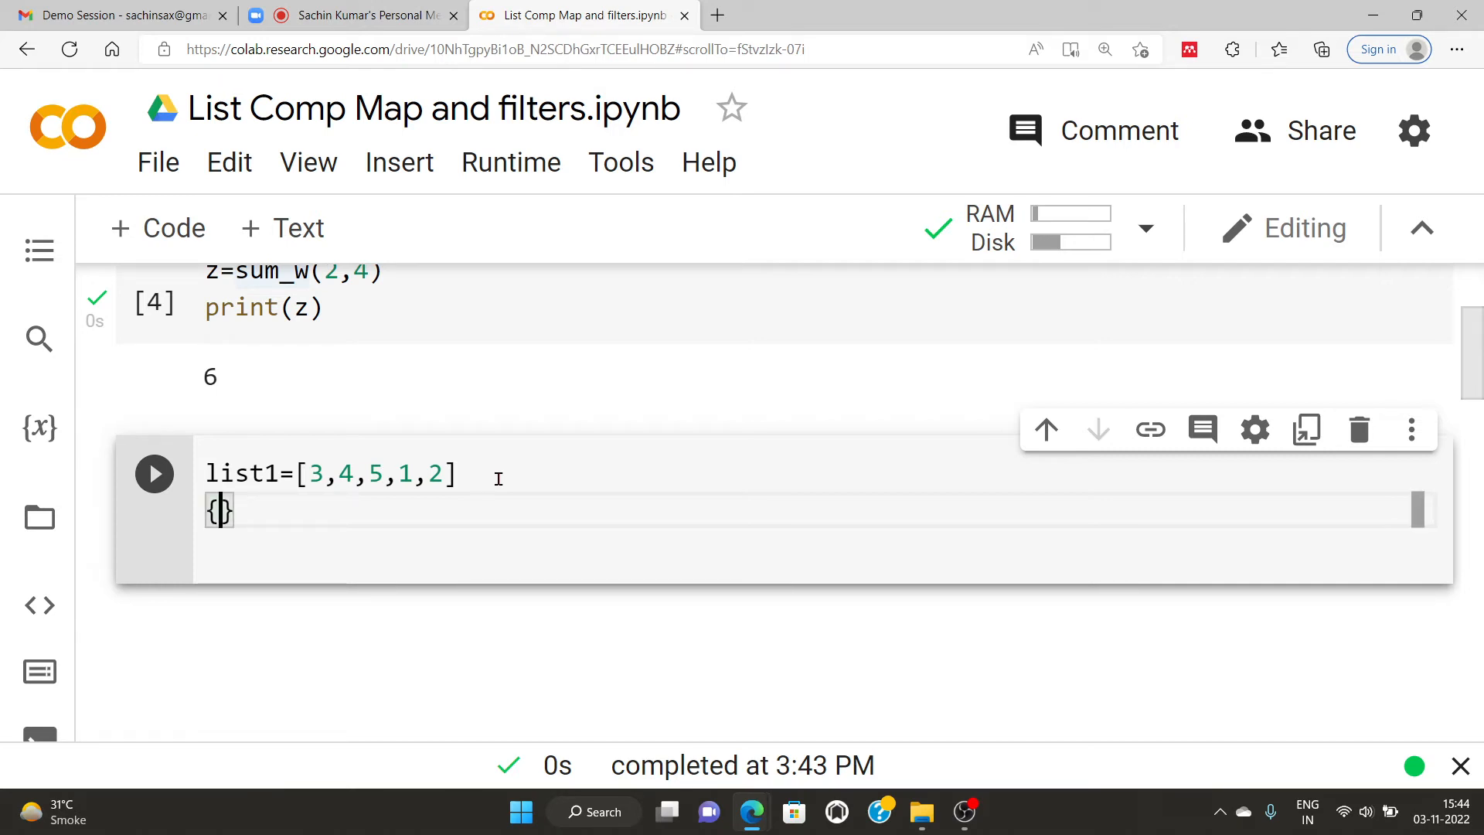
key("Backspace")
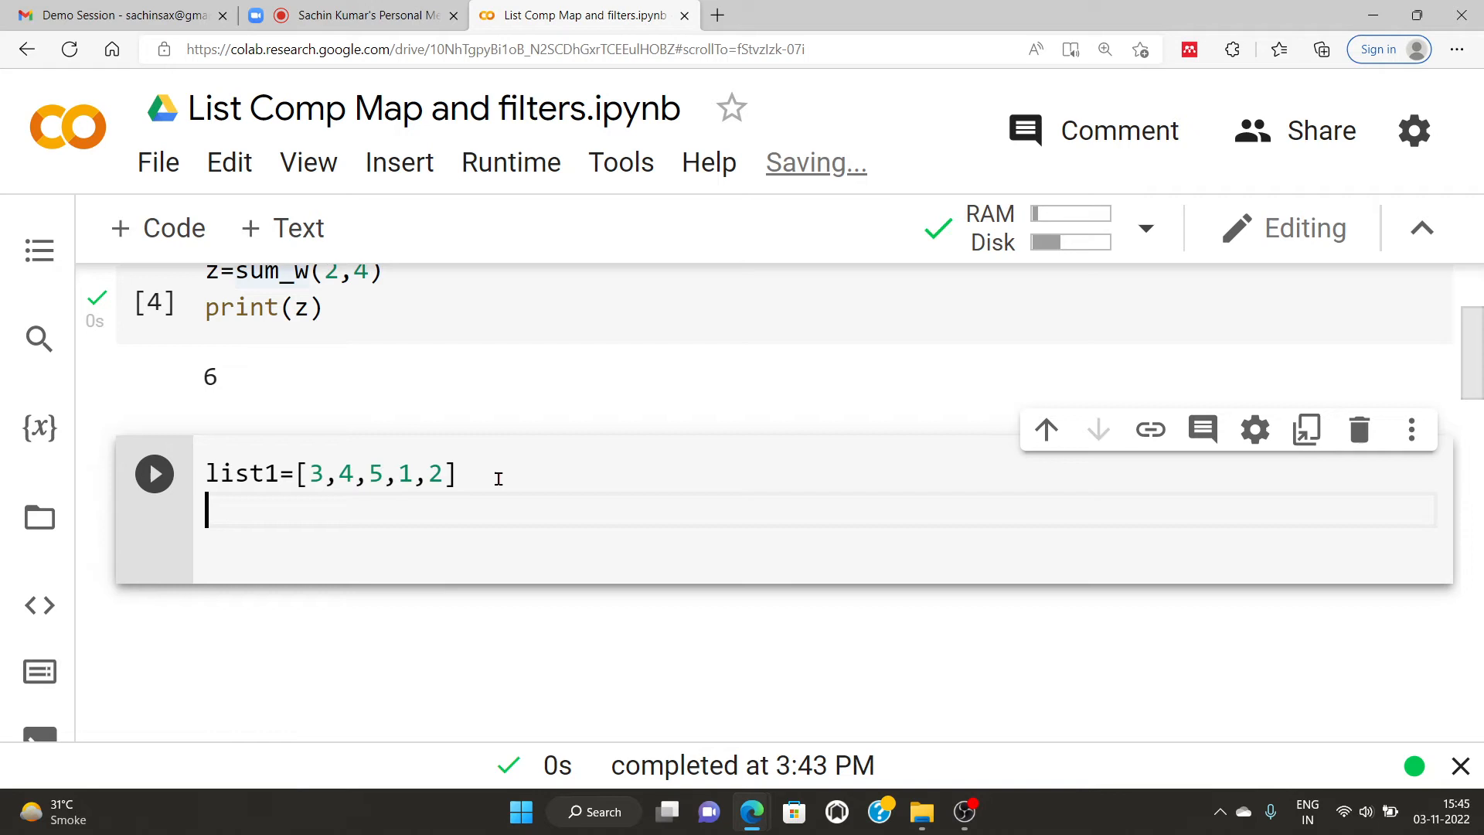
Step: Begin the comprehension s=[x for x in range()]
type("s=")
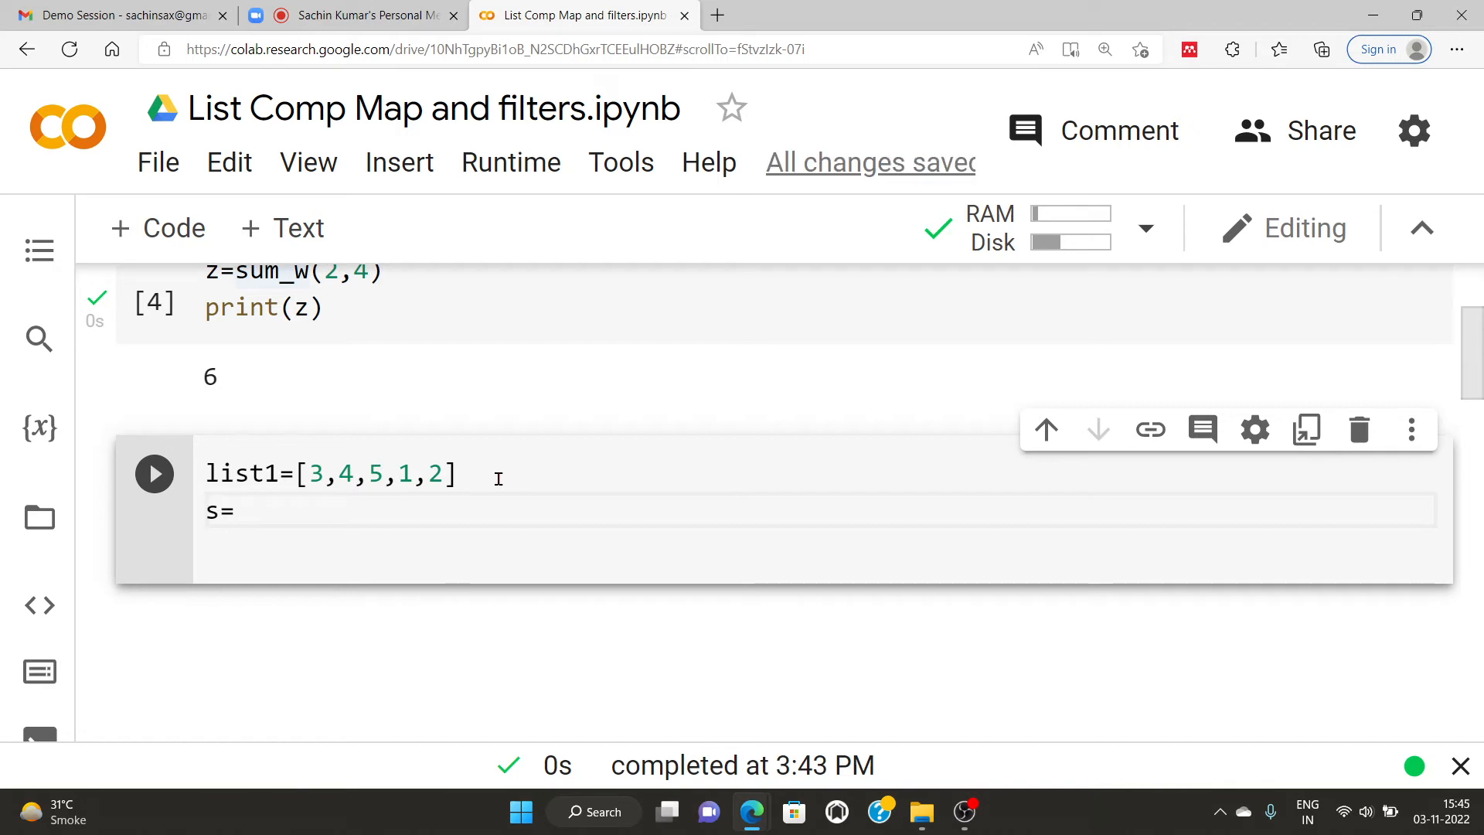
type("[]")
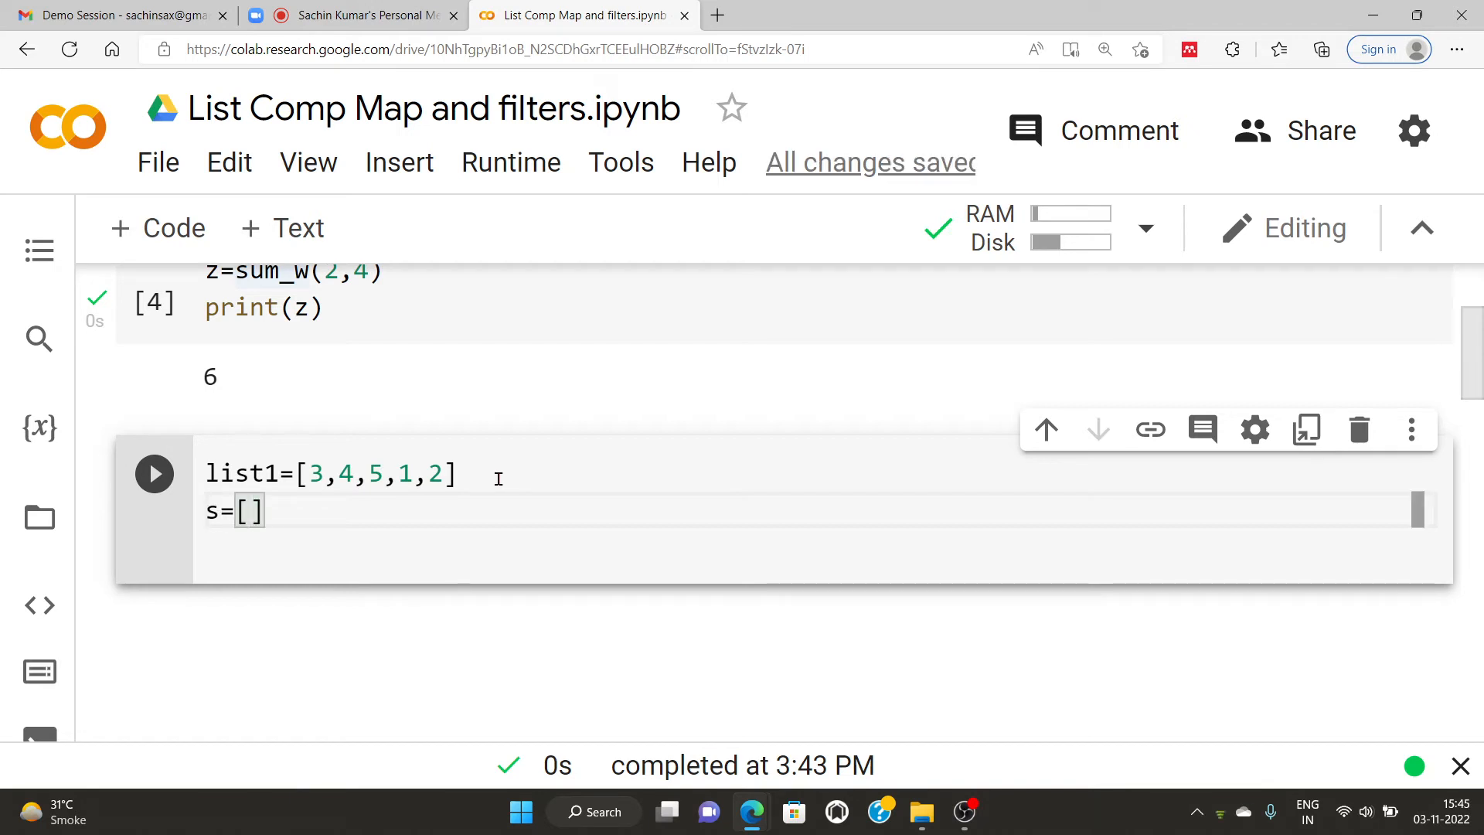
type("x")
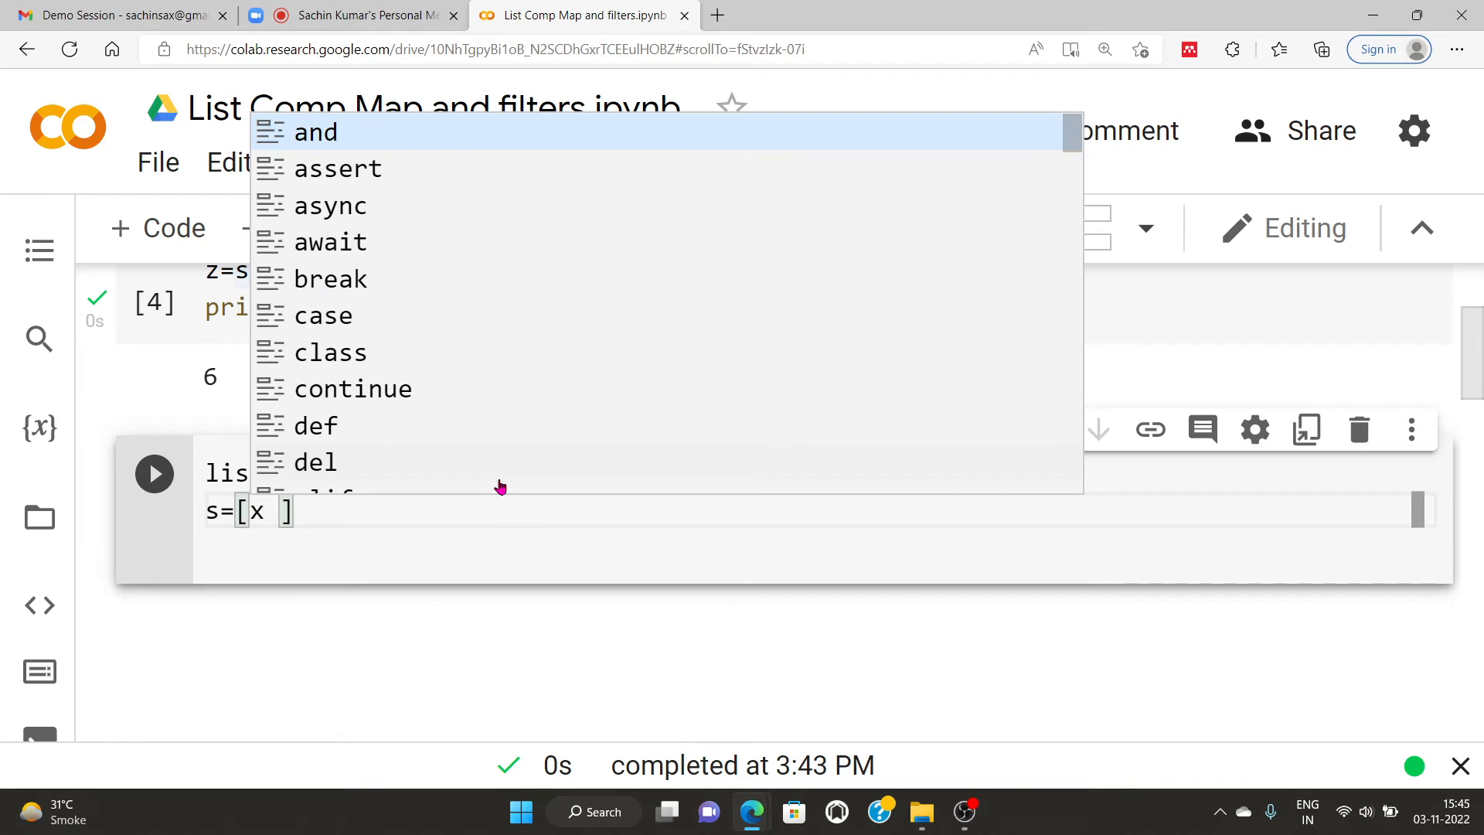
type("f")
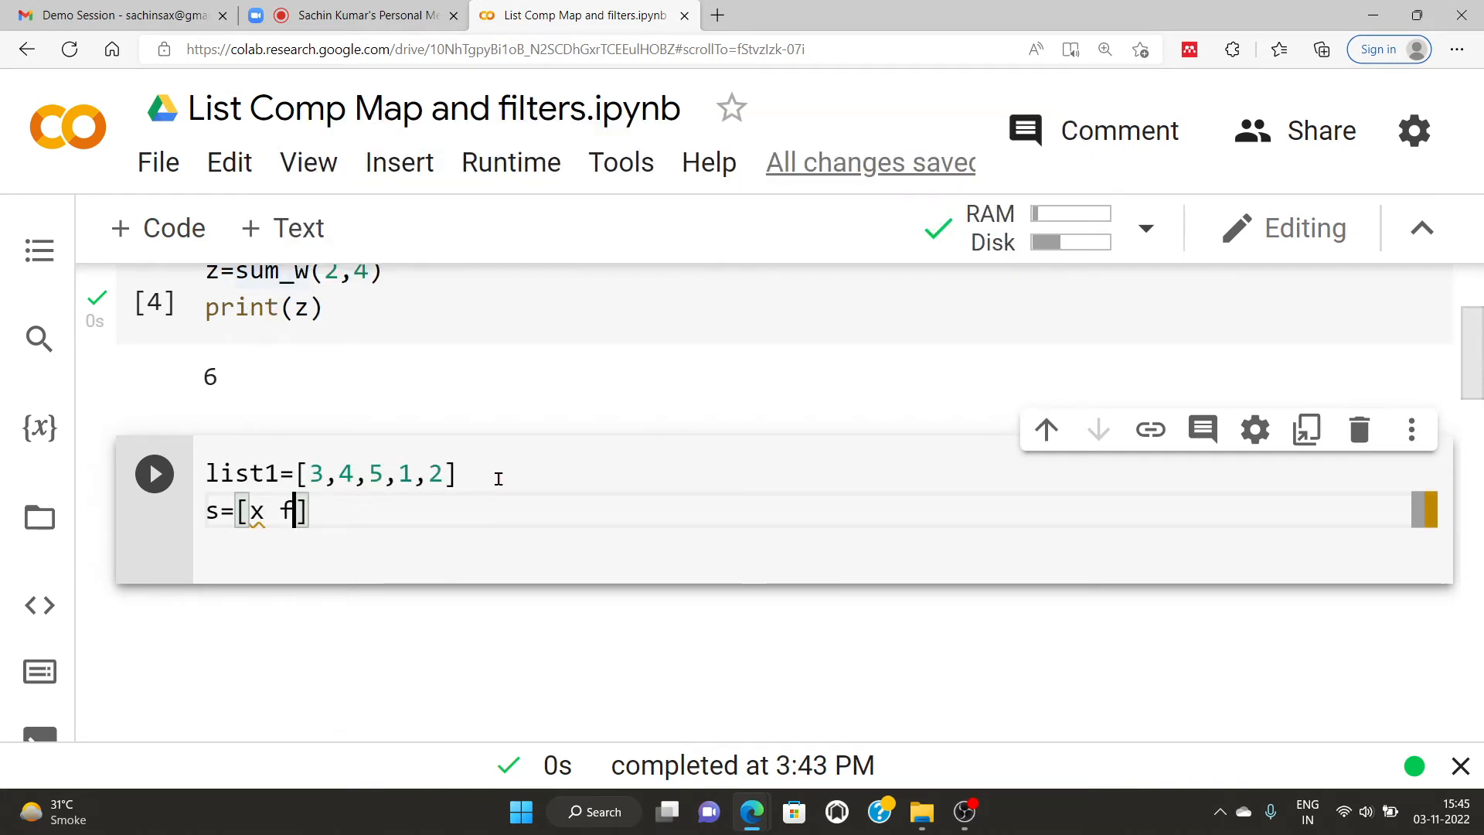
type("or")
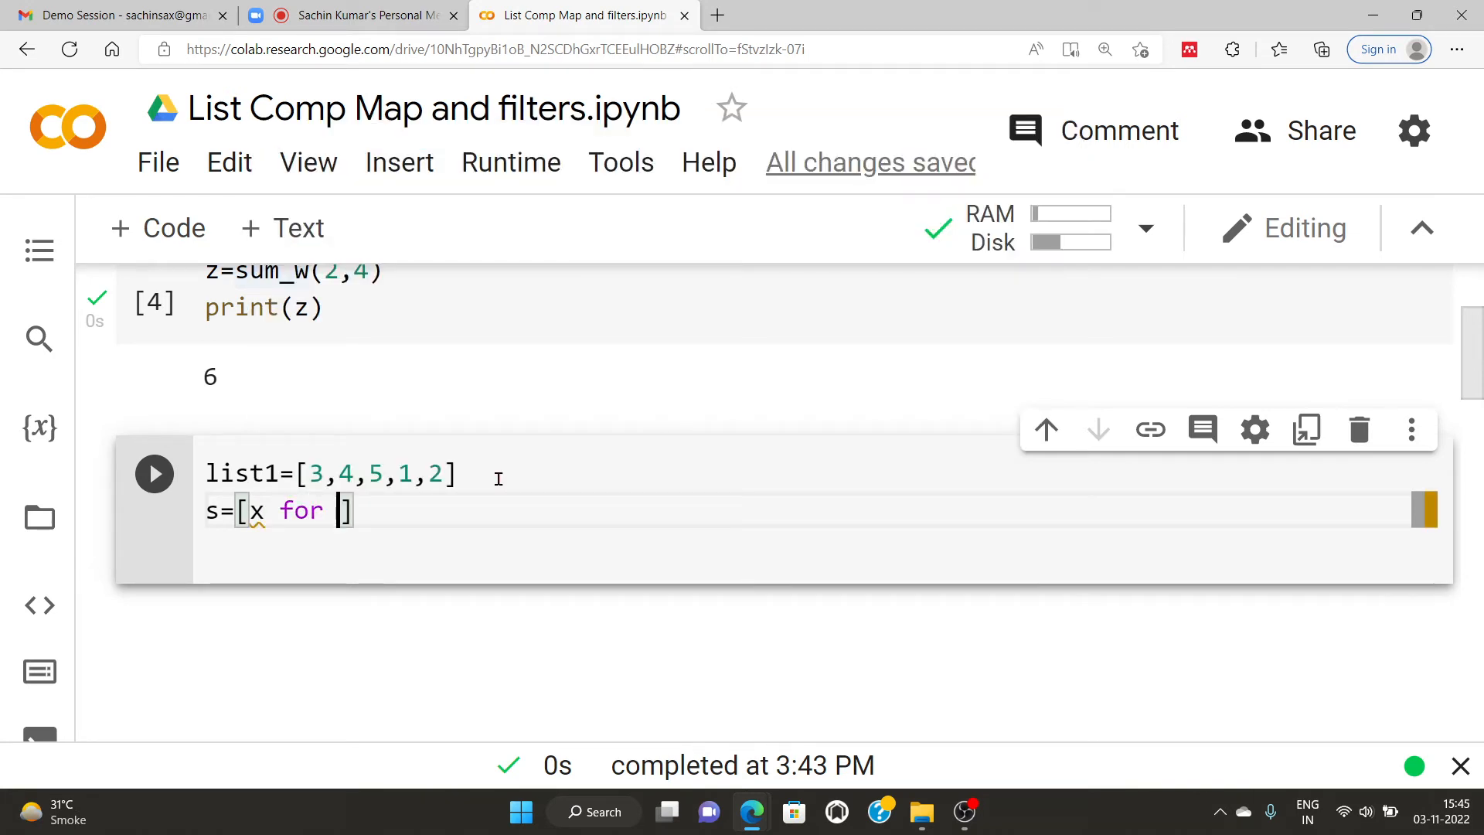
type("x in ra")
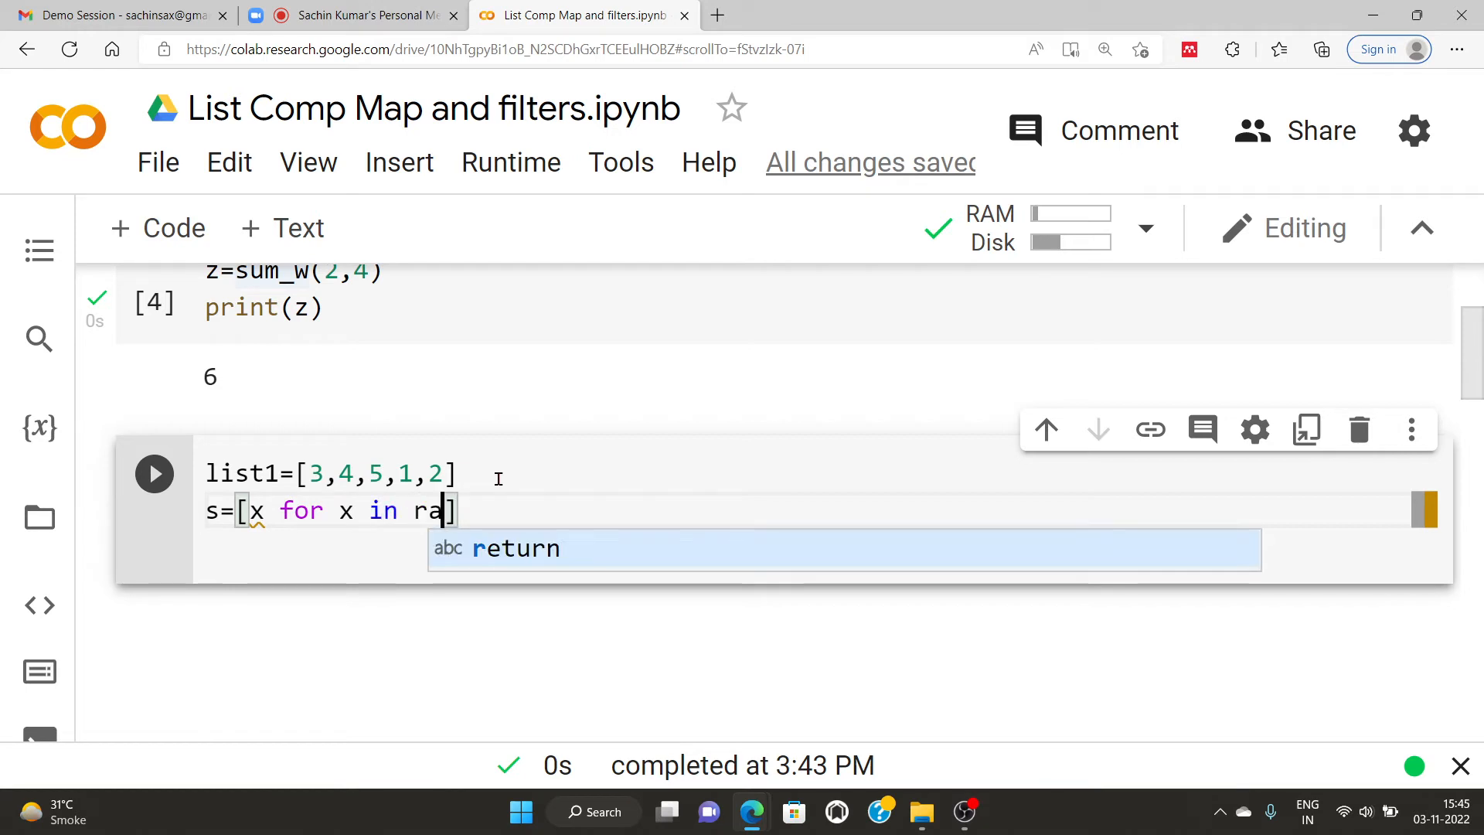
type("nge")
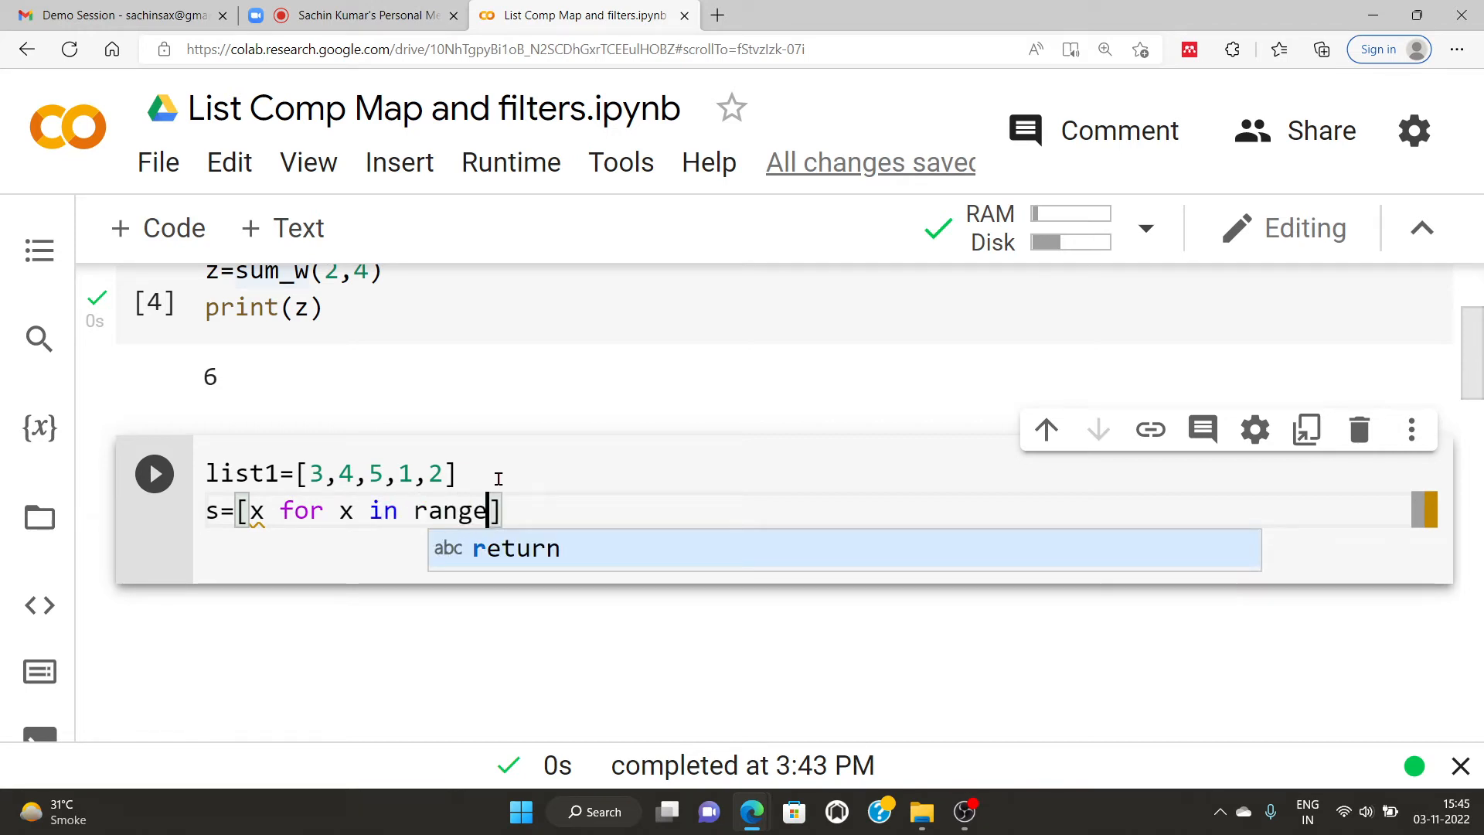
type("()")
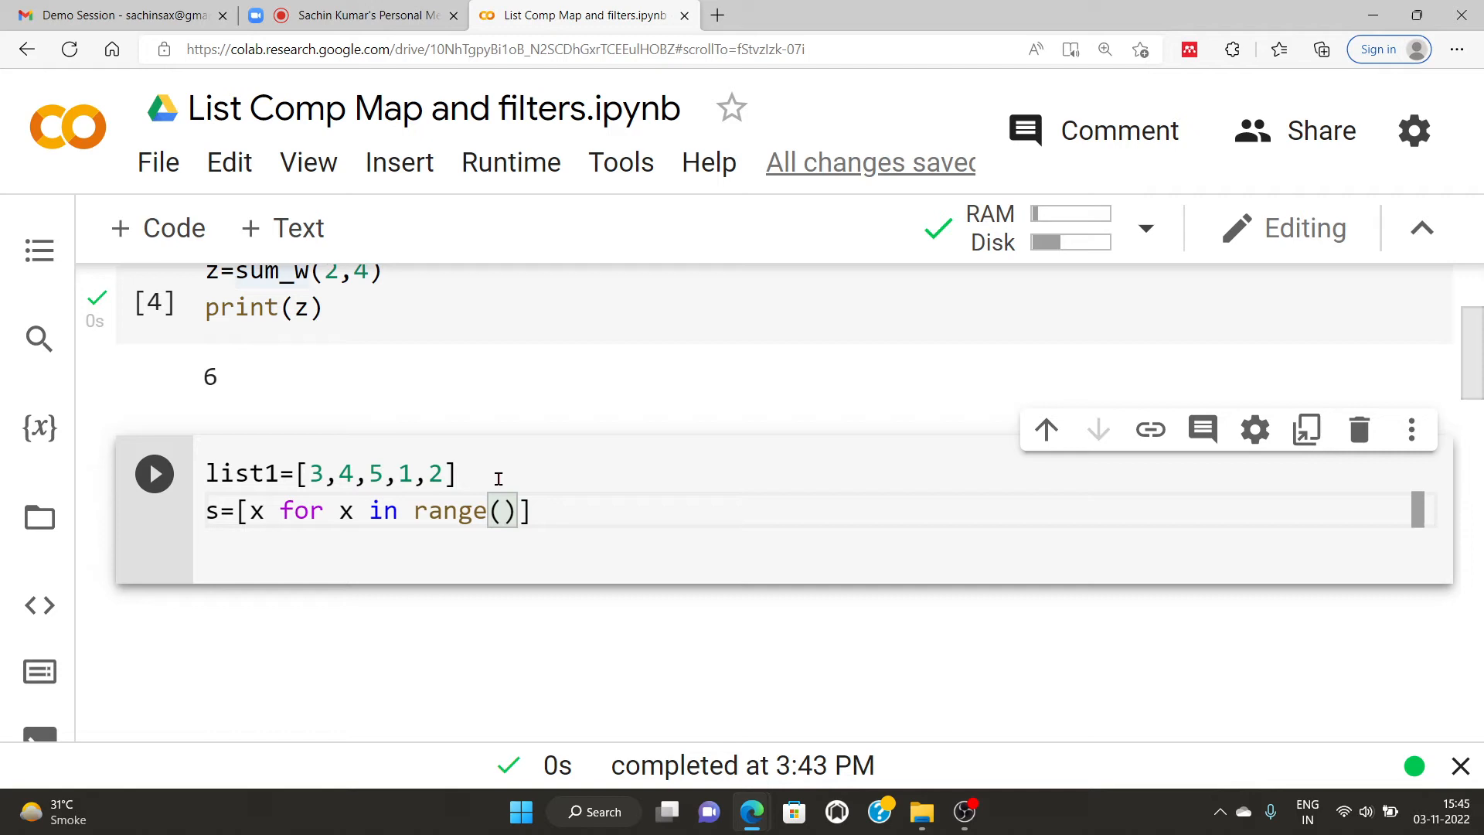
Step: Replace range with list1, add +2, and print(s) to get [5, 6, 7, 3, 4]
key("Backspace")
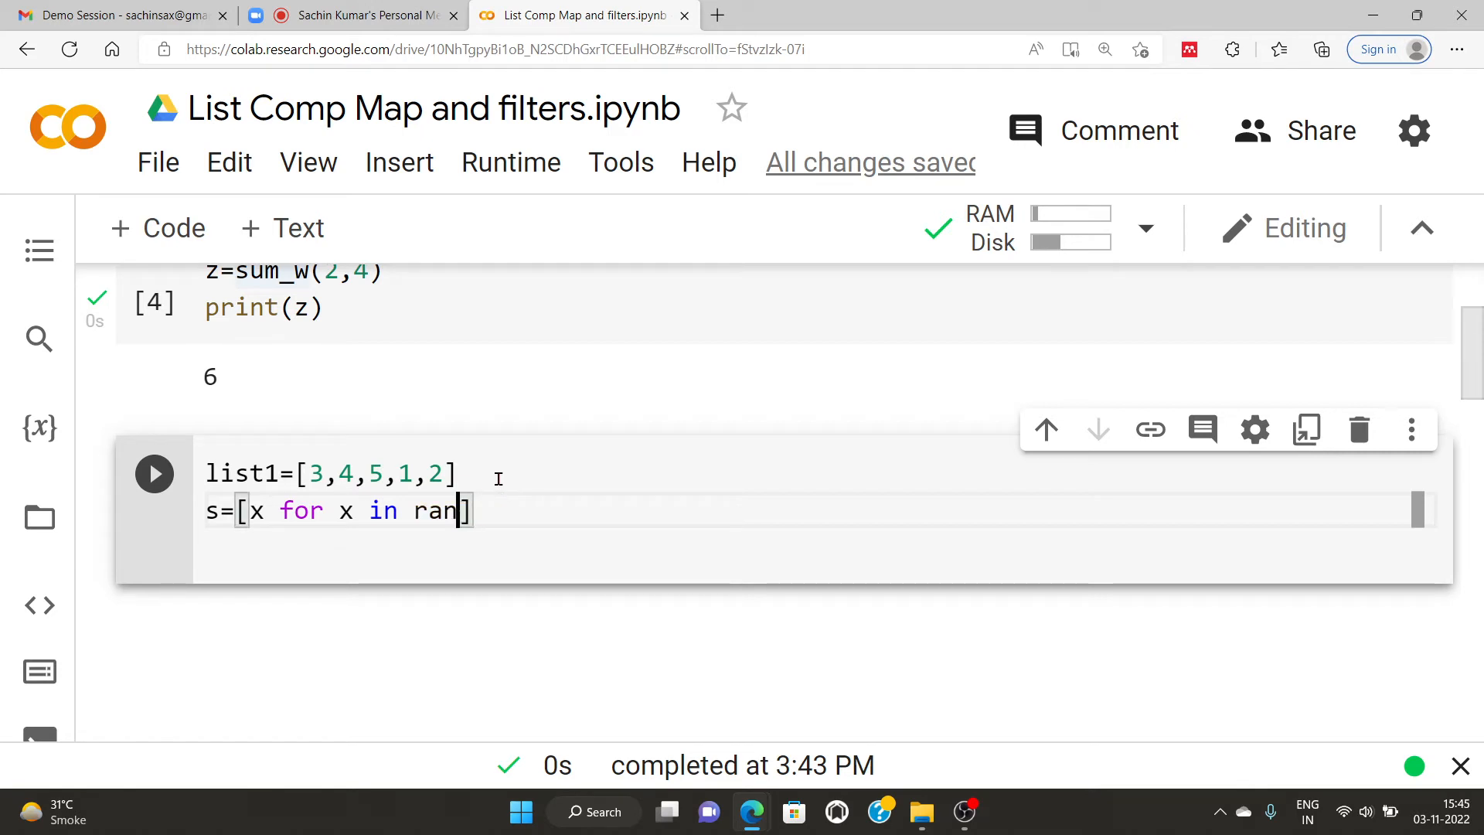
key("Backspace")
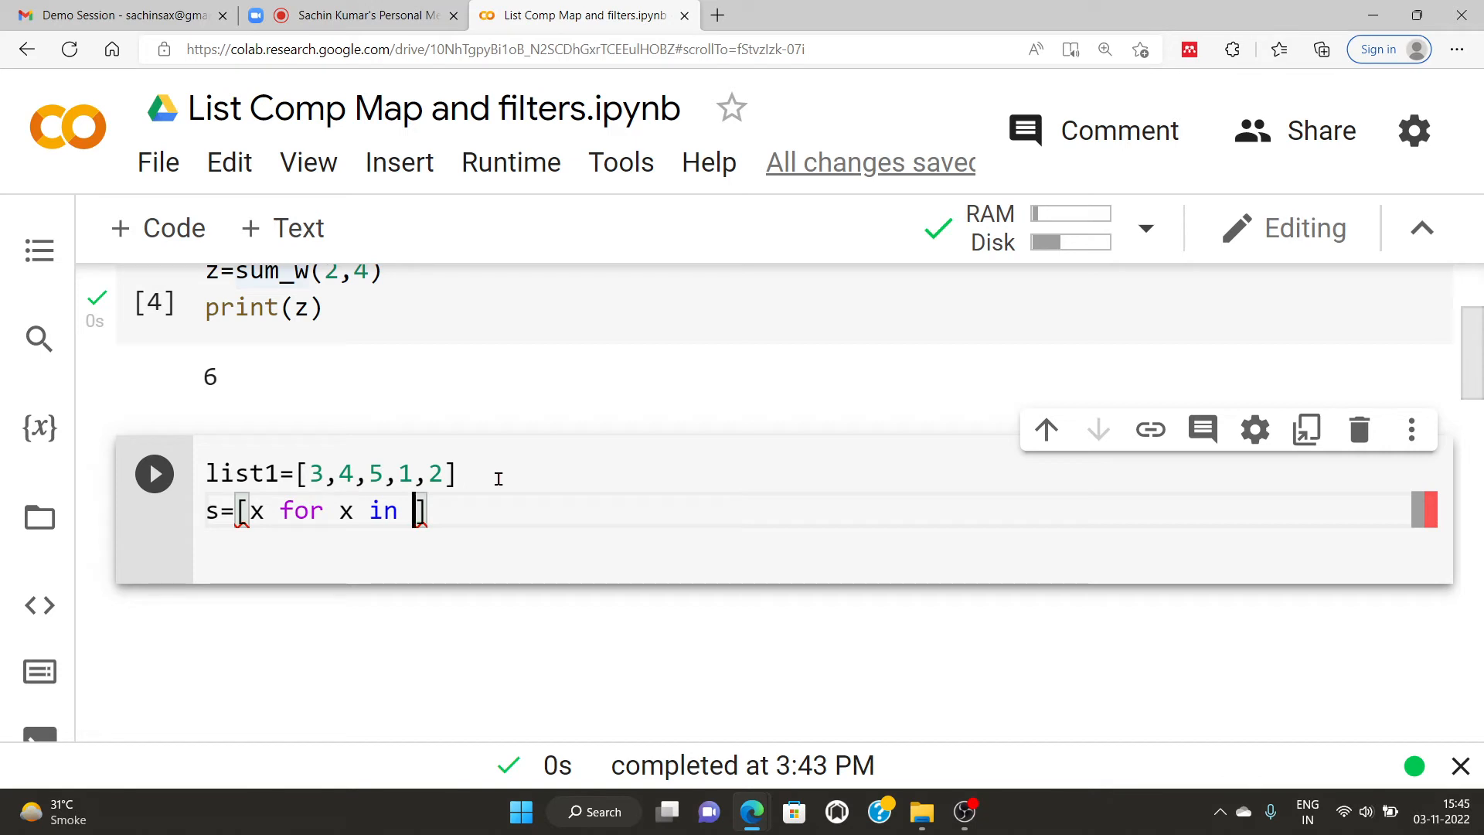
type("list1")
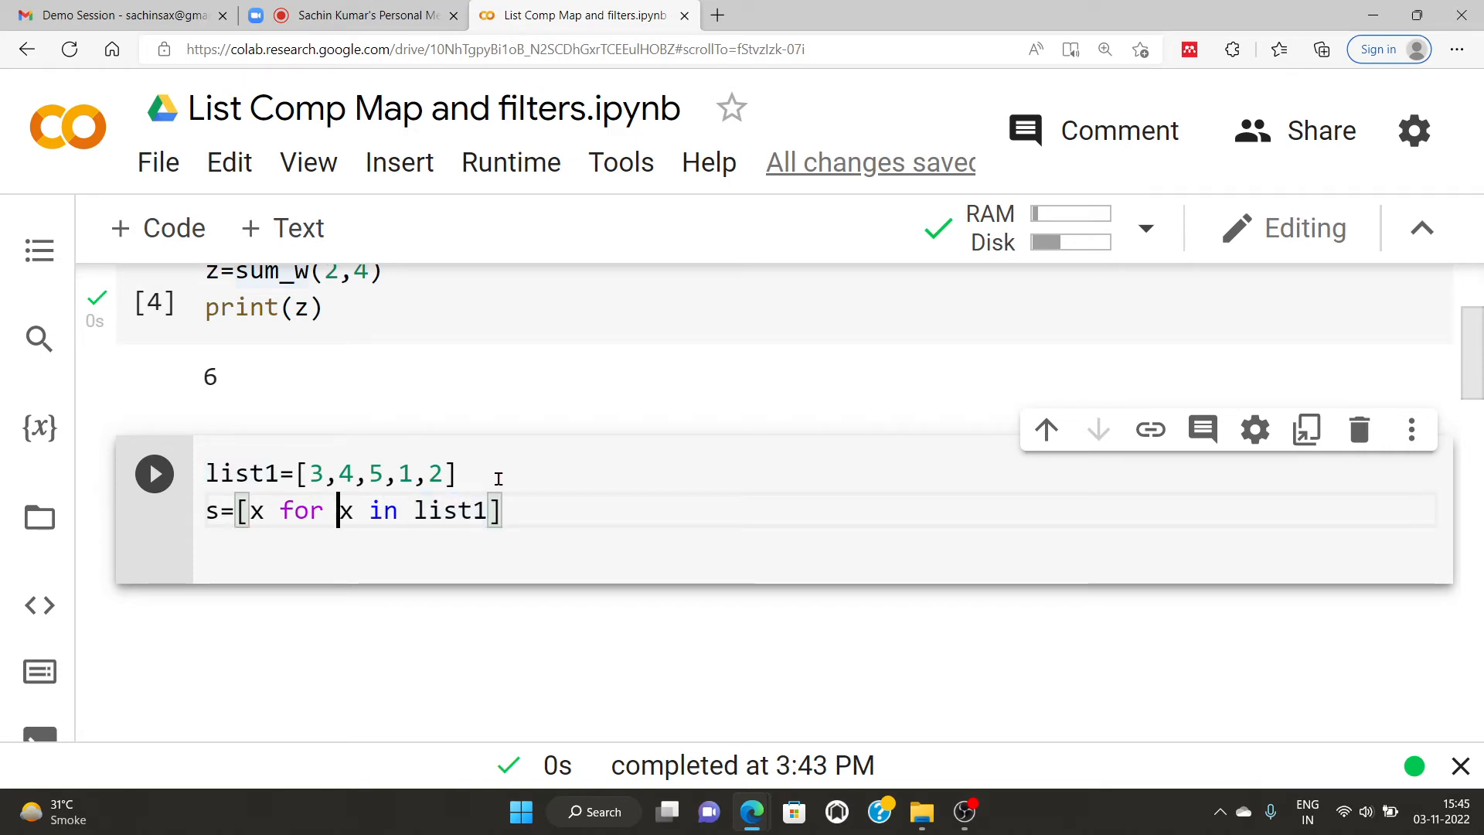
type("+")
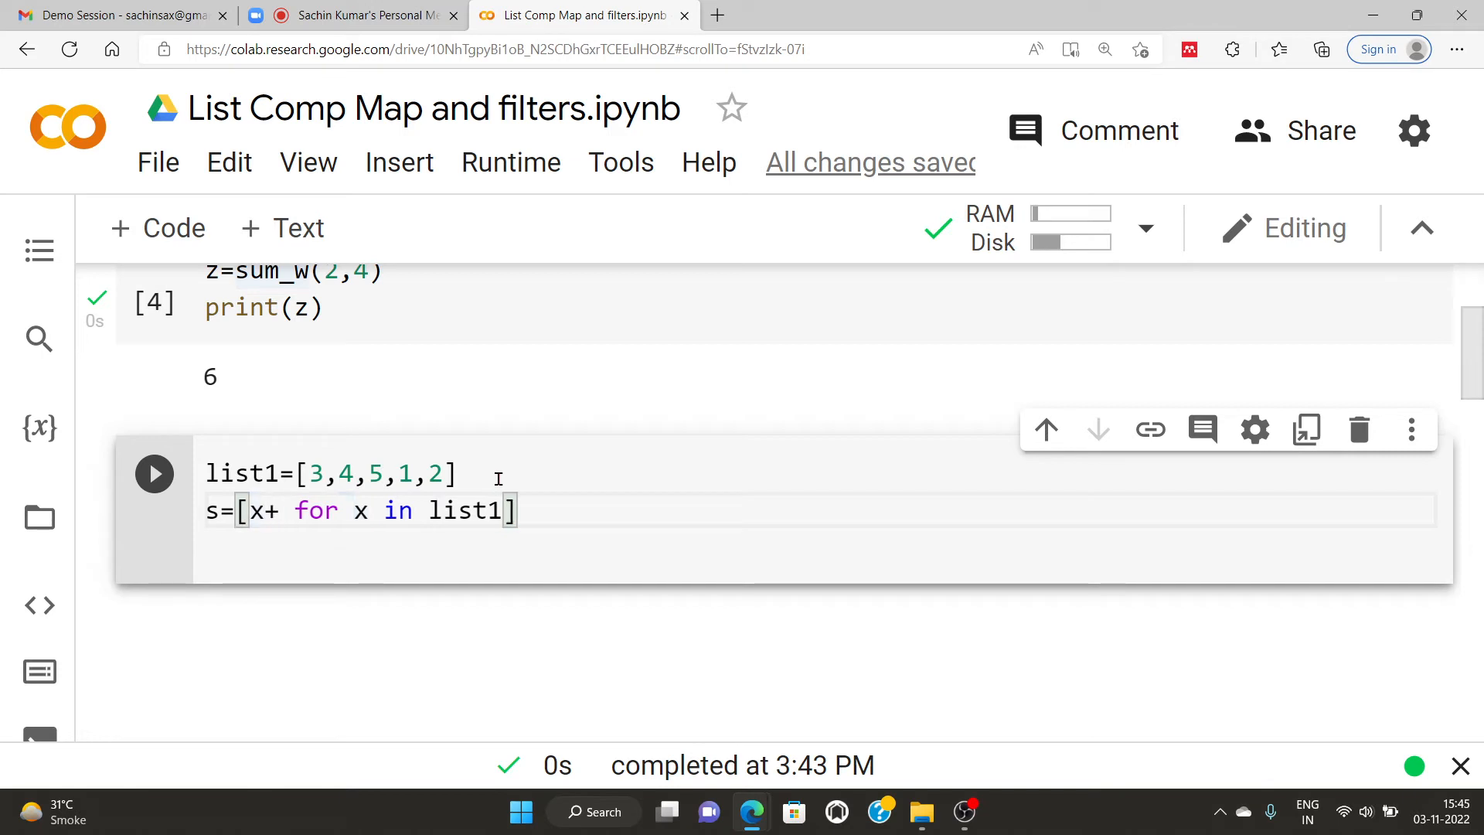
type("2")
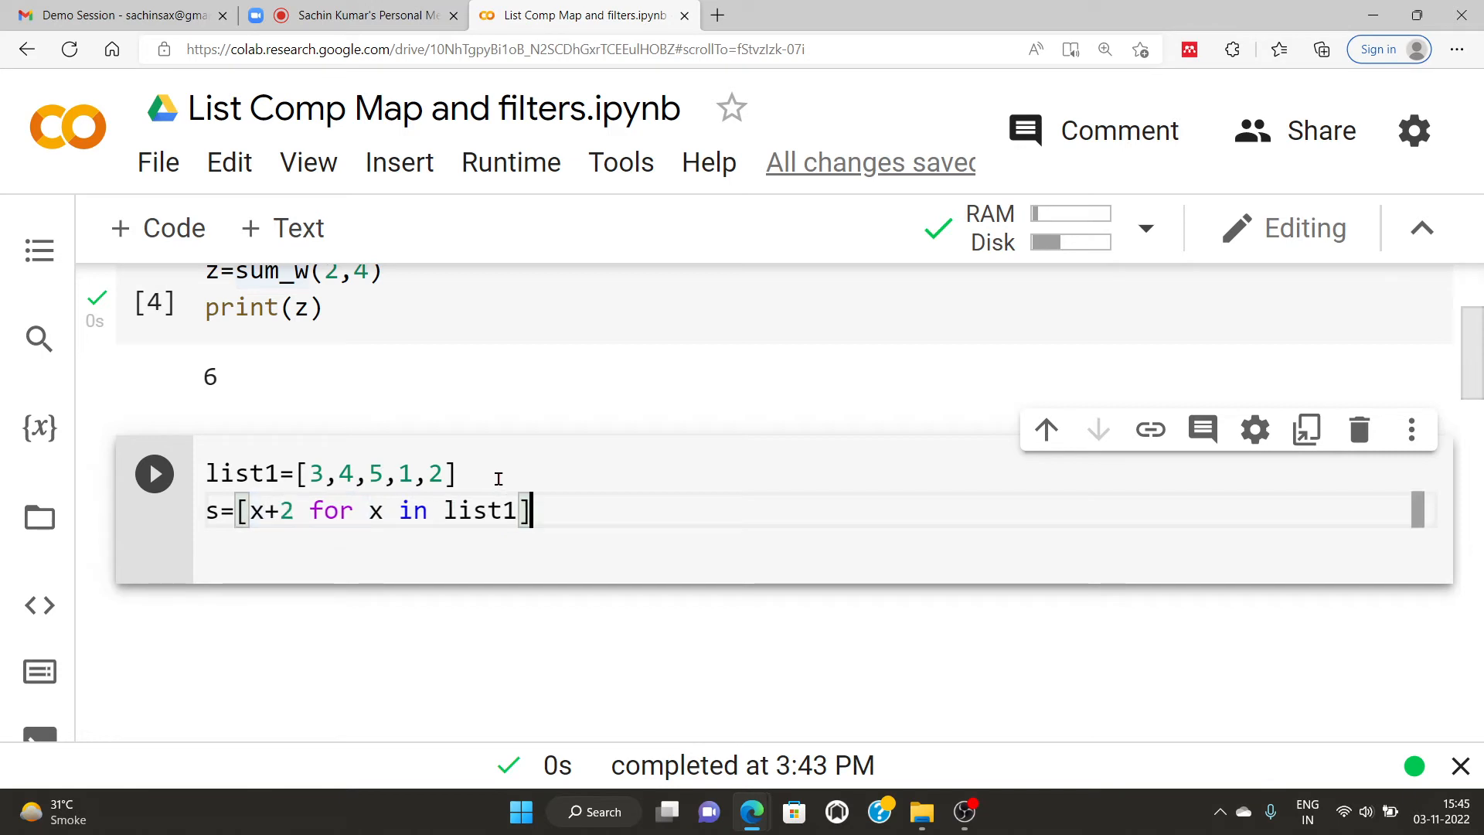
type("prin")
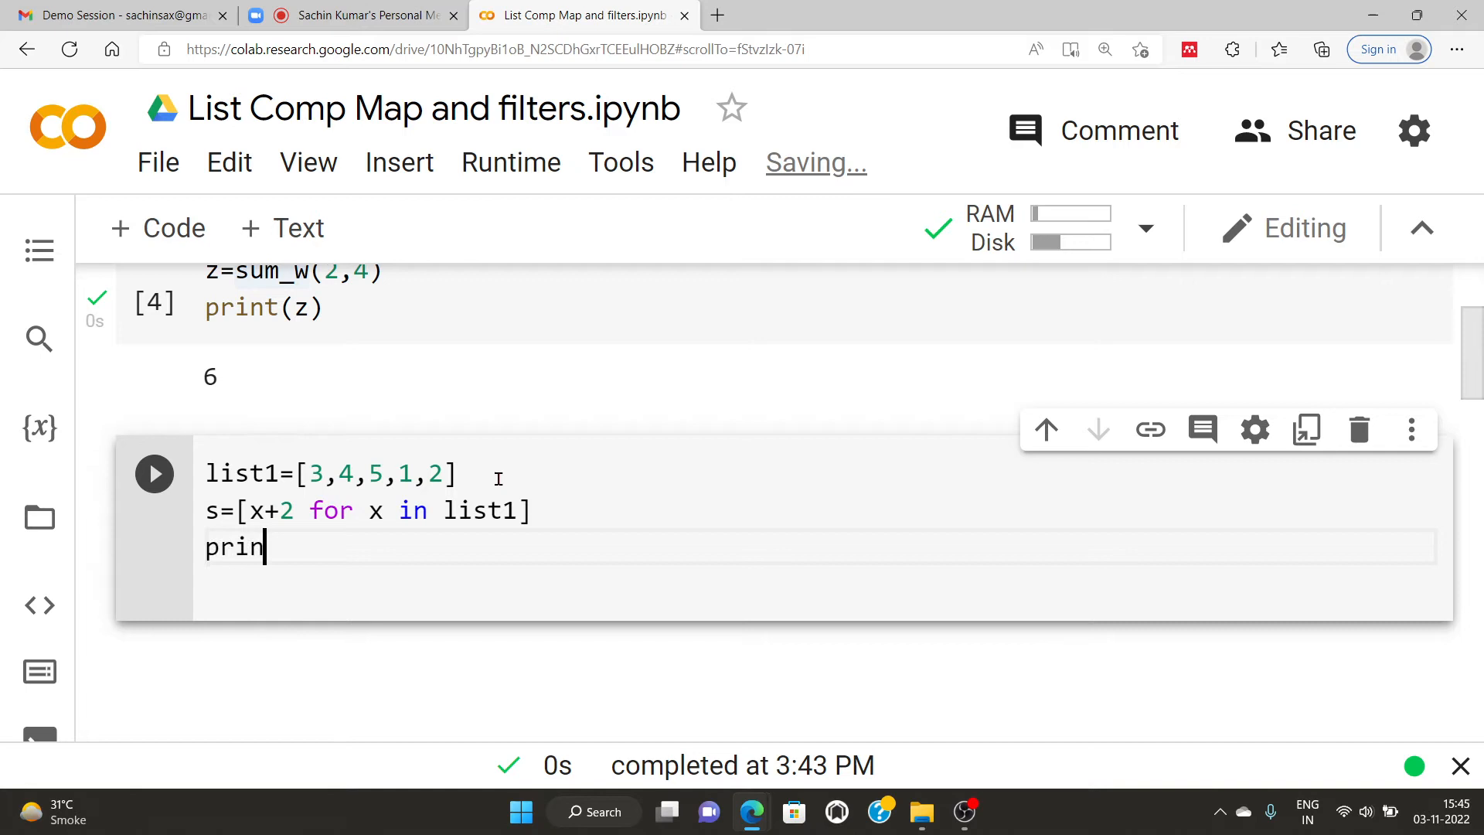
type("t(s)")
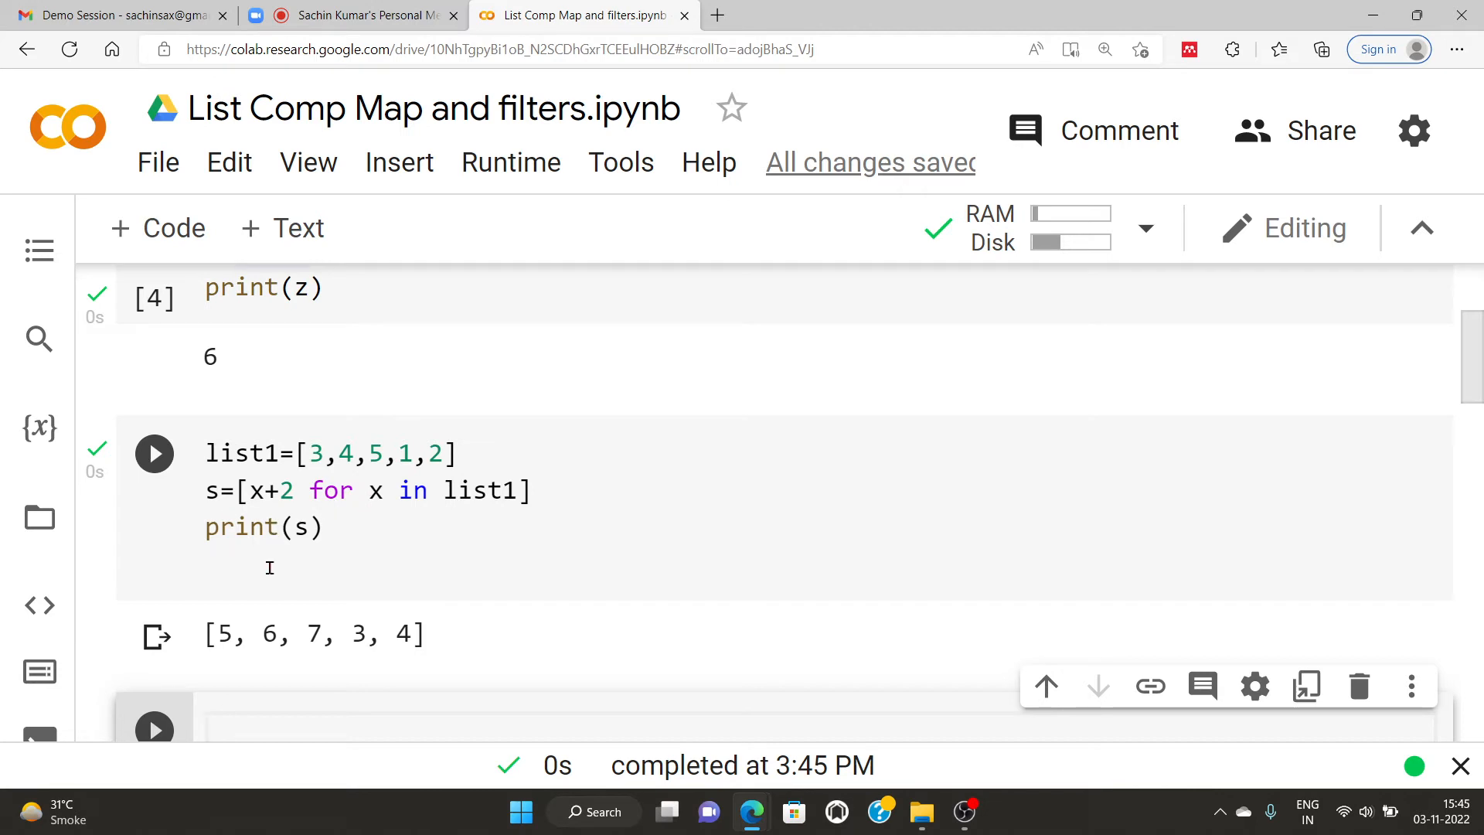
Step: Add a #List Comp comment above the comprehension and a second # line
scroll("down", 3)
type("#Lis")
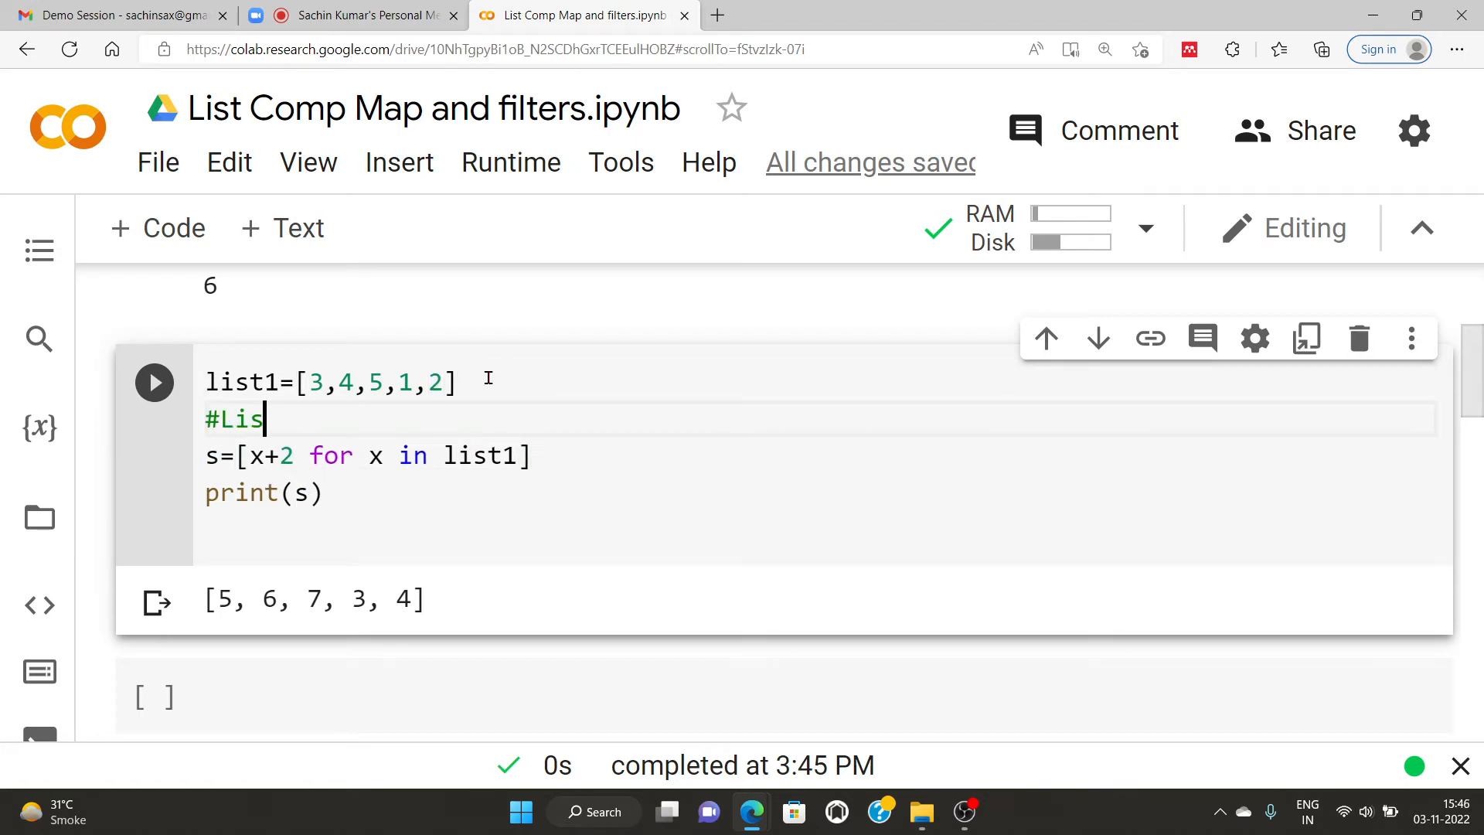
type("t Comp")
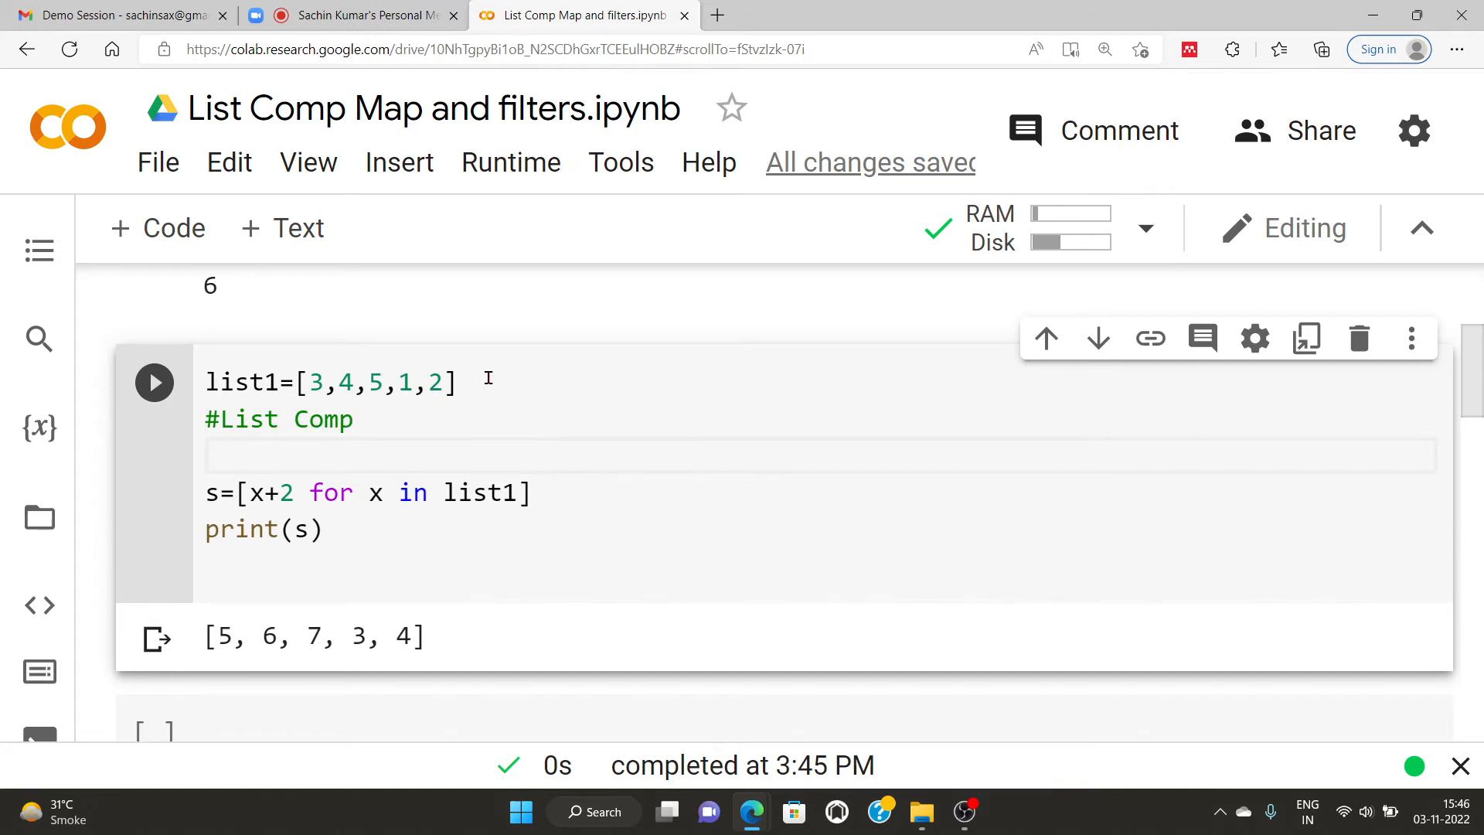
type("#")
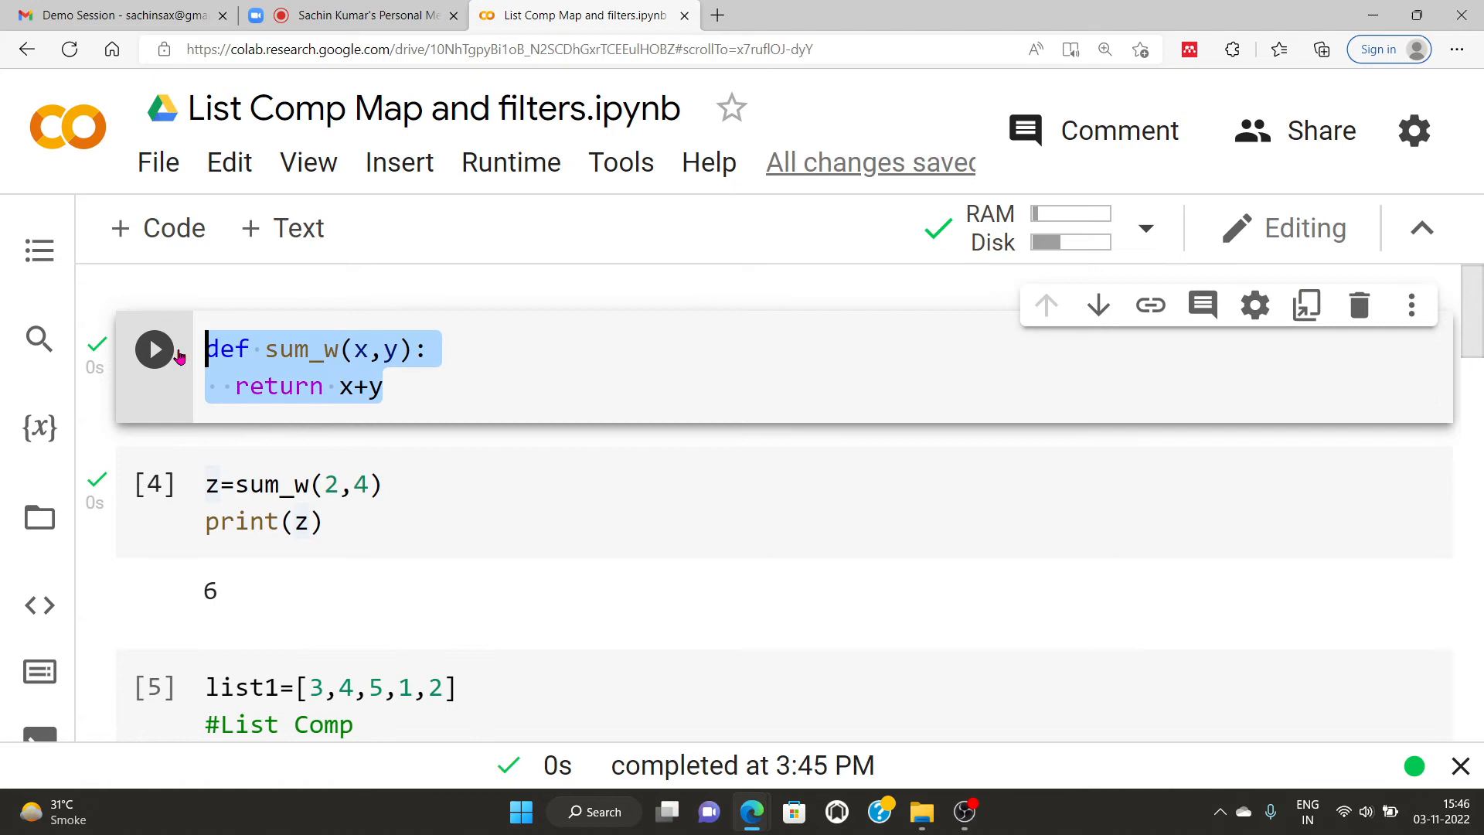
left_click(352, 385)
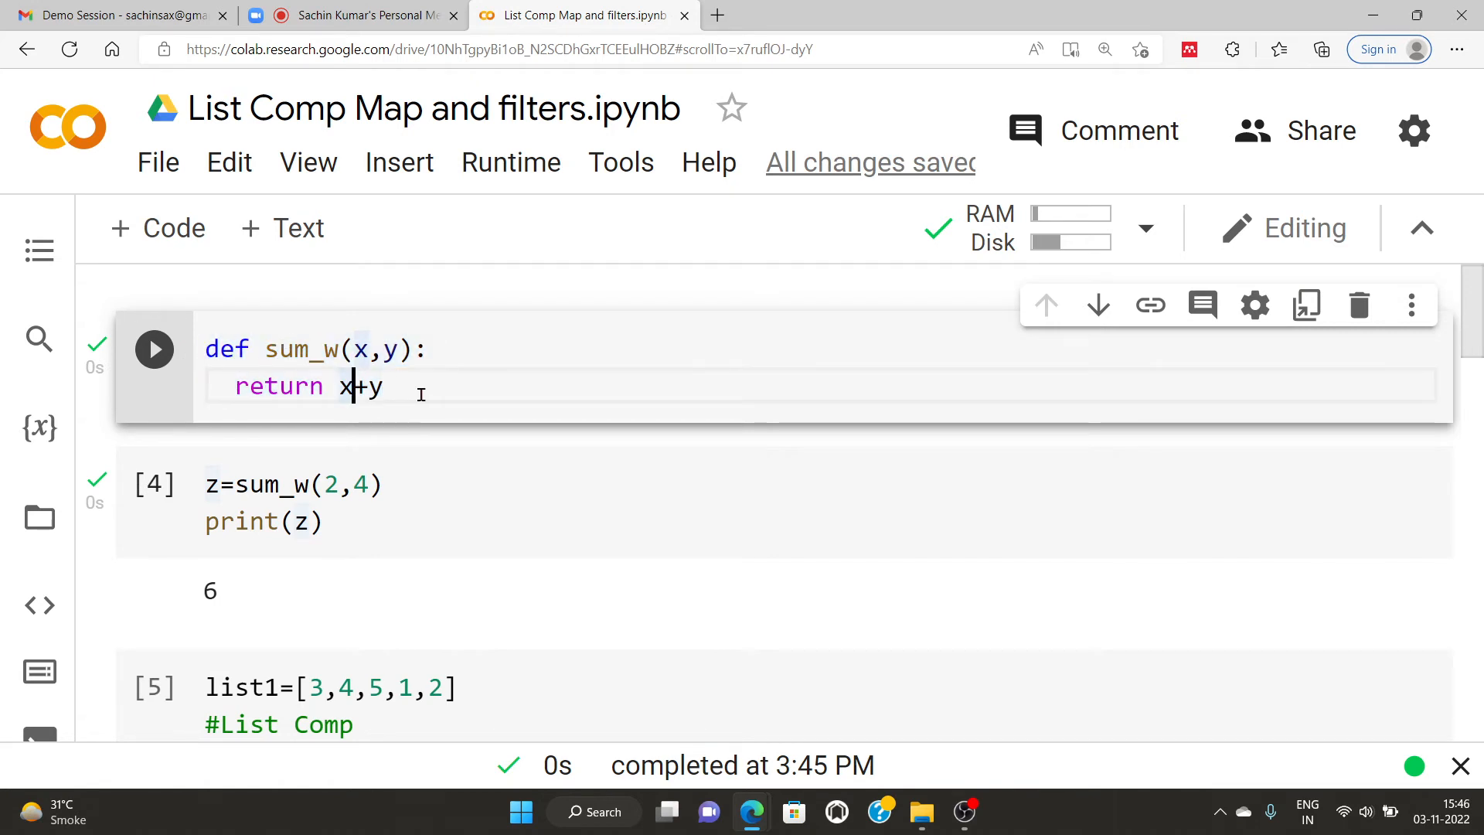
key("ctrl+a")
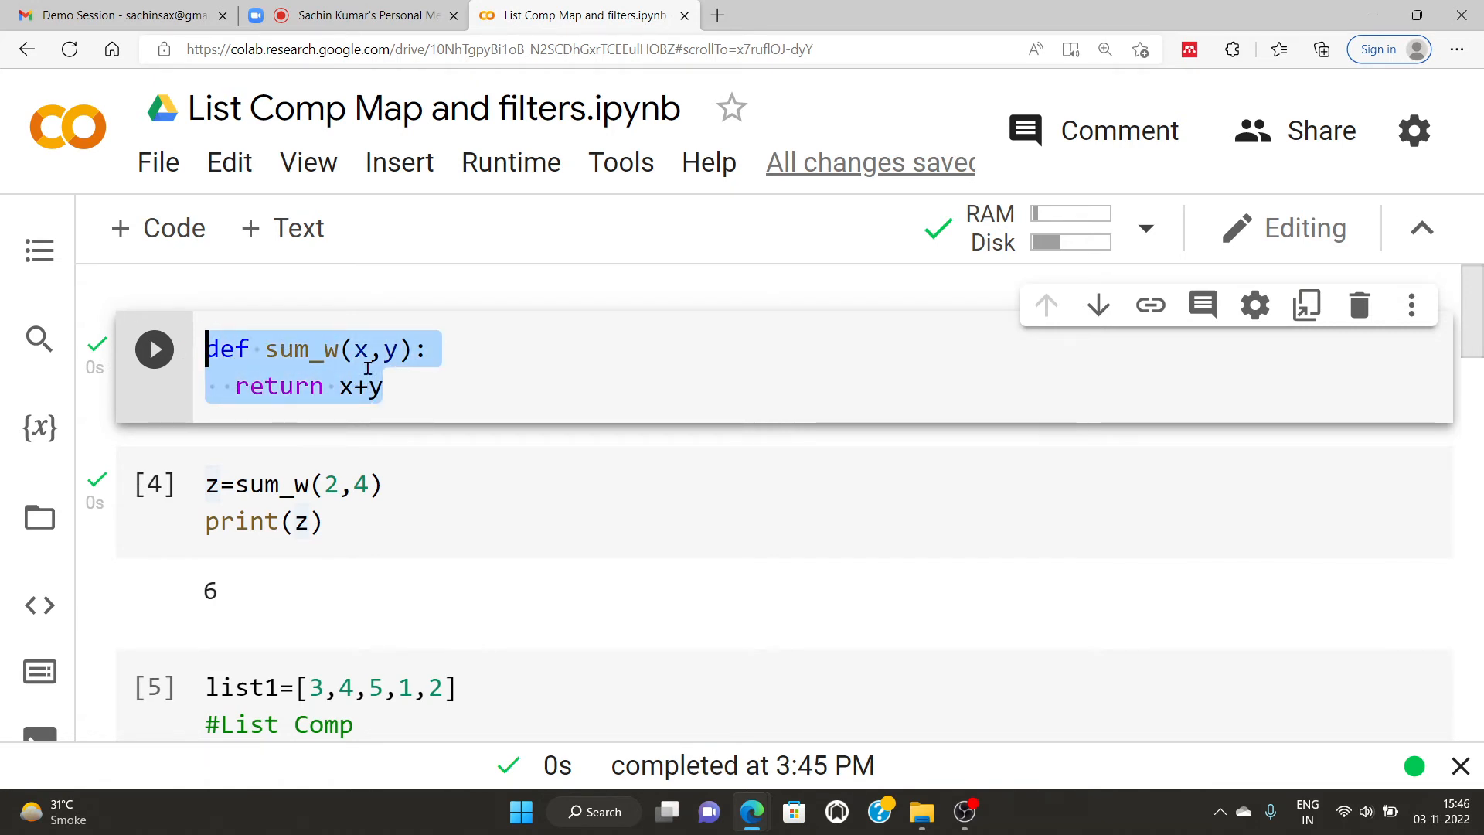
left_click(399, 386)
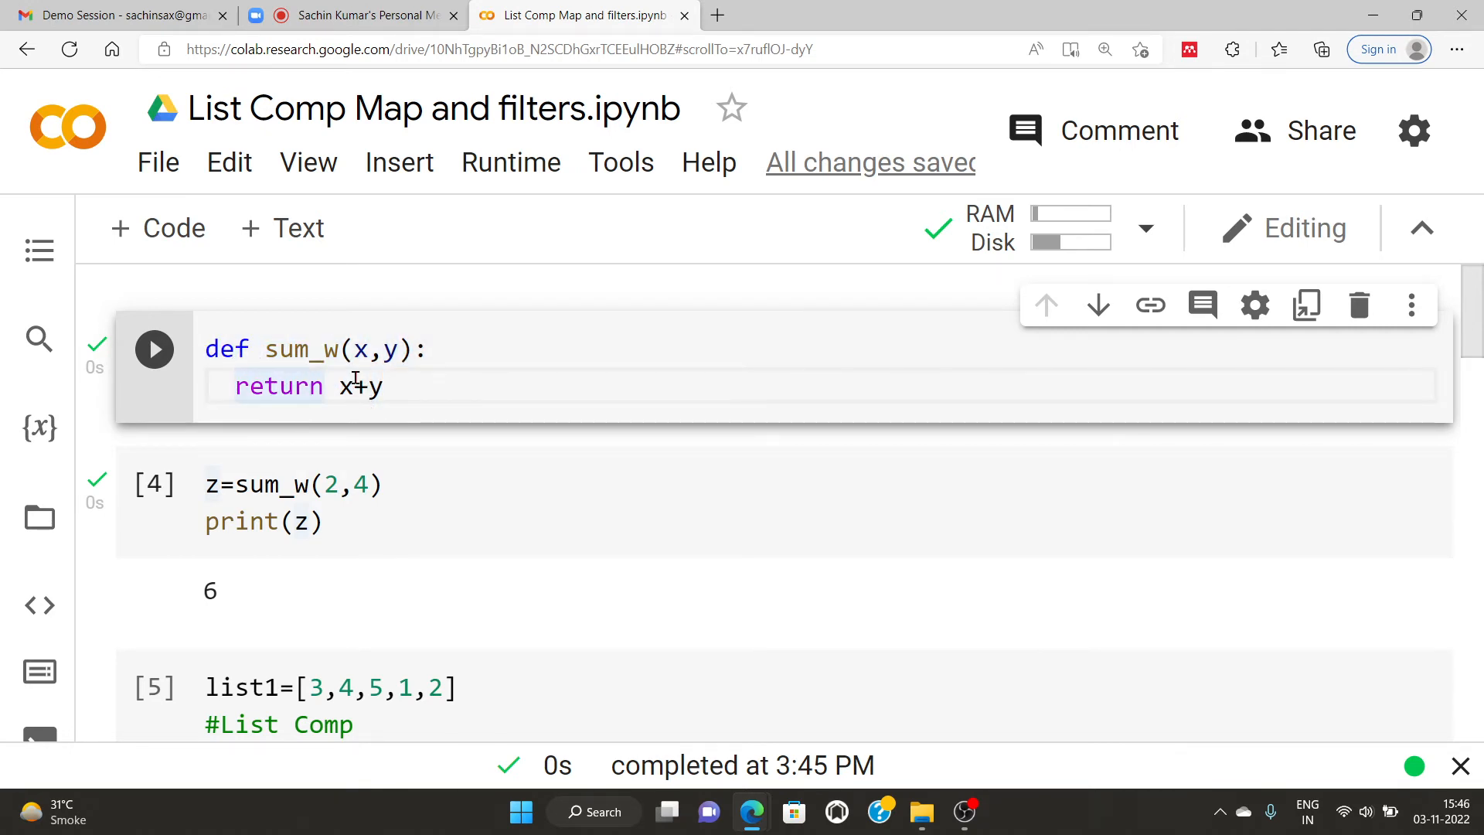
scroll("down", 3)
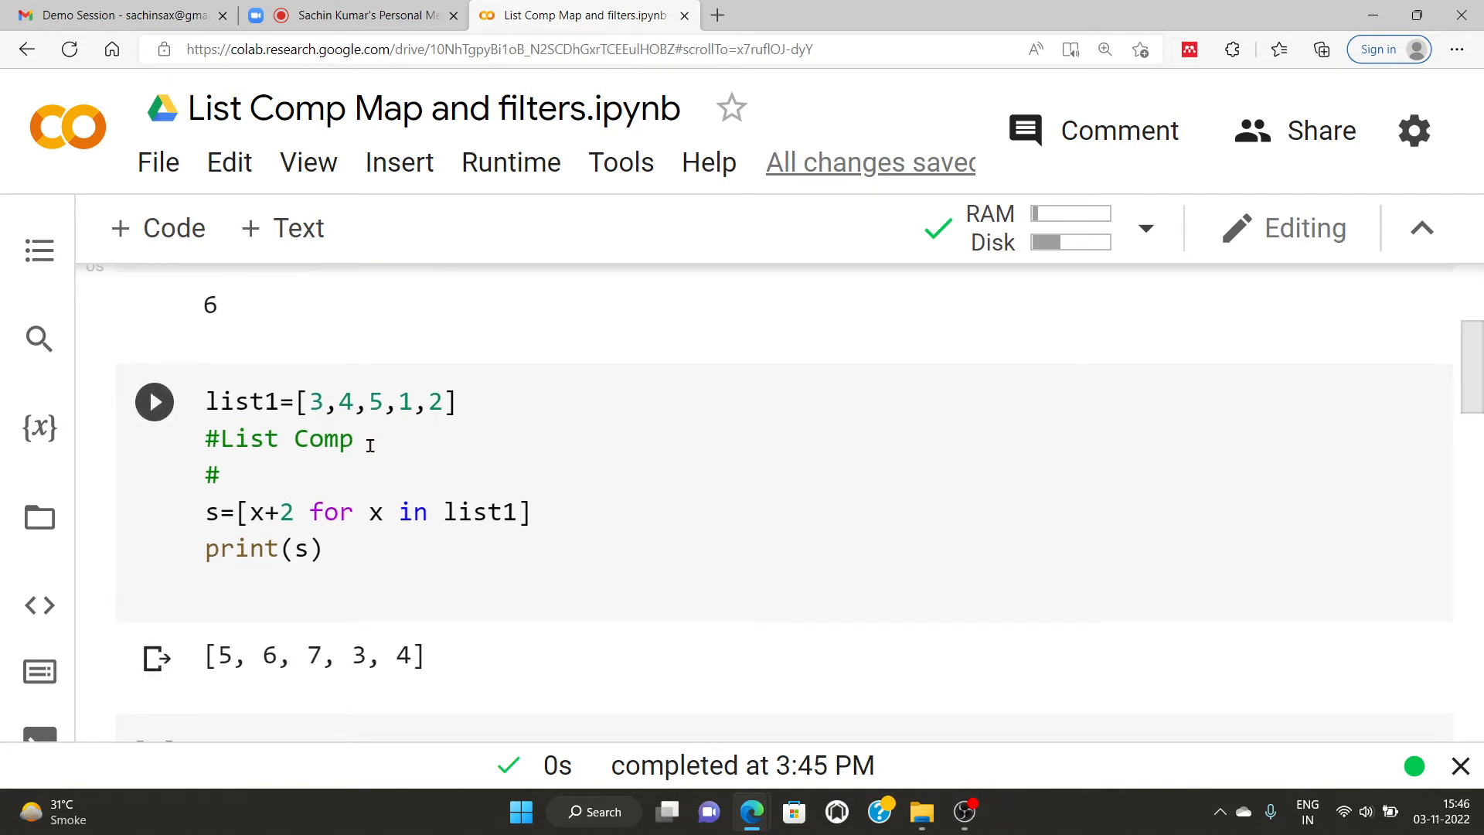
Step: Change x+2 to x*2 in the comprehension and rerun it, giving [6, 8, 10, 2, 4]
left_click(539, 511)
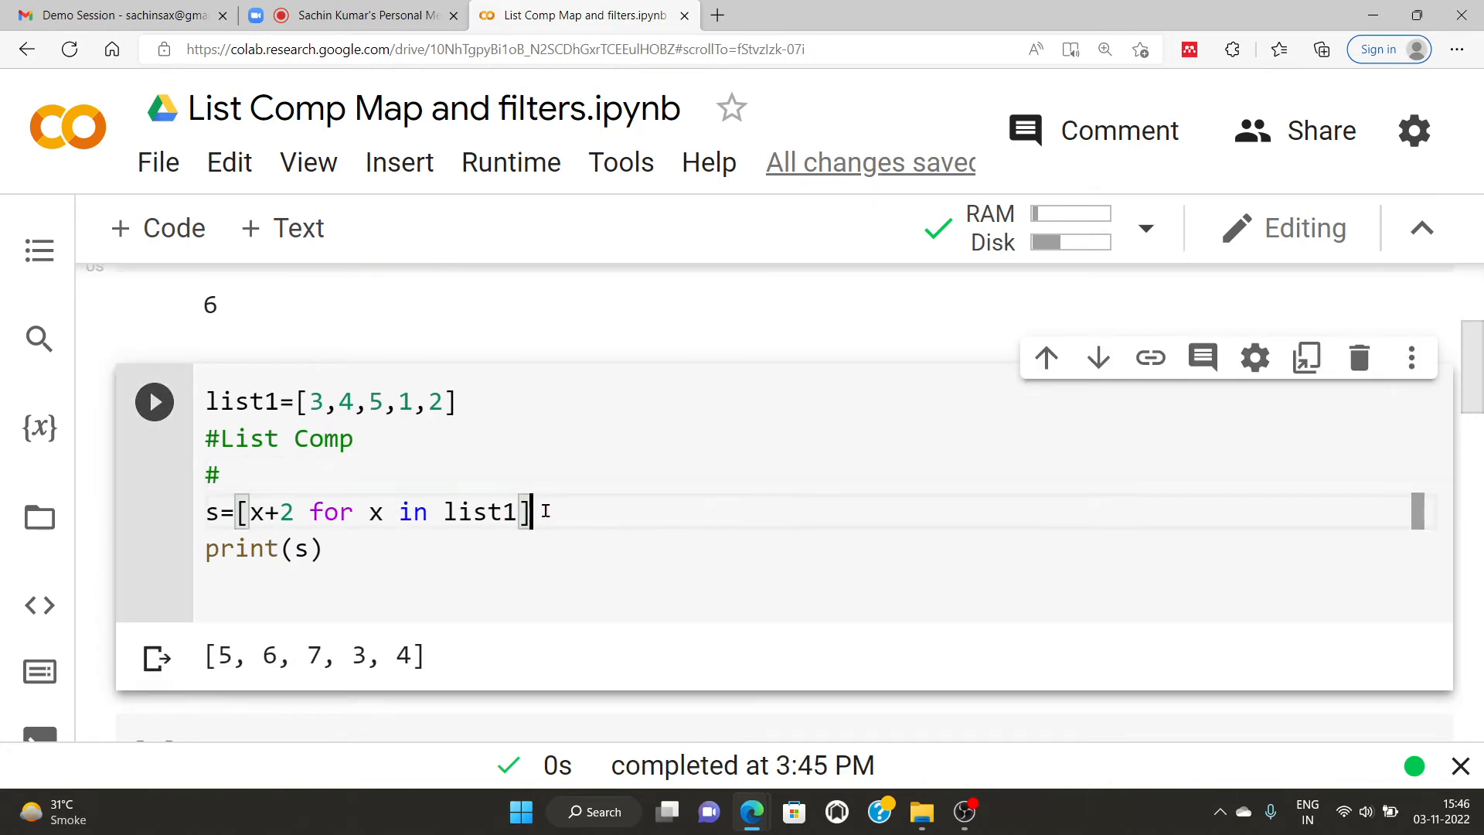
double_click(331, 512)
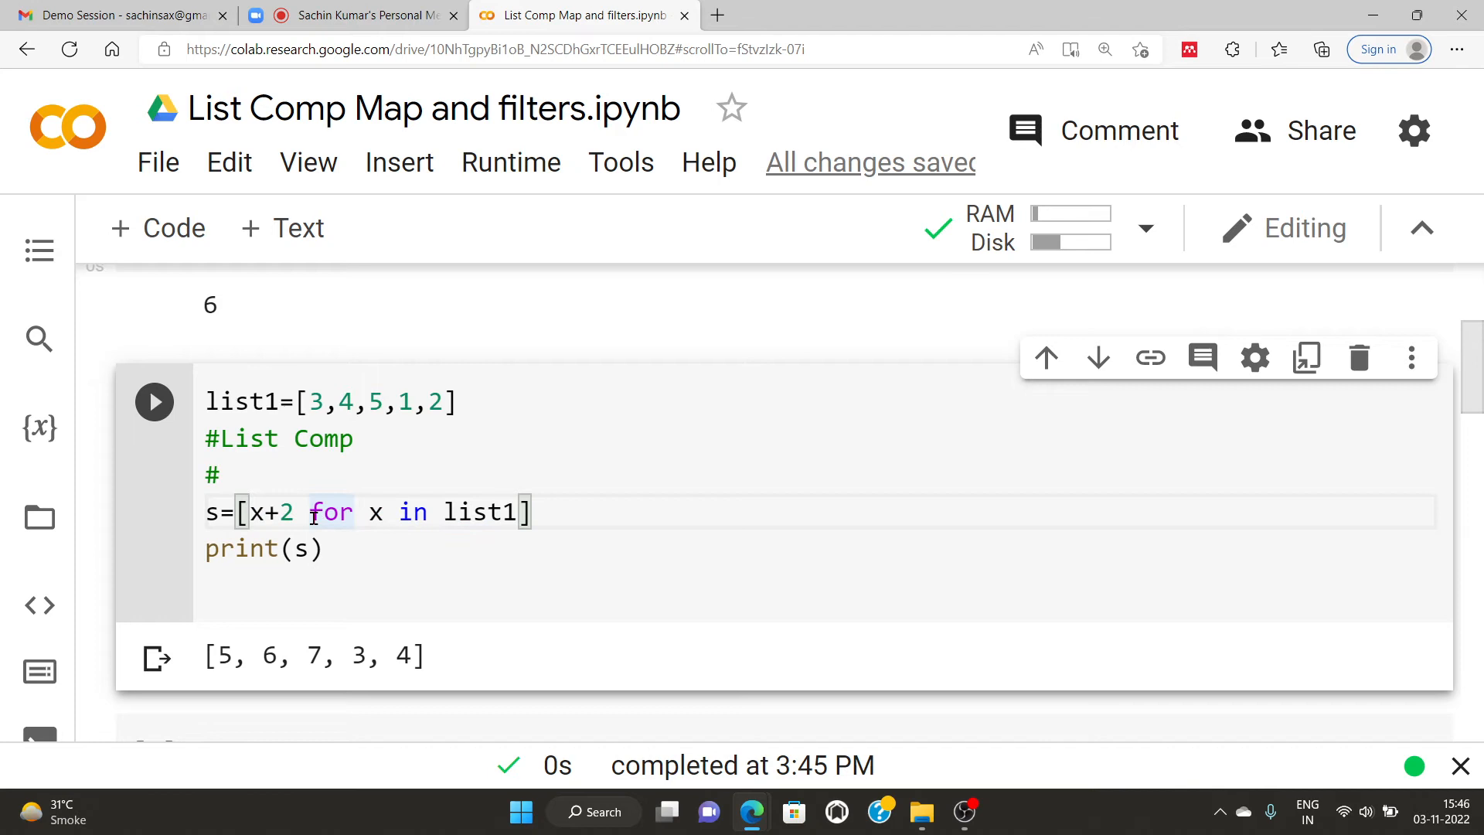
key("Backspace")
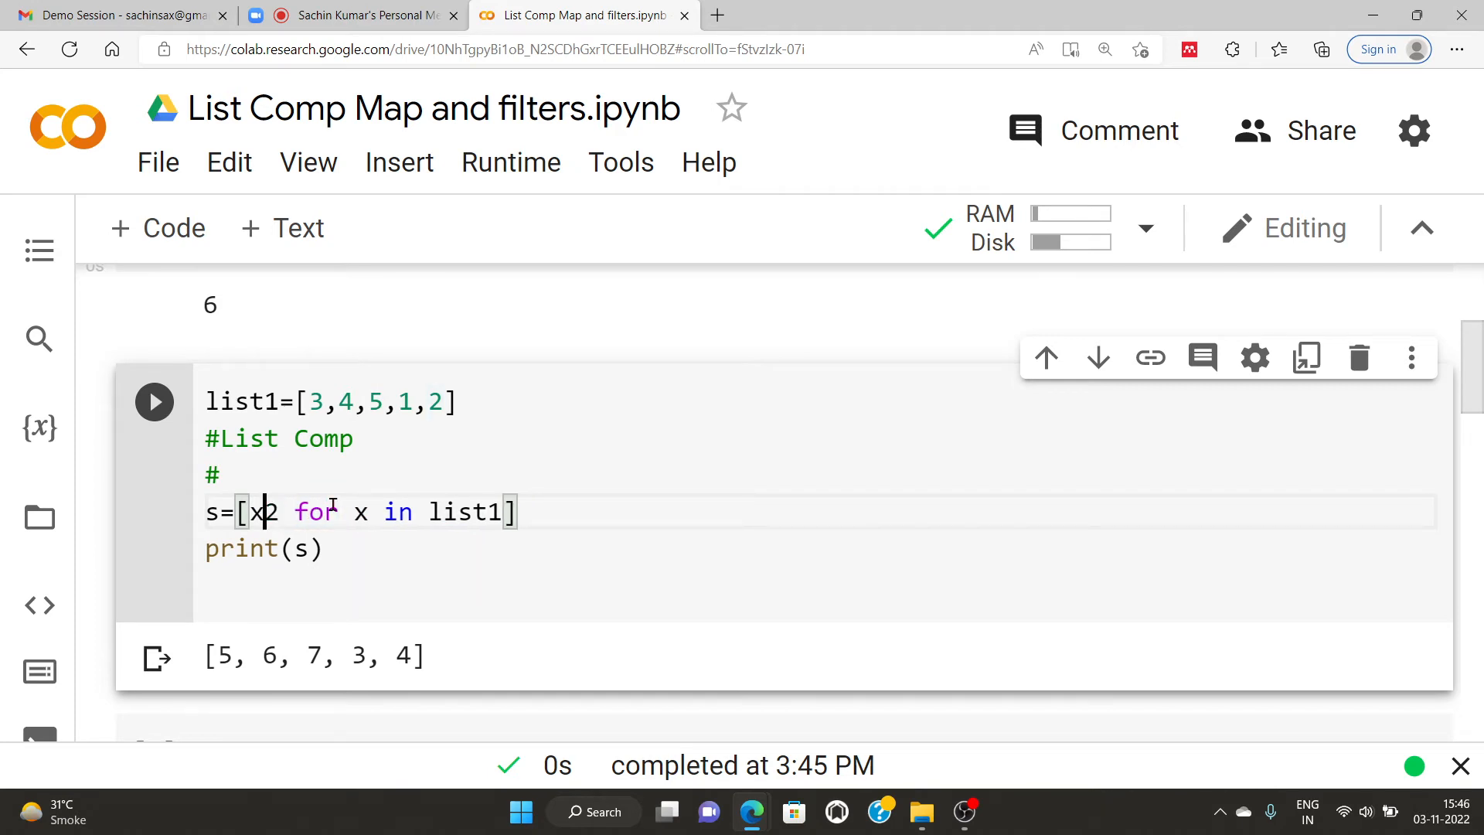
type("*")
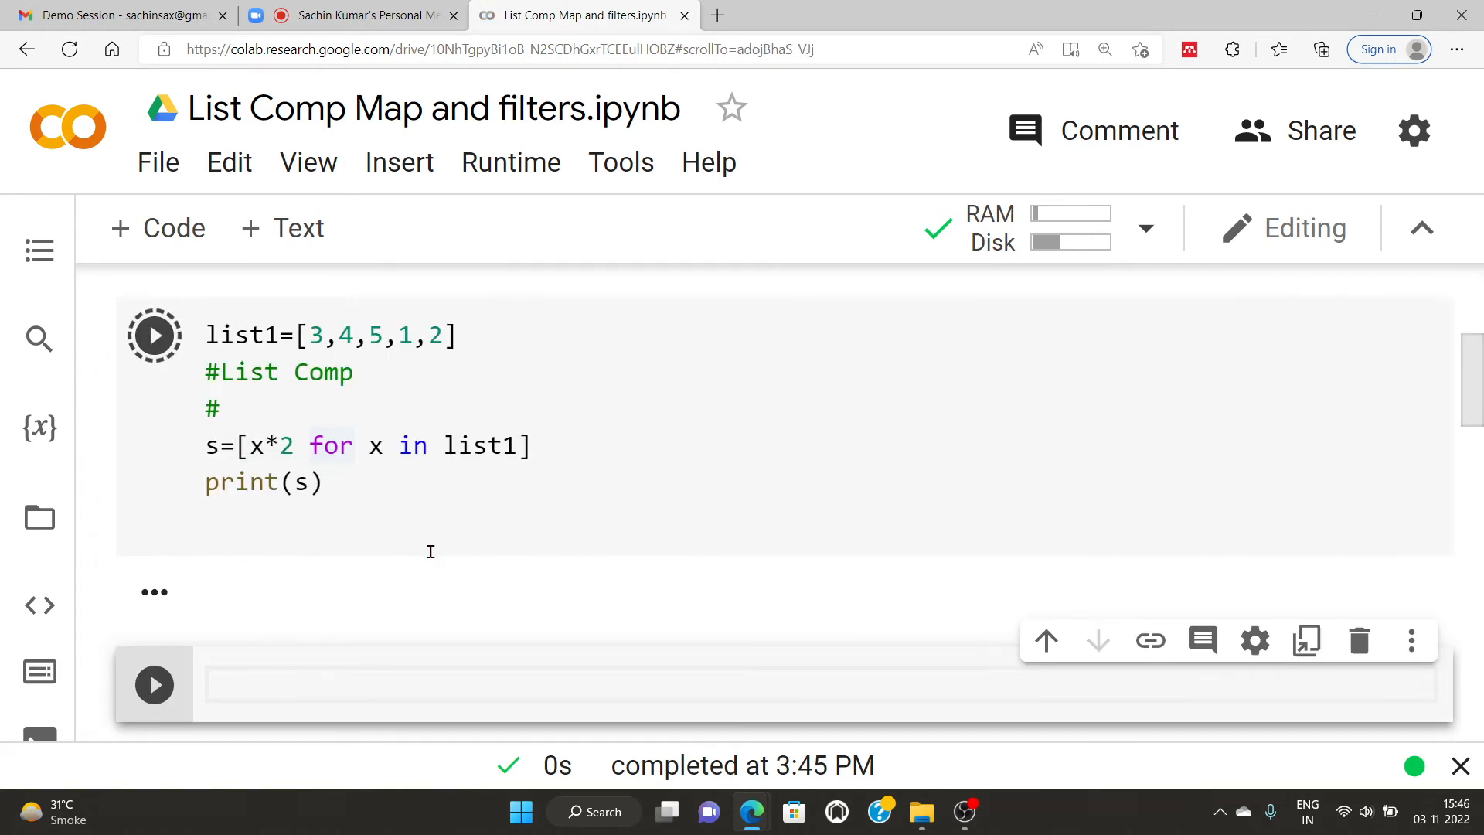
left_click(154, 334)
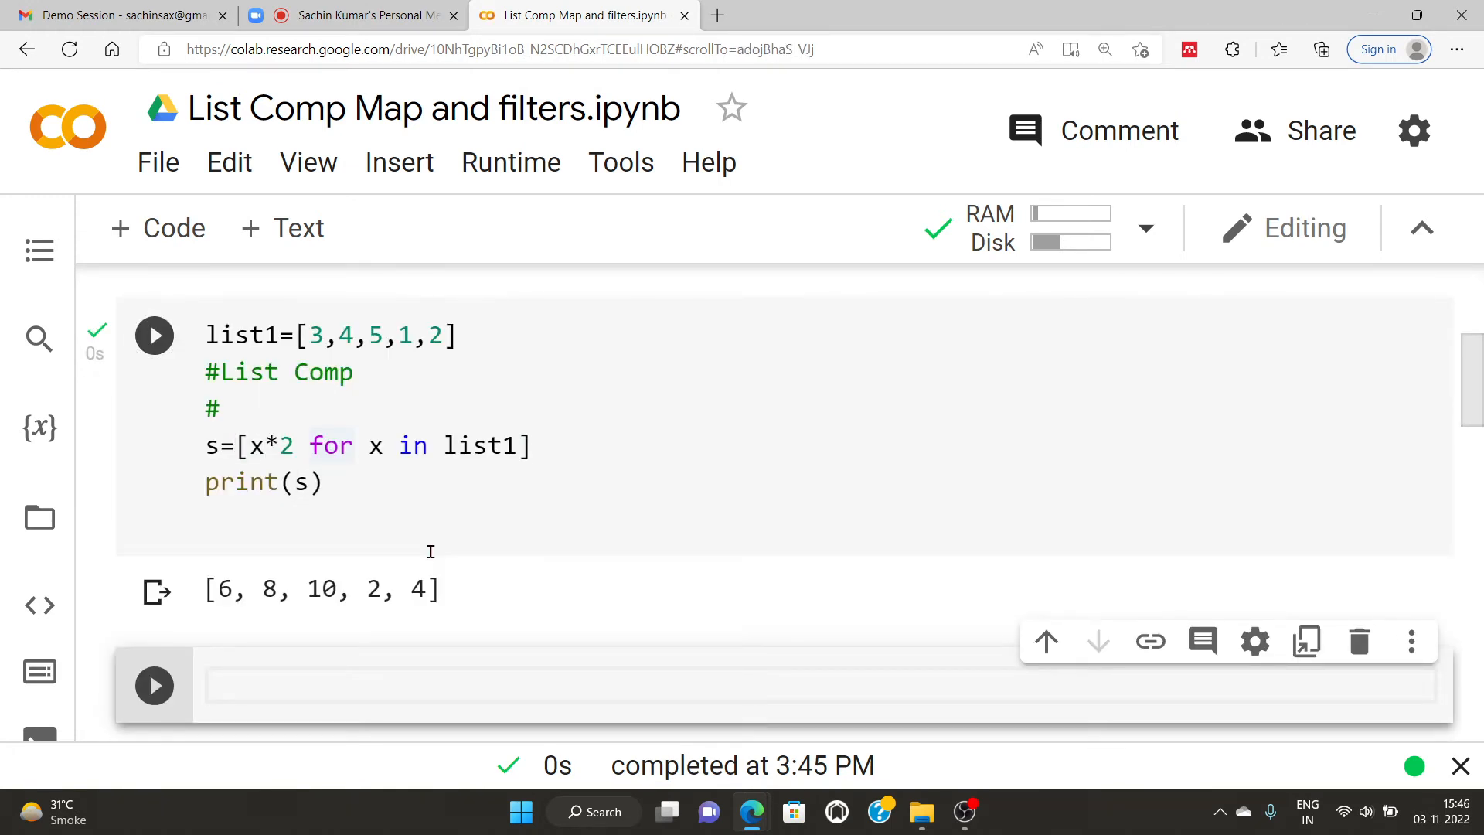
mouse_move(284, 453)
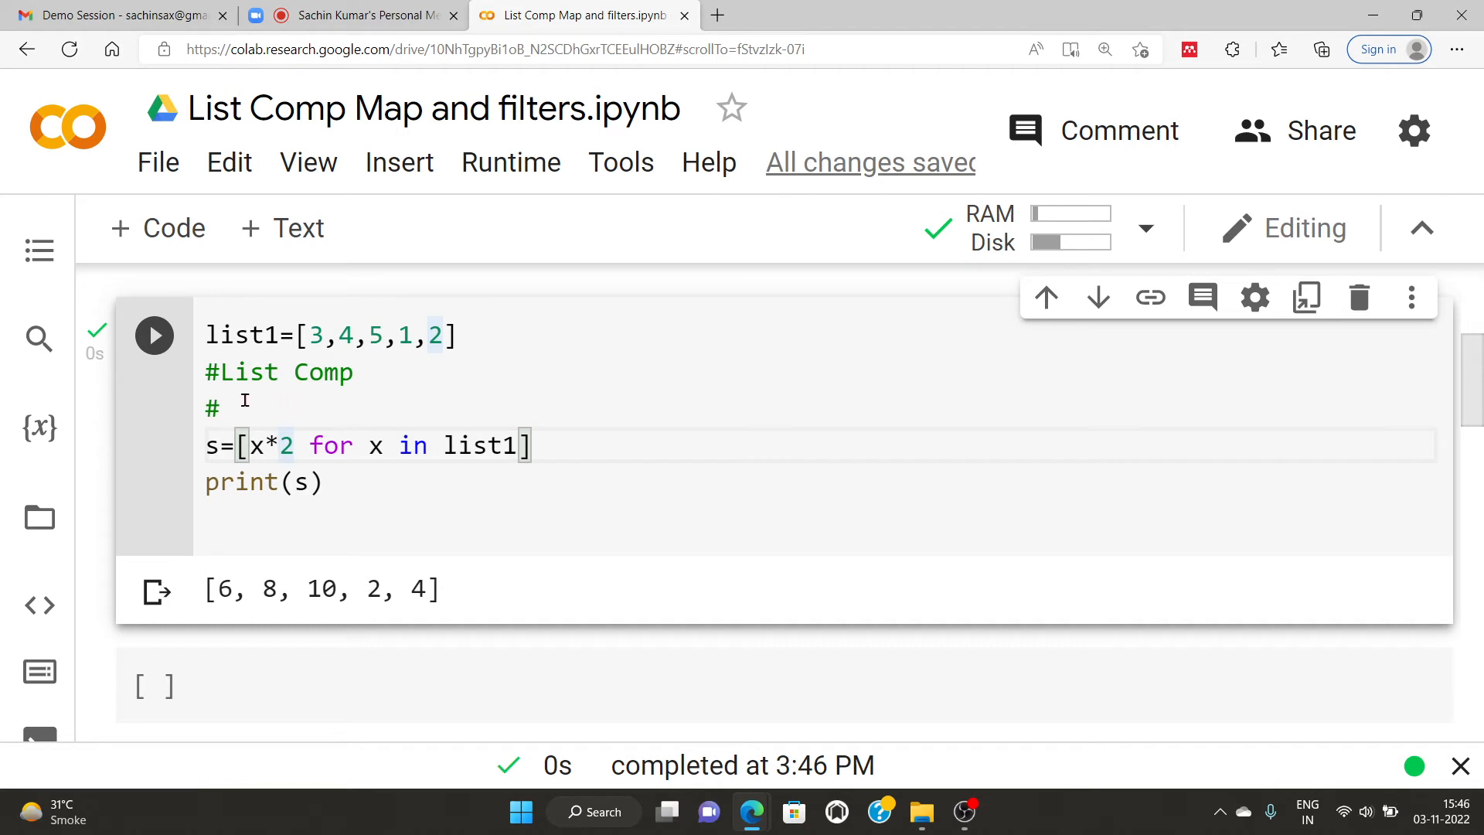
Step: Start the applications comment with 1) code redundancy and 2)
type("A")
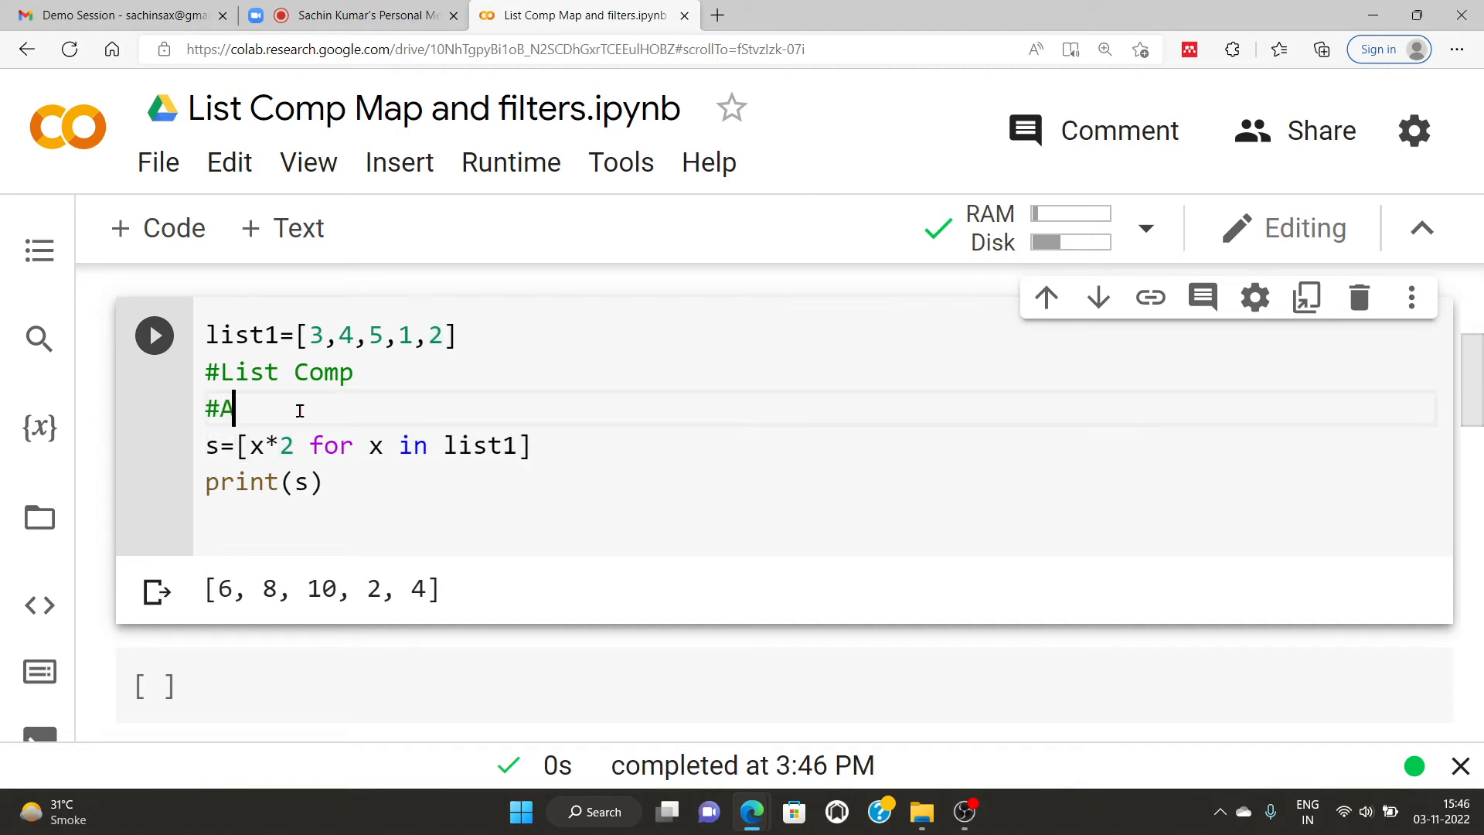
type("pplir")
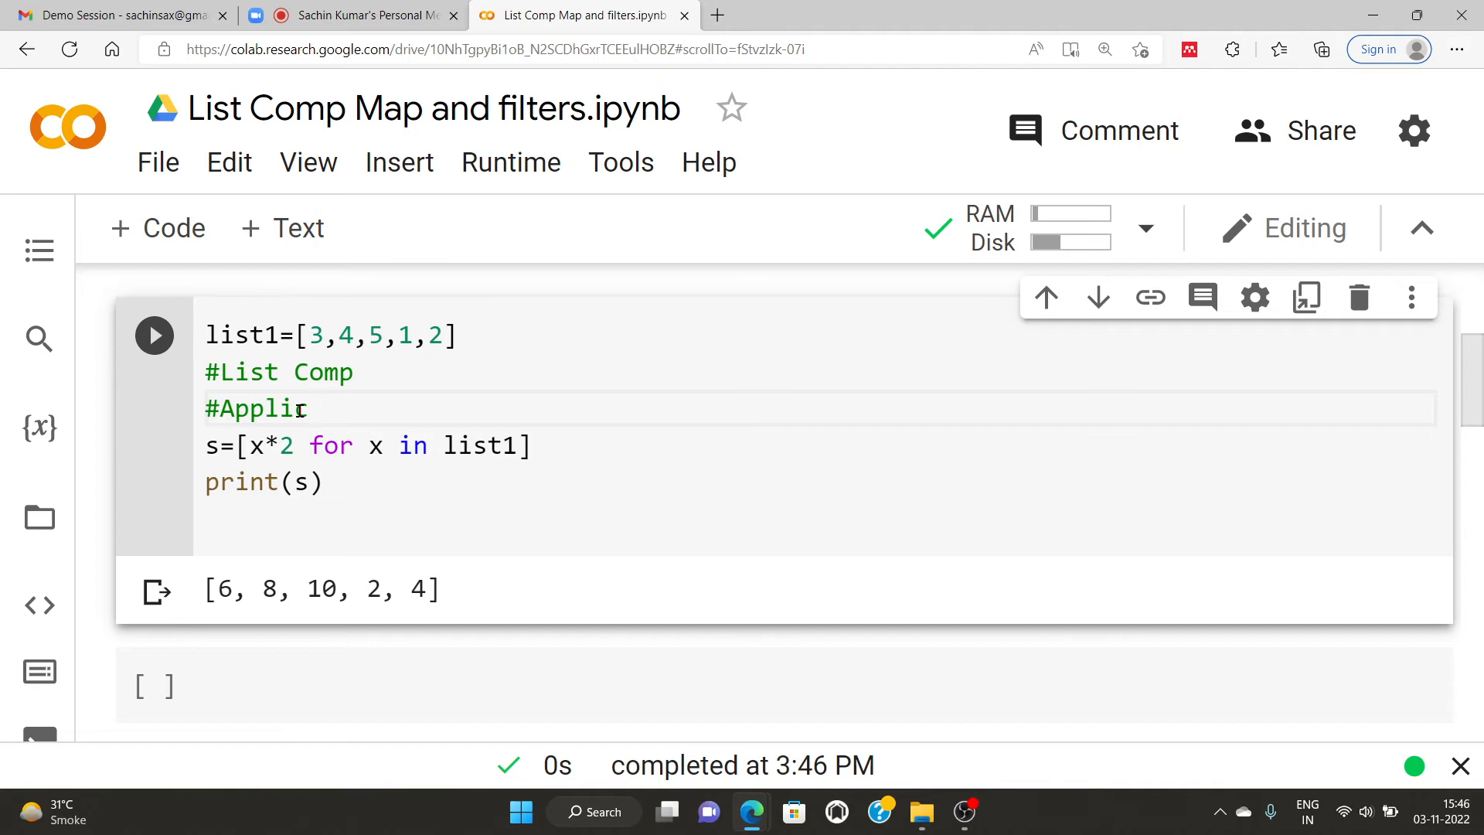
type("1")
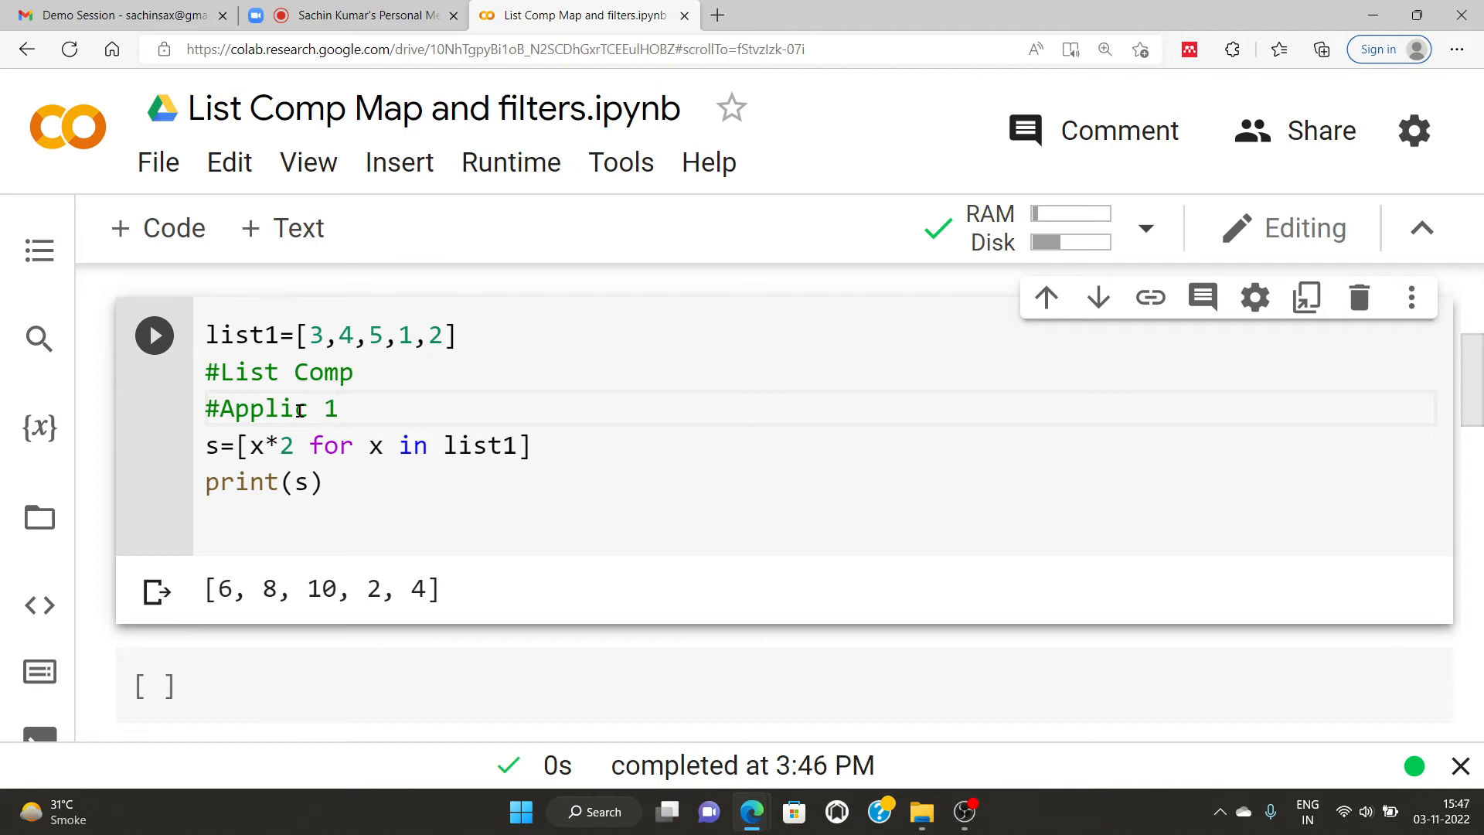
type(") code")
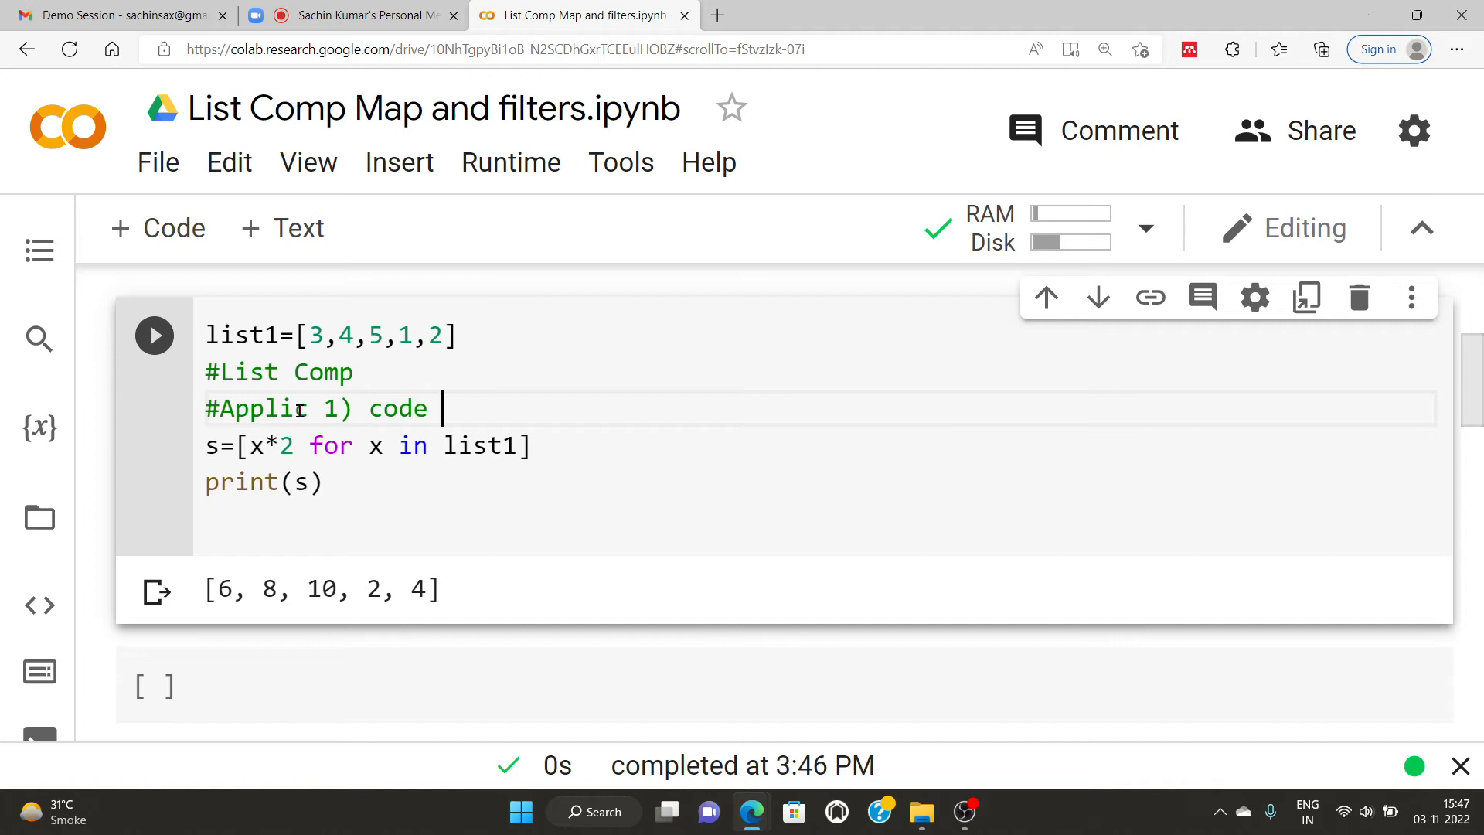
type("redund")
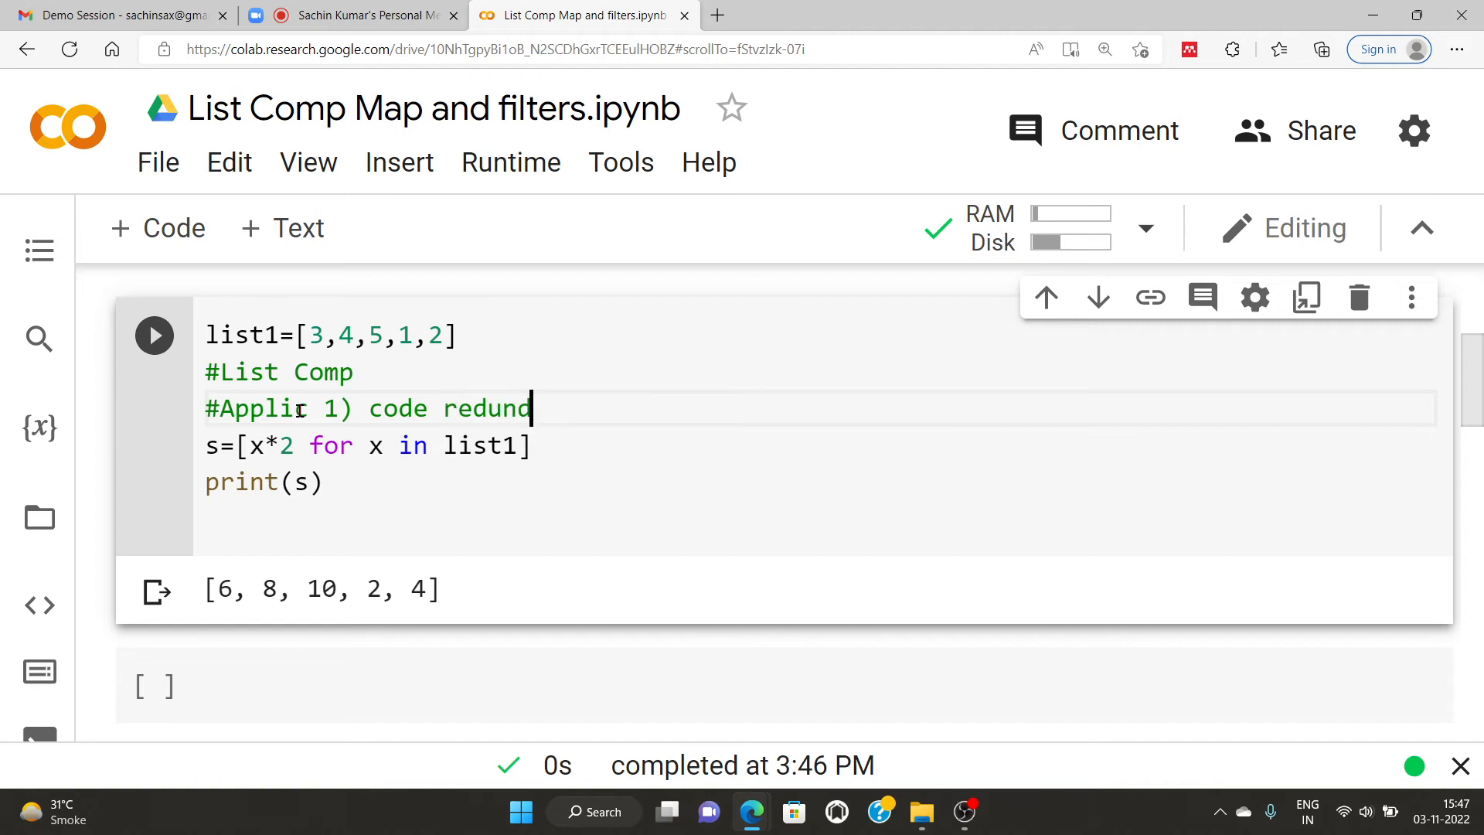
type("2")
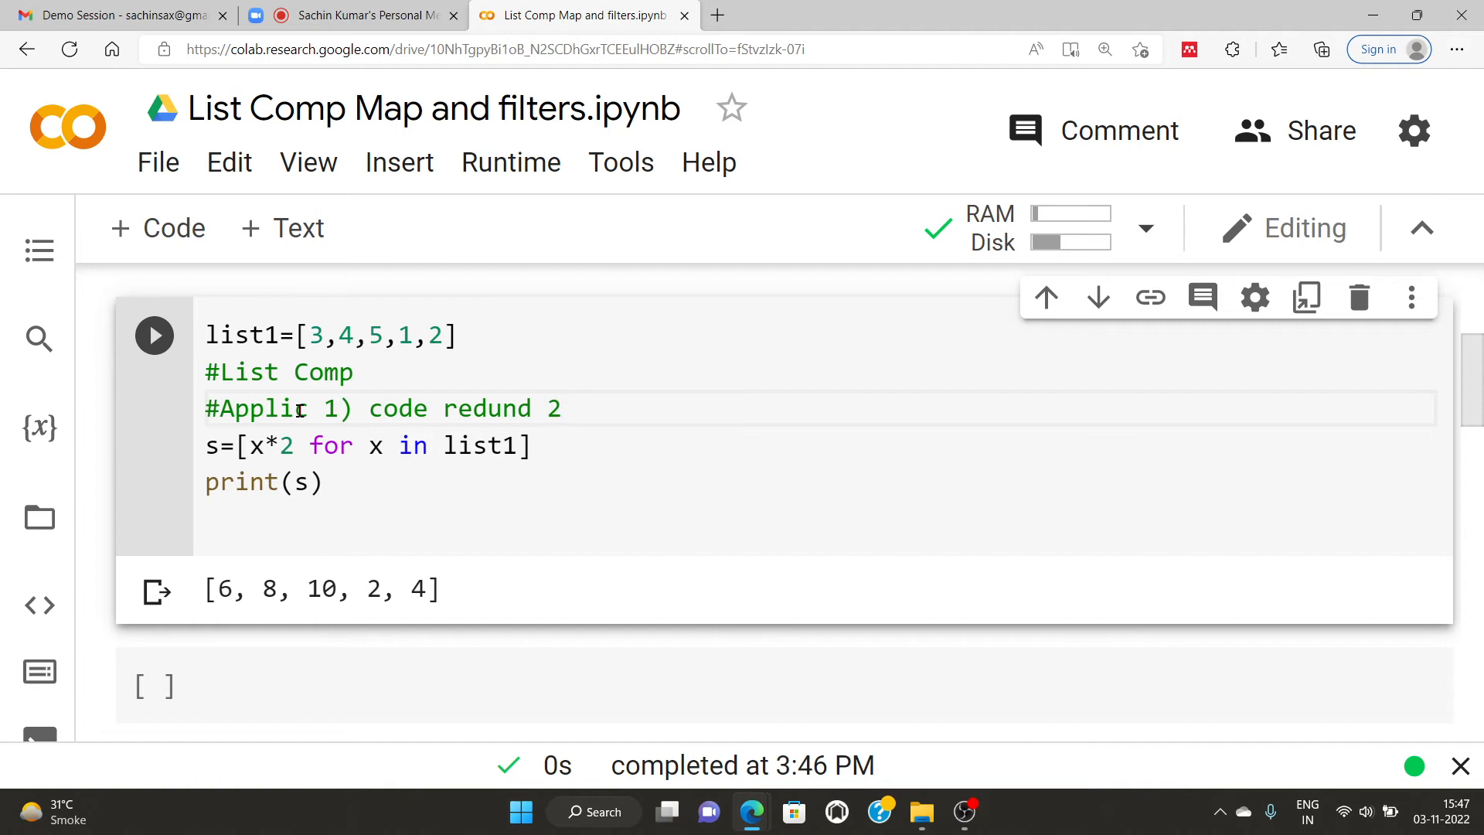
type(")")
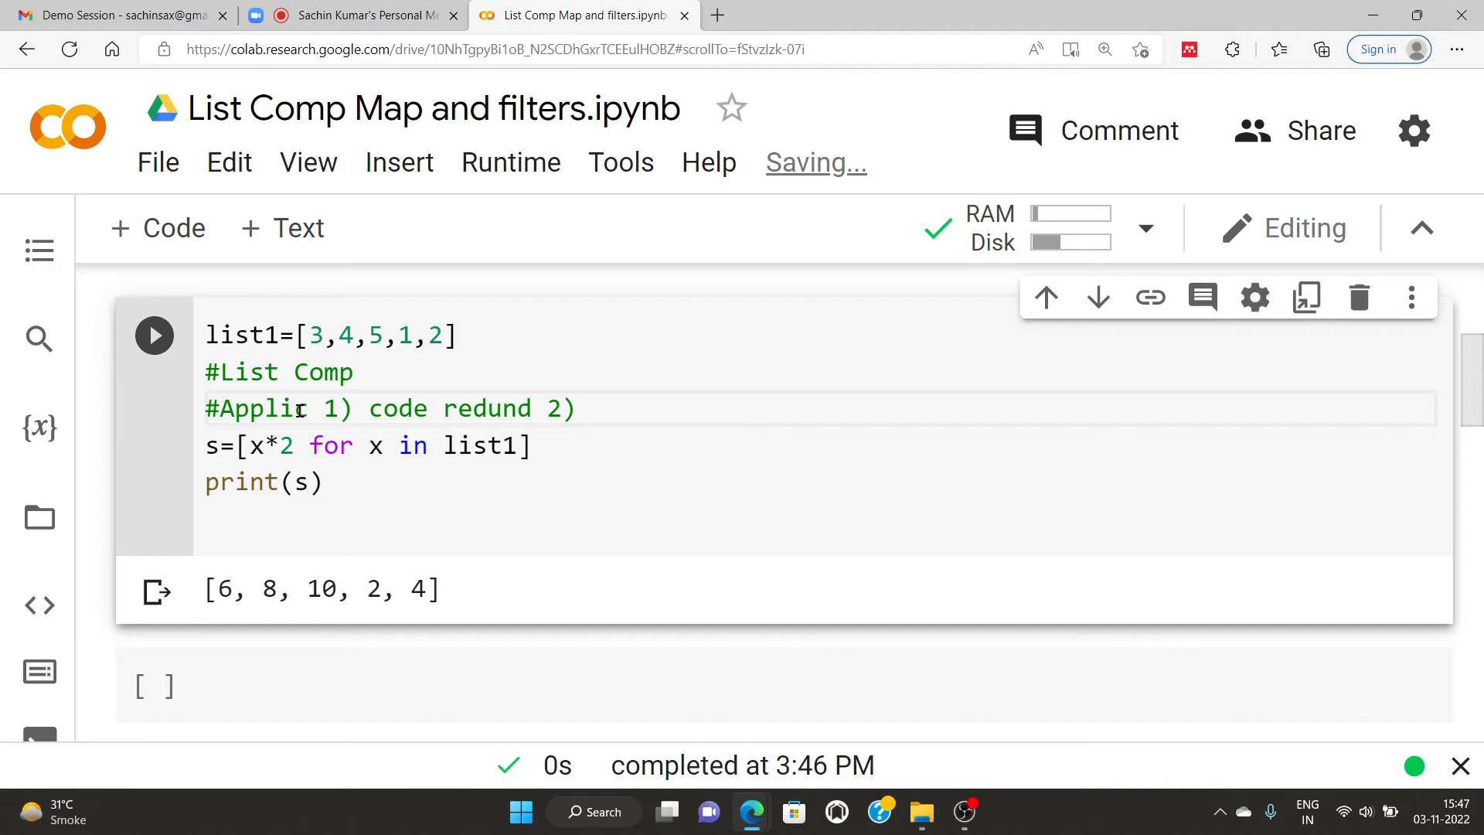
Step: Finish the comment with Leetcode and 3) HackerRank
type("L")
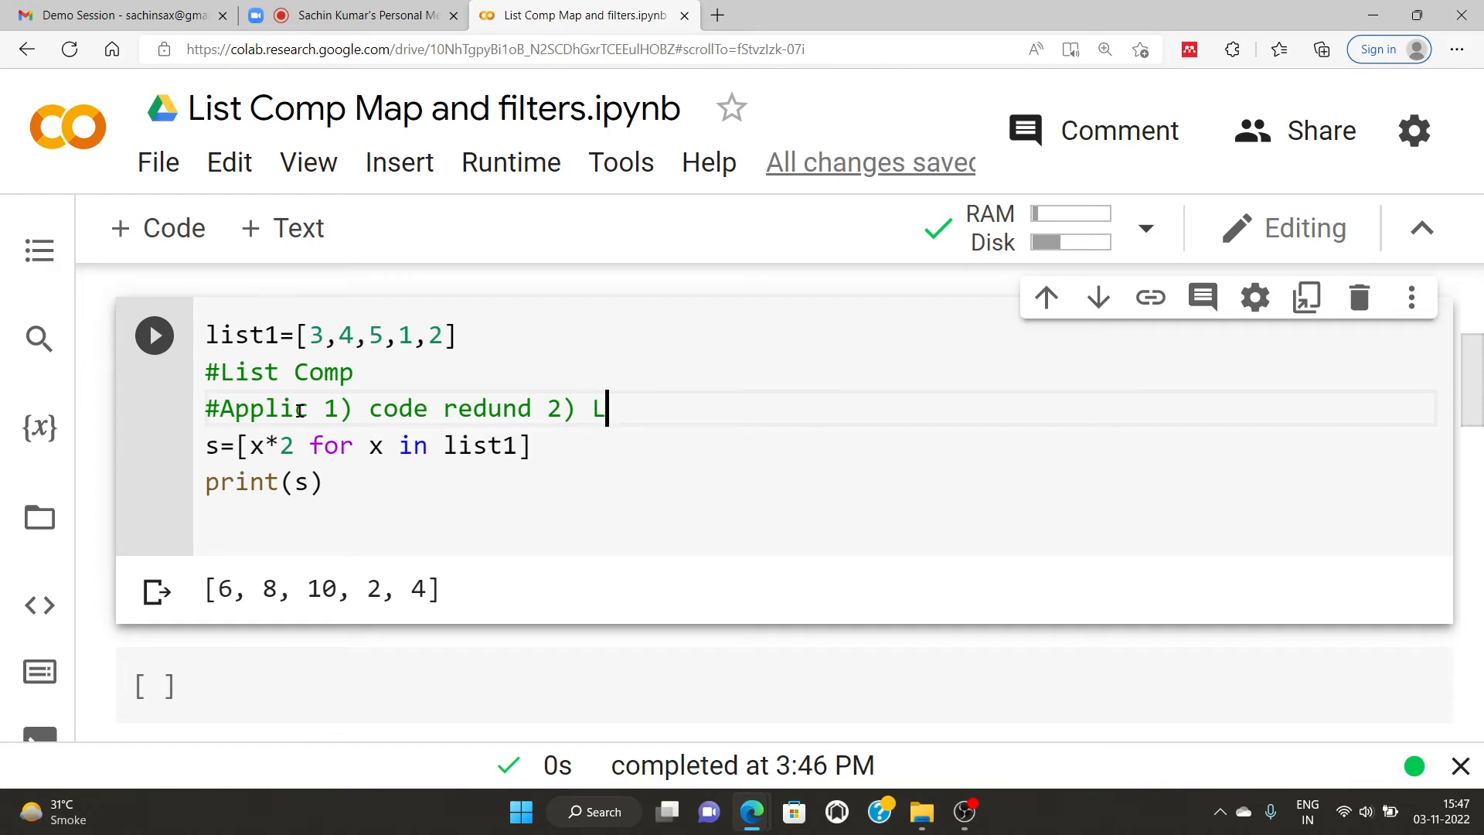
type("eet")
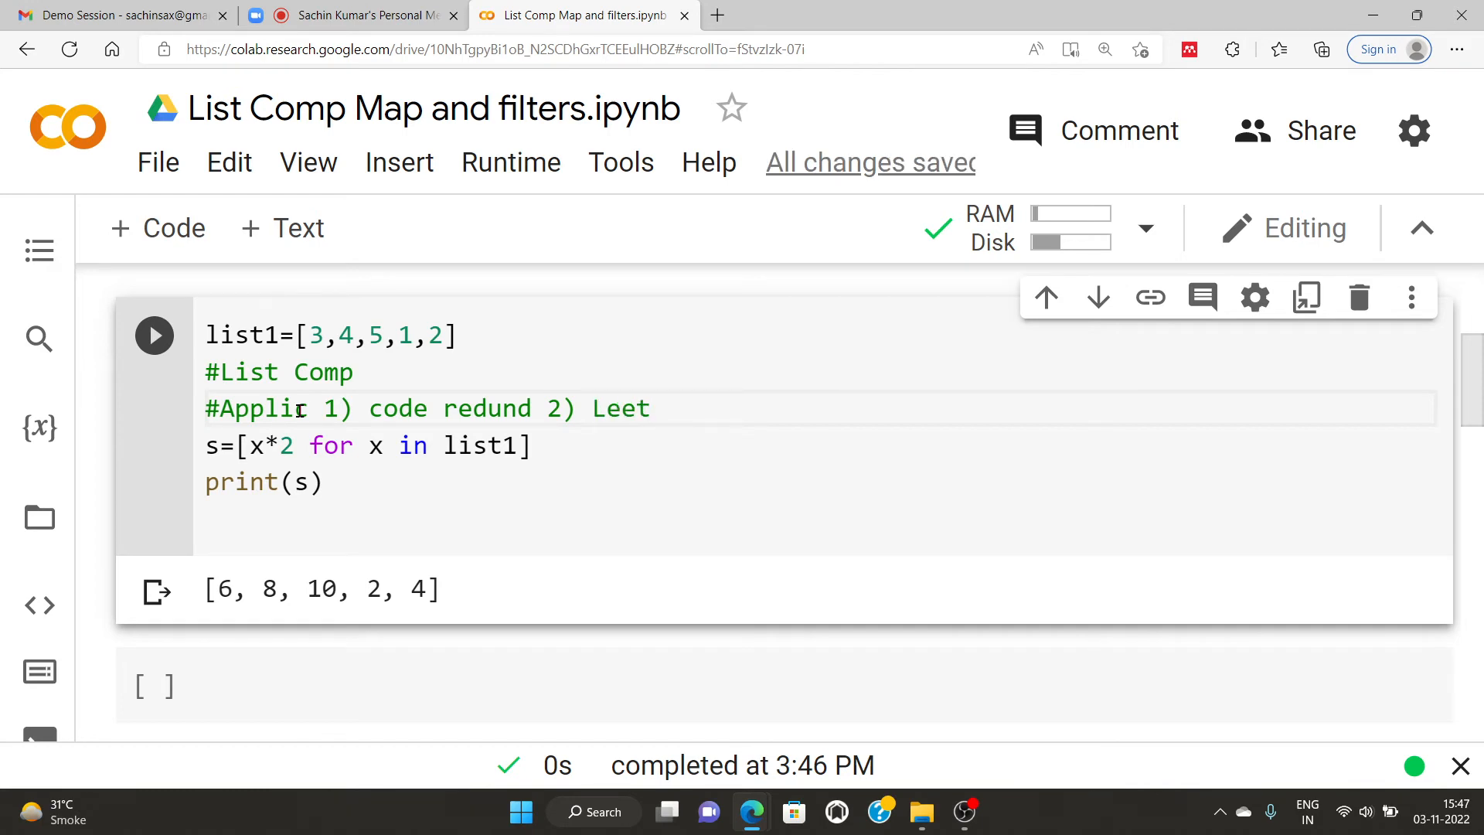
type("code")
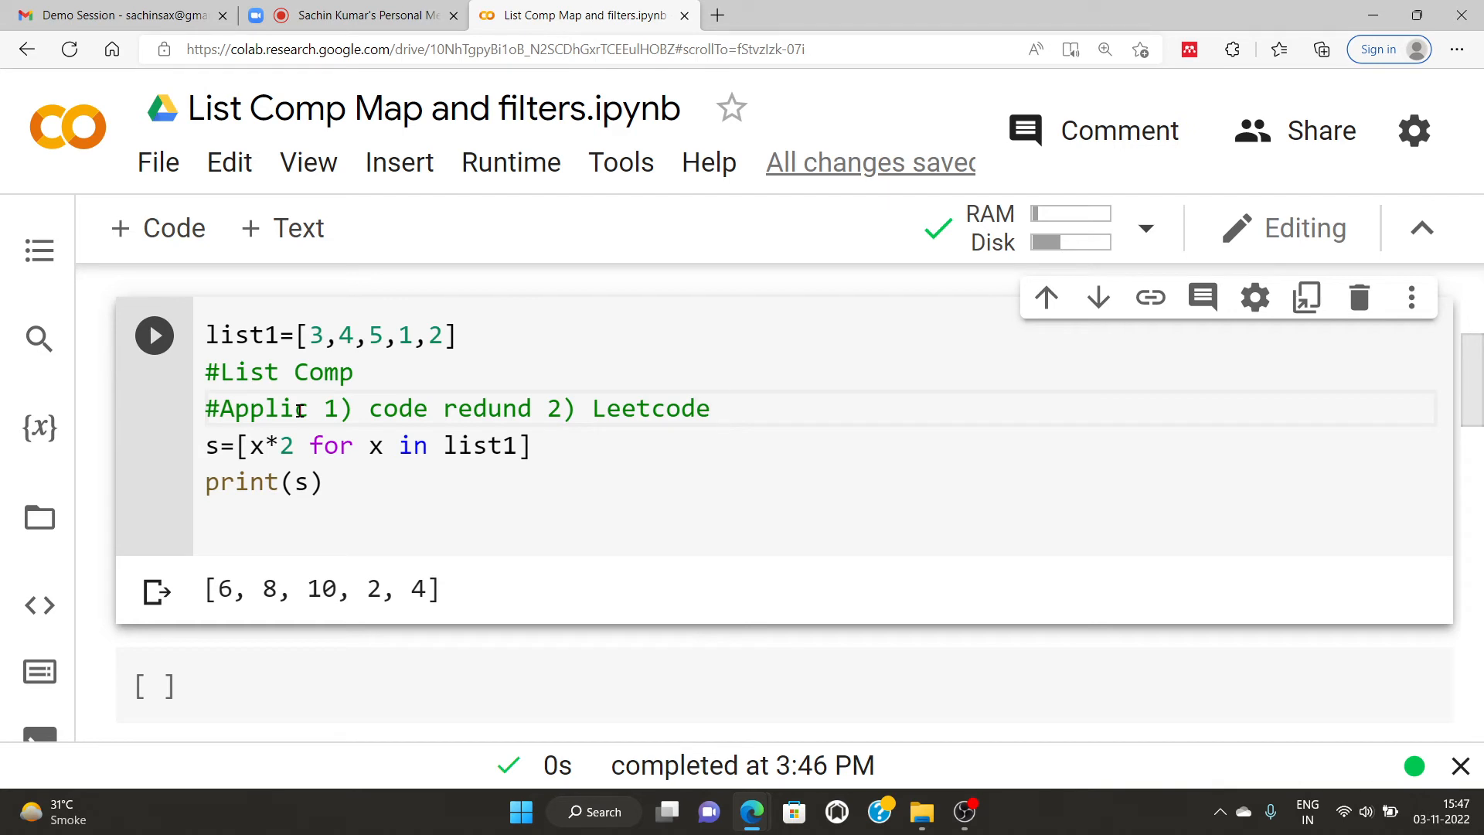
type("3)")
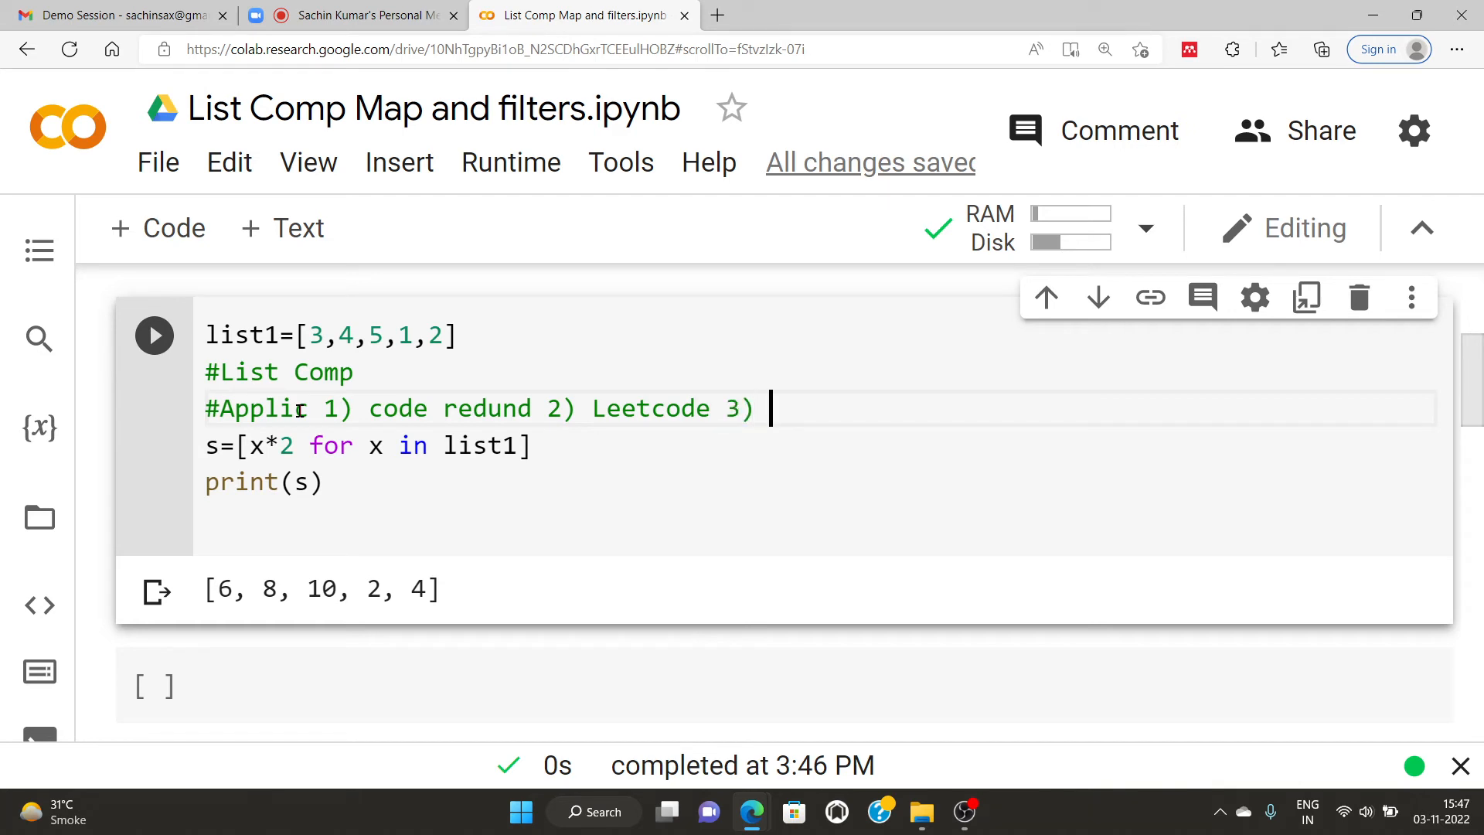
type("Hacke")
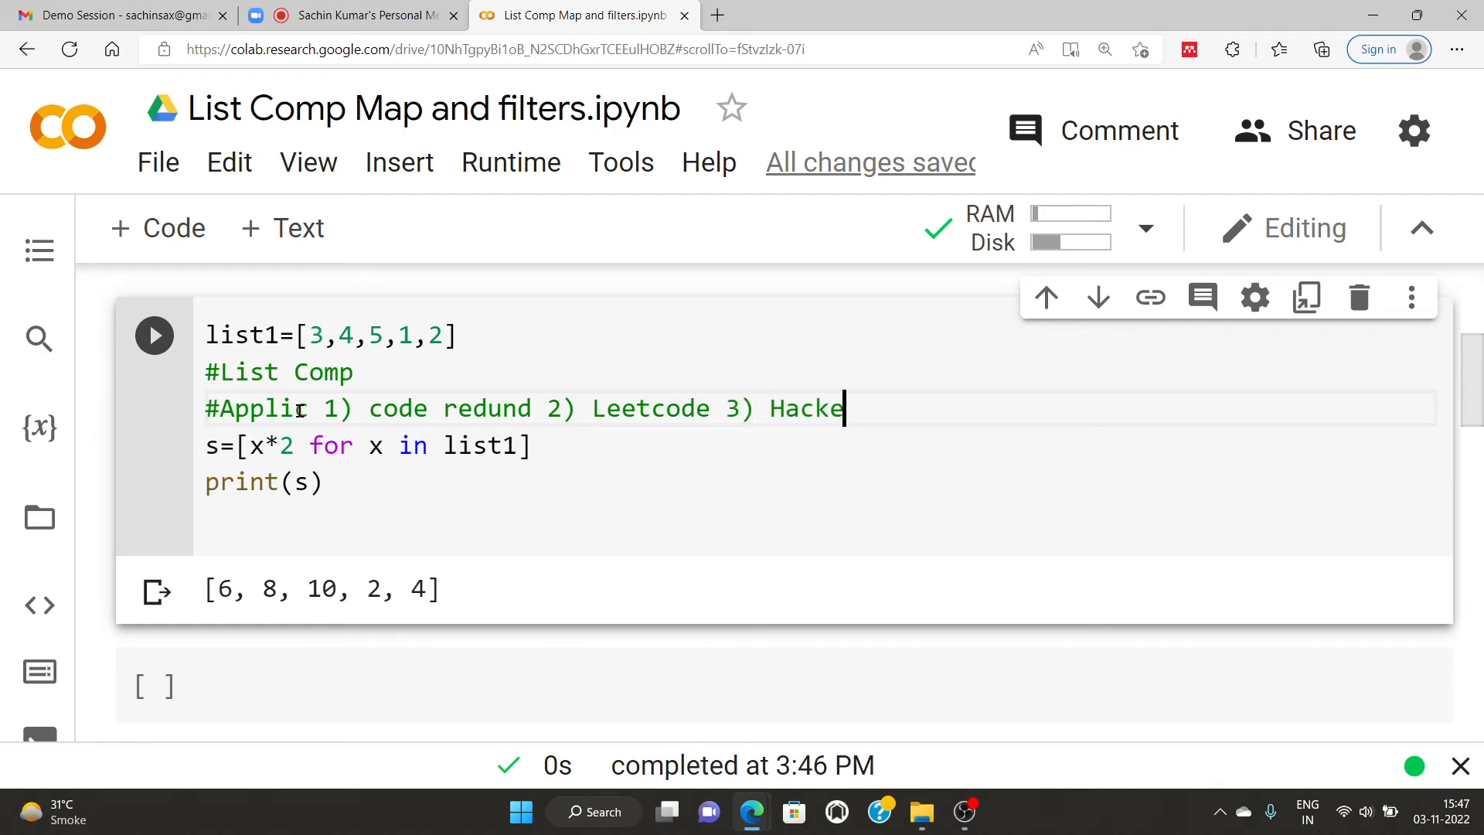
type("rRank")
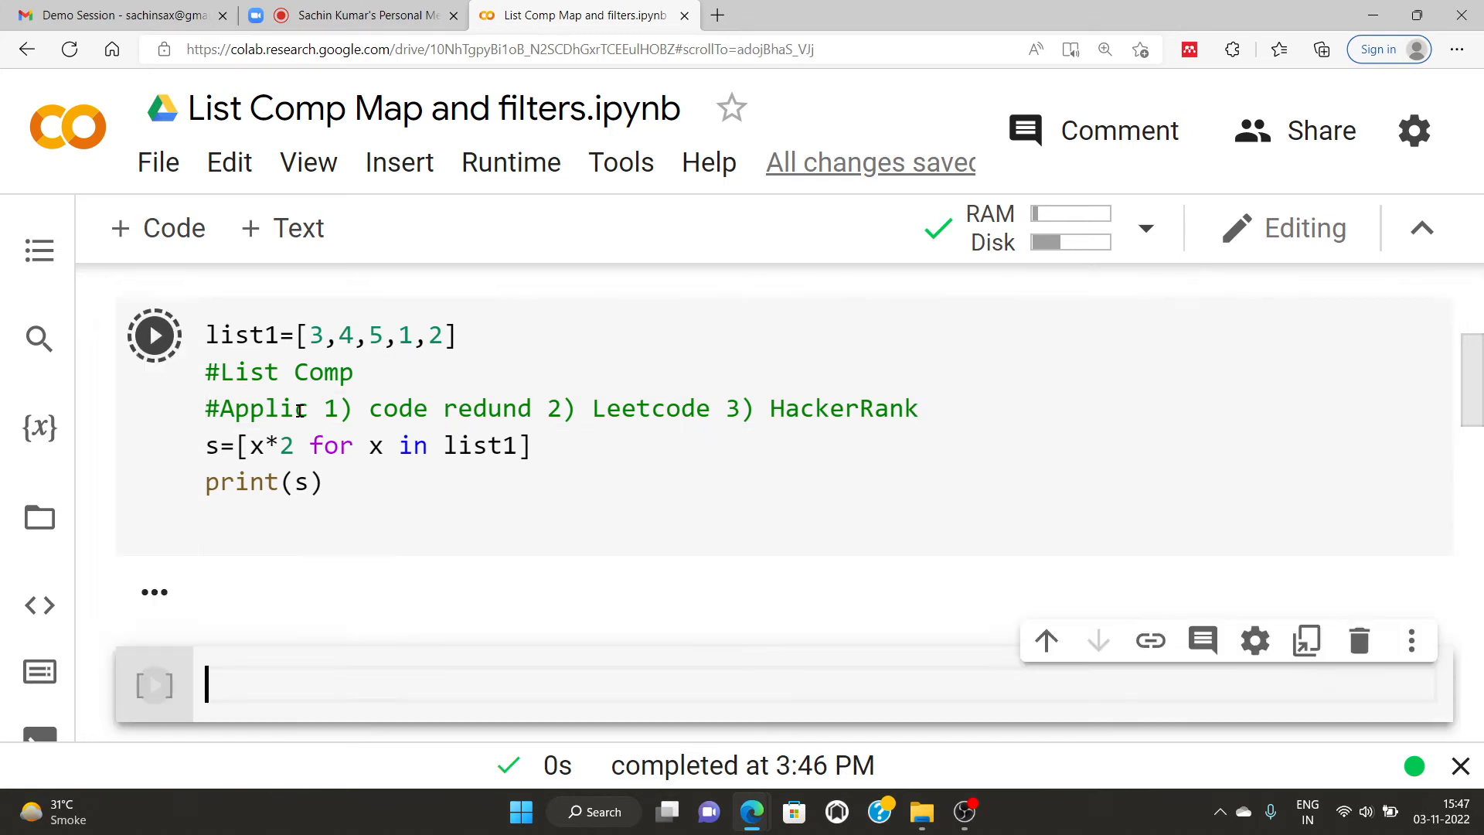
Step: Add the comment line '#Soft written coder' to the list comprehension cell
left_click(154, 335)
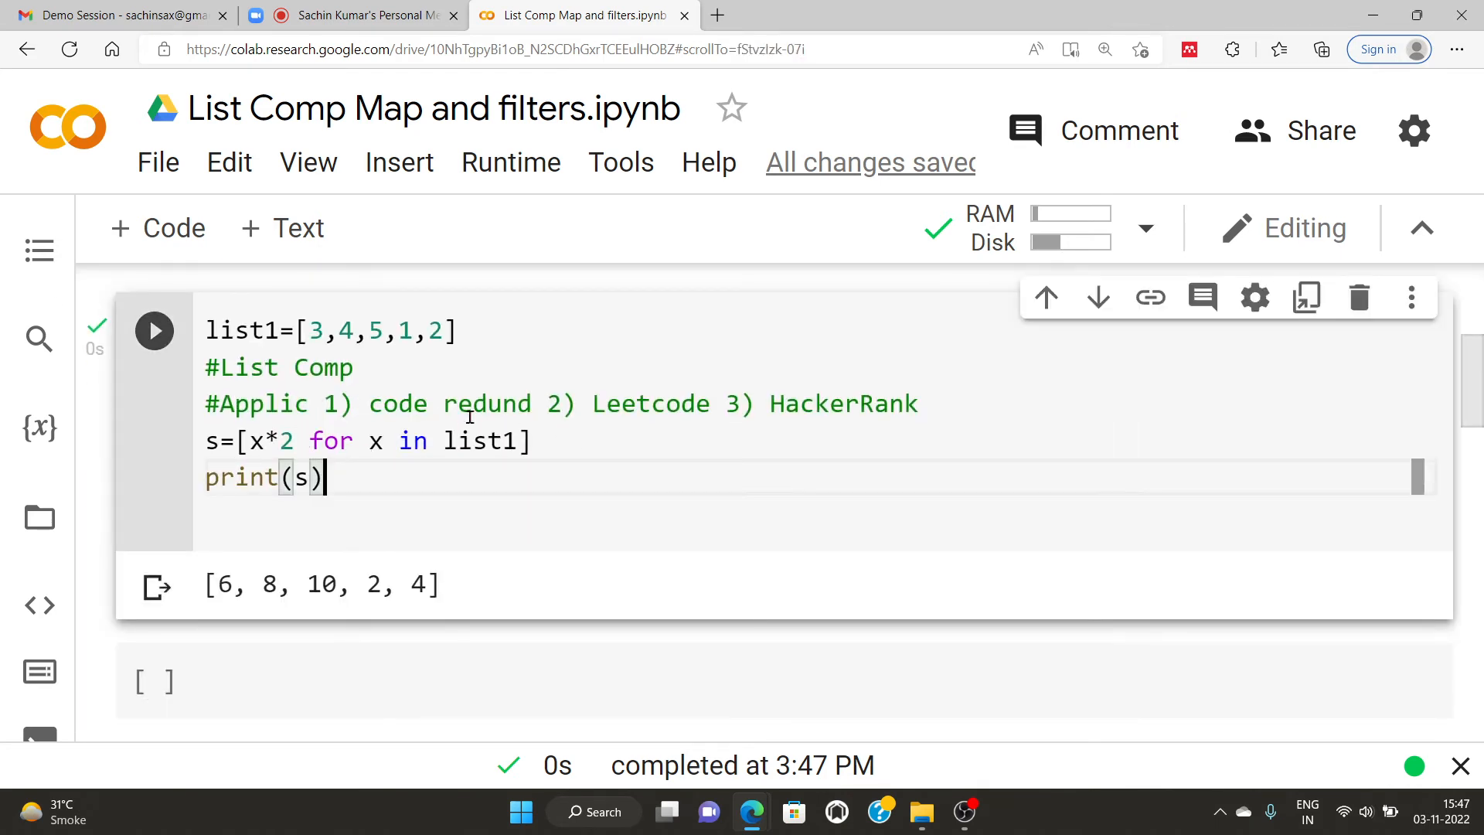
left_click_drag(547, 404, 842, 403)
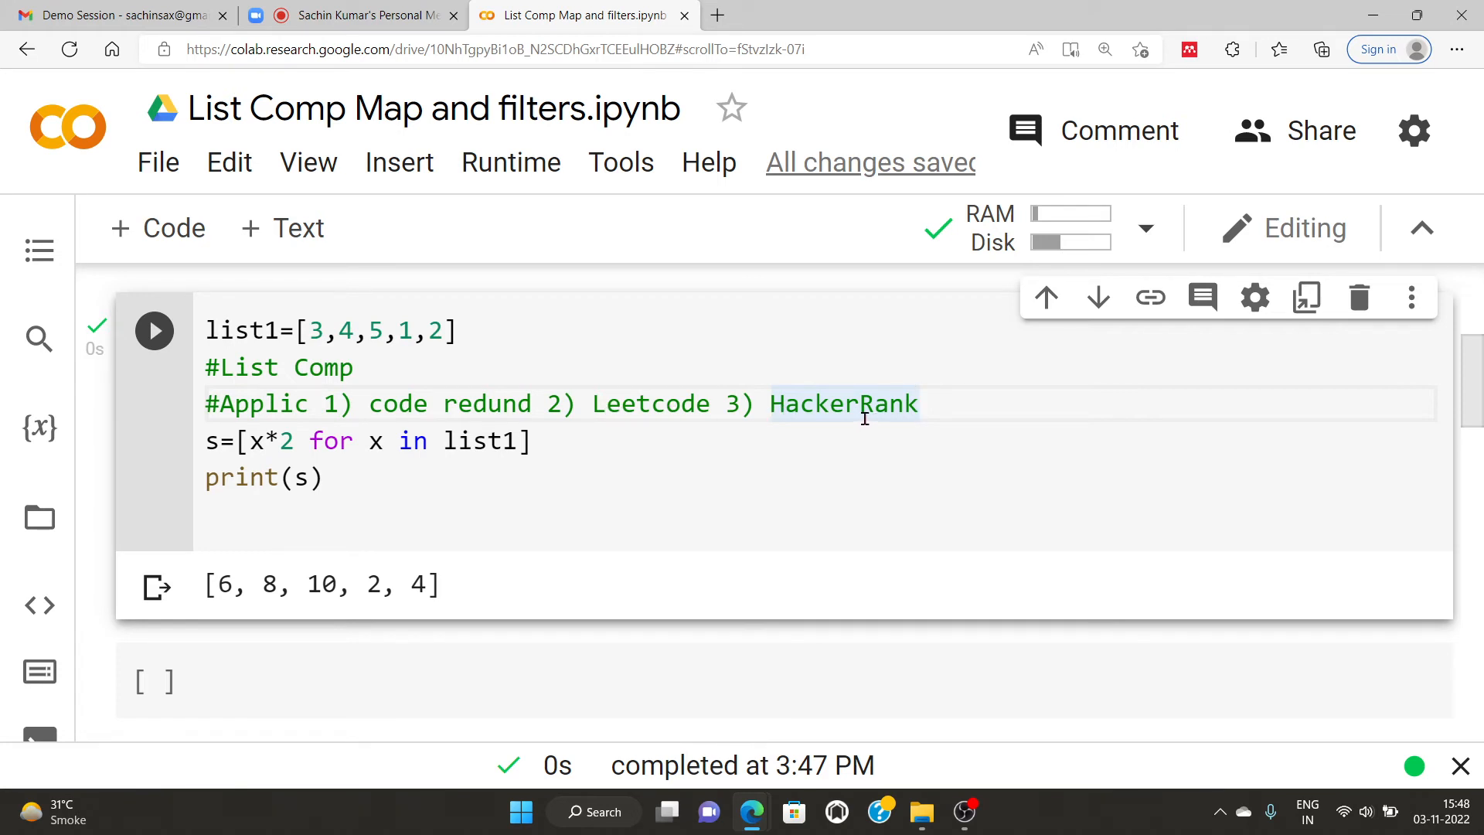
type("#")
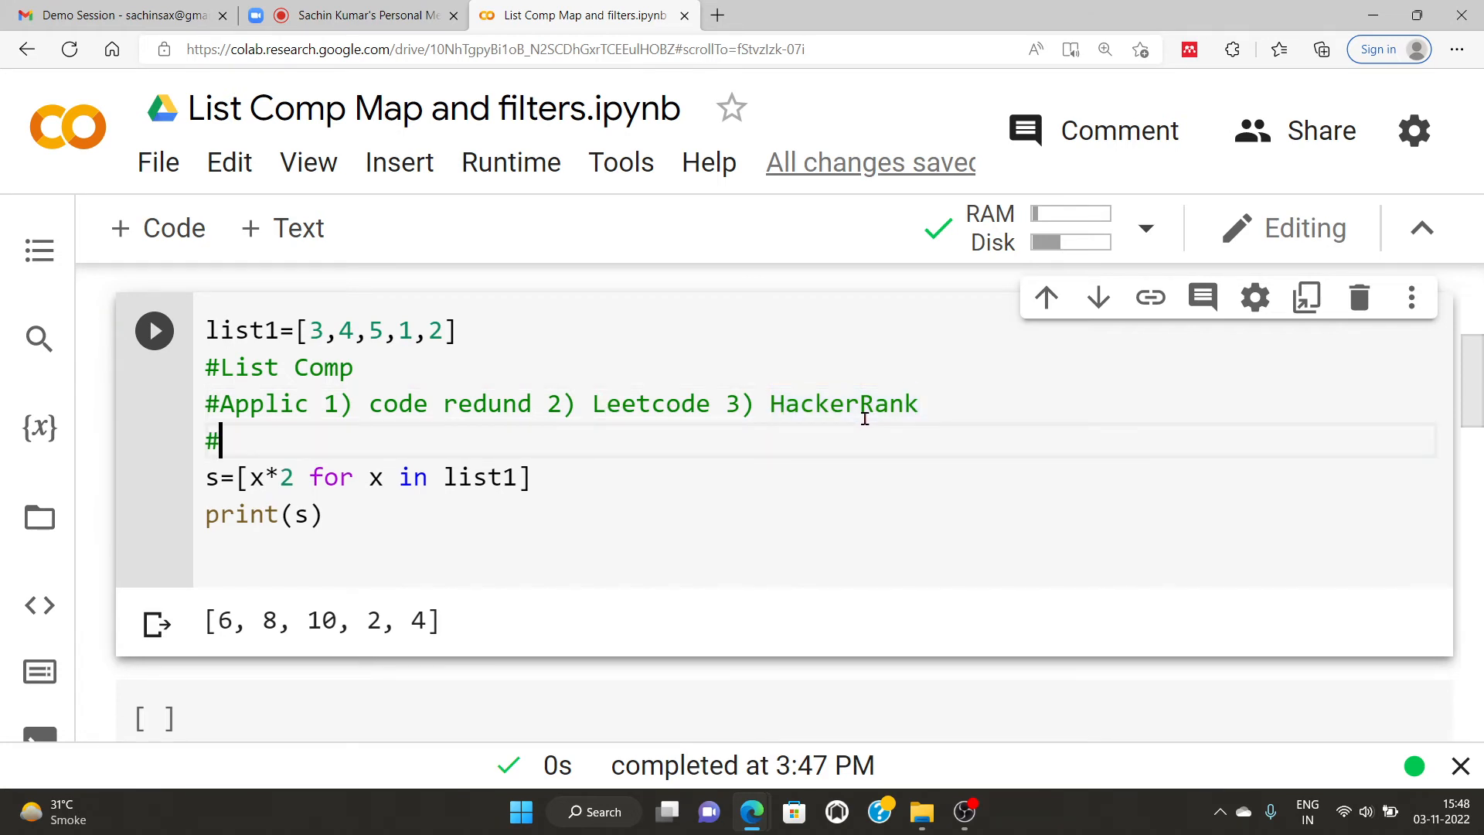
type("Soft")
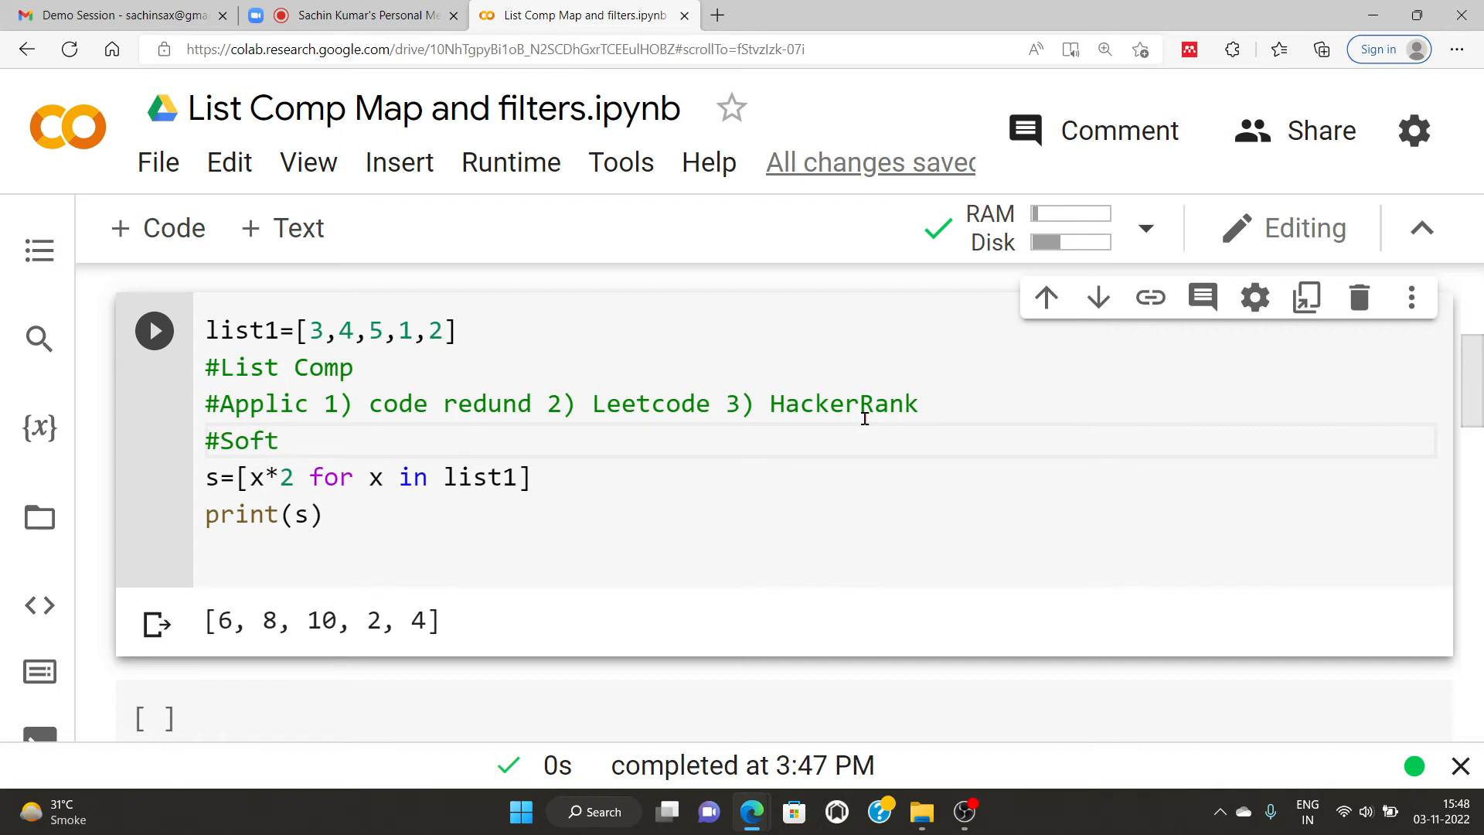
type("written")
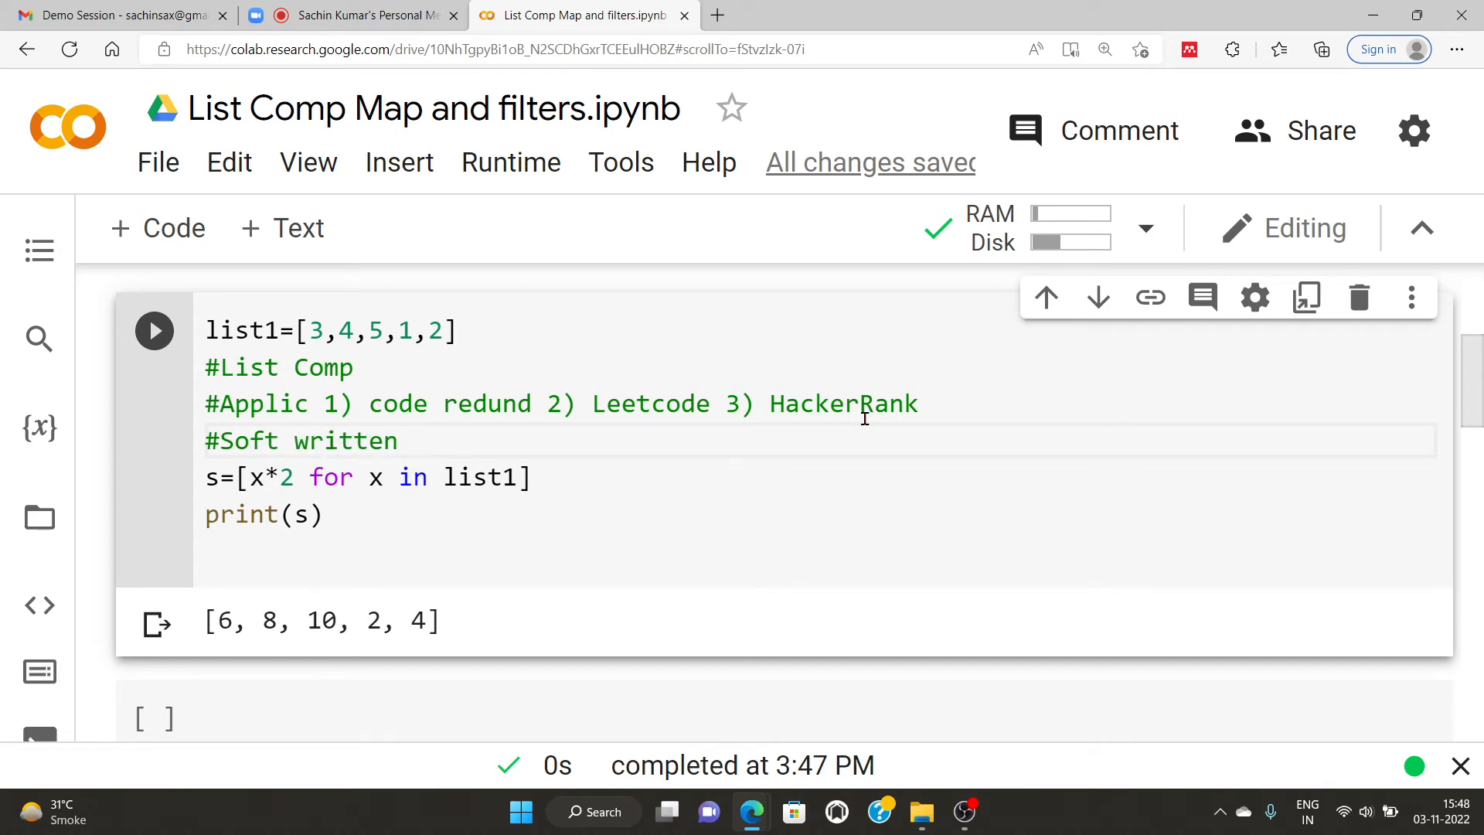
left_click(413, 441)
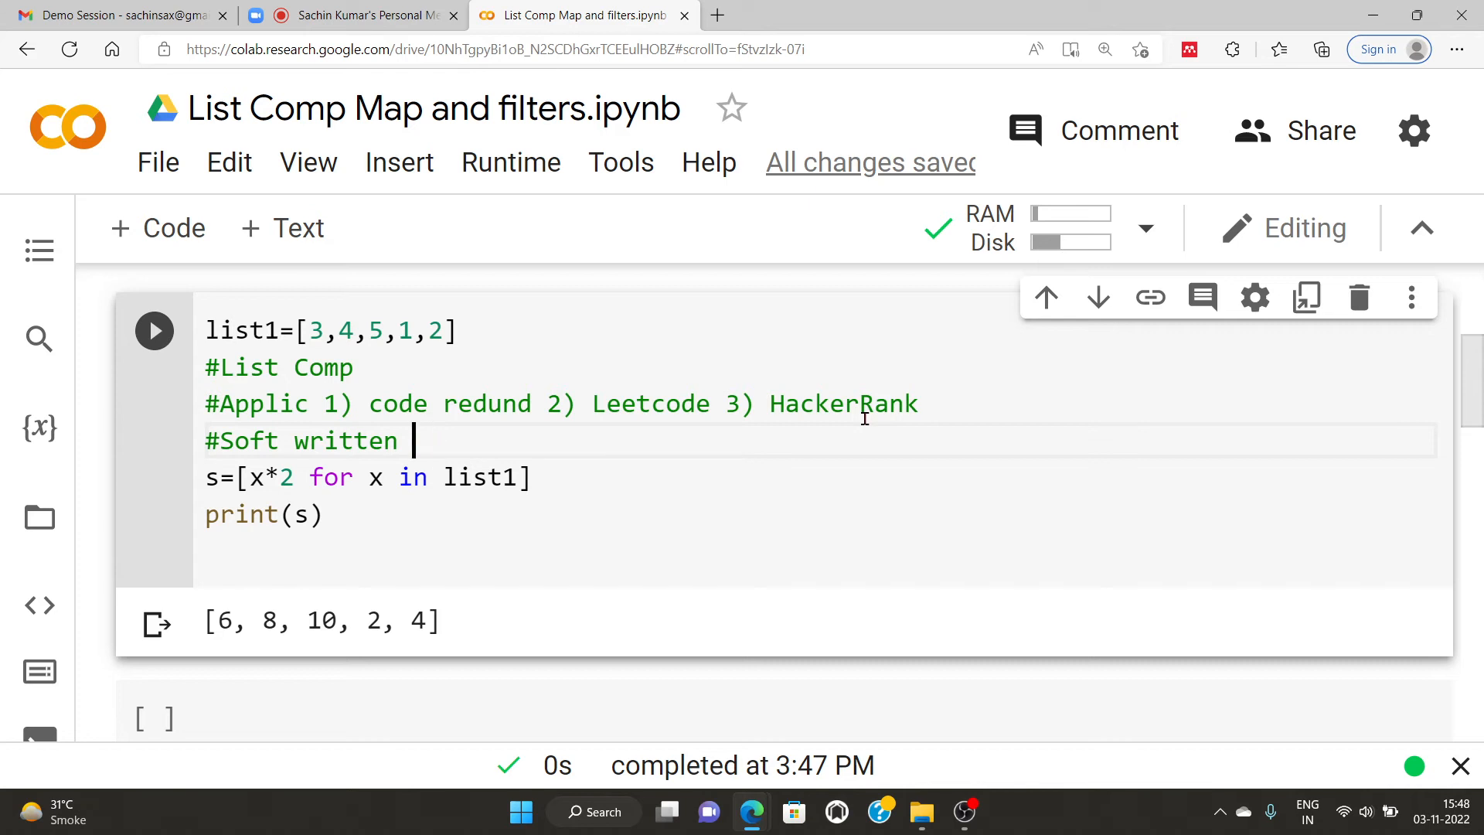
type("code")
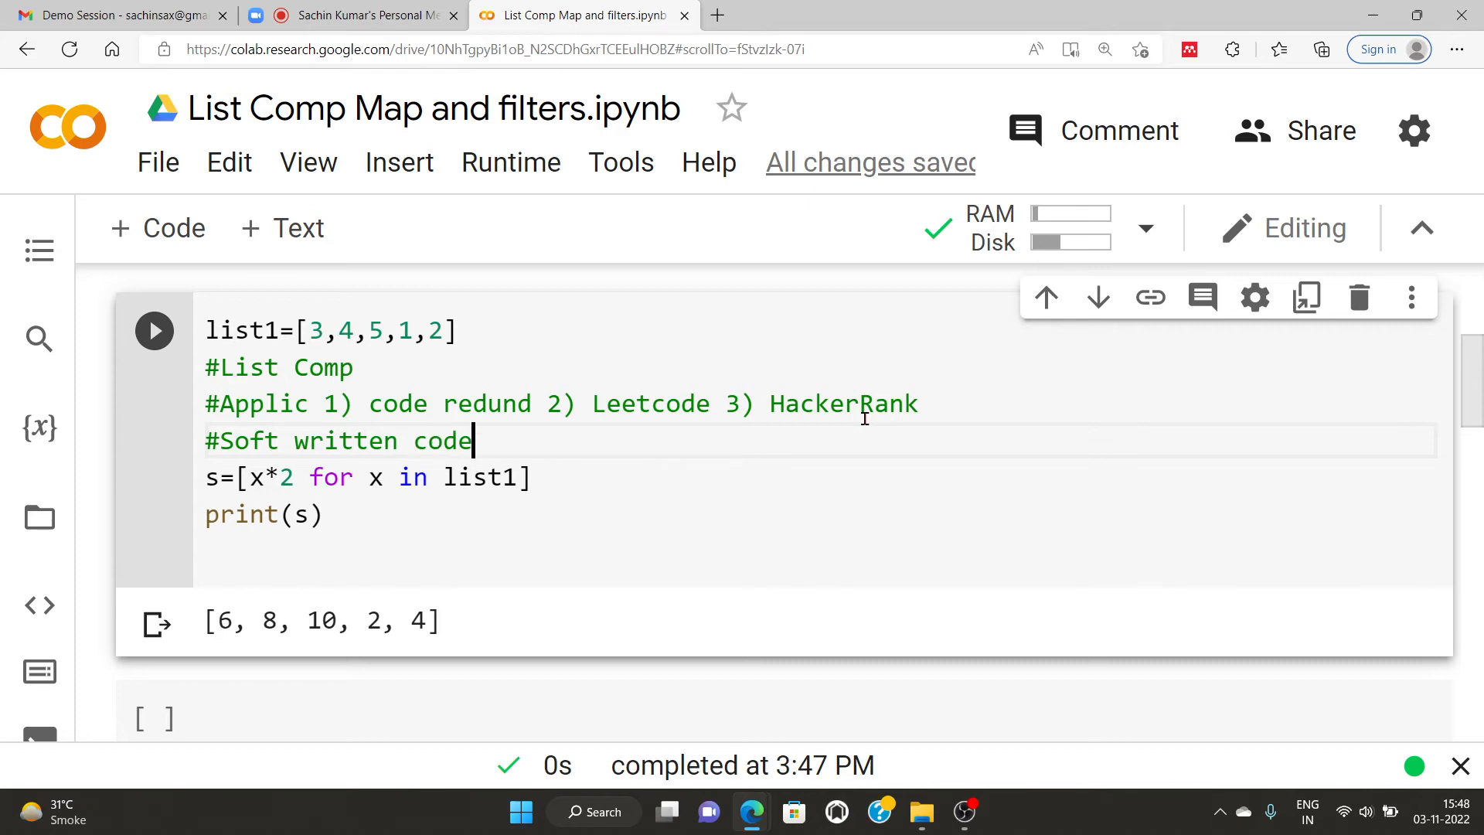
type("r")
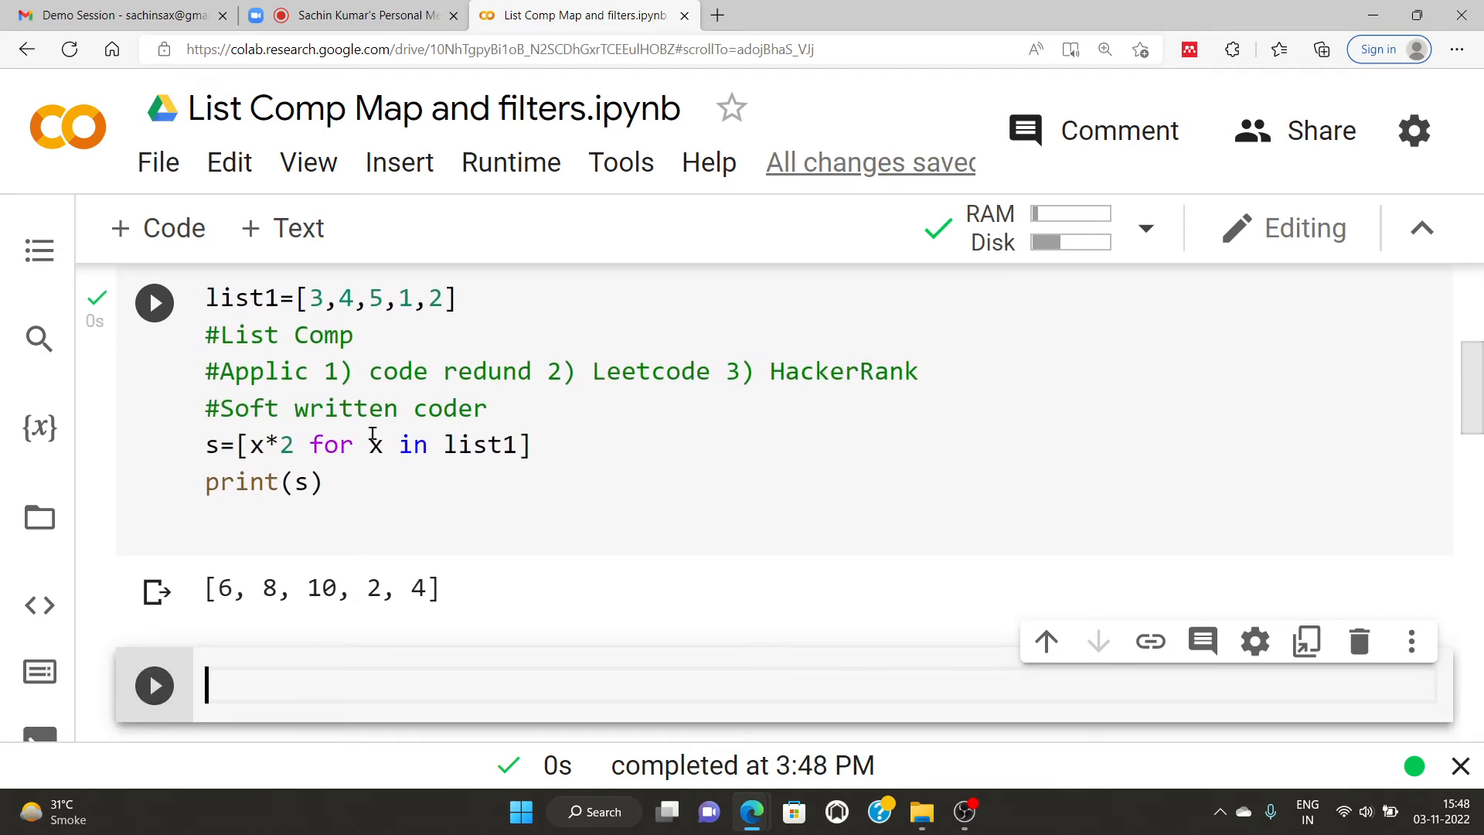
Step: In the new cell, begin t=["GangsofWasePur",""], correcting a typo in the name
scroll("down", 3)
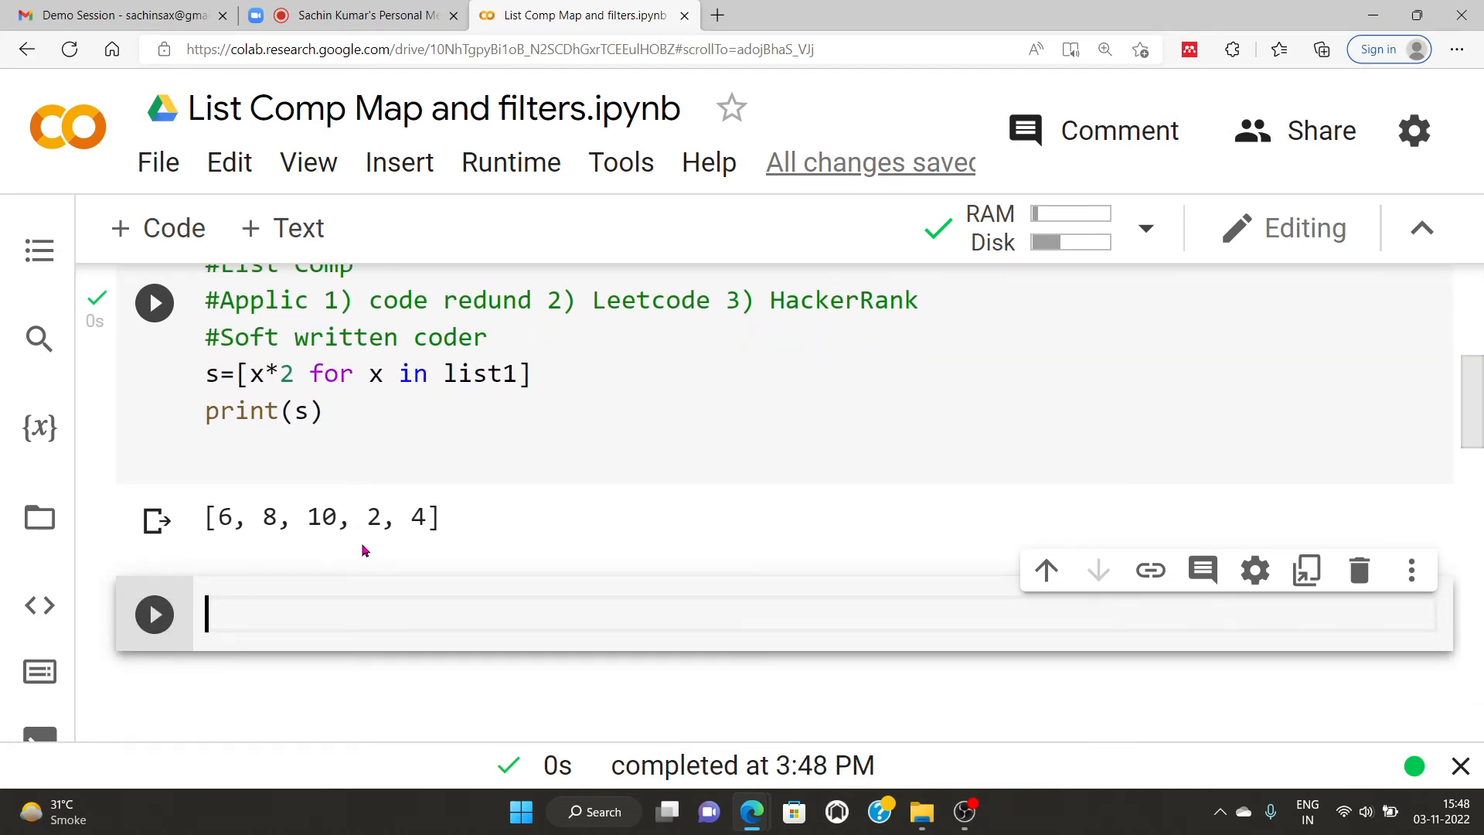
type("t=")
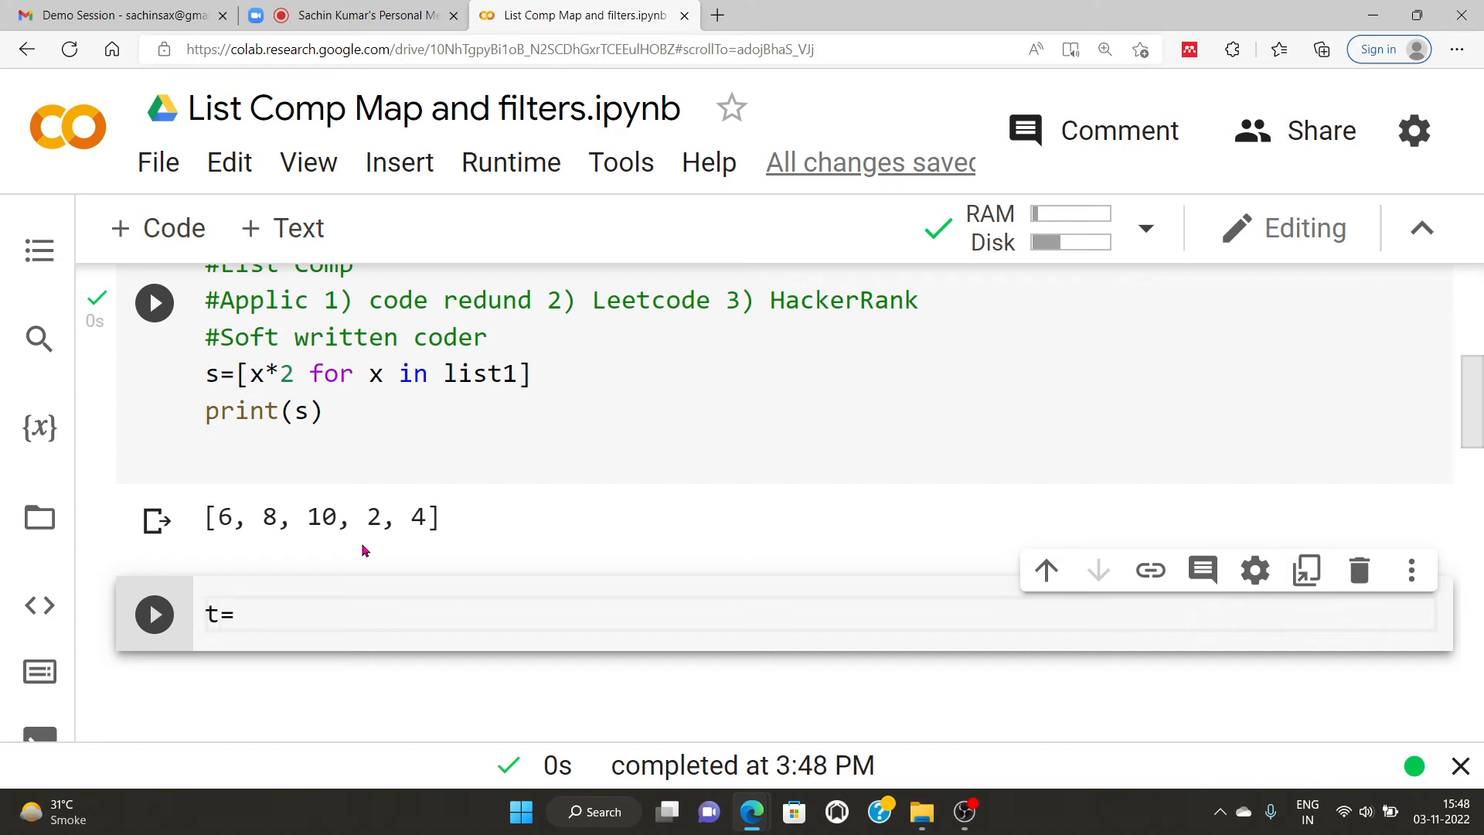
type("[]")
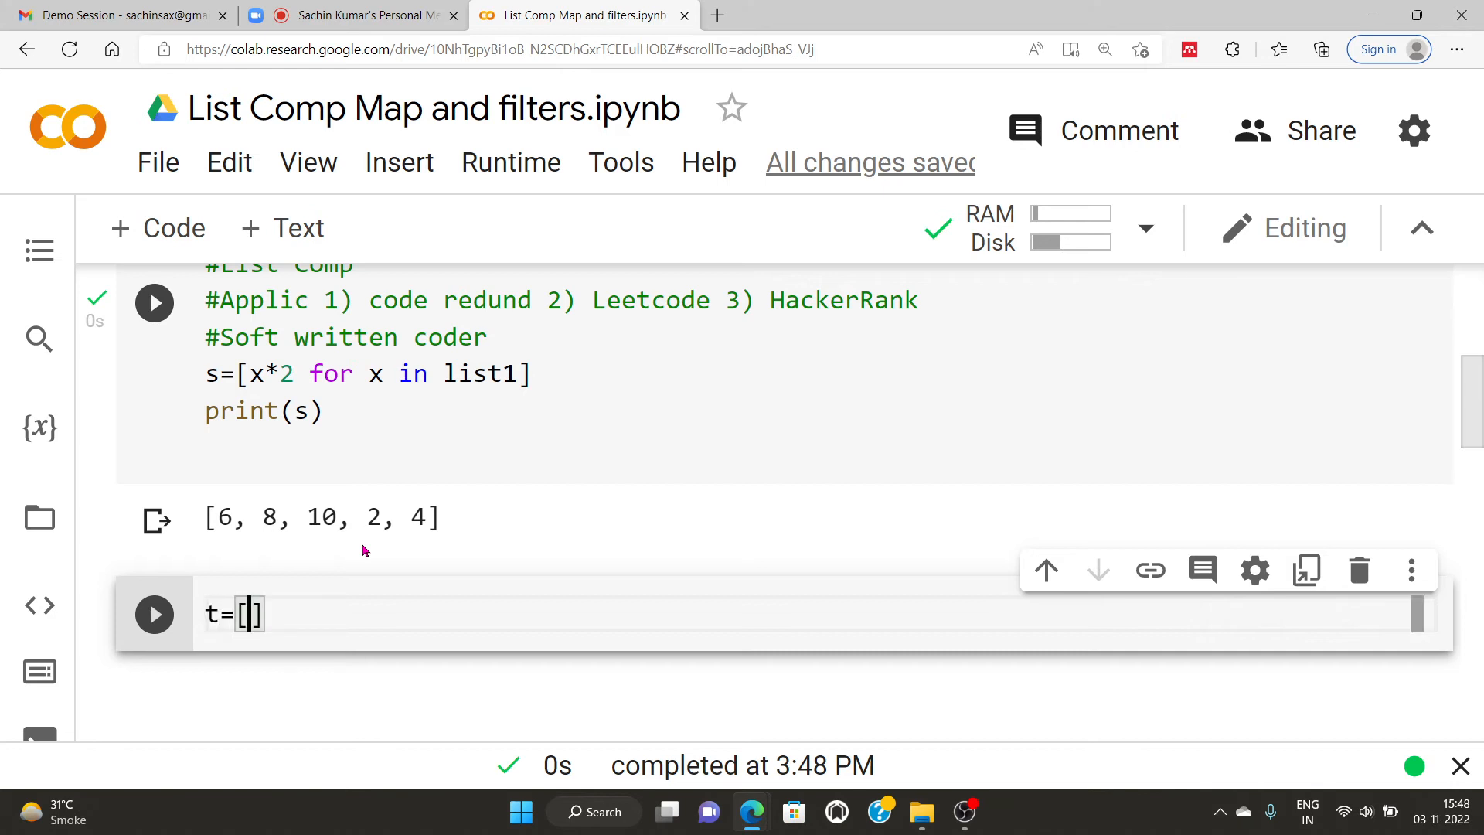
type("\"\"")
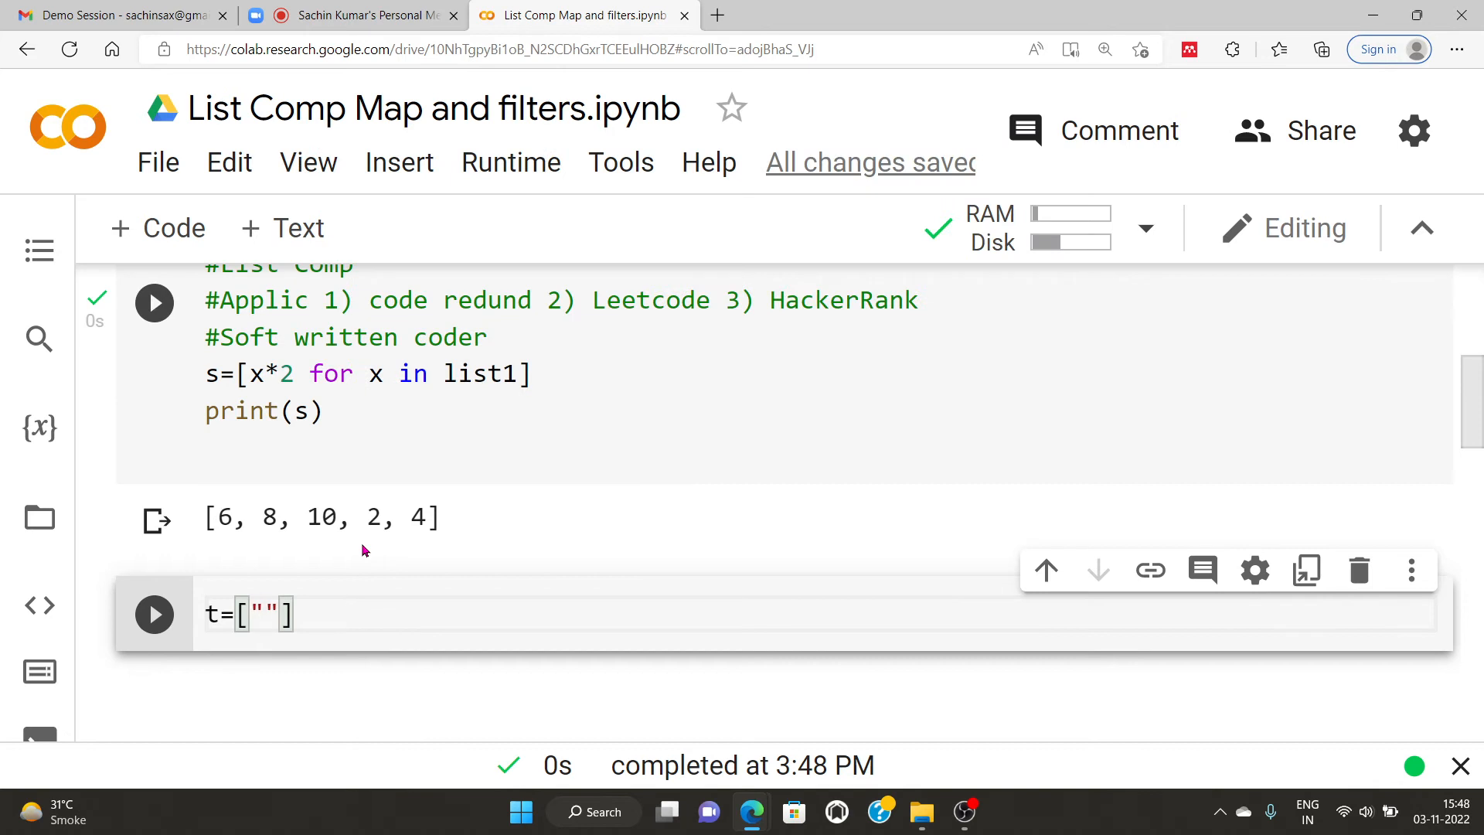
type("Gangwa")
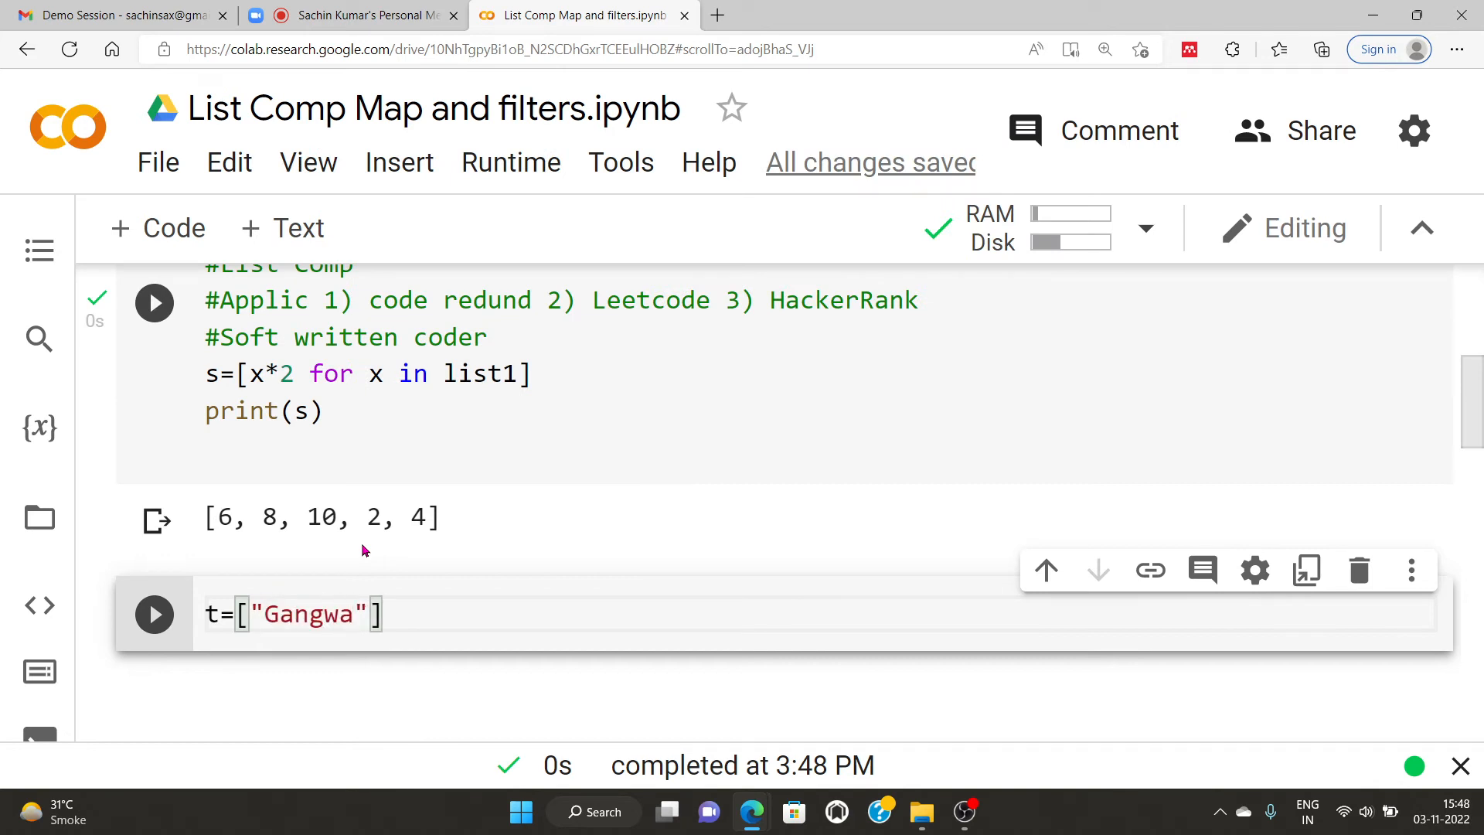
key("Backspace")
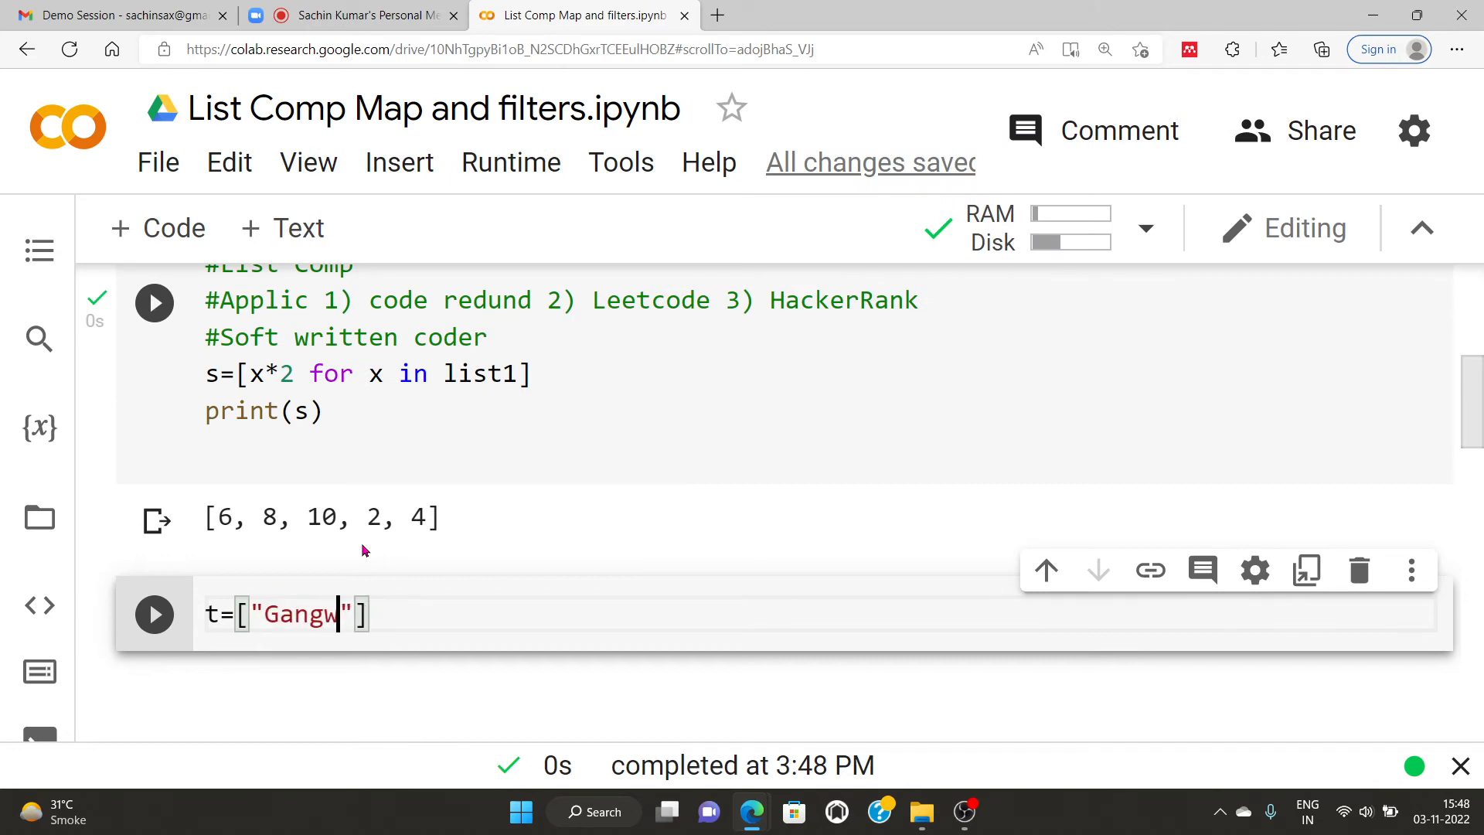
type("sof")
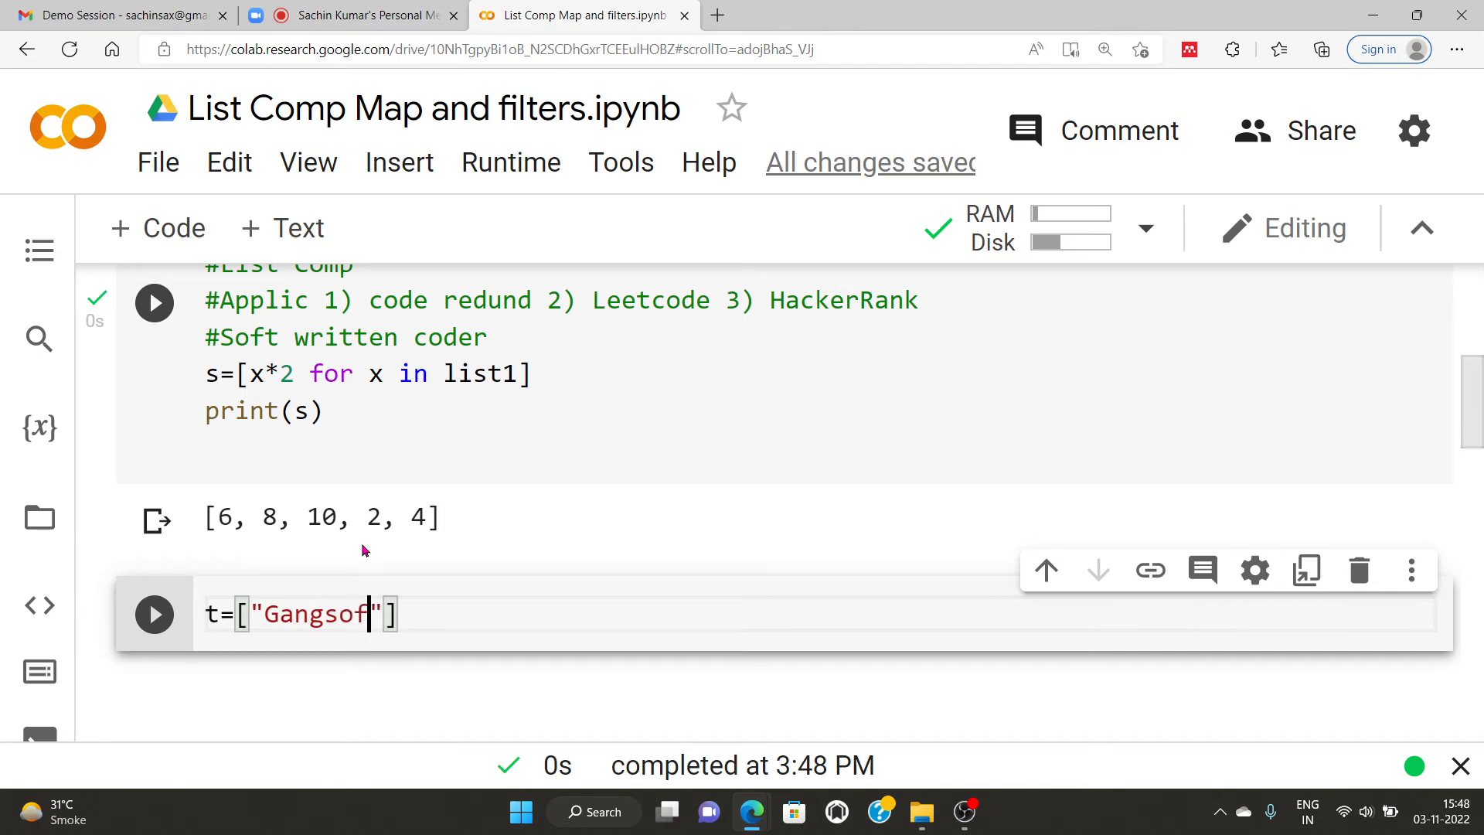
type("WasePur")
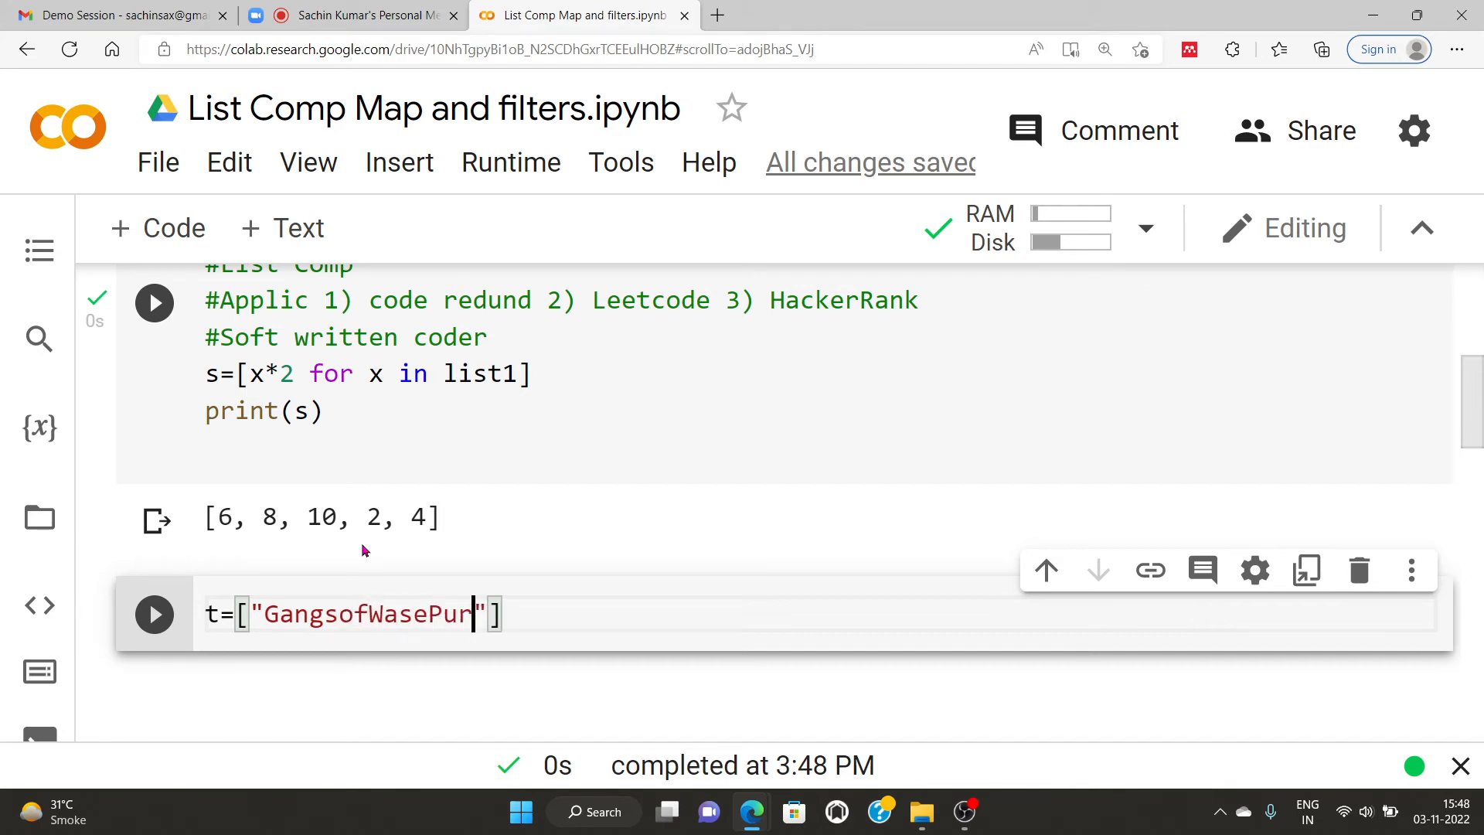
type(",")
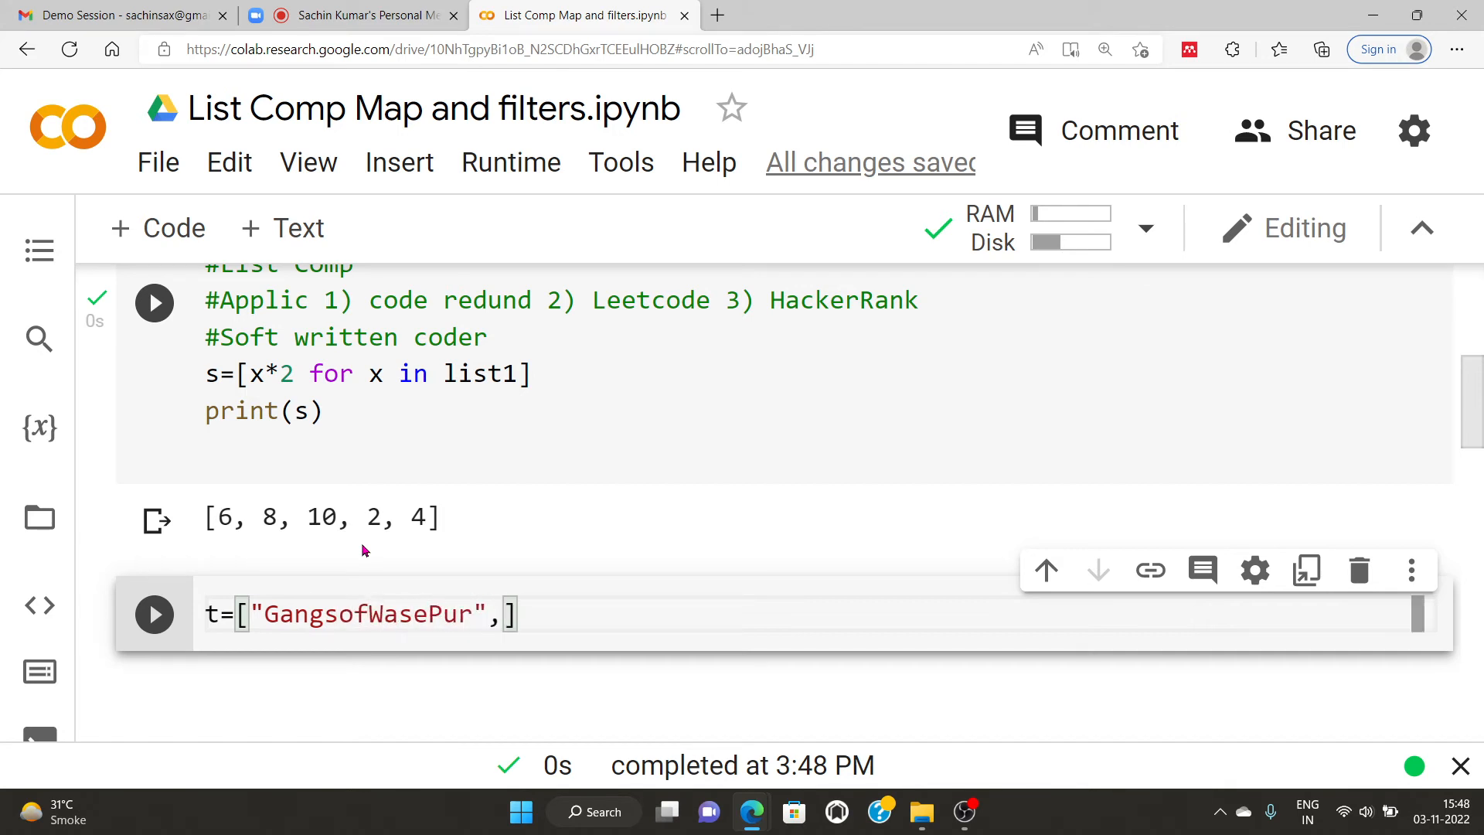
type("\"\"")
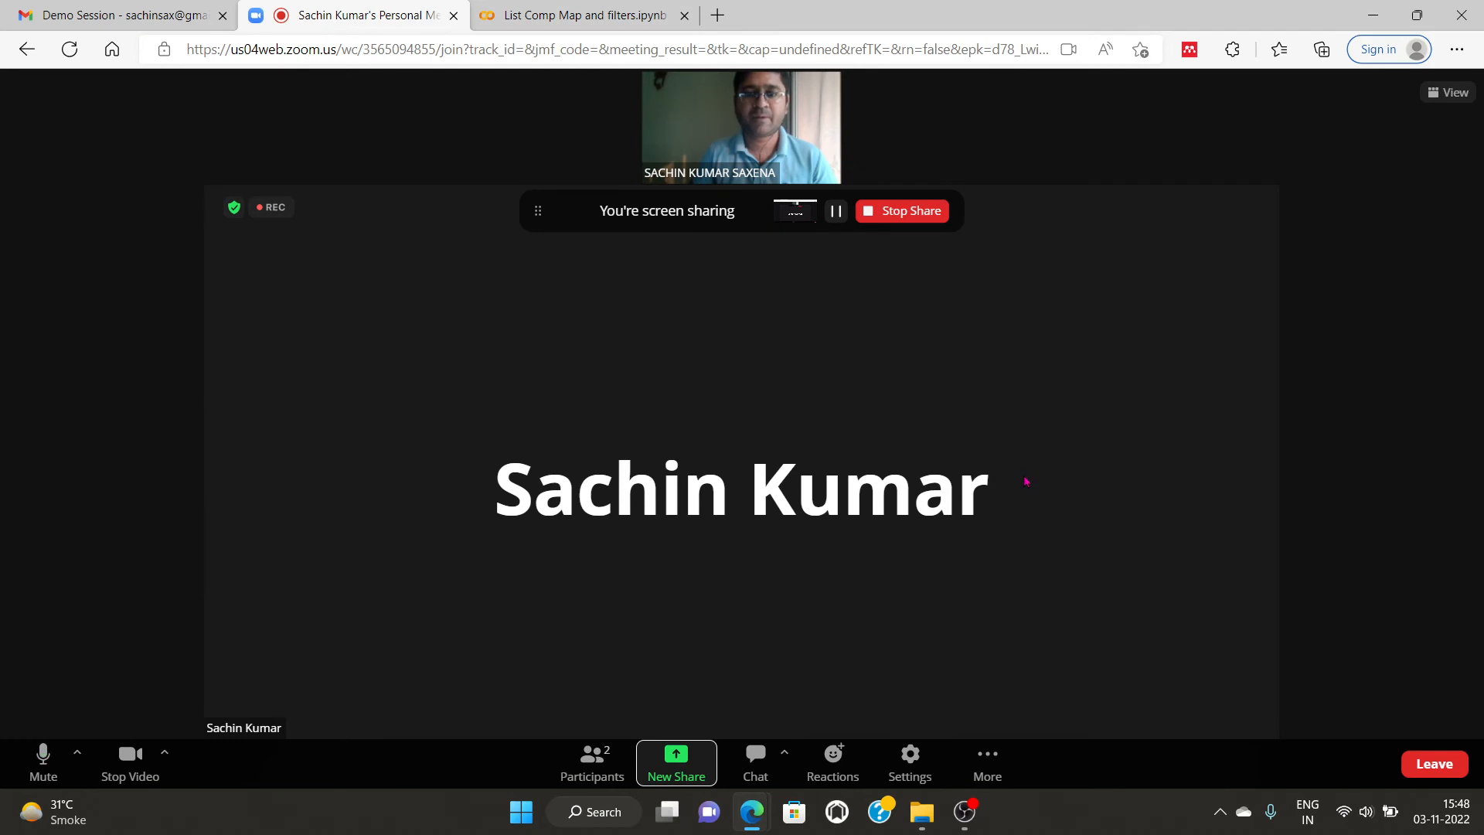
Step: Switch back to the List Comp Map and filters.ipynb browser tab
left_click(593, 15)
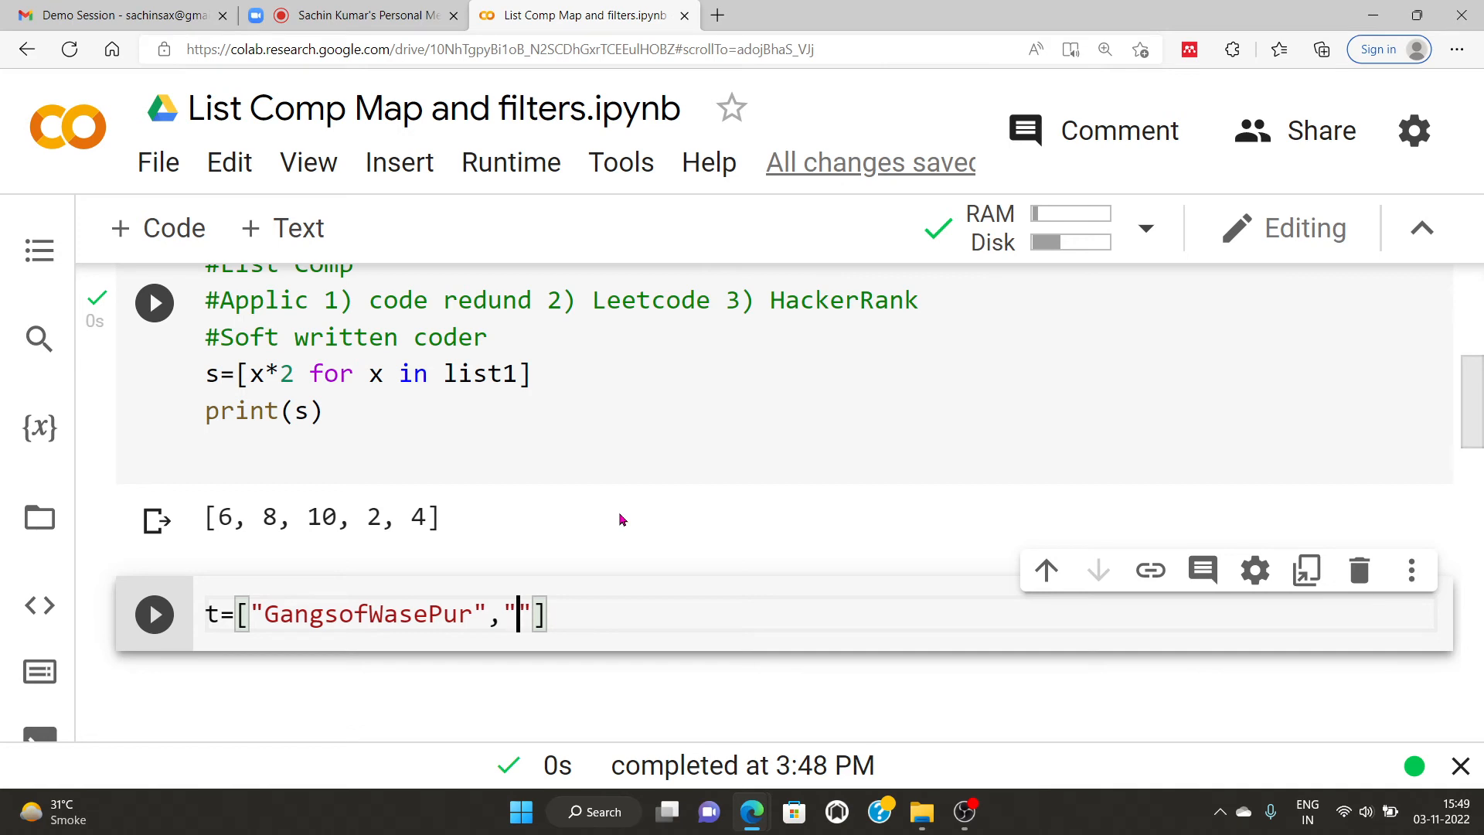
Step: Fill list t with GangsofWasePur, Karma, Ganga, Avatar and Jal, then run the cell
type("Ganga")
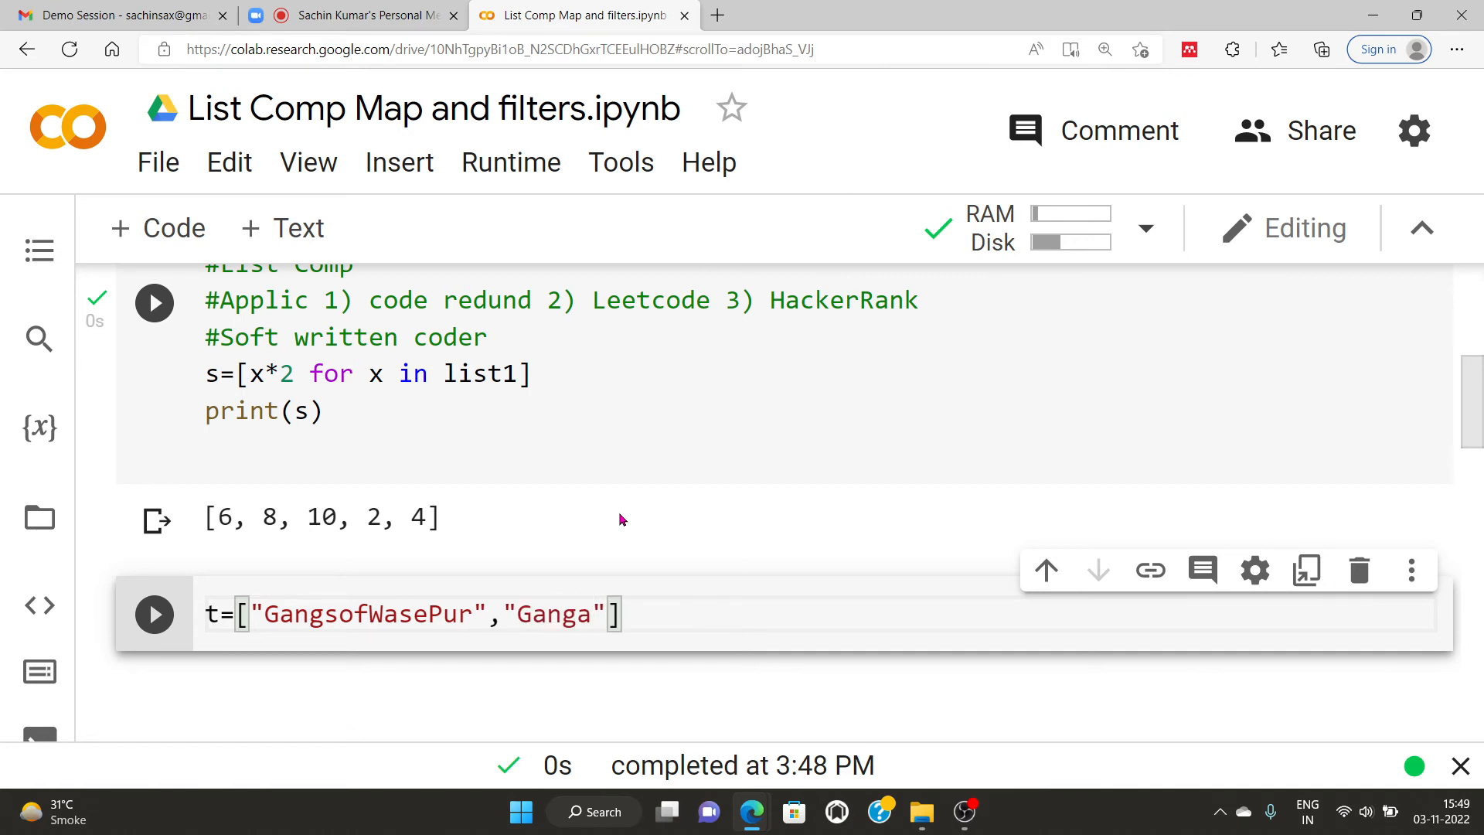
type(",")
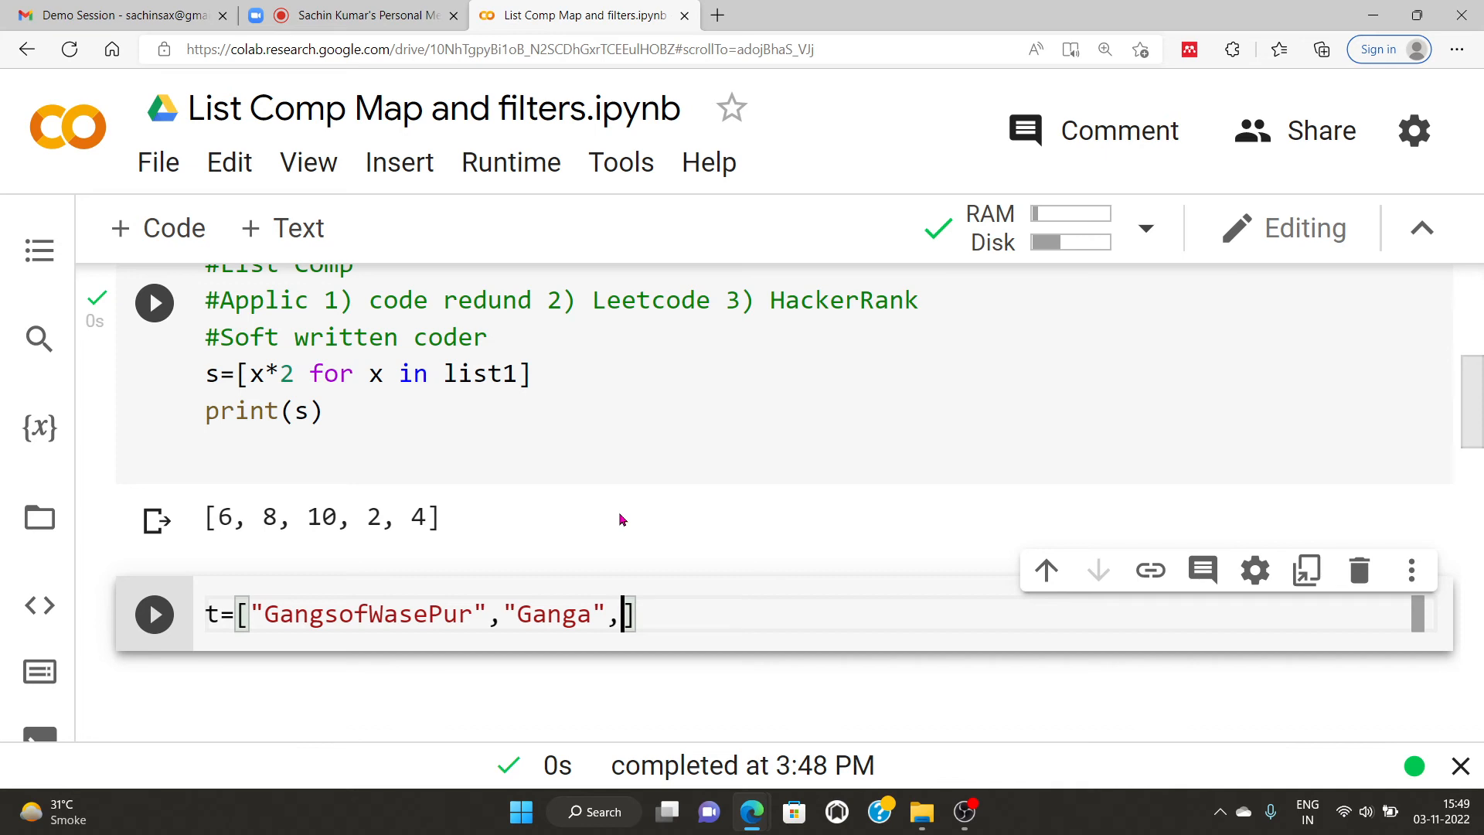
type("\"")
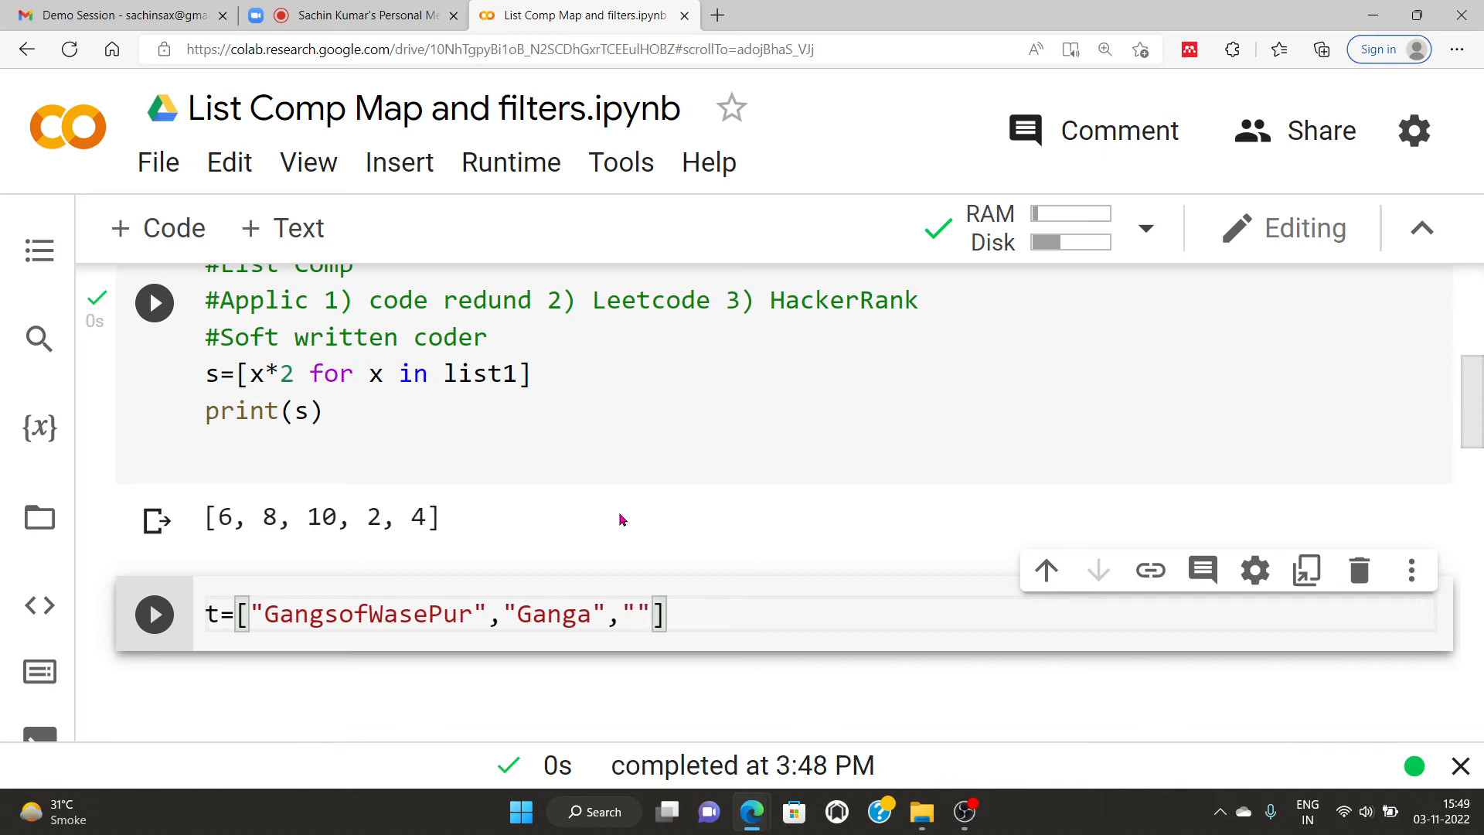
type("Avatar")
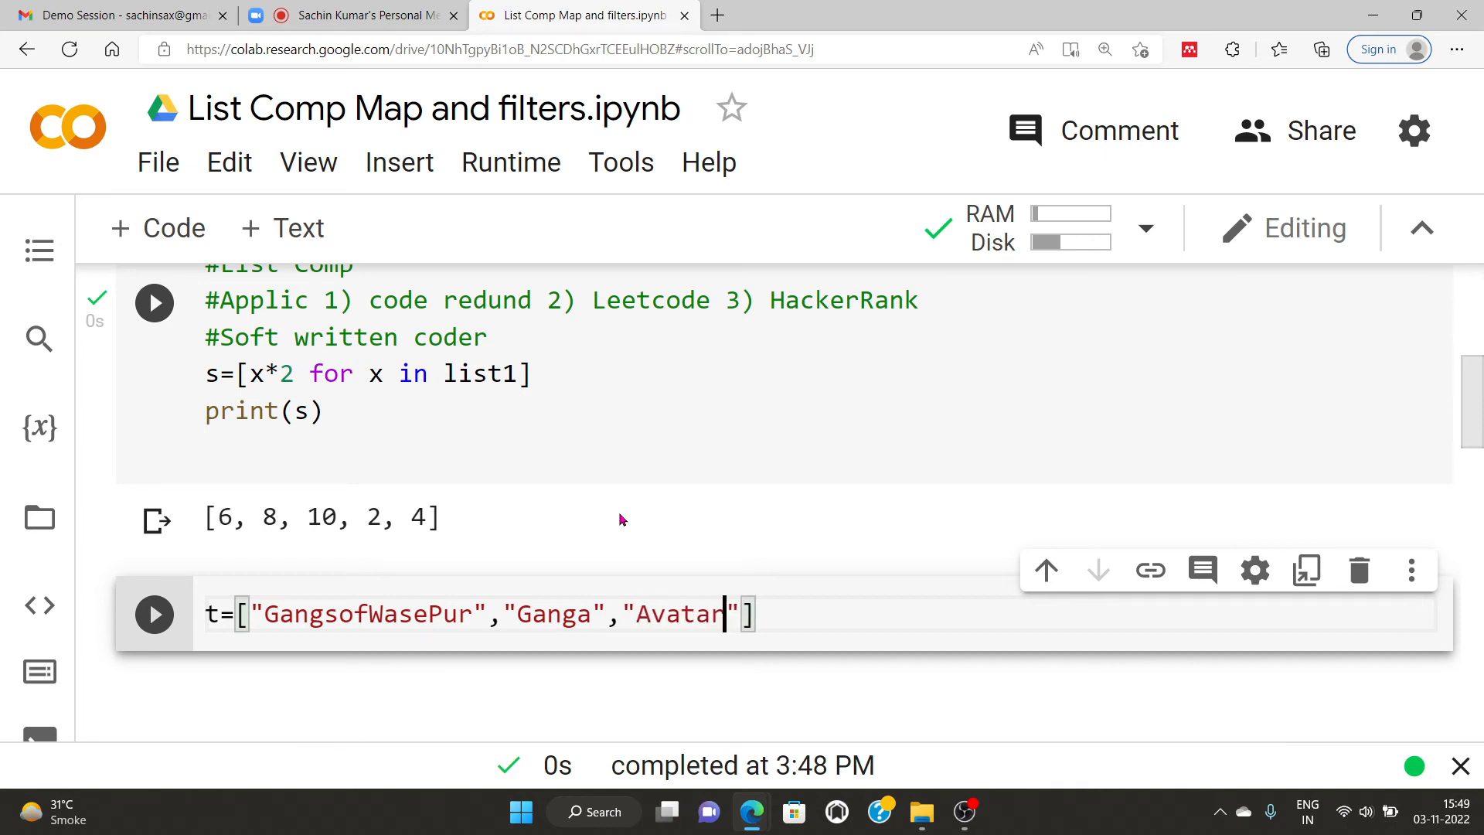
type(",")
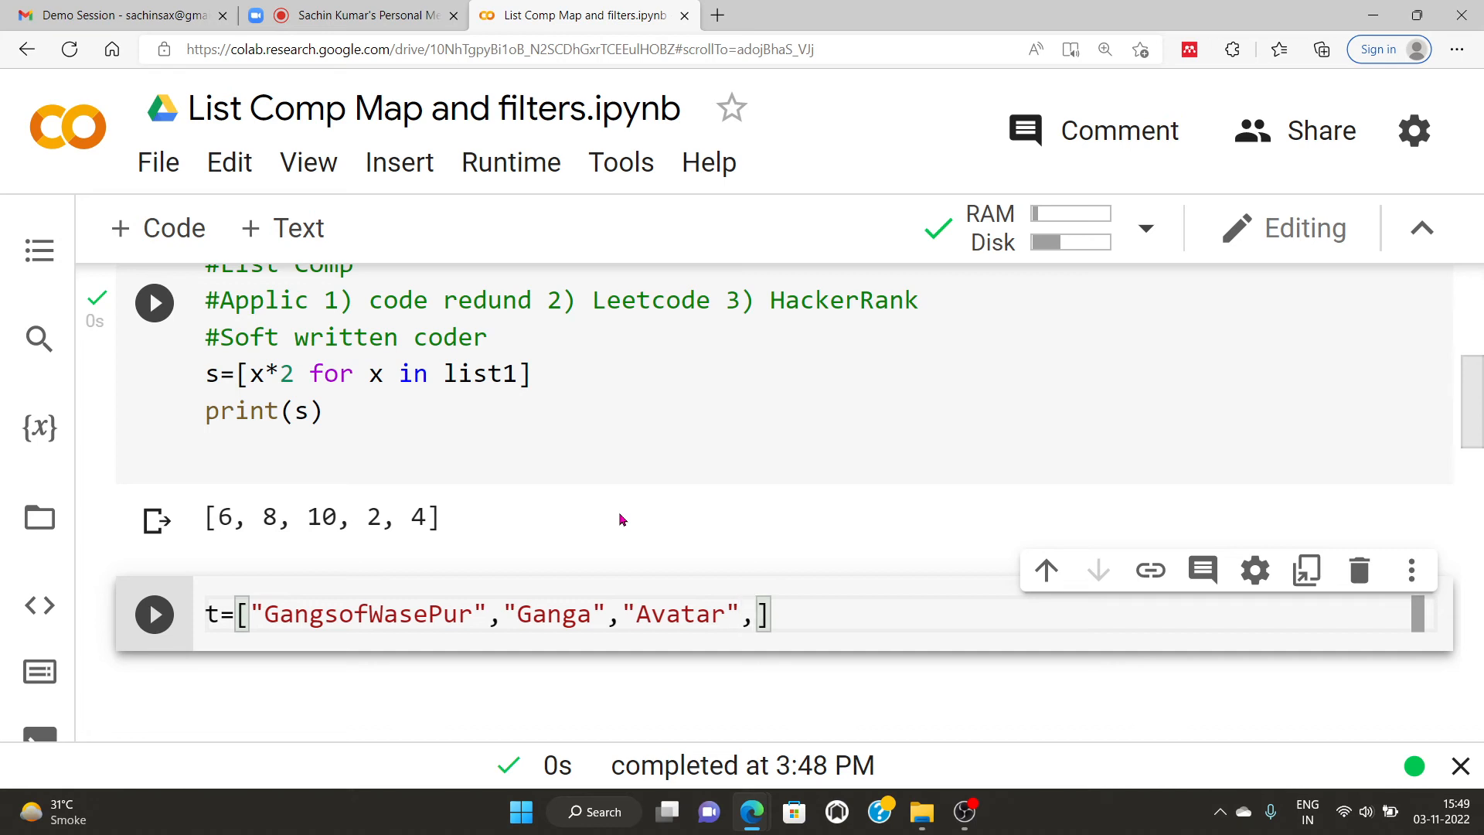
type("\"Jal\"")
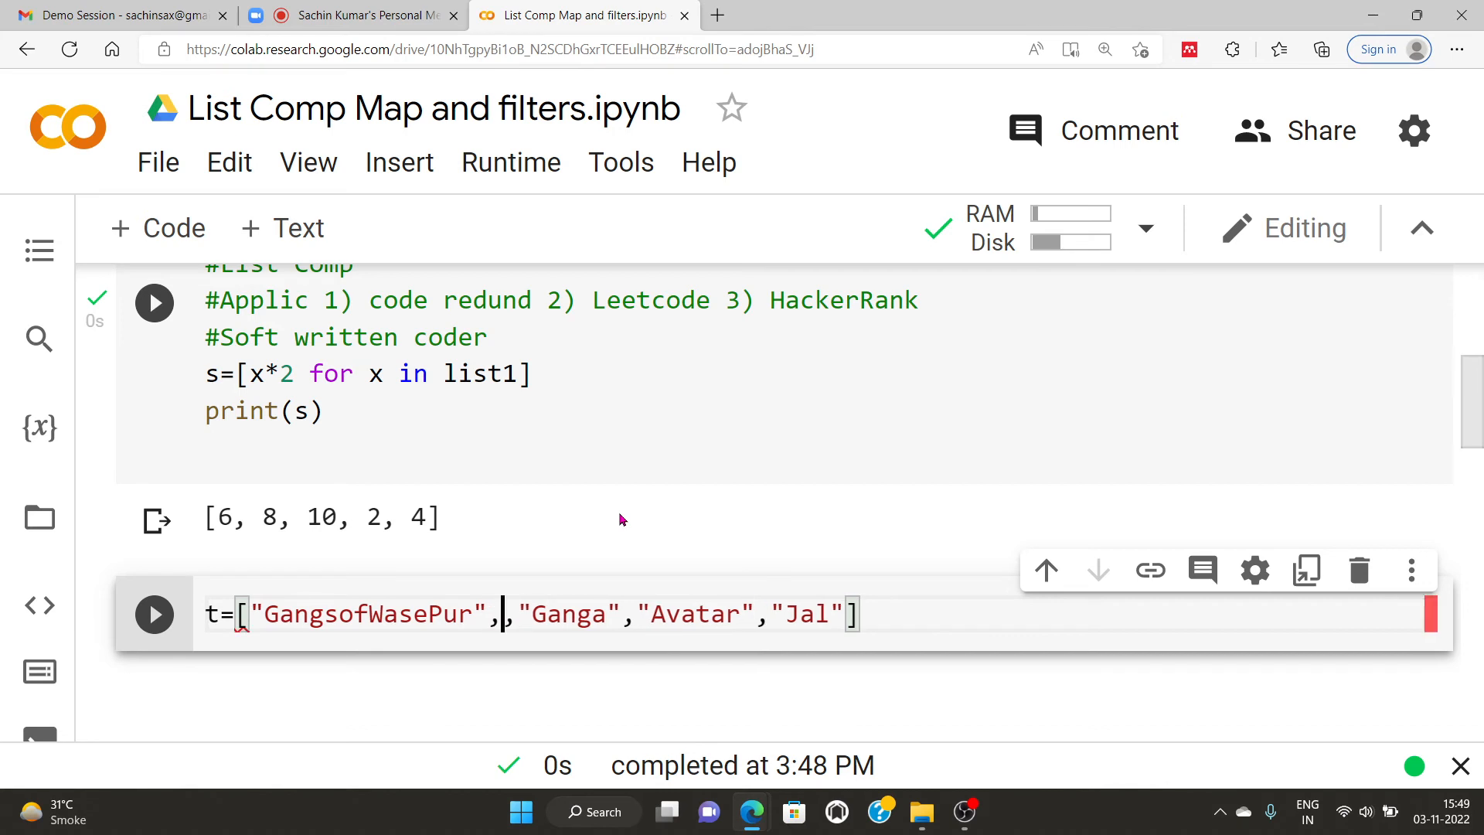
type("\"\"")
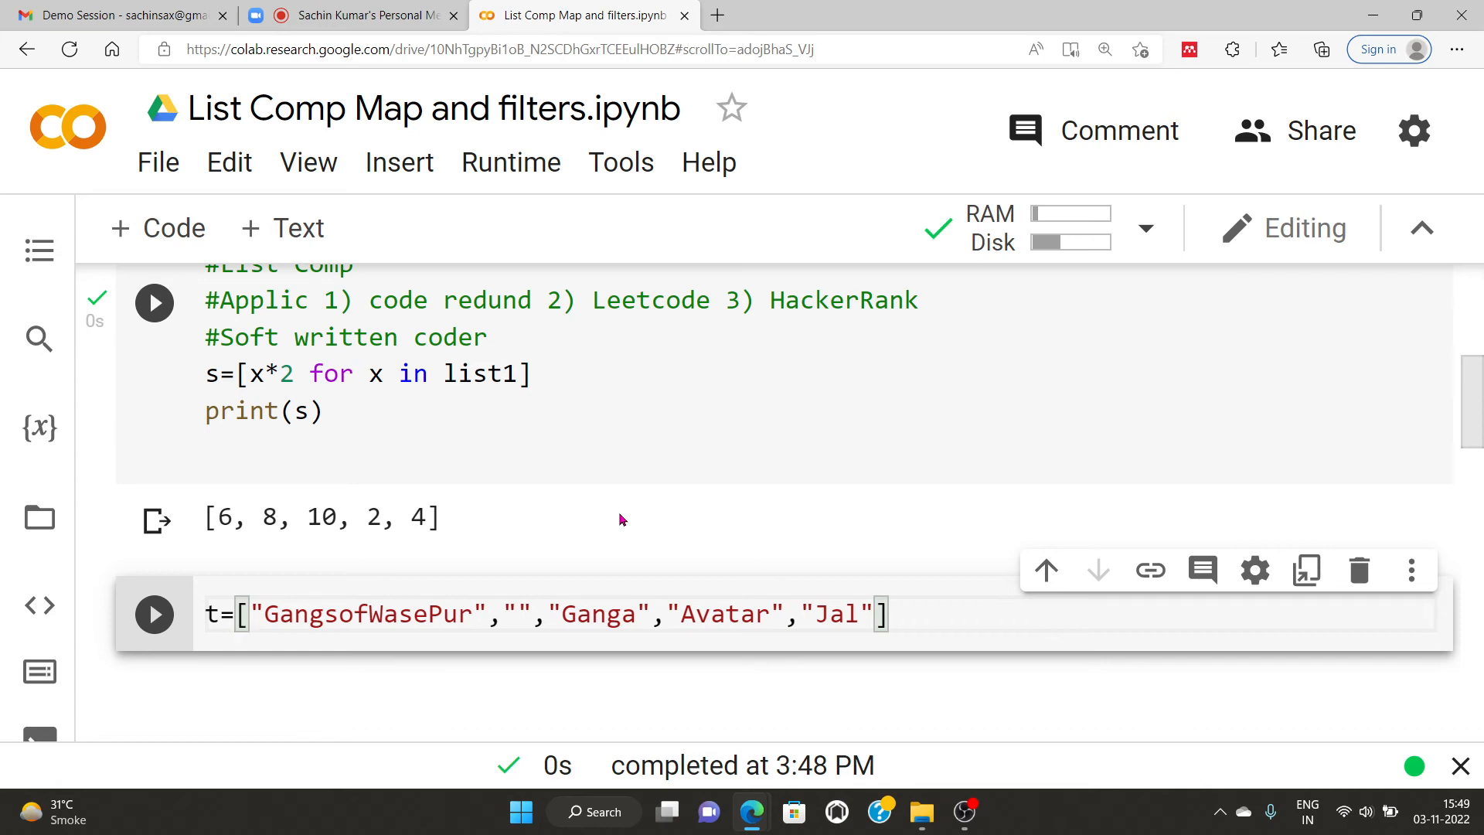
type("Karma")
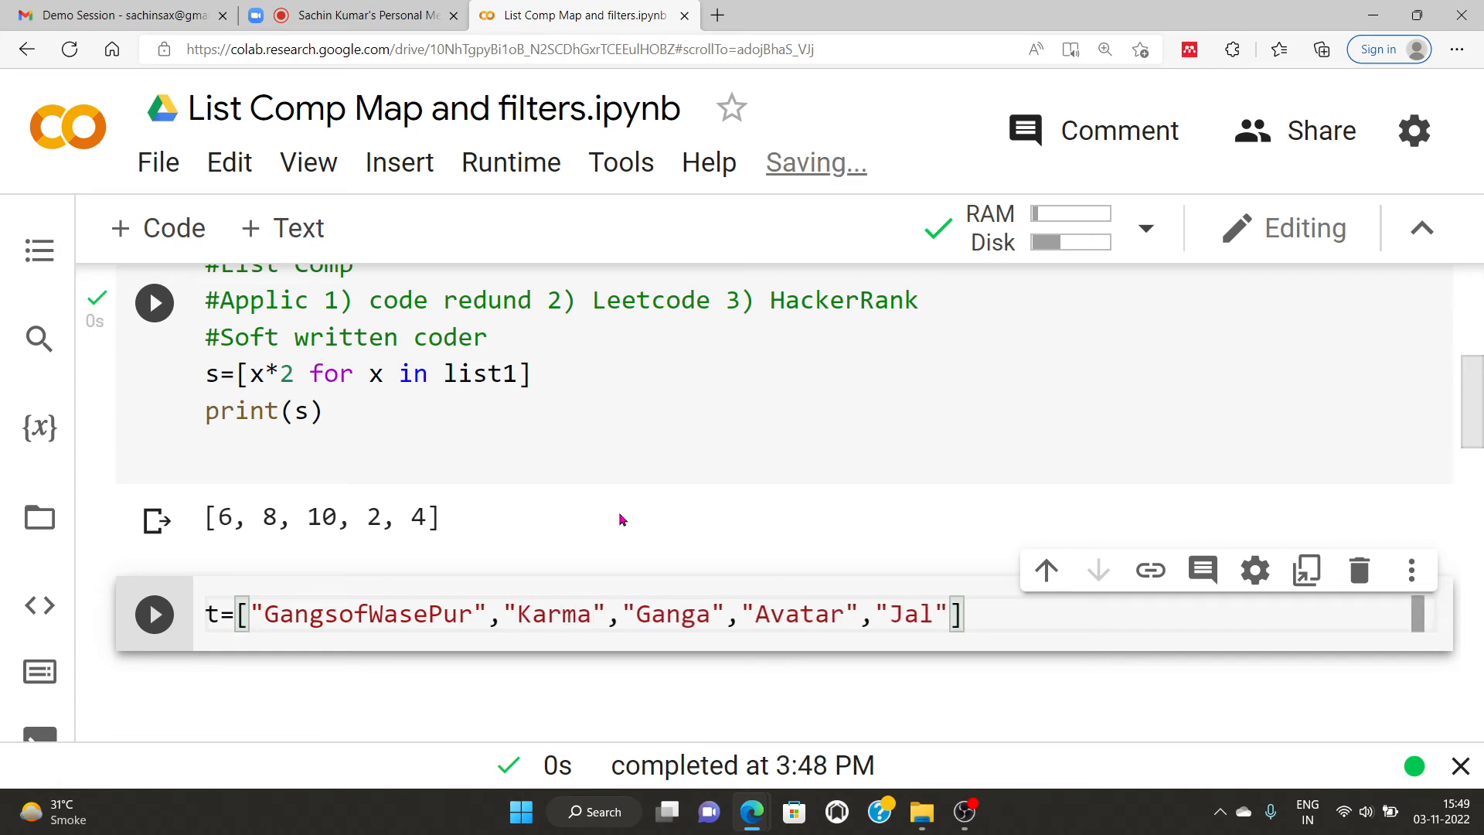
left_click(699, 510)
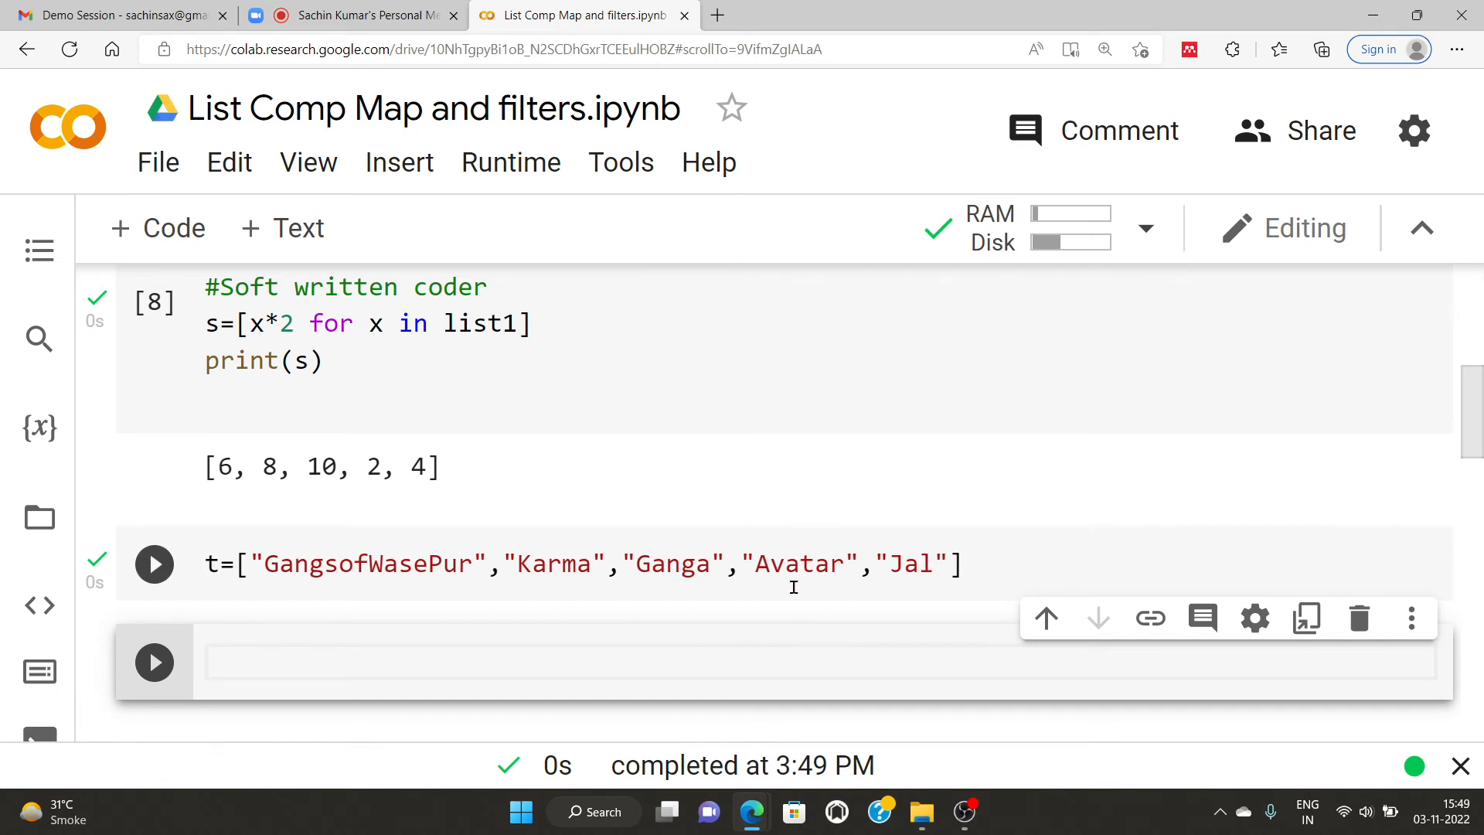
Step: In the new cell, begin the comprehension y=[x for x in t
left_click(155, 564)
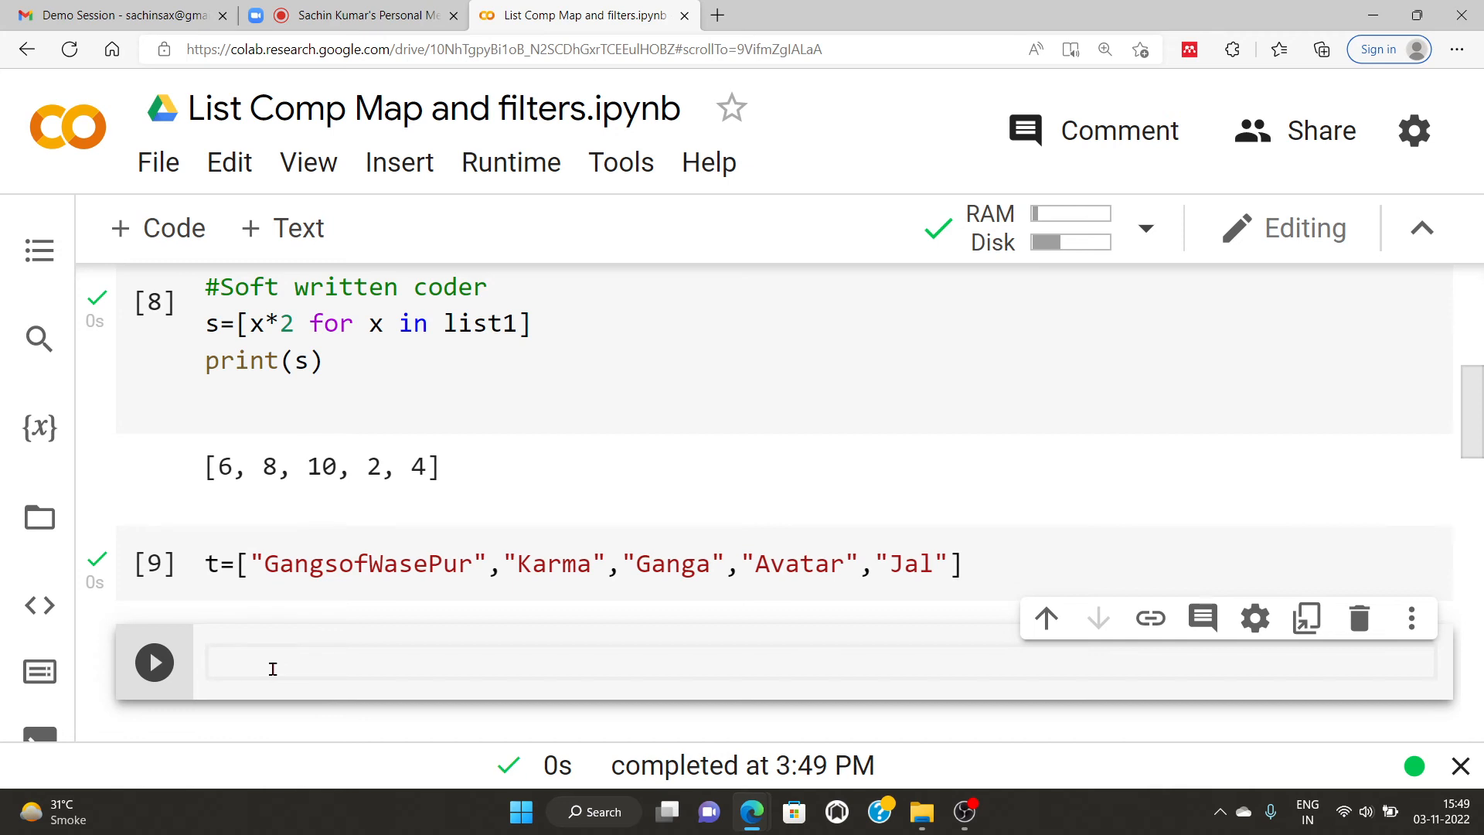
type("y=")
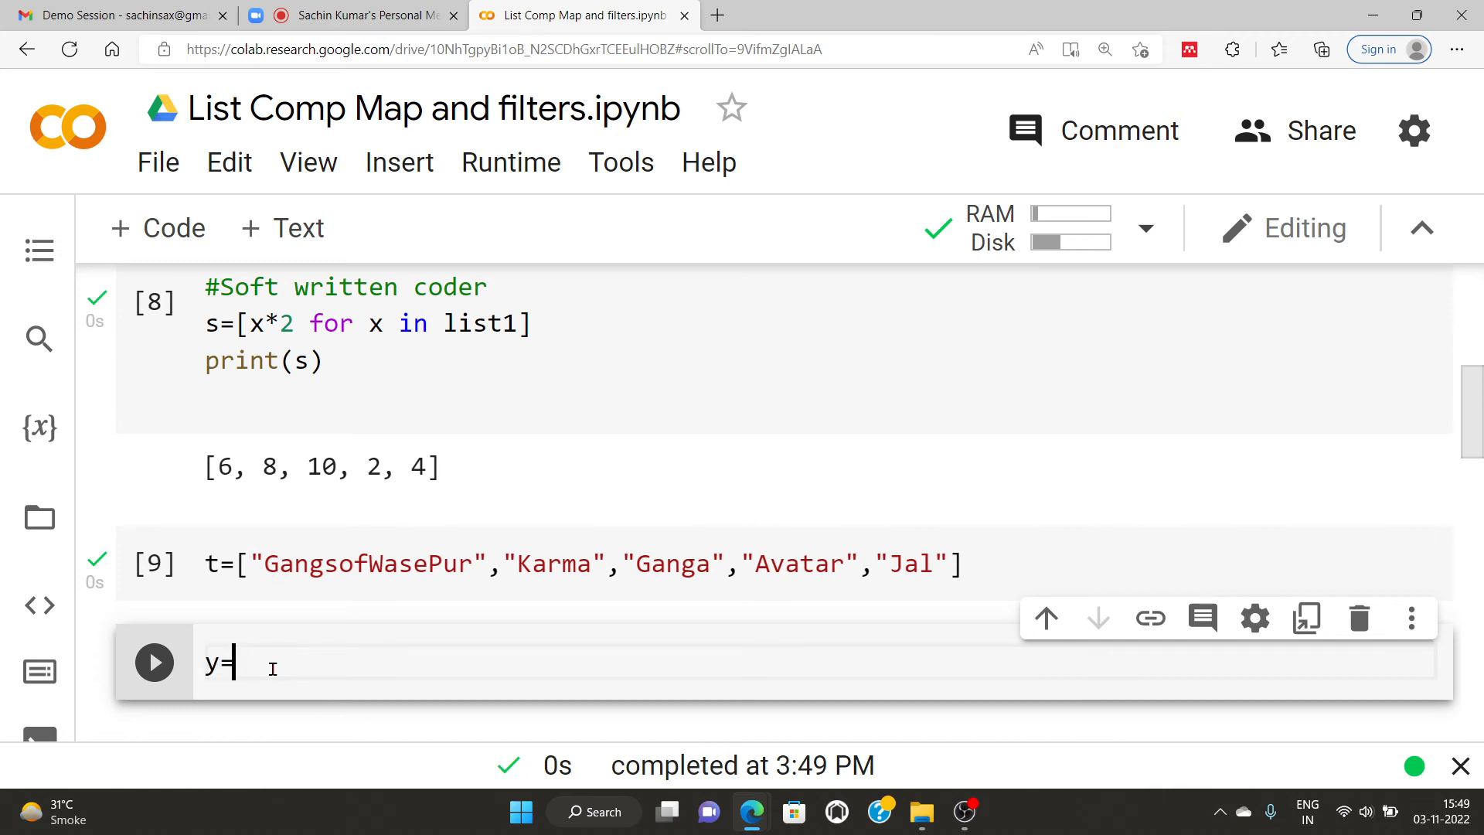
type("[]")
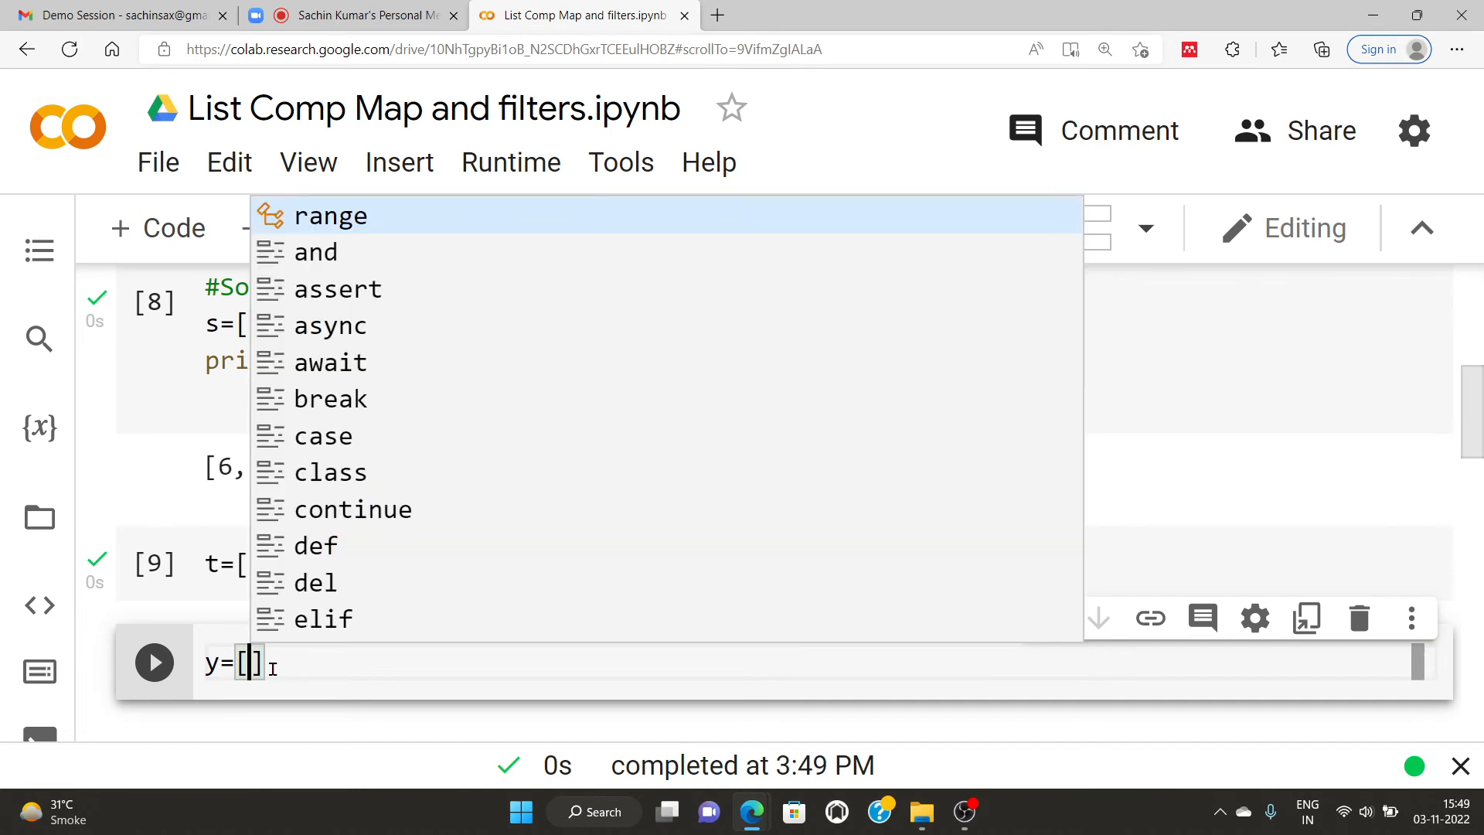
type("t")
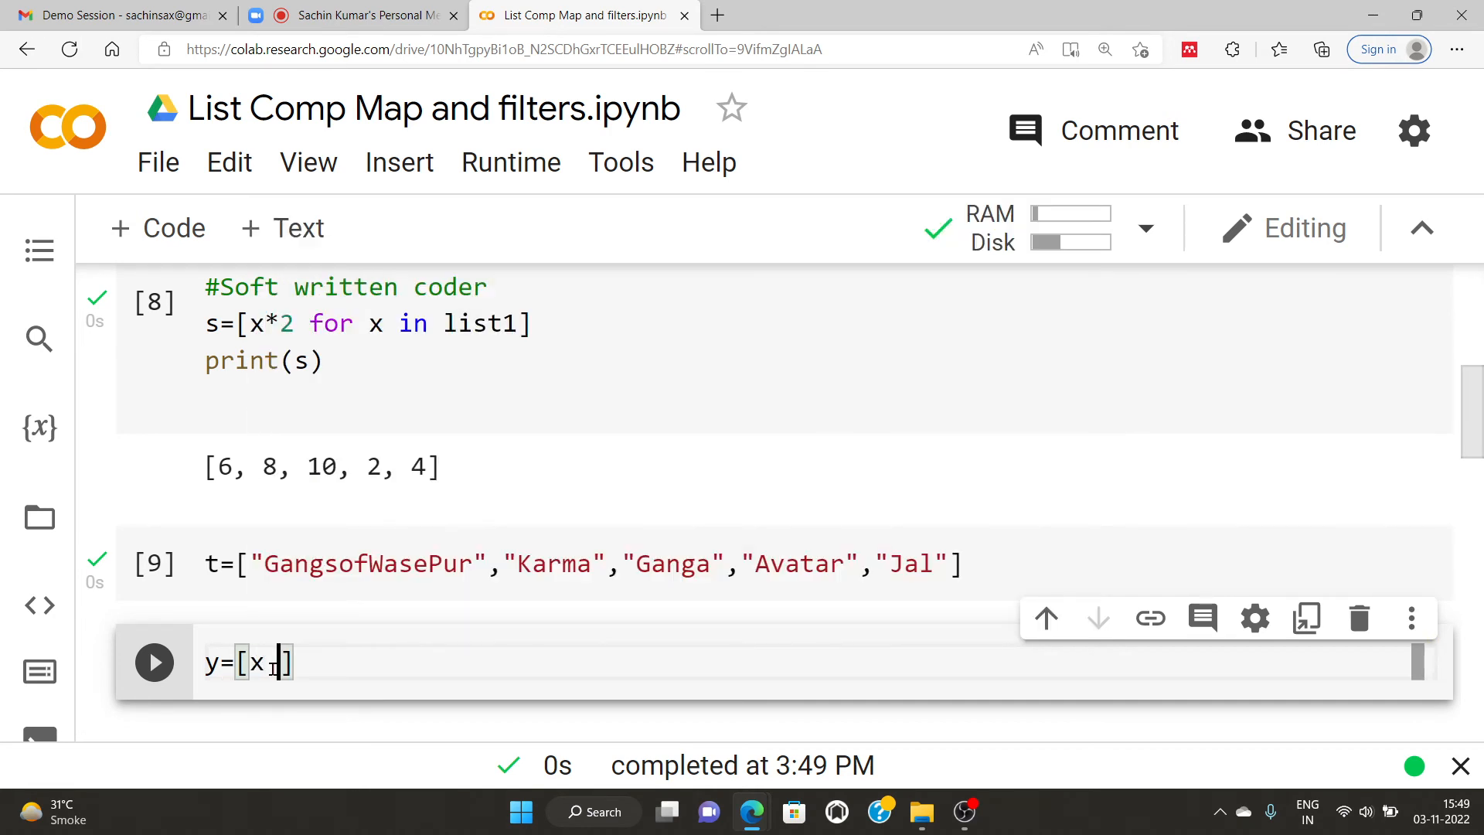
type("for x in t if")
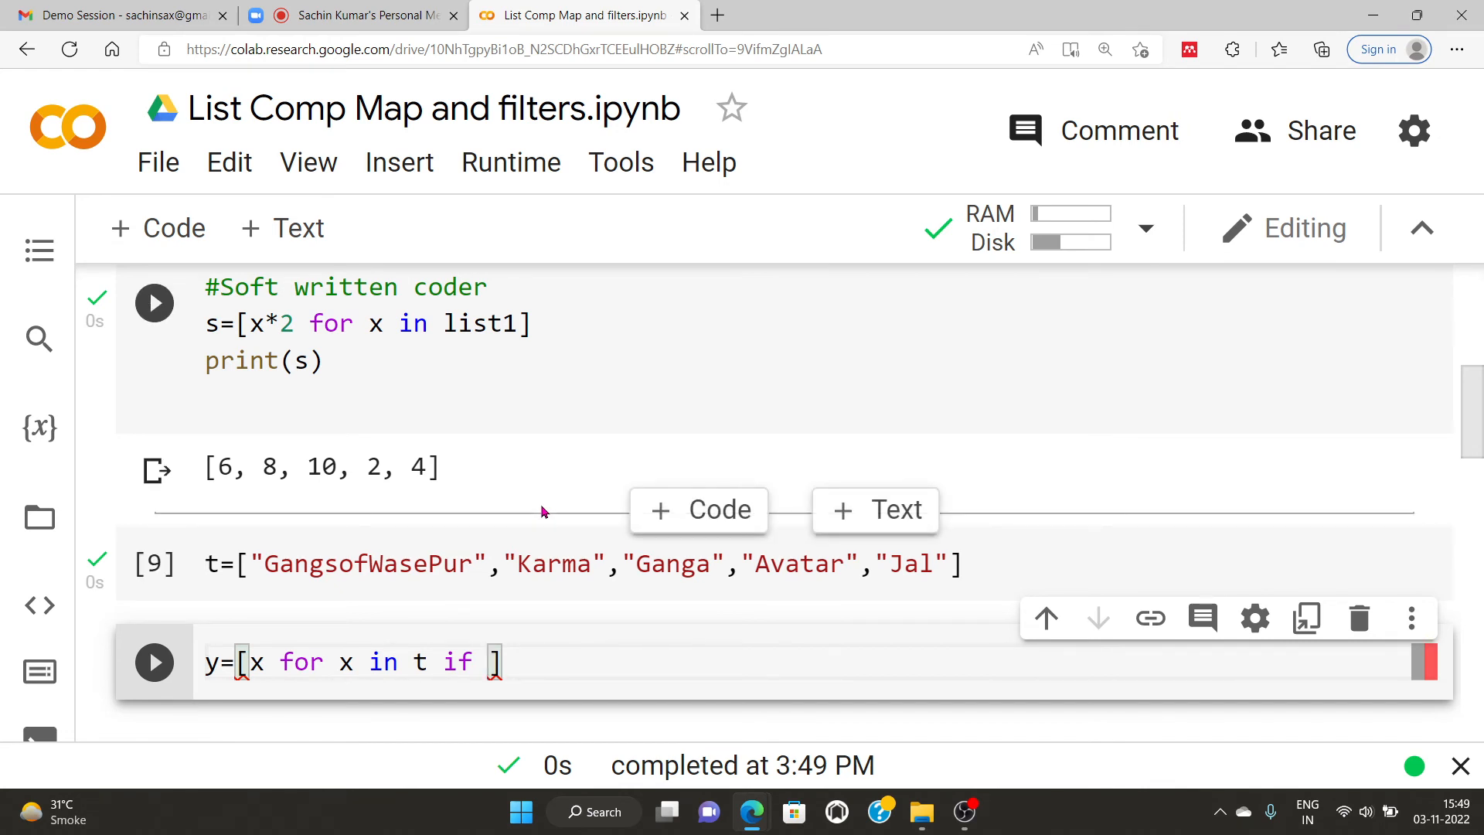
Step: Add the condition x.startswith("G"), fixing a typo along the way
type("x.is")
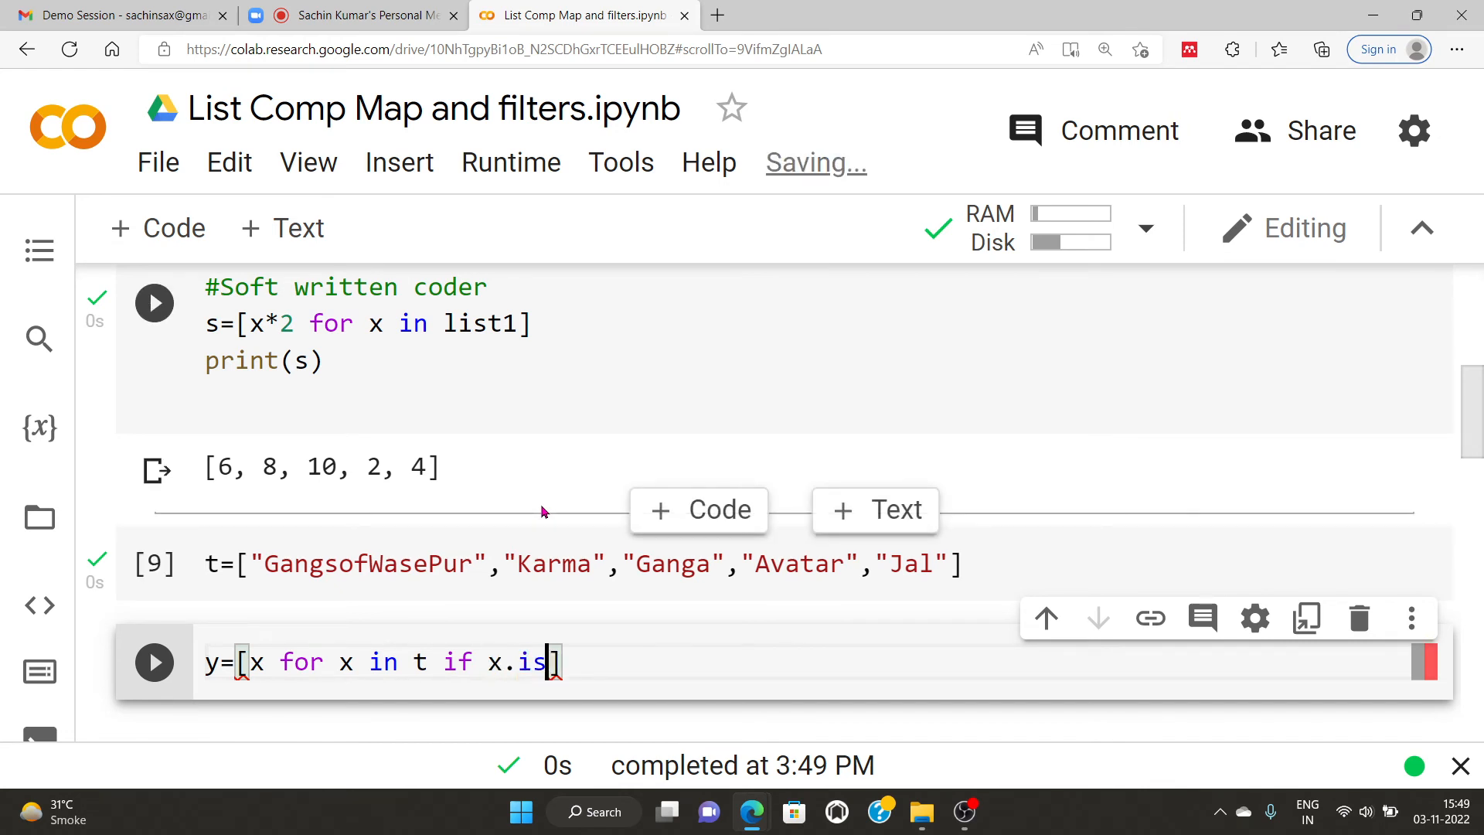
type("s")
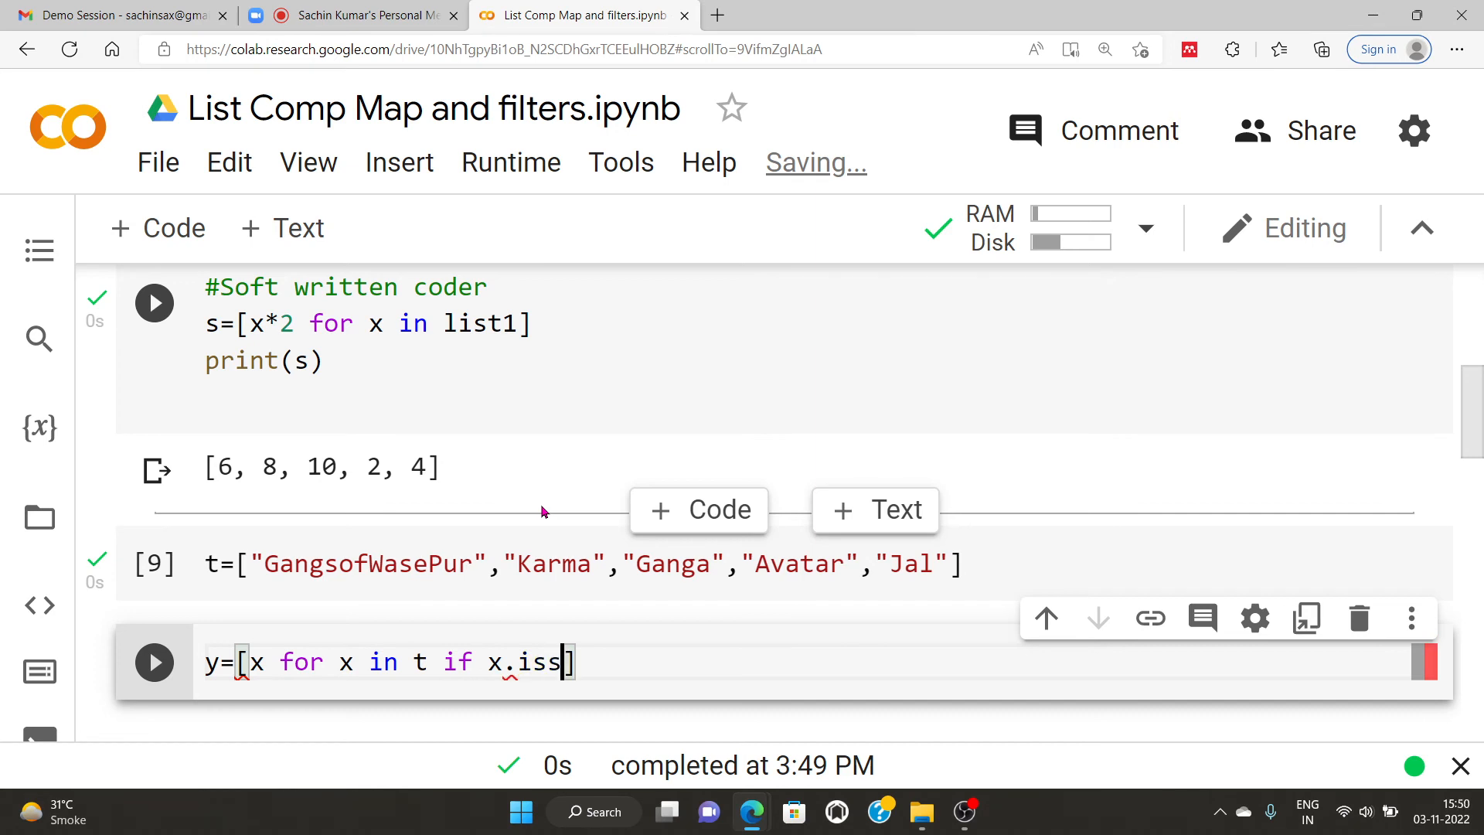
type("ate")
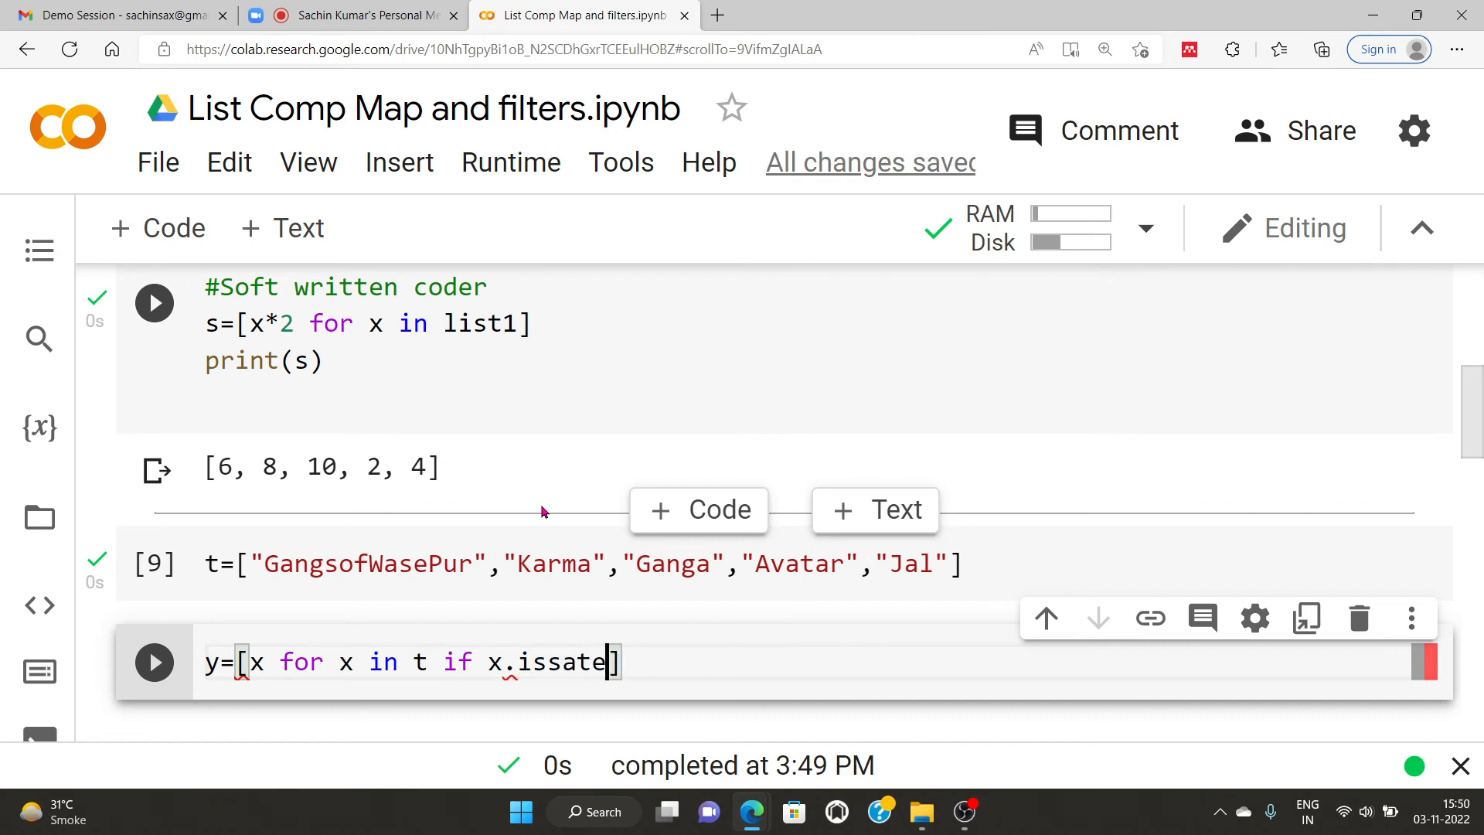
key("Backspace")
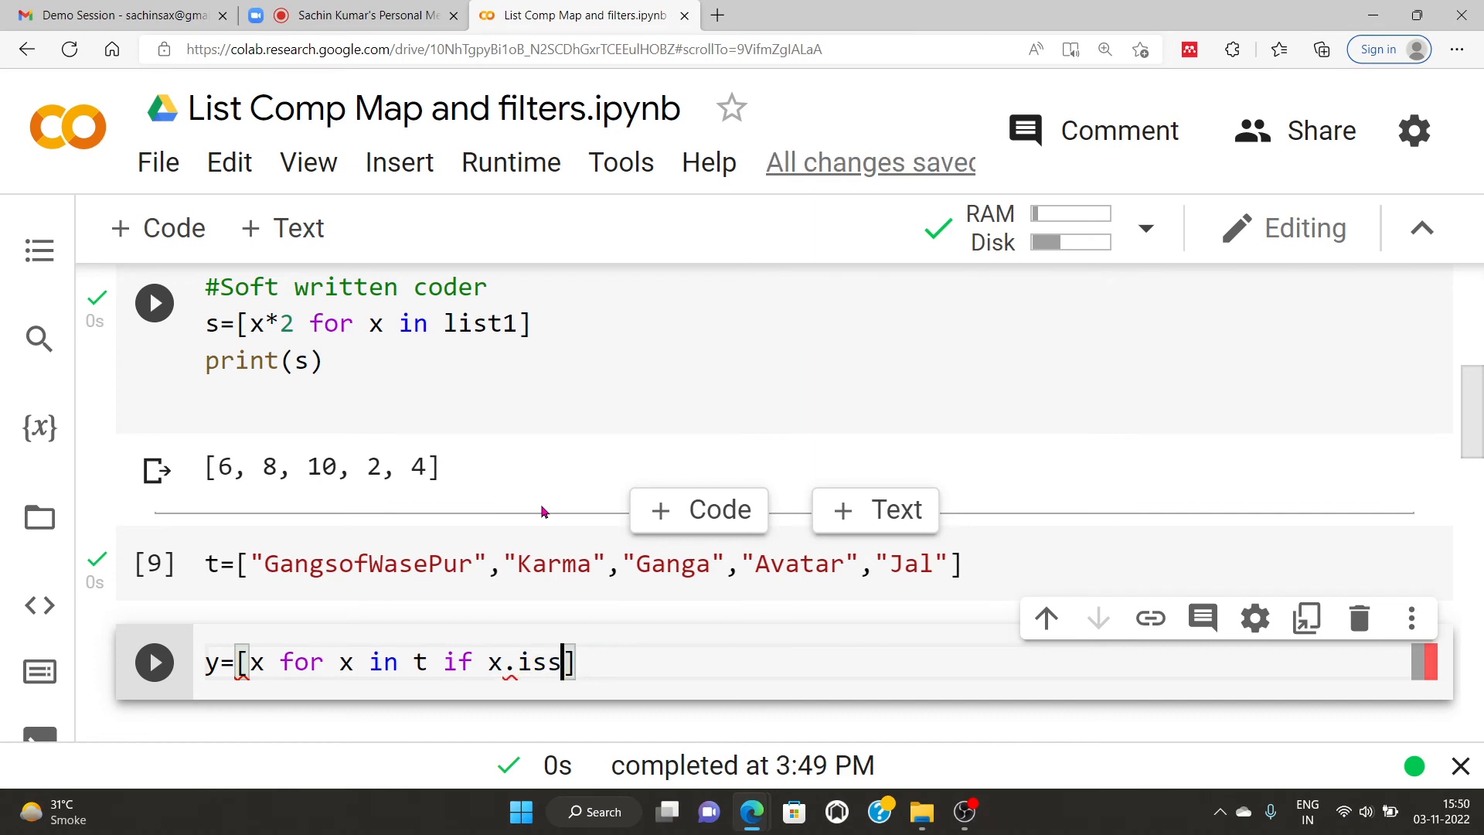
type("tarts")
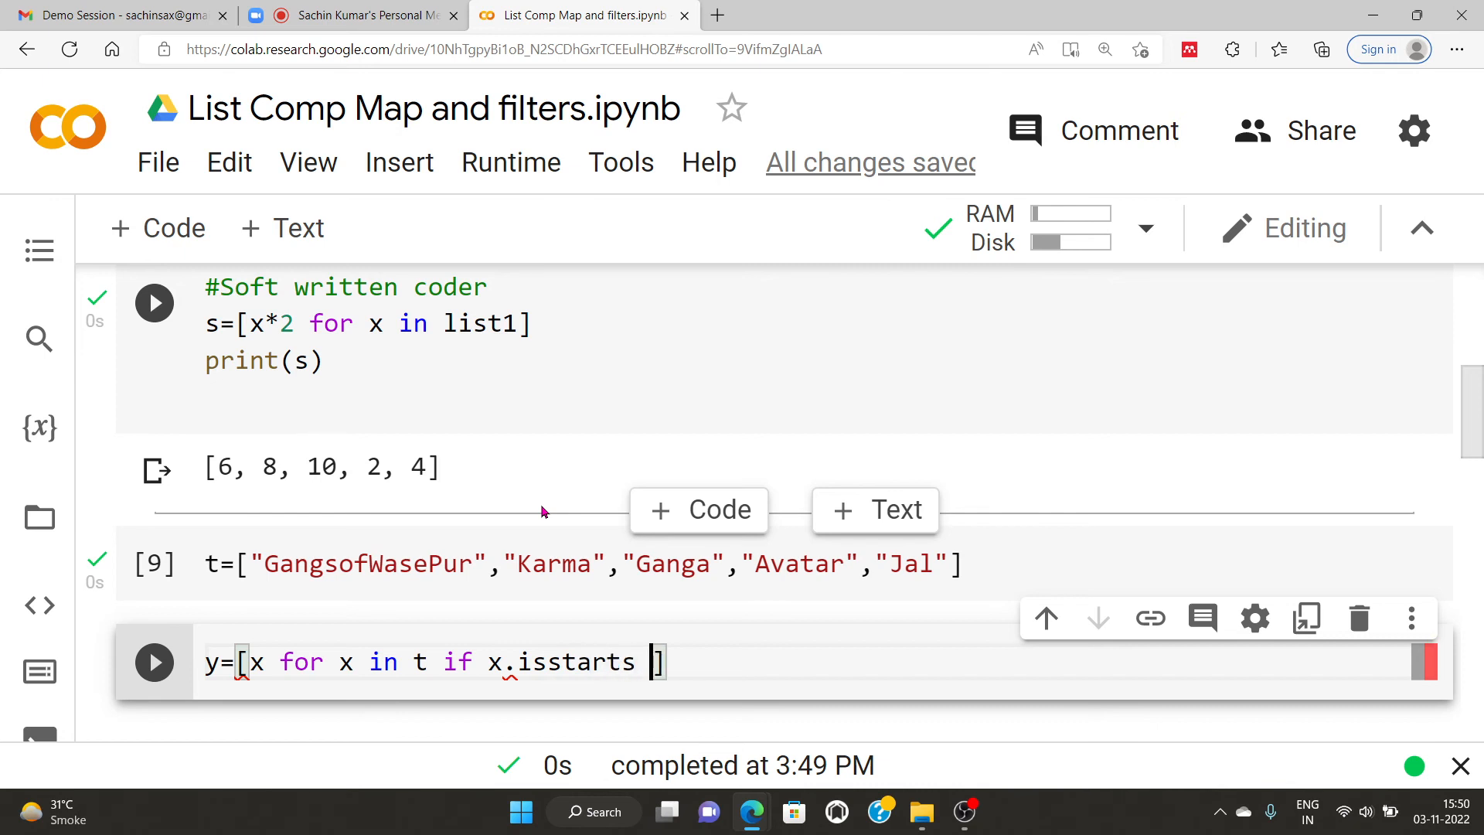
type("with")
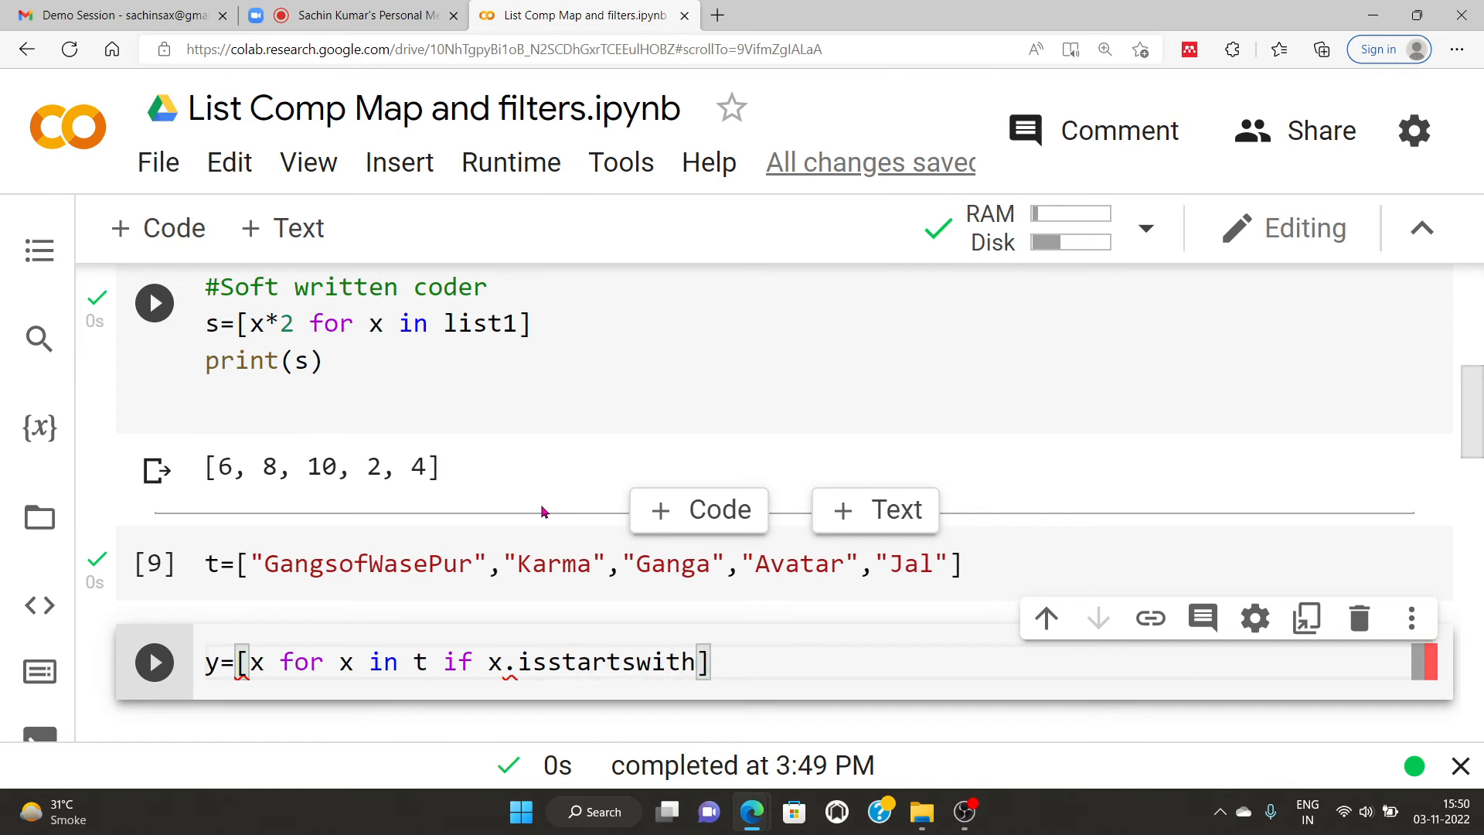
type("()")
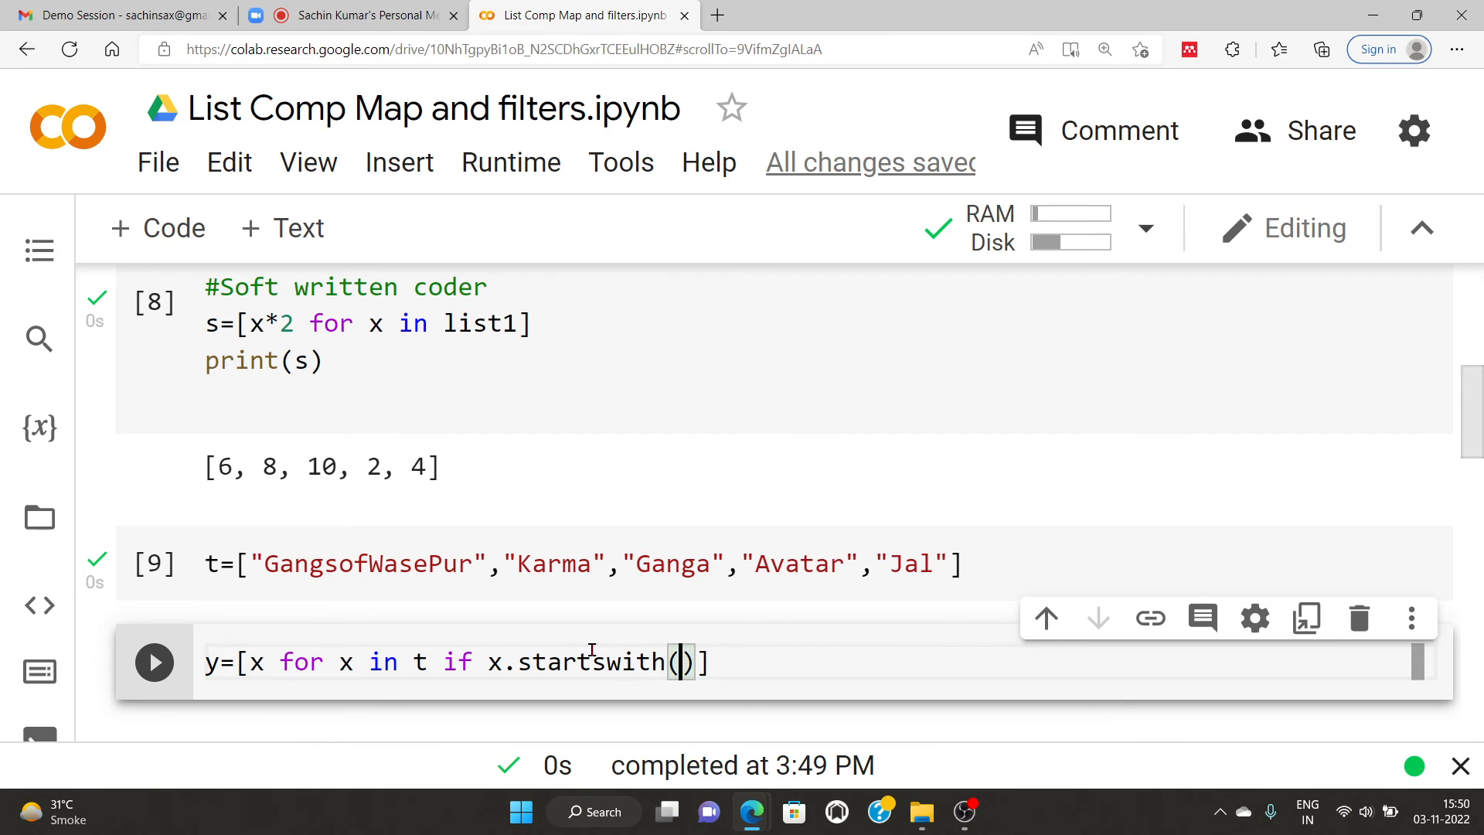
type("\"G\"")
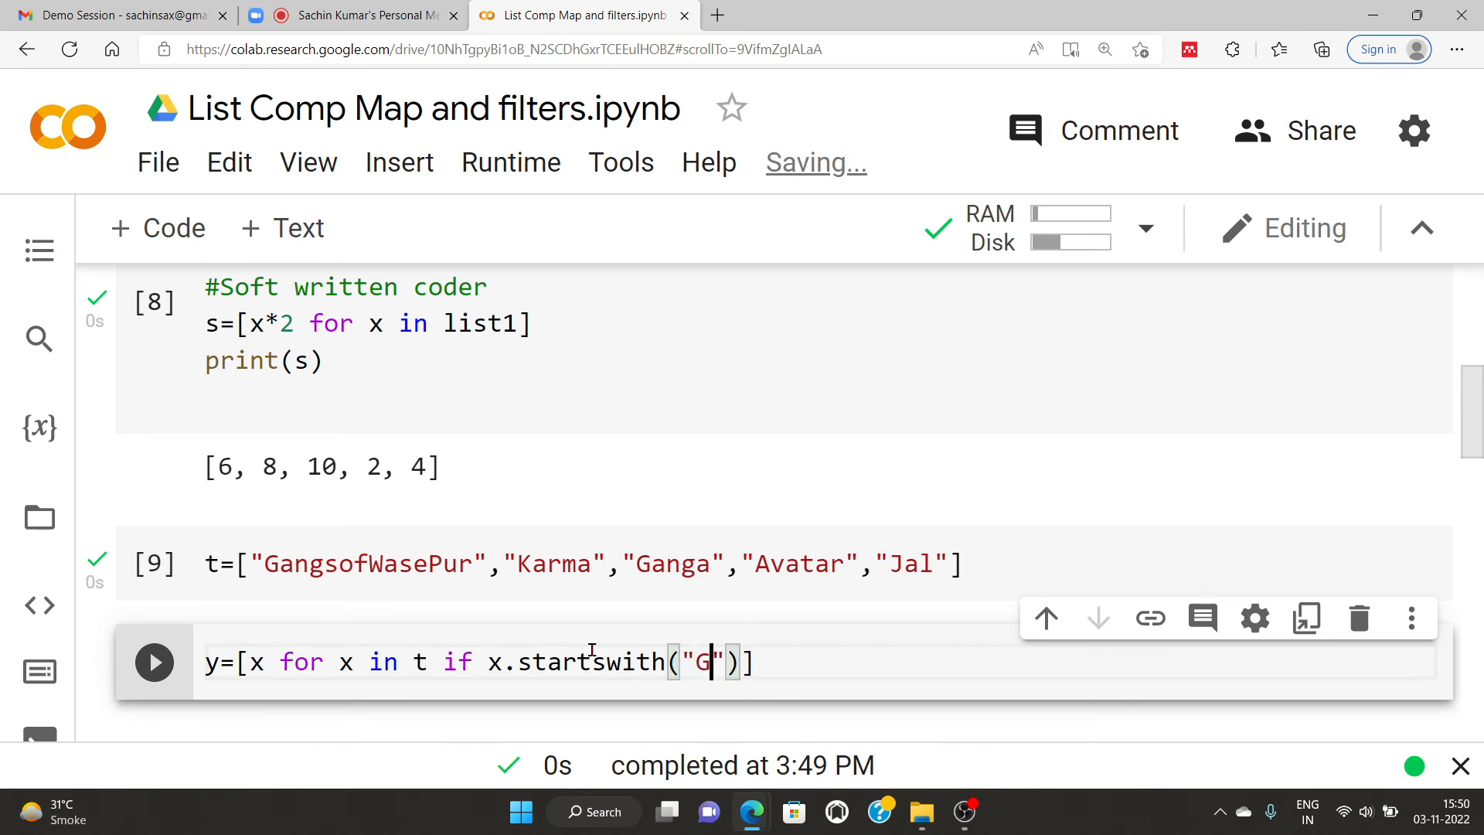
scroll("down", 3)
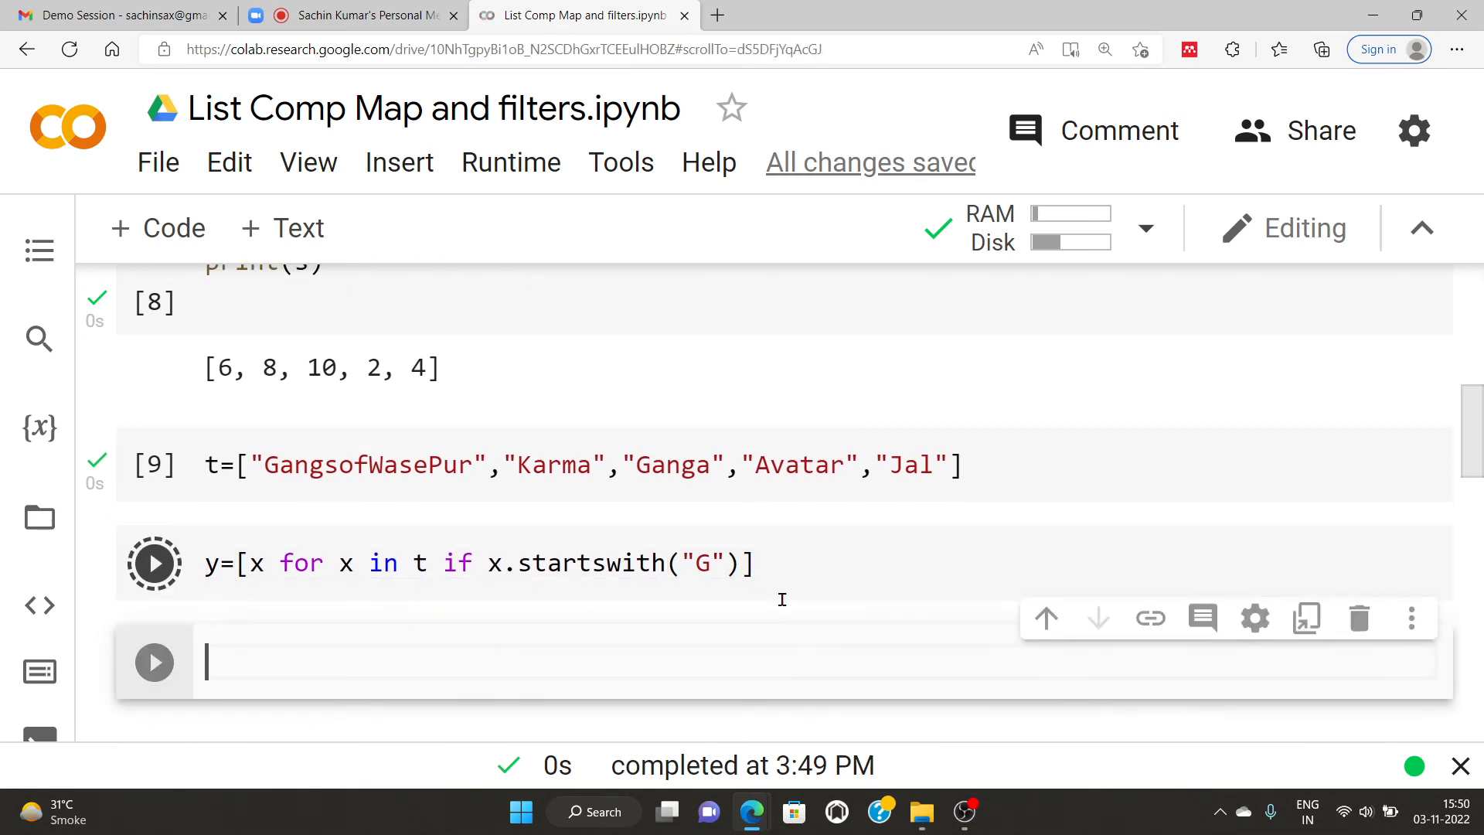
Step: Display y as ['GangsofWasePur', 'Ganga'], mark those titles, and select the leading x
left_click(154, 563)
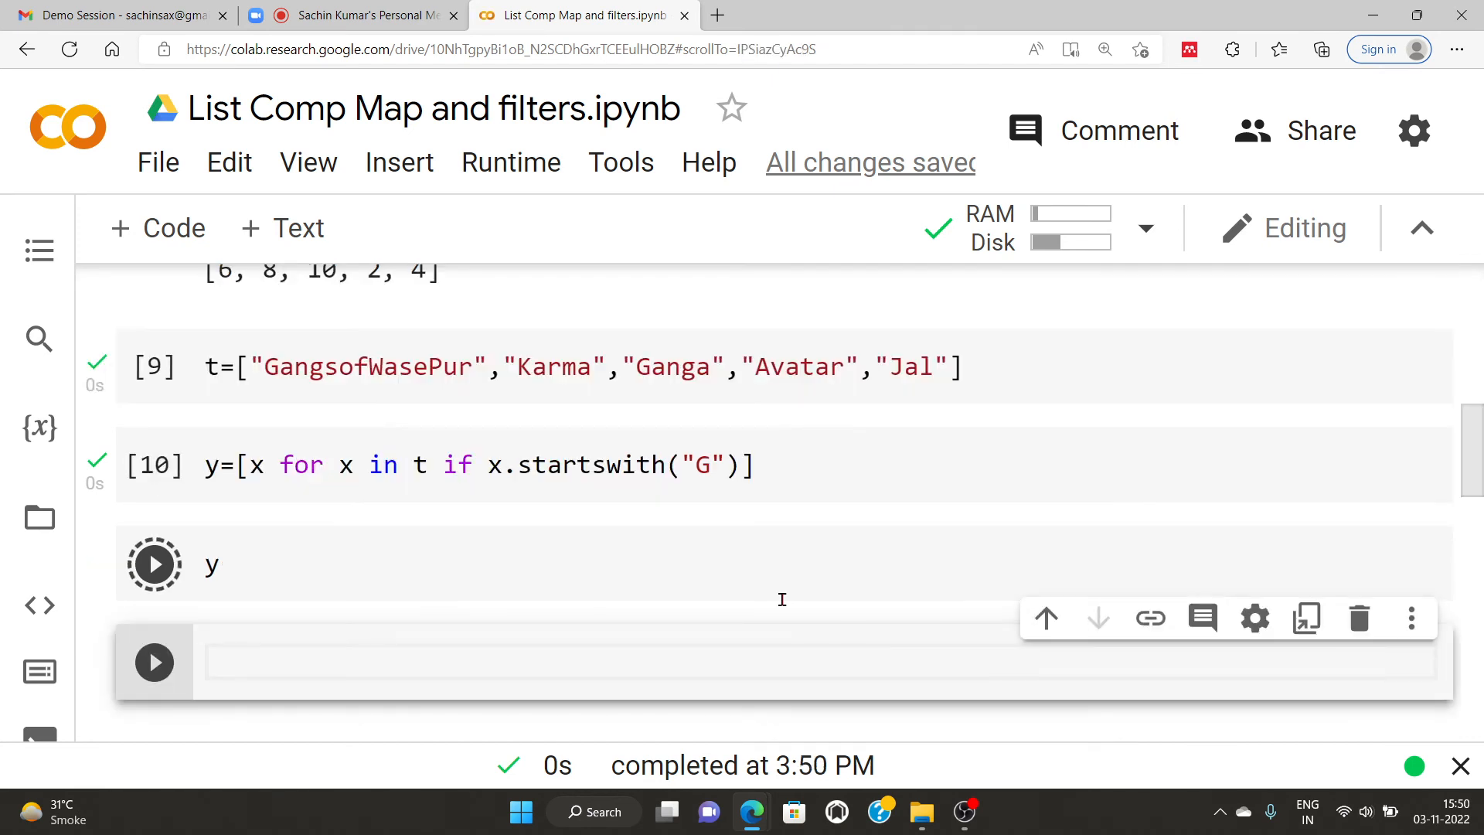
left_click(154, 564)
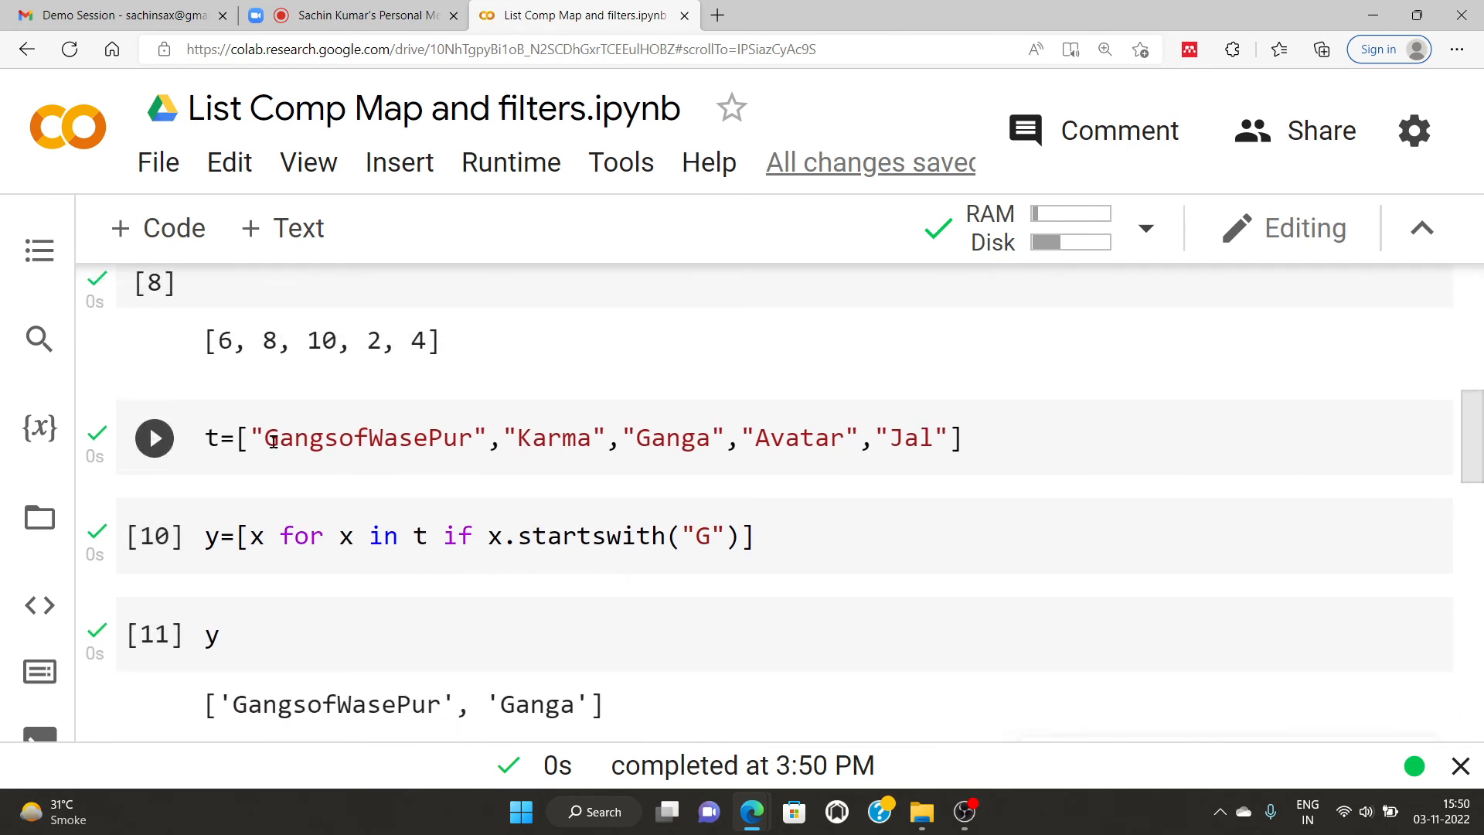
left_click(354, 438)
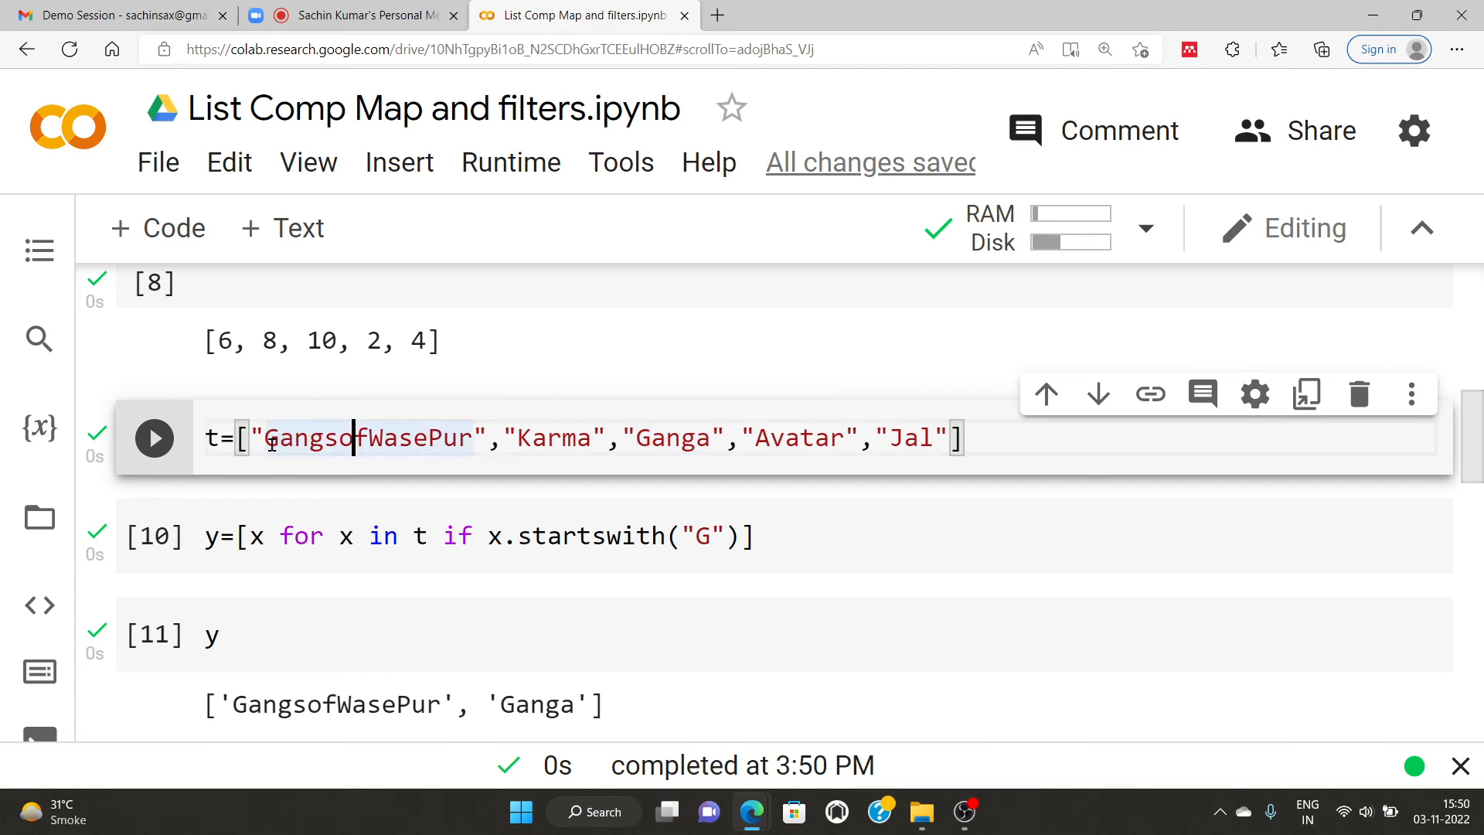
double_click(672, 439)
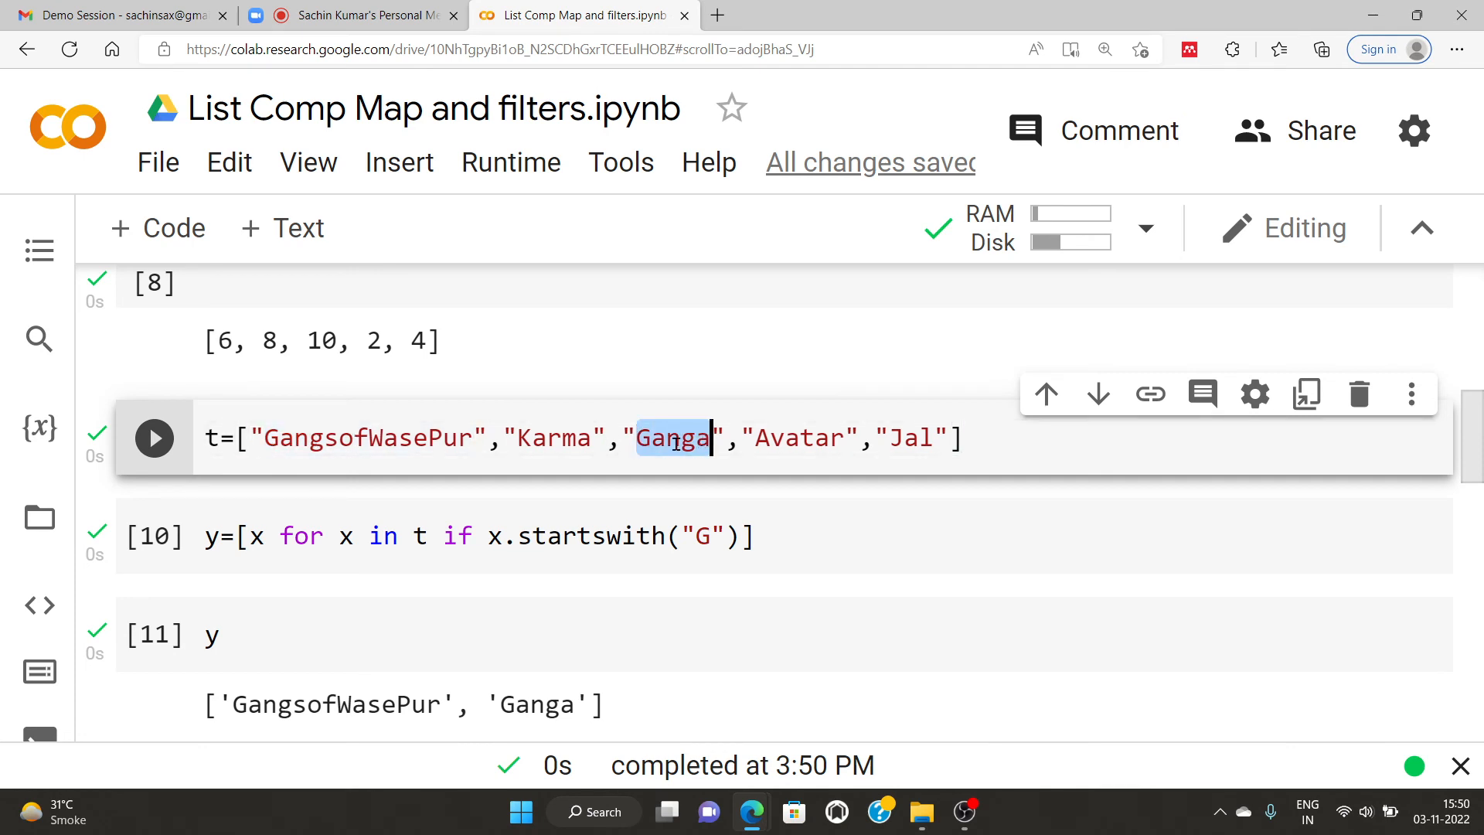
left_click(679, 437)
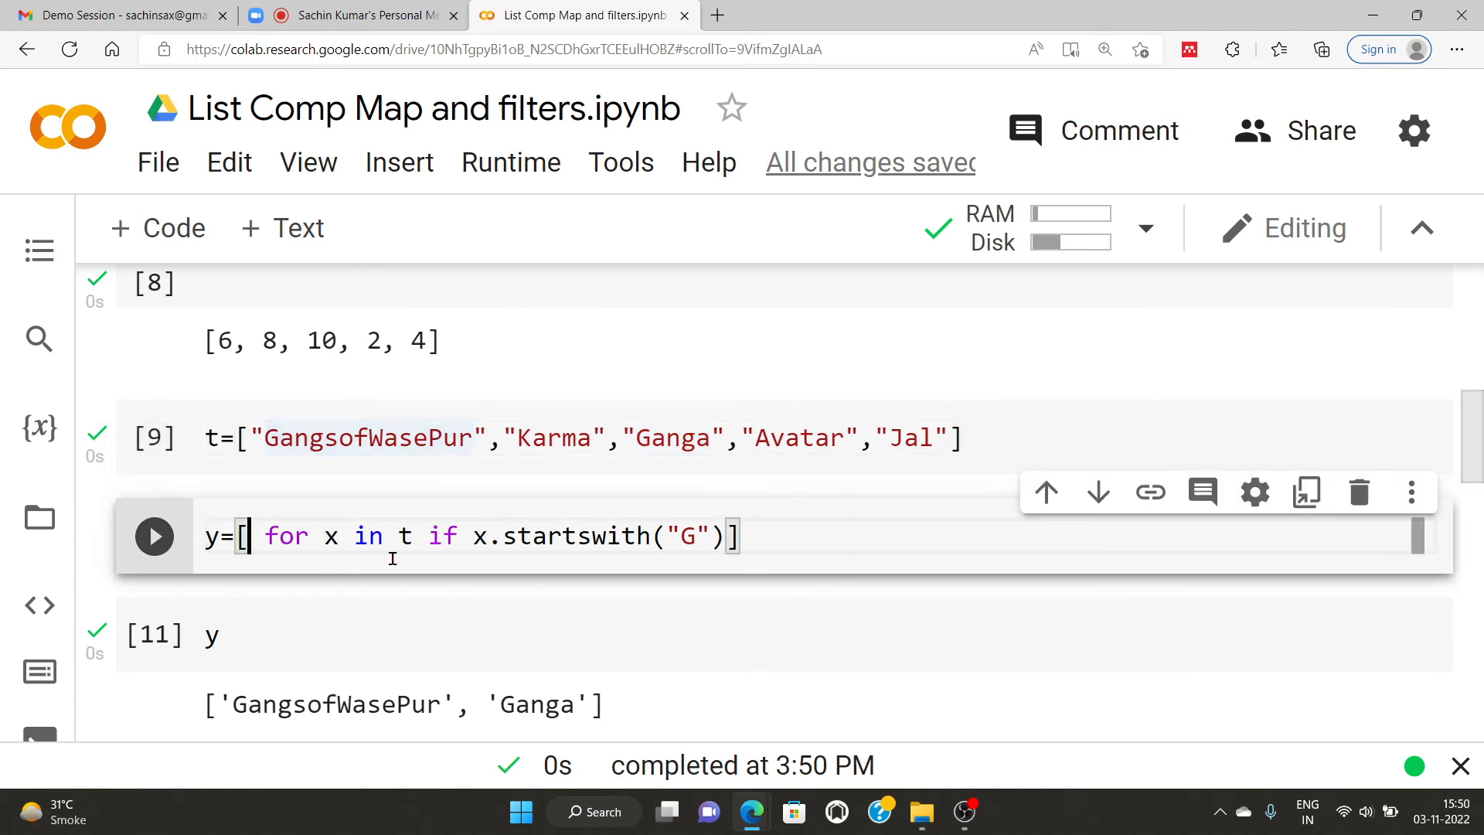
Step: Replace x with title in the filter and fix the misspelled tilte
type("title")
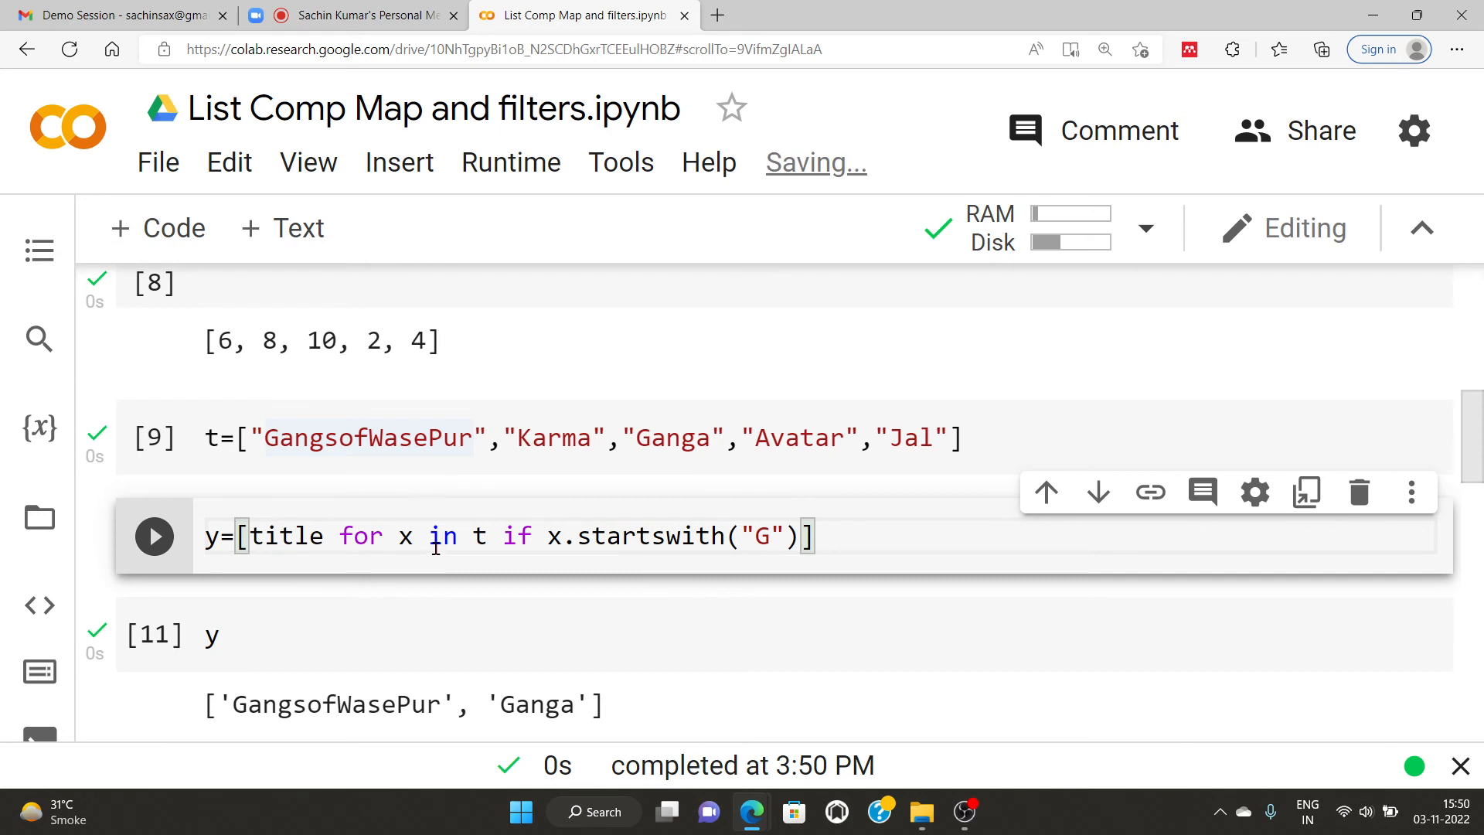
left_click(561, 535)
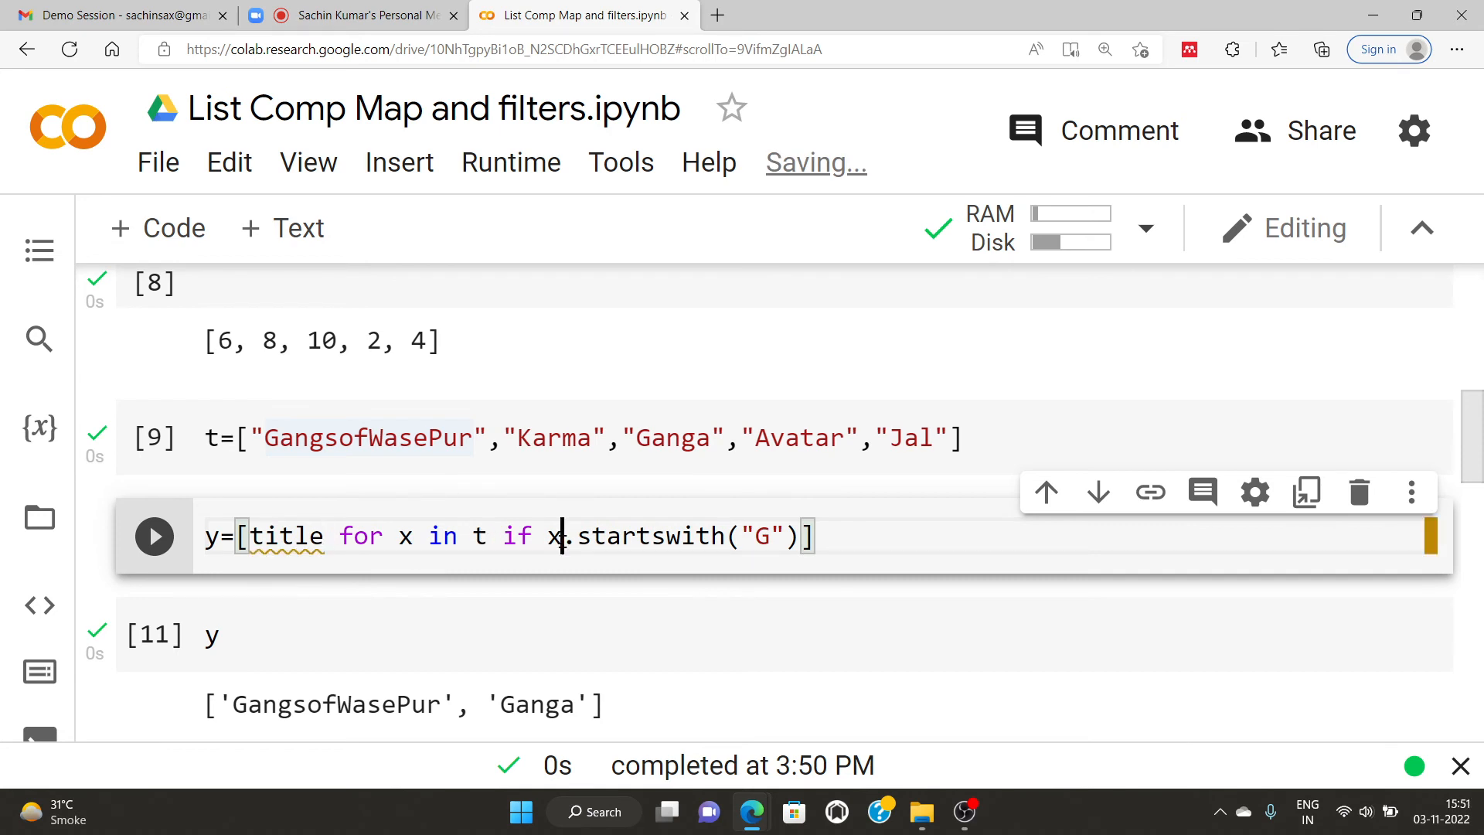
type("tit")
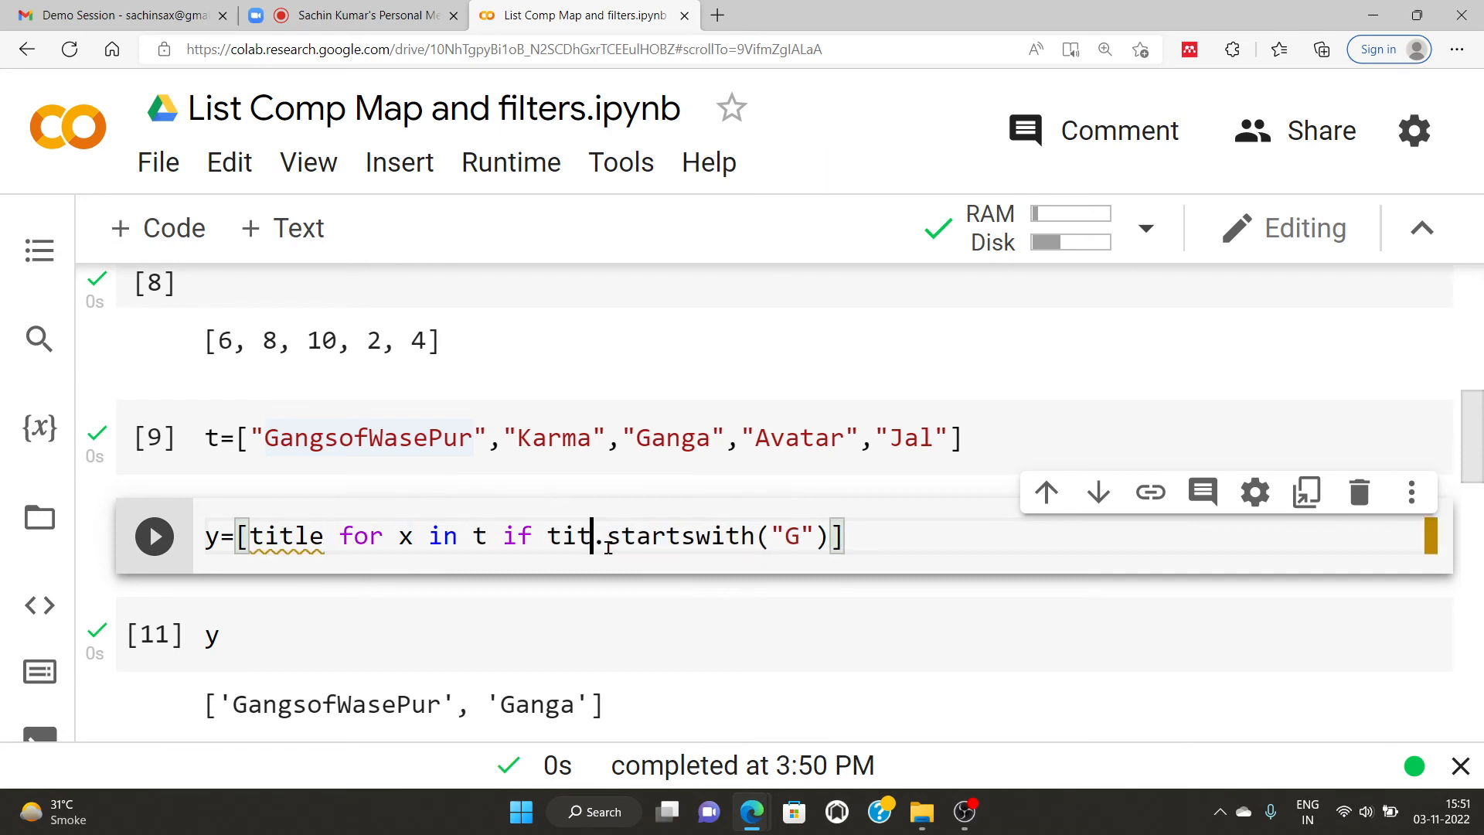
type("le")
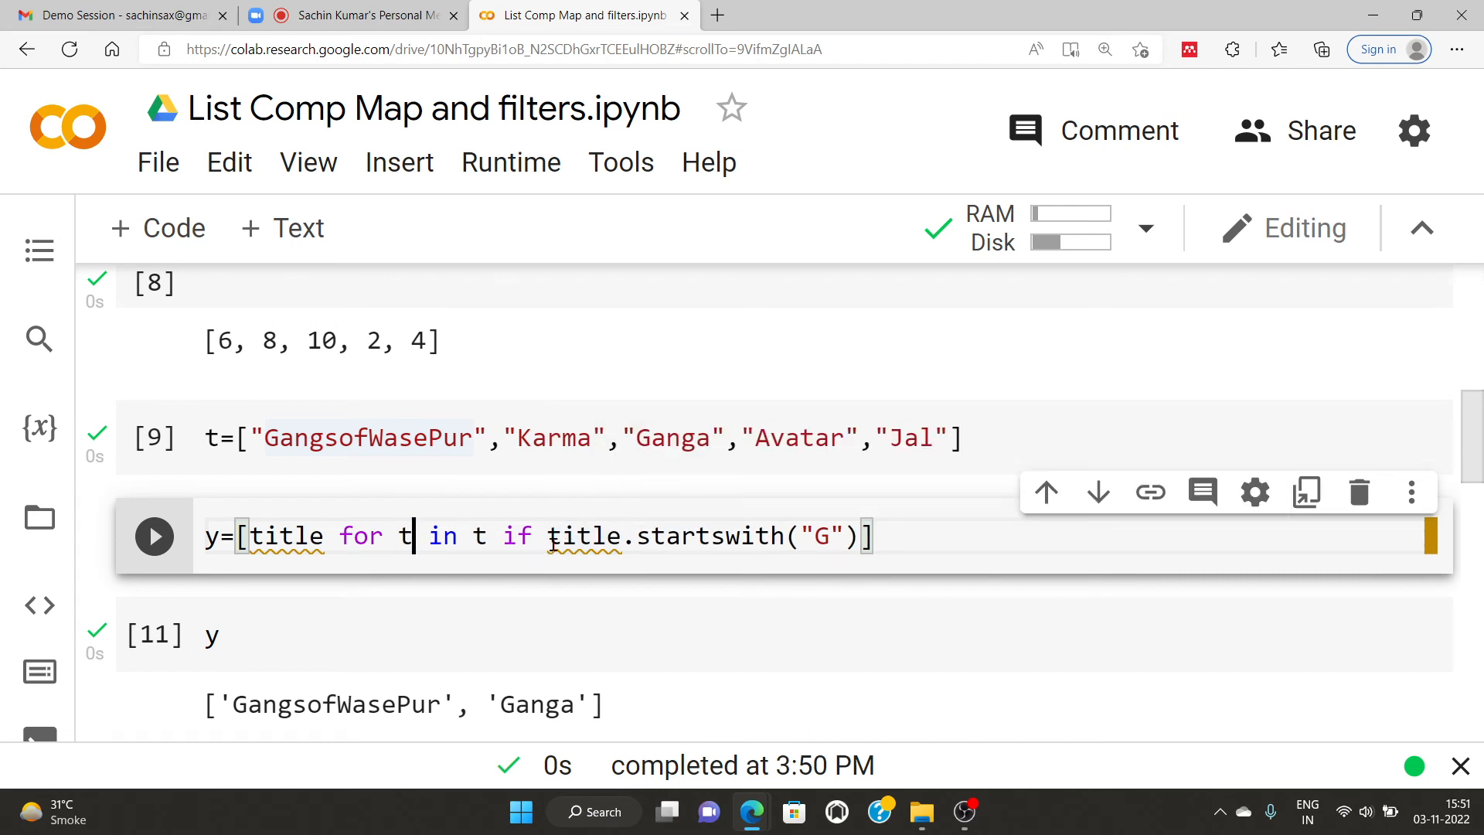
type("ilte")
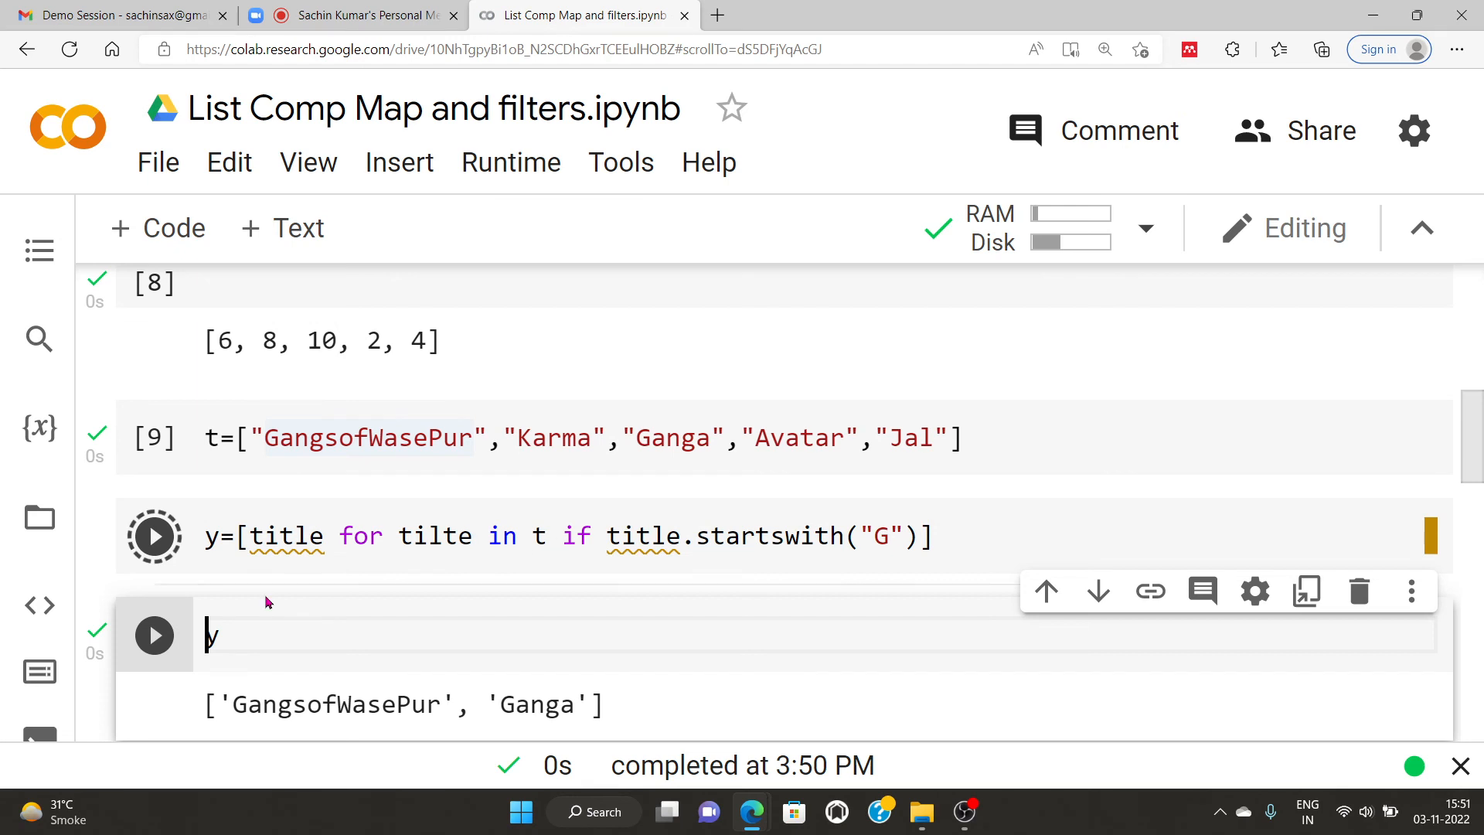
left_click(153, 536)
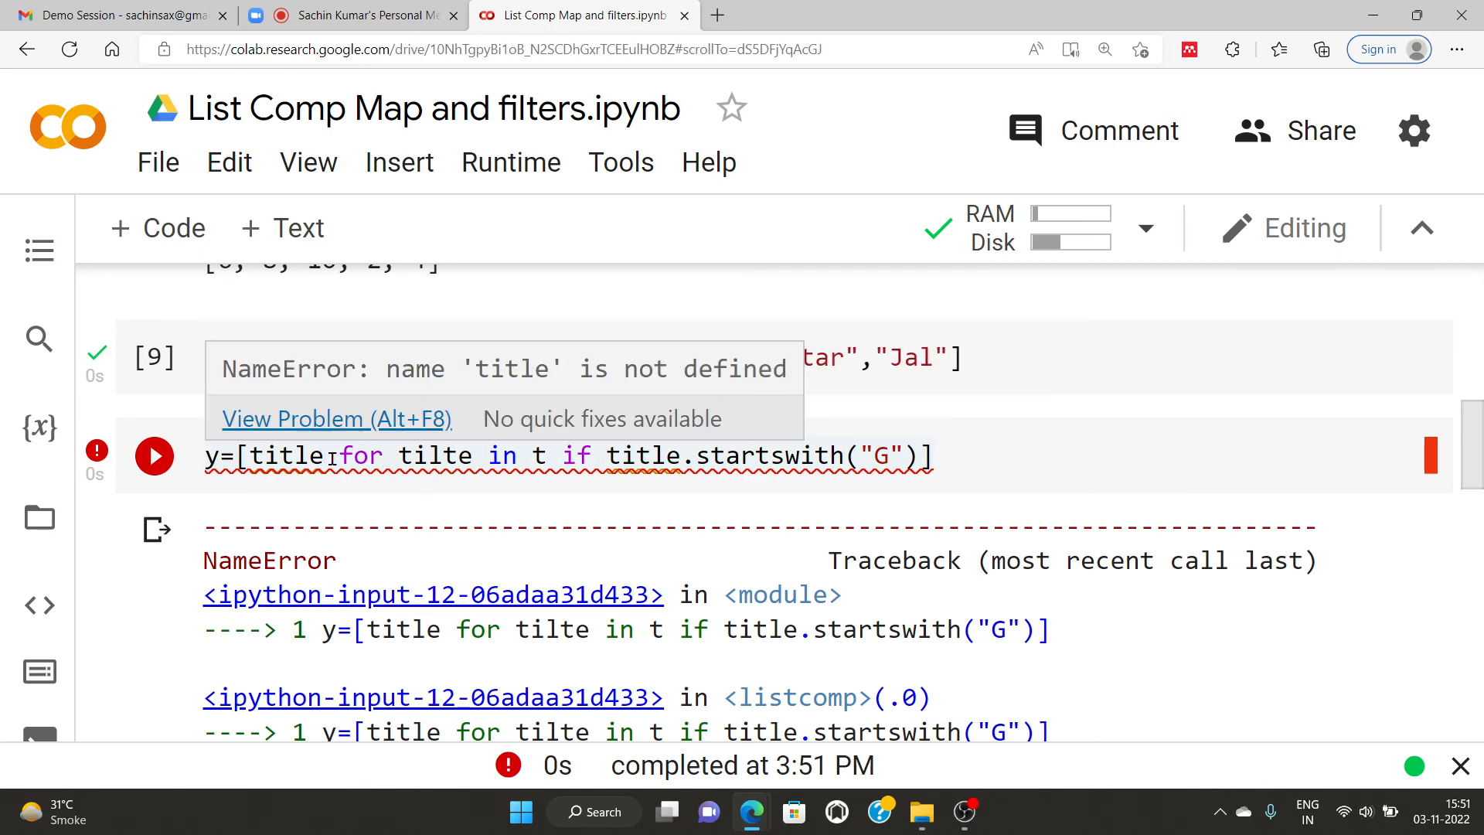
left_click(496, 455)
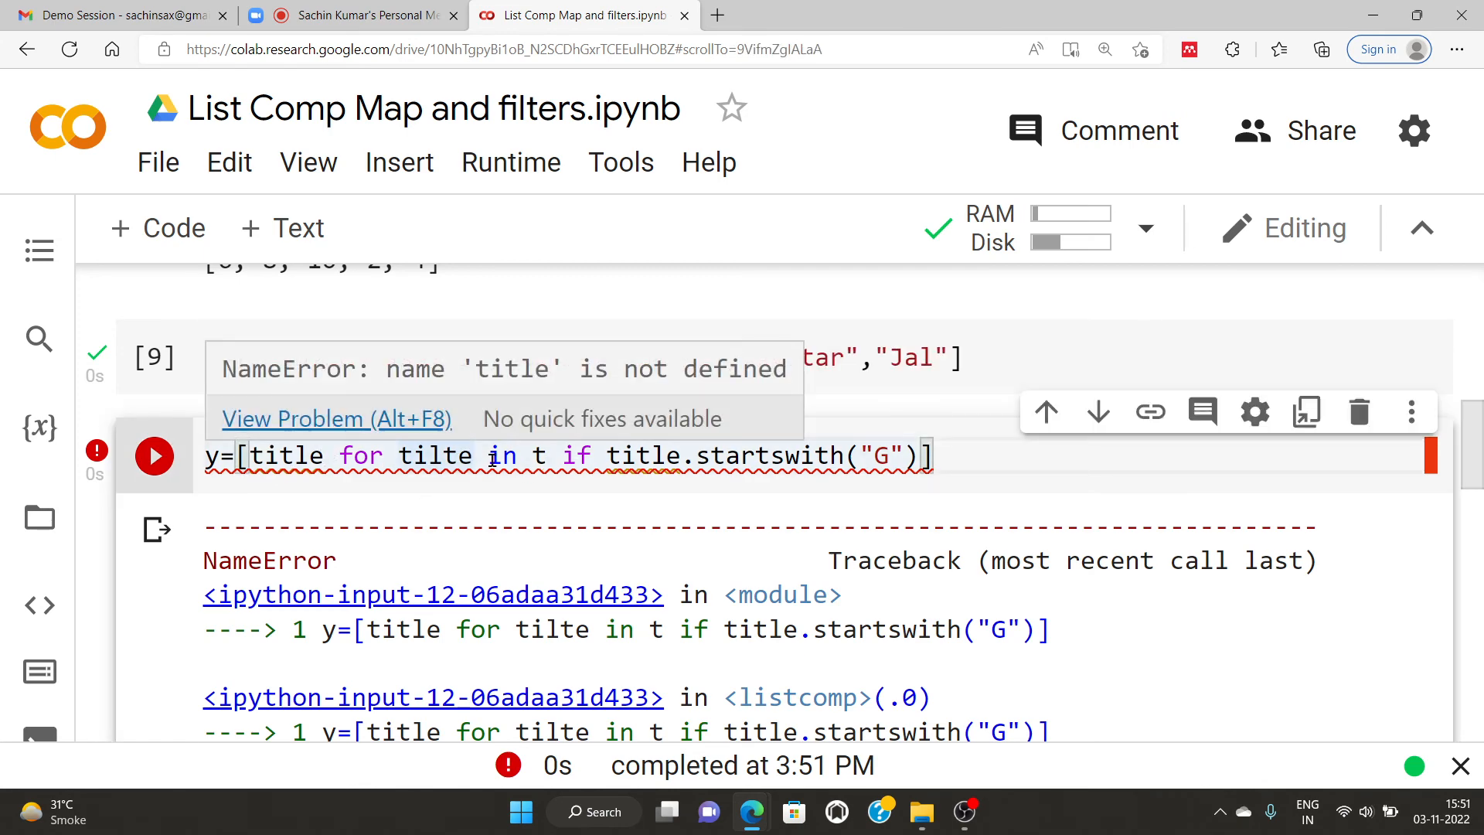
type("title")
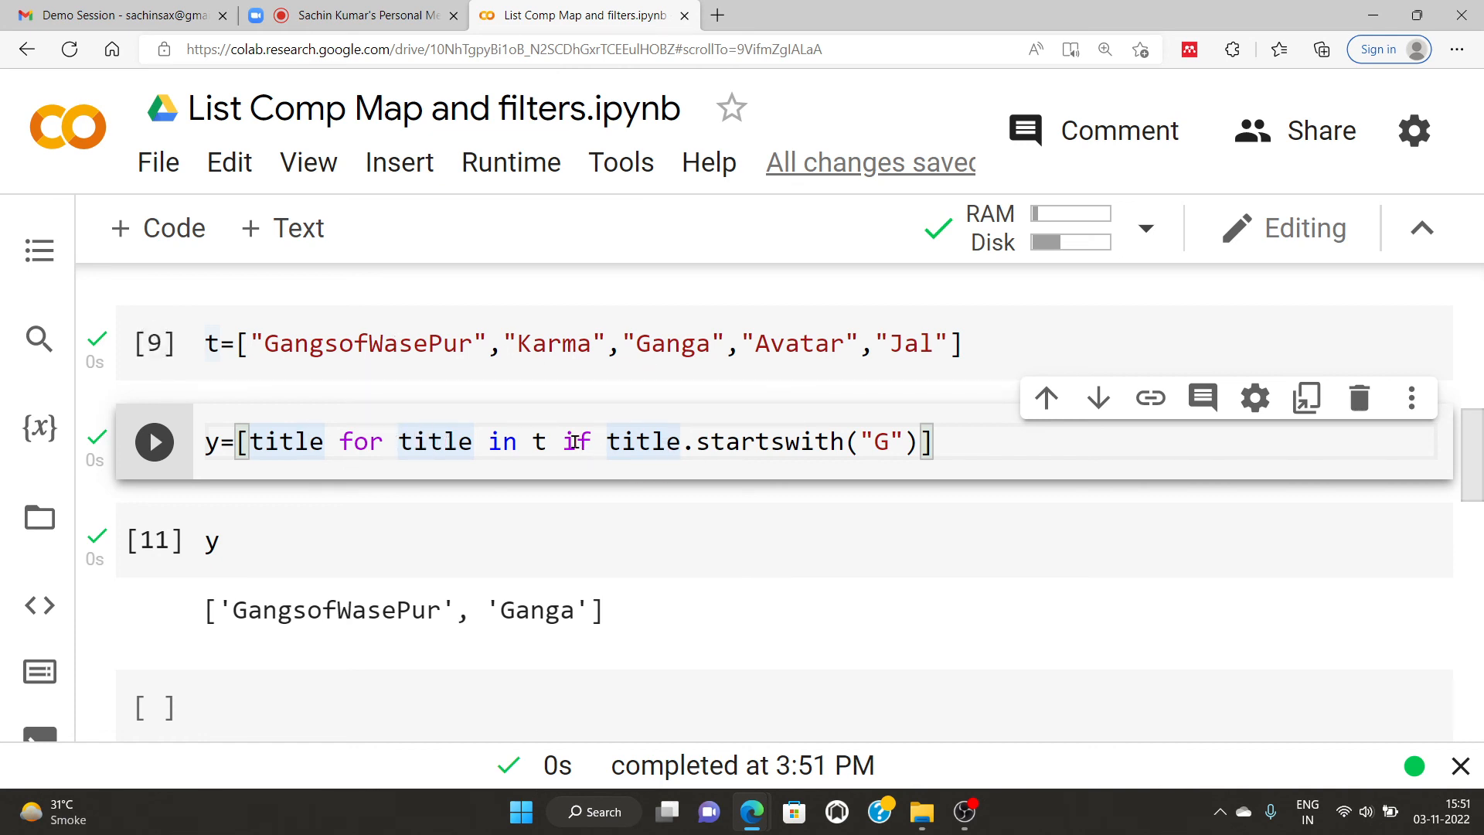
Step: Change startswith("G") to "A" and rerun y, which now shows ['Avatar']
left_click_drag(563, 441, 923, 441)
type("A")
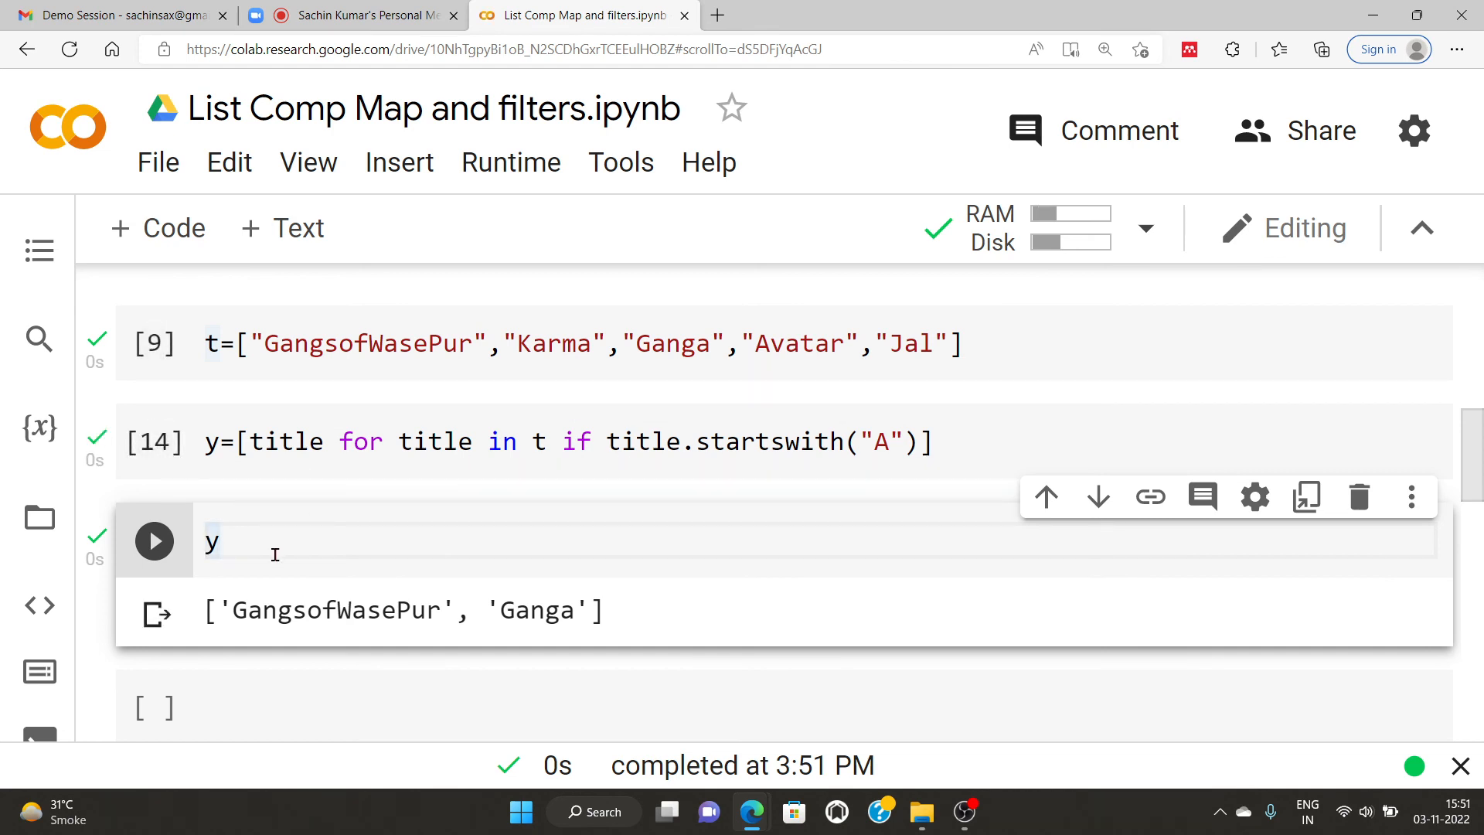
left_click(153, 541)
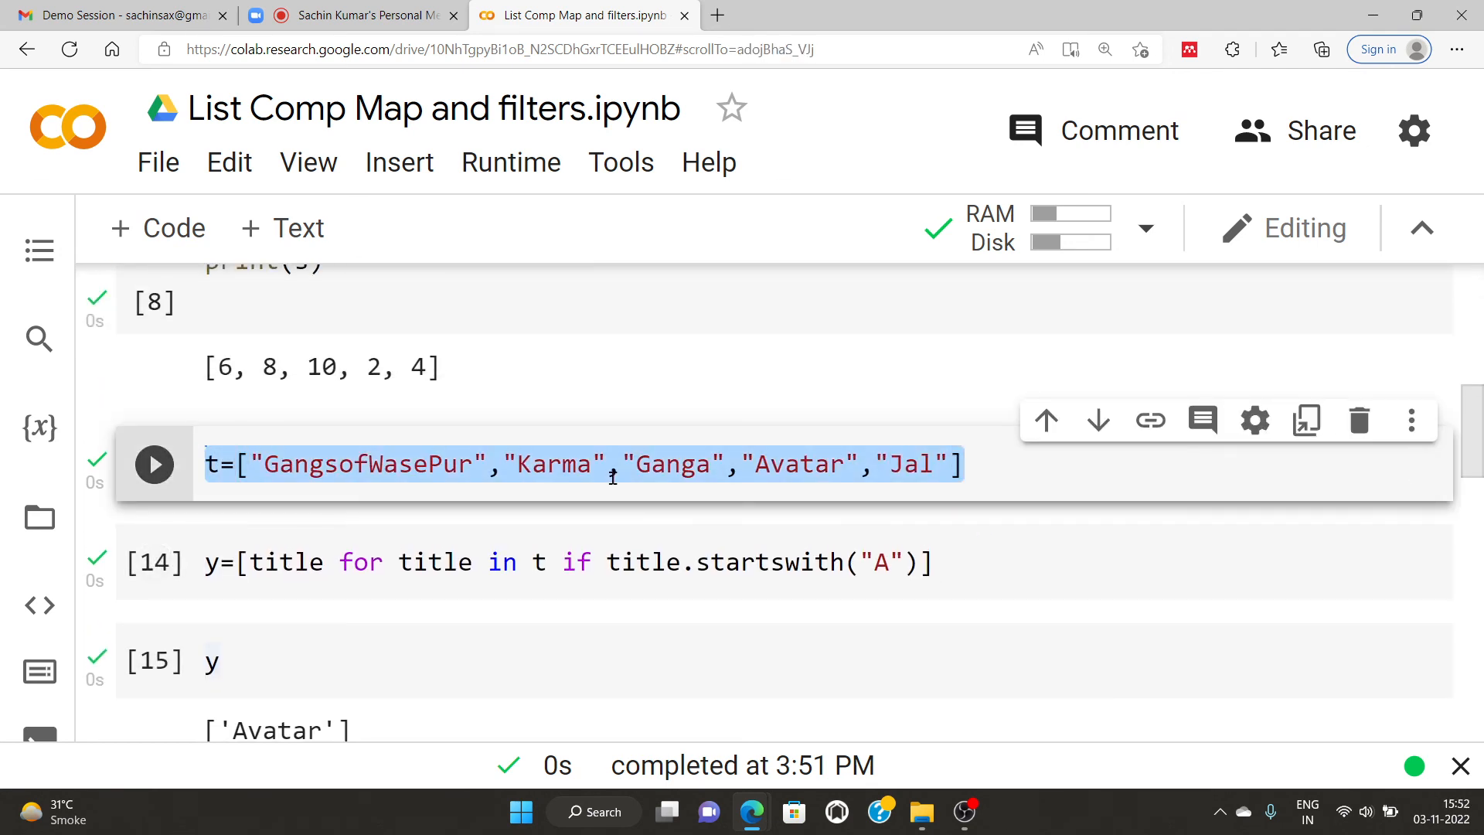
scroll("down", 3)
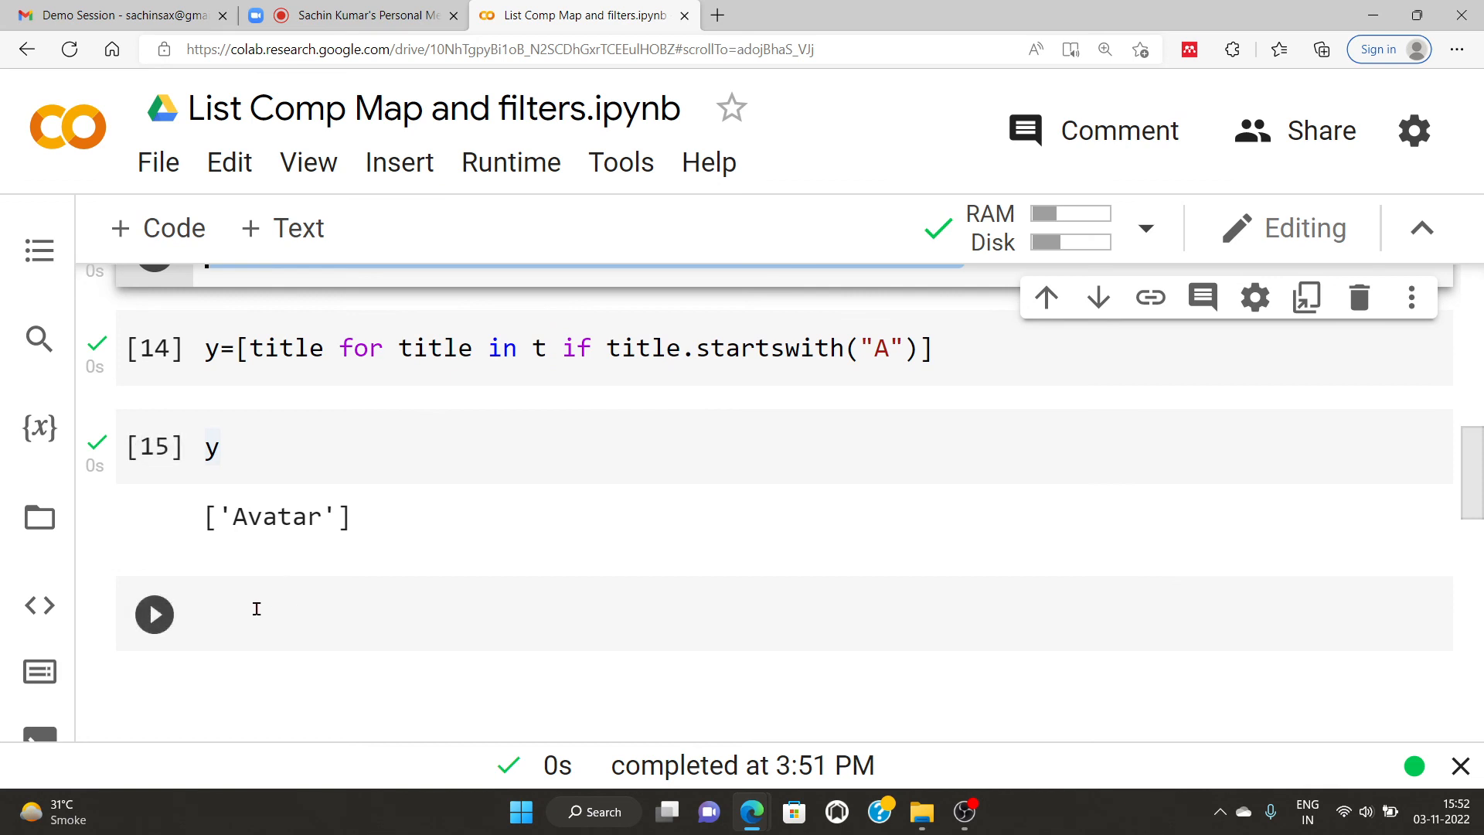
Step: Paste the t movie list and make the first three entries tuples with years 2019, 2022 and 2015
type("t=[\"GangsofWasePur\",\"Karma\",\"Ganga\",\"Avatar\",\"Jal\"]")
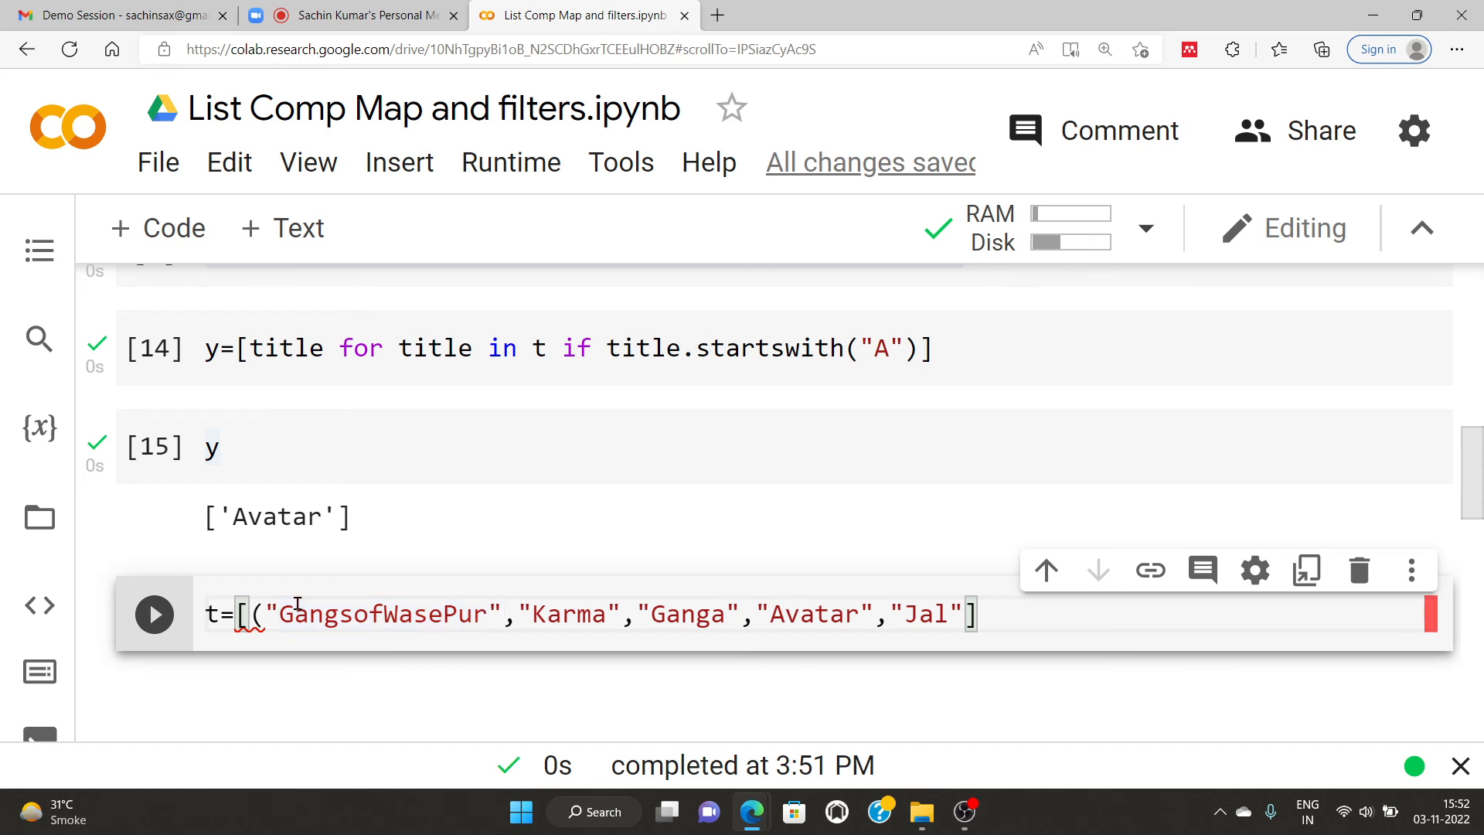
type(")")
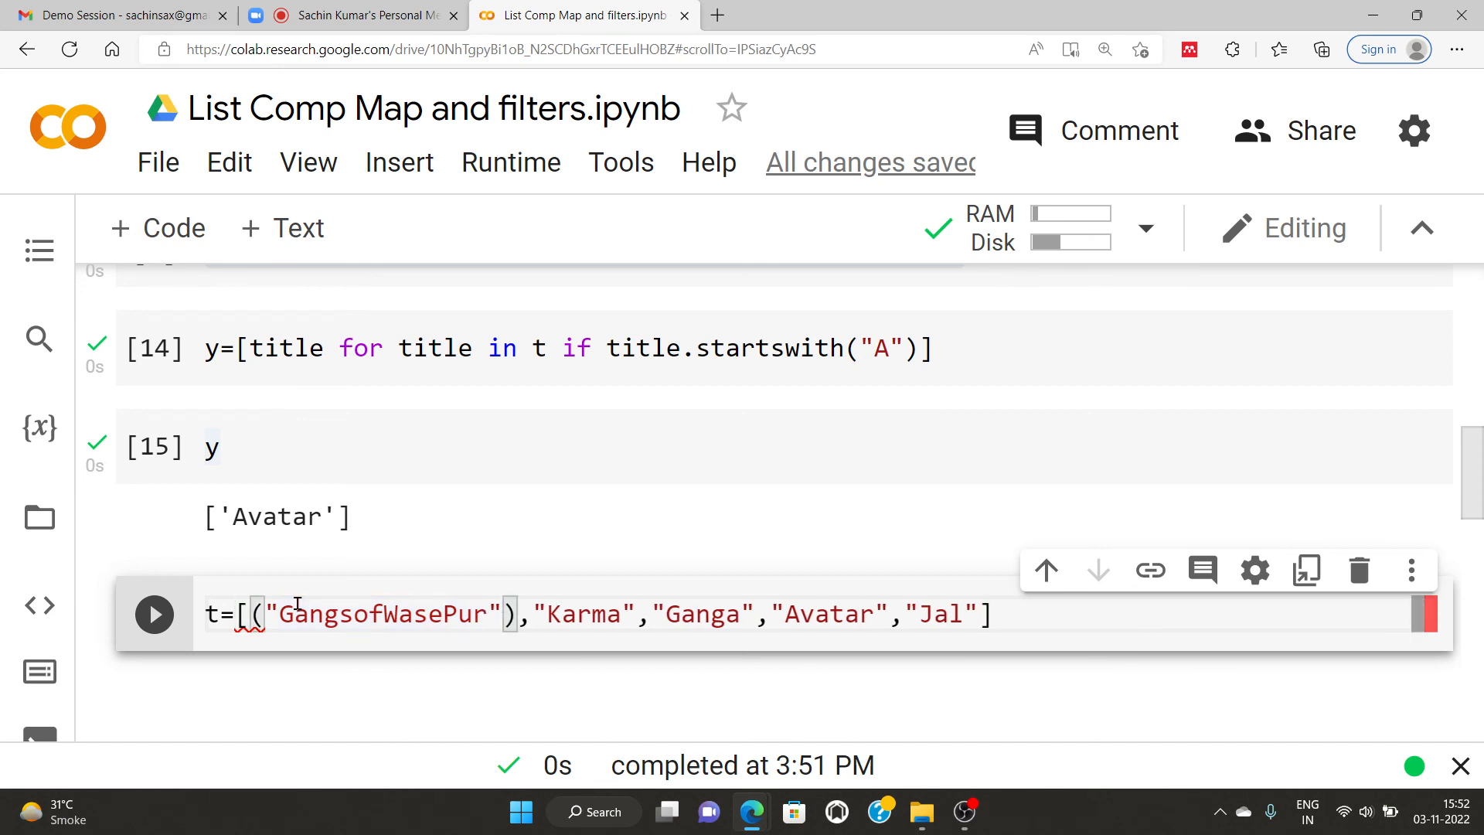
type(",2019")
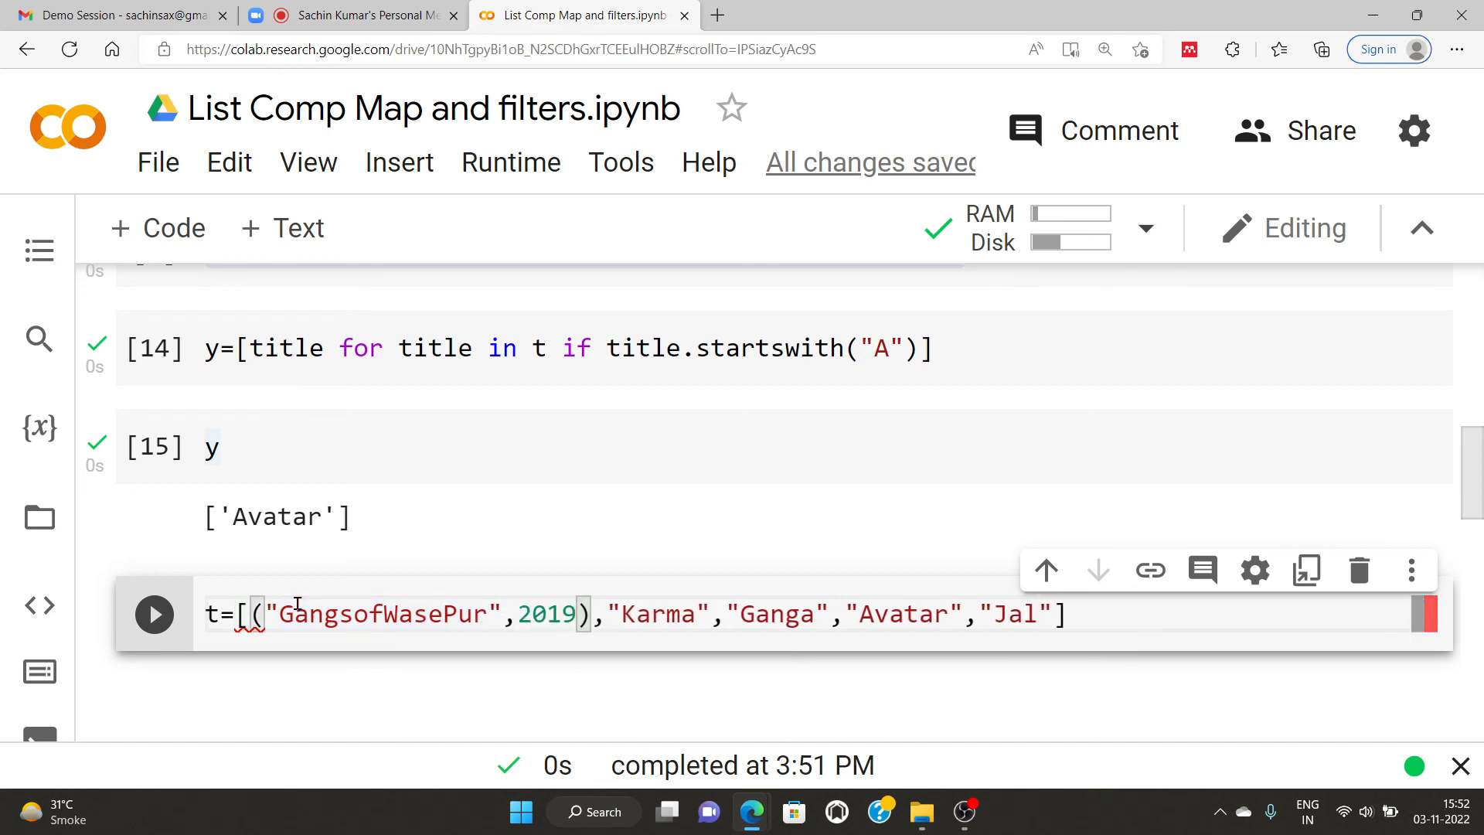
type("(")
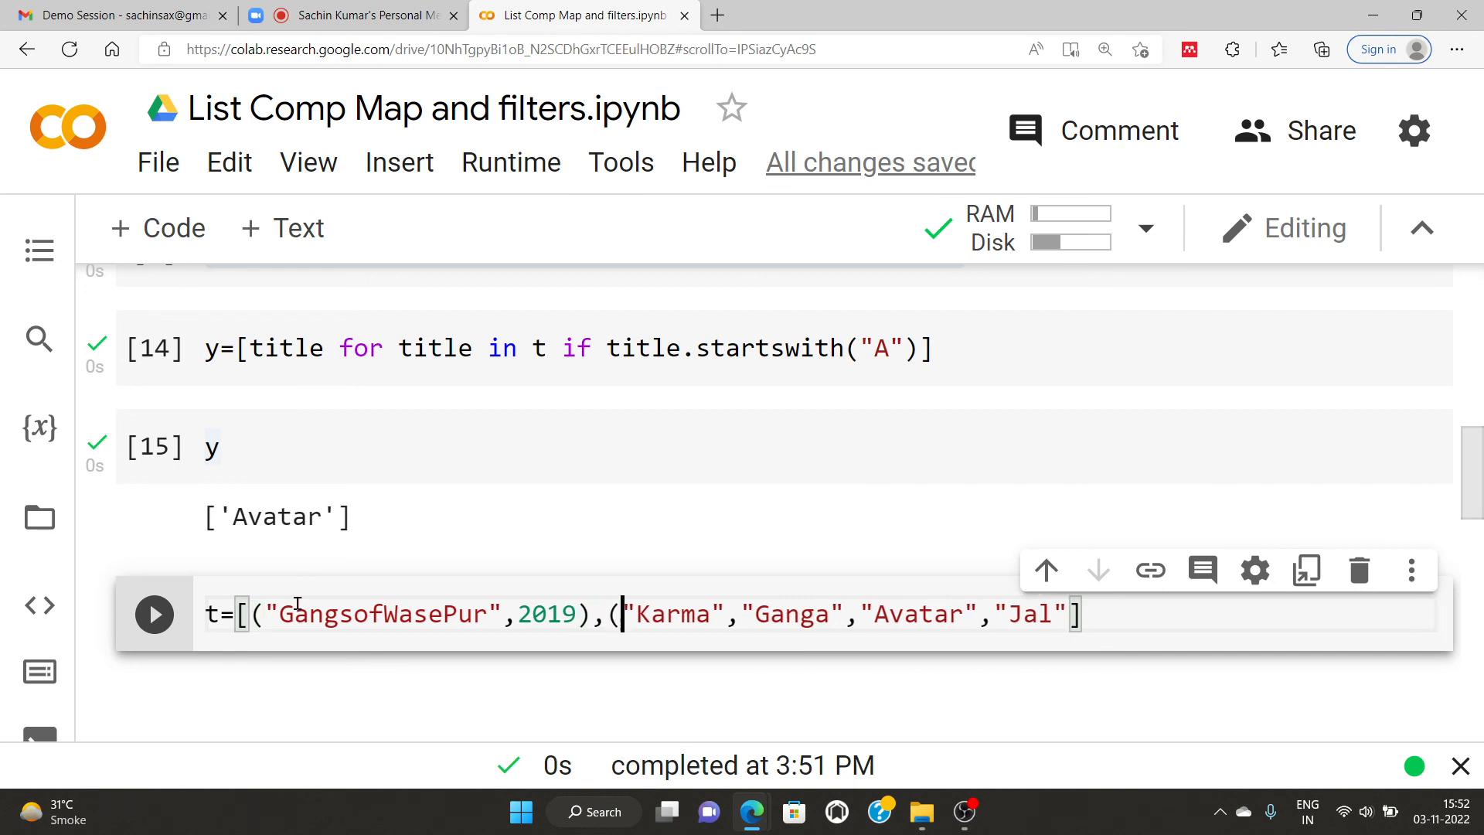
type(",")
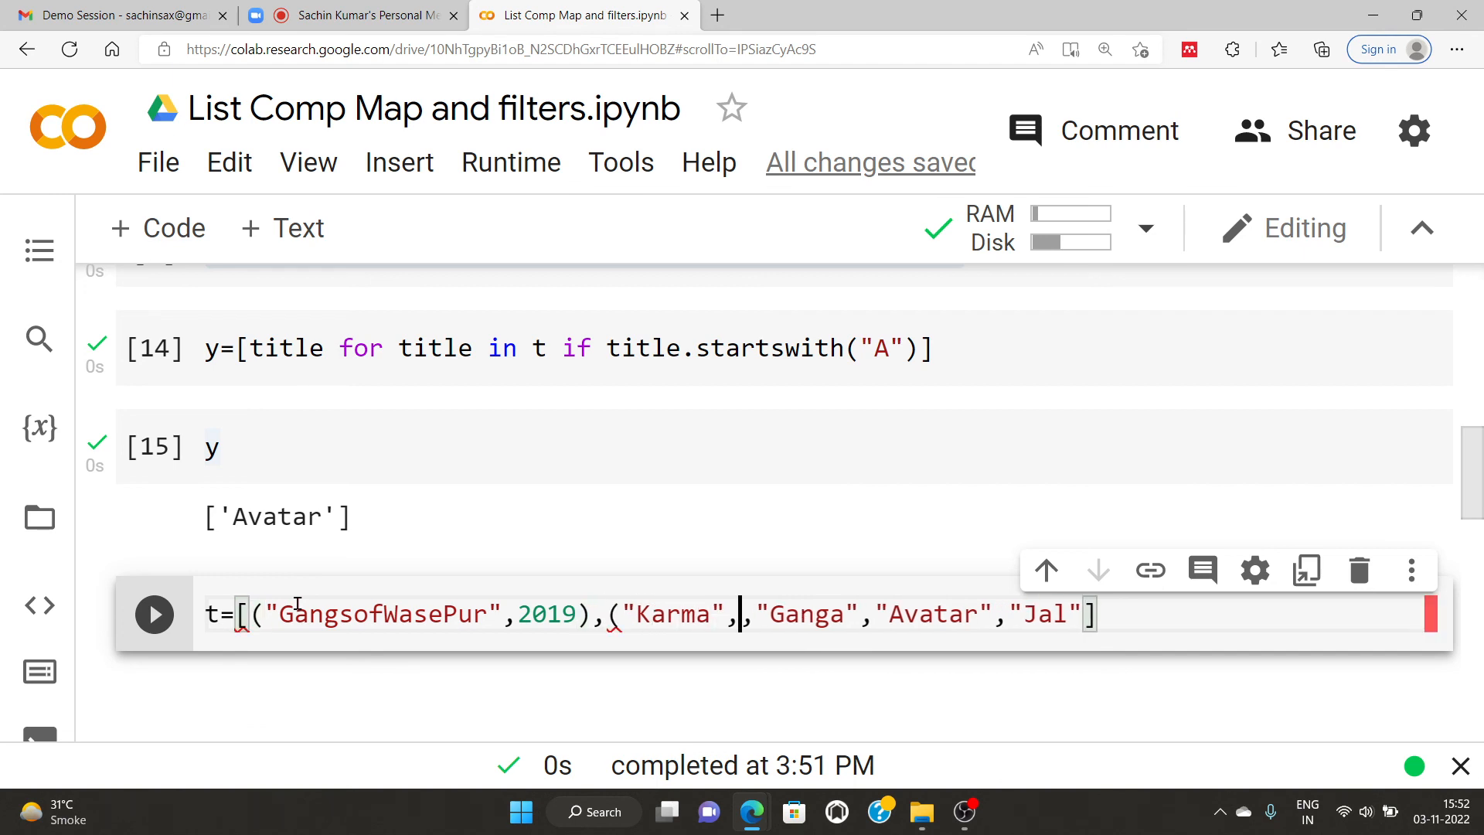
type("2022)")
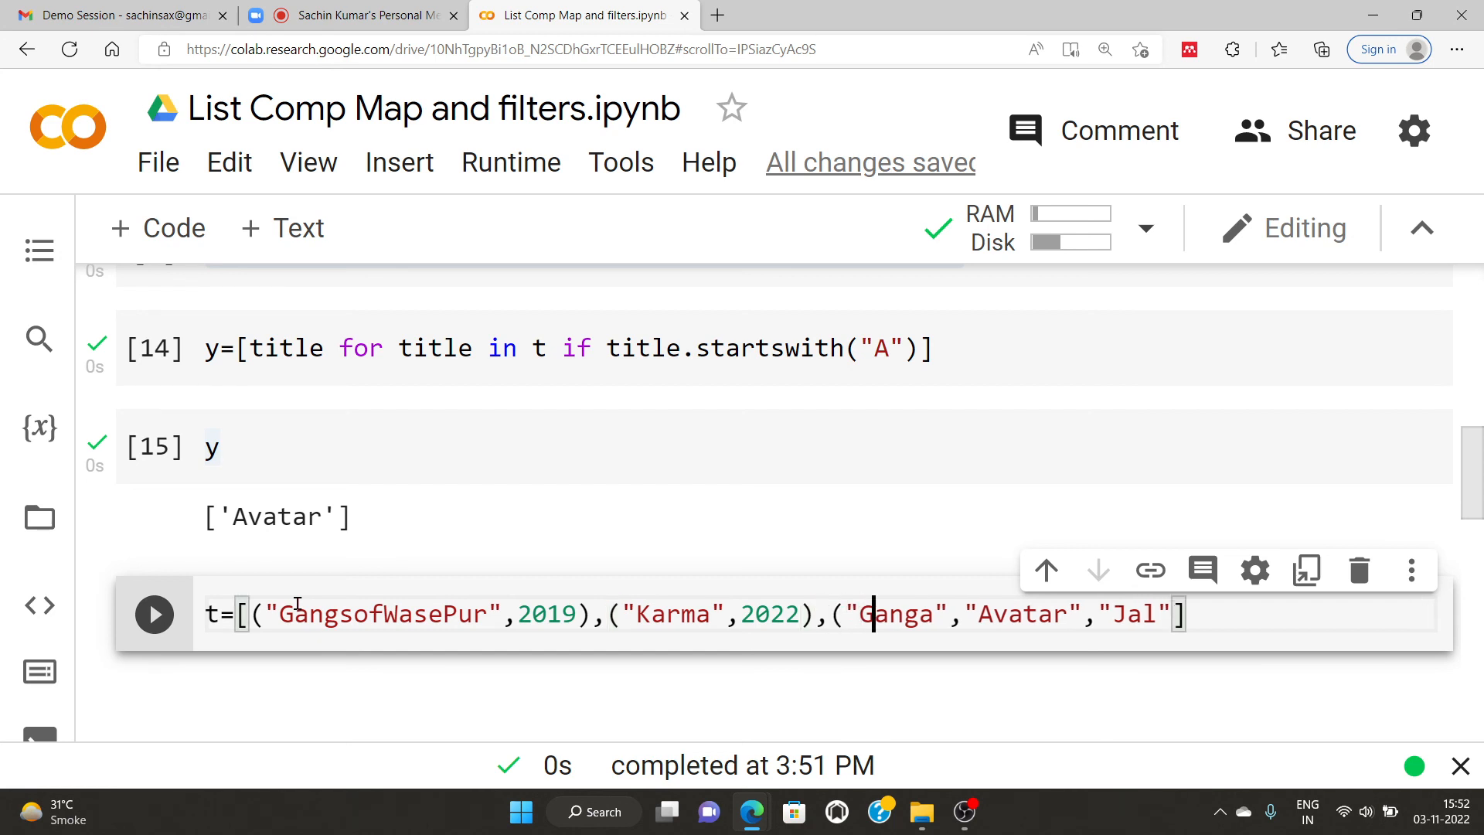
type(",2,")
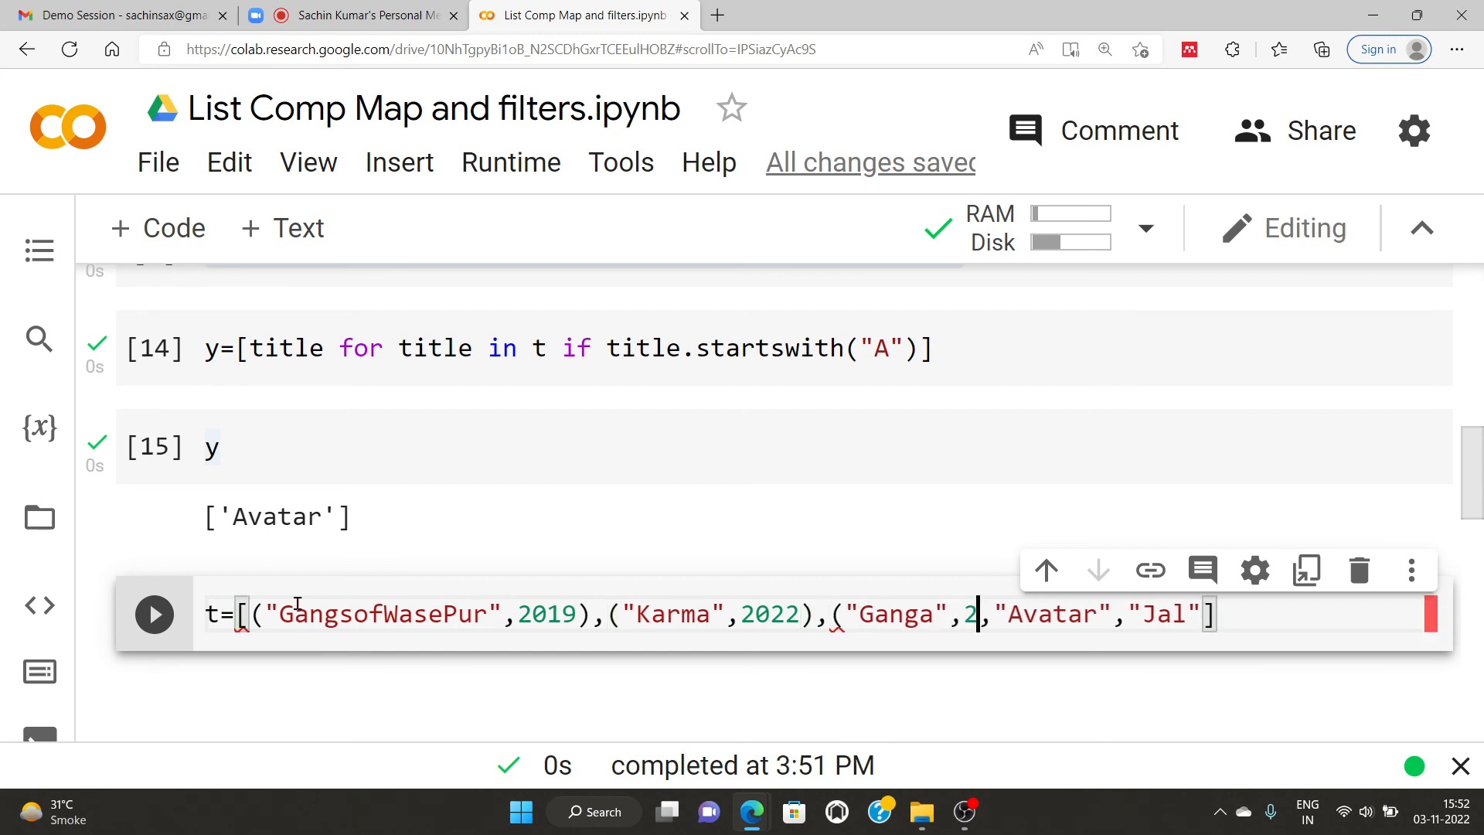
type("015)")
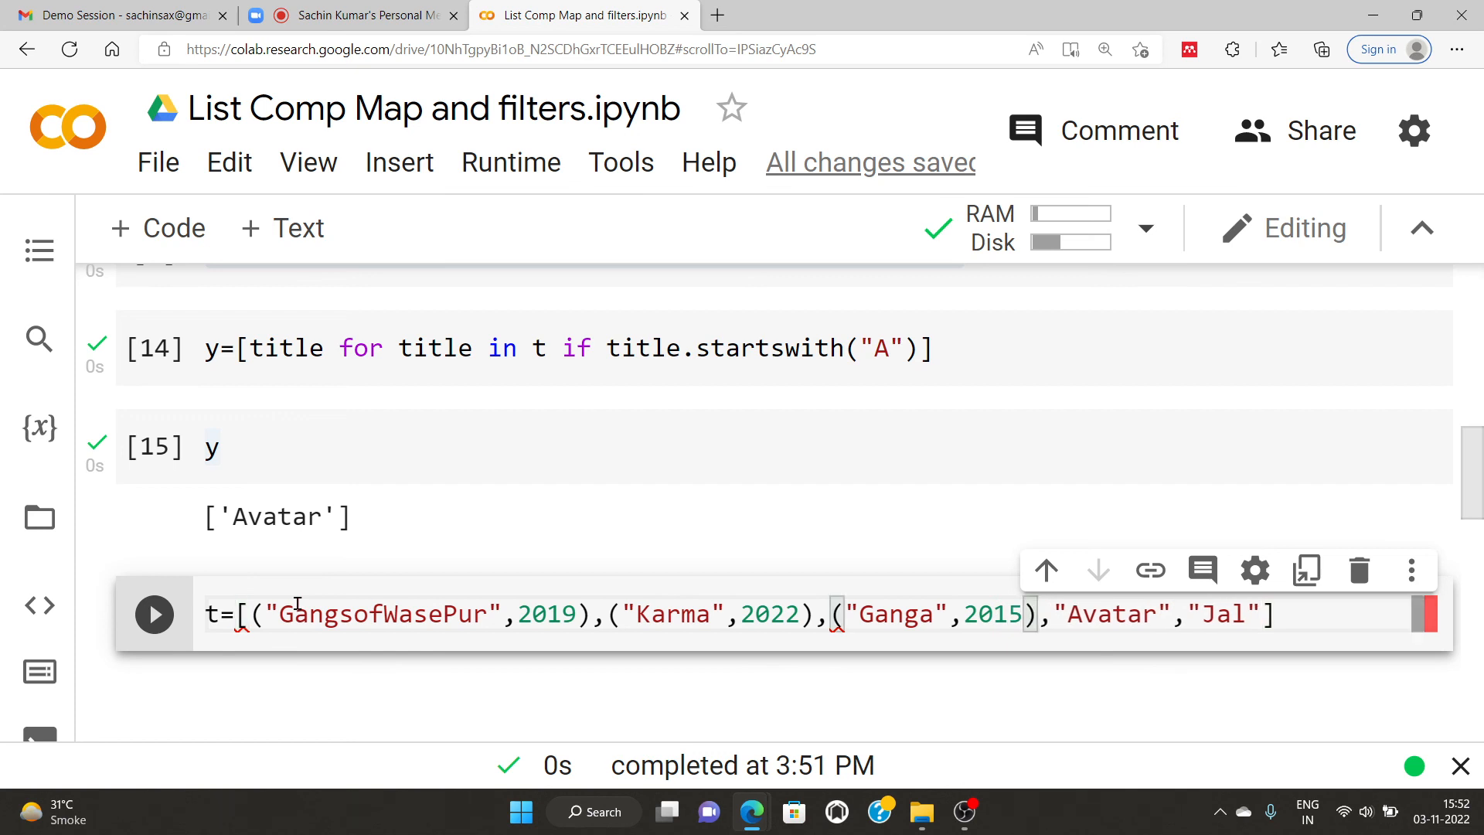